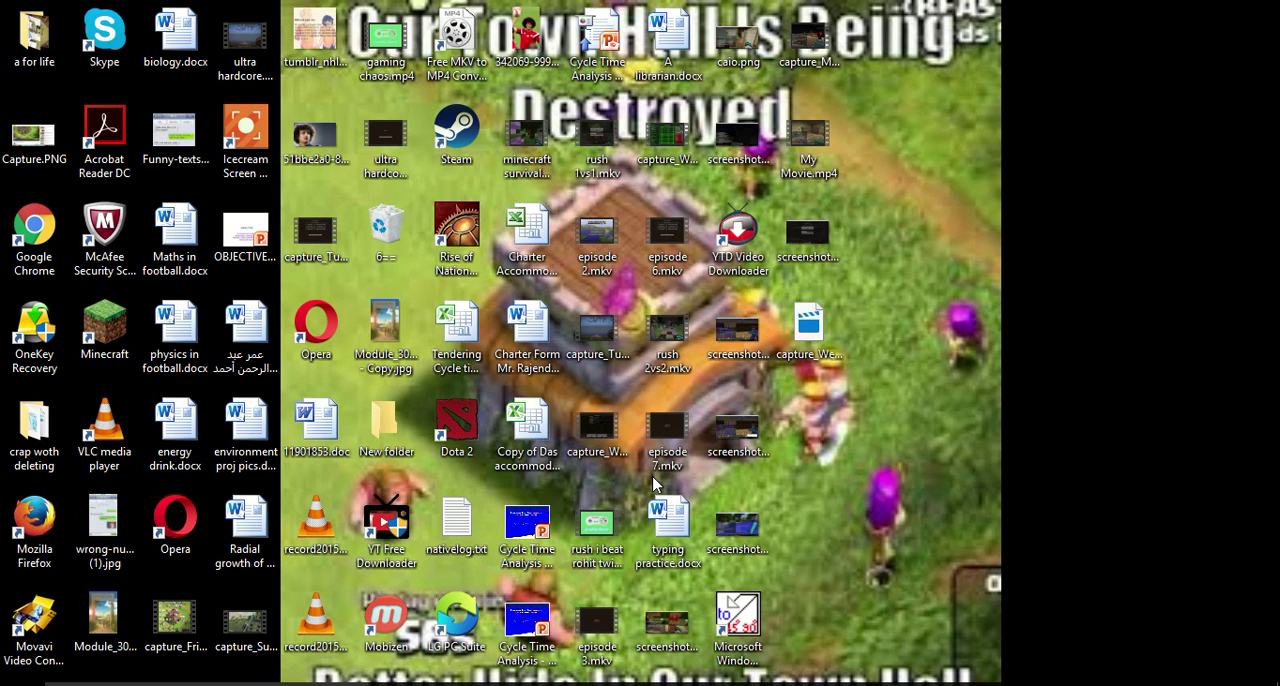
{"action": "mouse_move", "coordinate": [908, 484]}
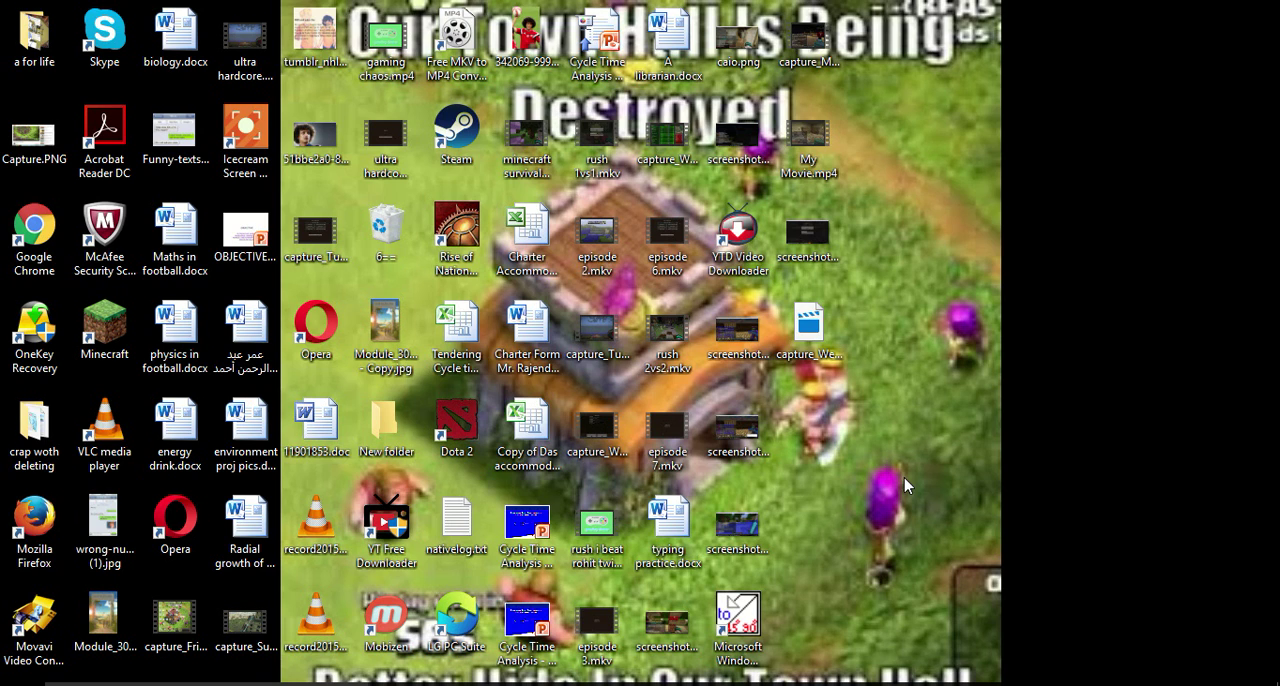
{"action": "mouse_move", "coordinate": [932, 464]}
{"action": "type", "text": "resource pa"}
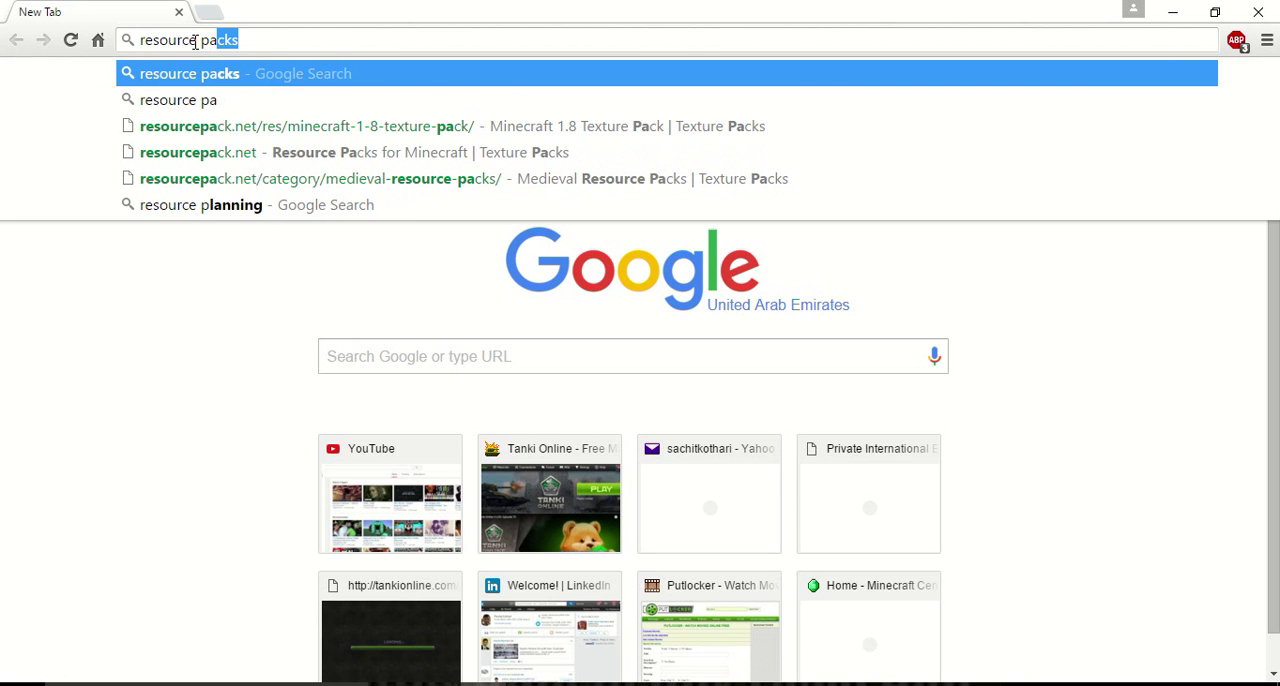
Search Google for "resource packs" and open the resourcepack.net result
{"action": "key", "text": "Return"}
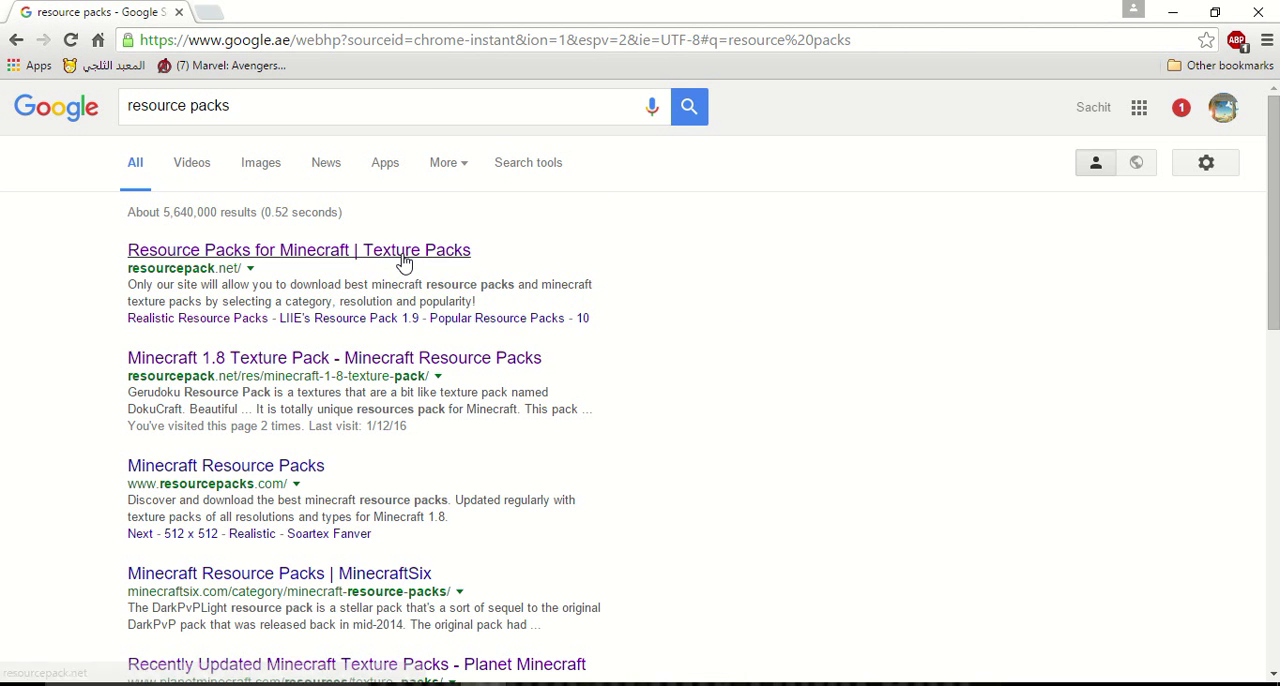
{"action": "left_click", "coordinate": [298, 248]}
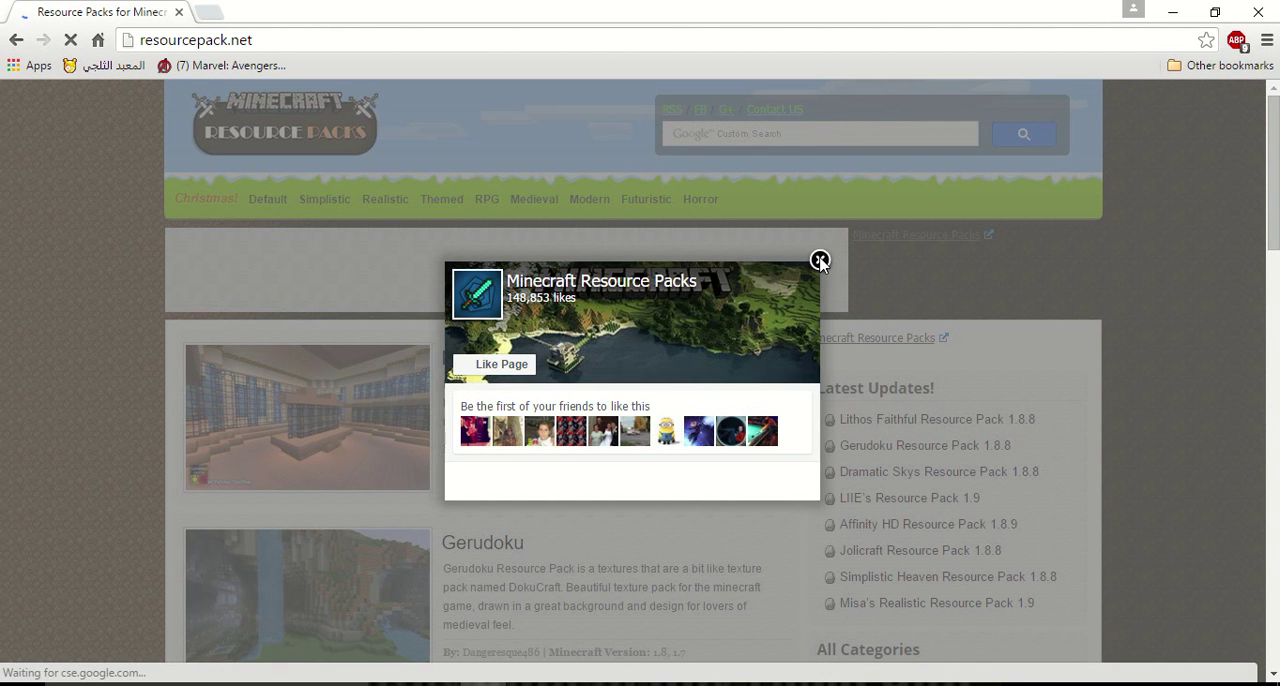
Dismiss the Facebook like-page overlay and open the Medieval Resource Packs category
{"action": "left_click", "coordinate": [820, 260]}
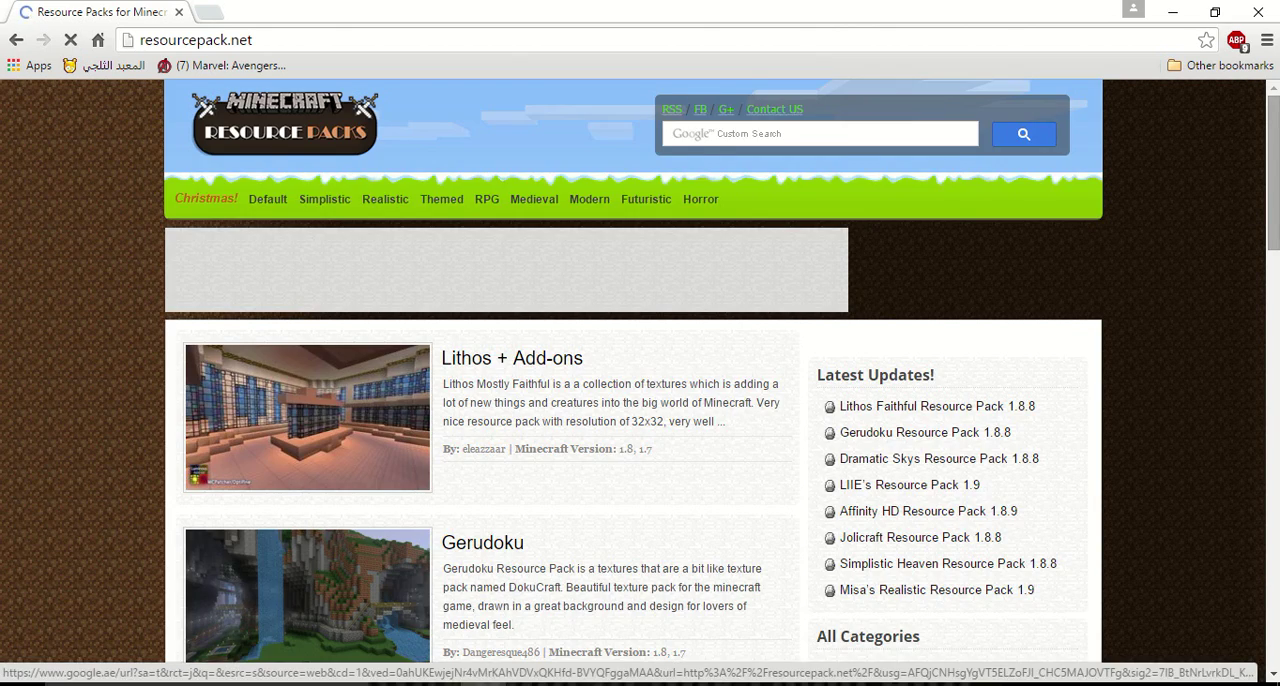
{"action": "scroll", "scroll_direction": "down", "scroll_amount": 3}
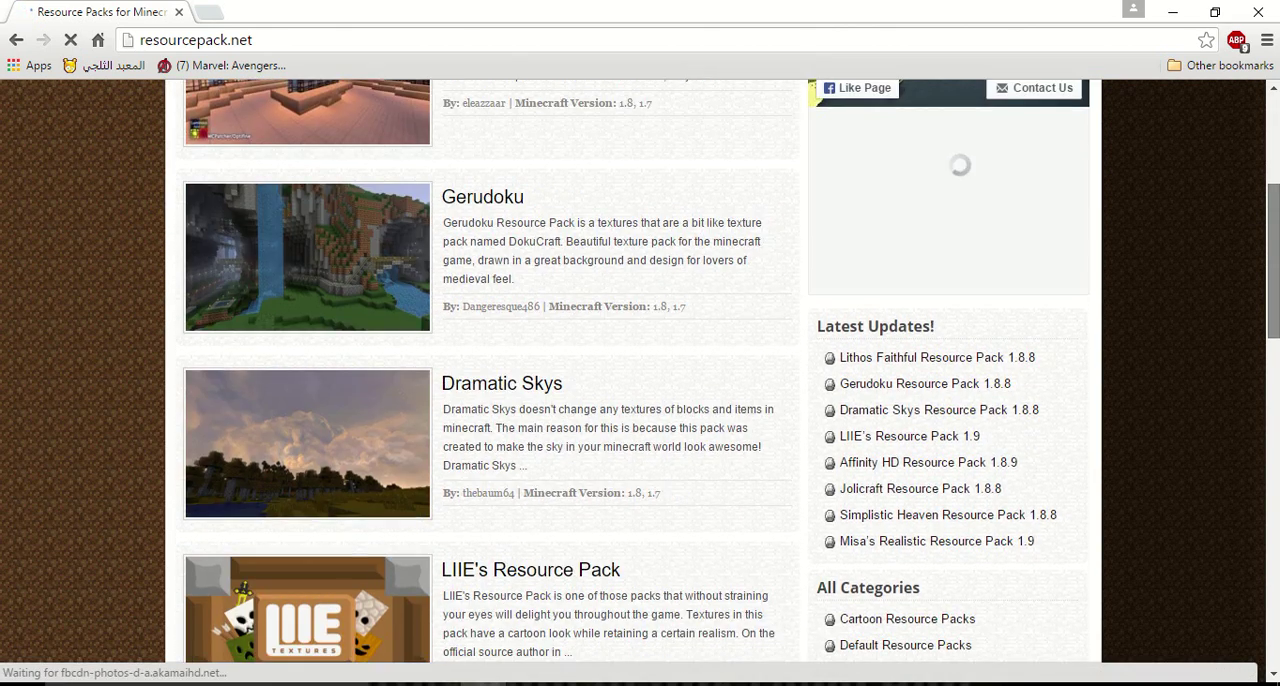
{"action": "scroll", "scroll_direction": "up", "scroll_amount": 3}
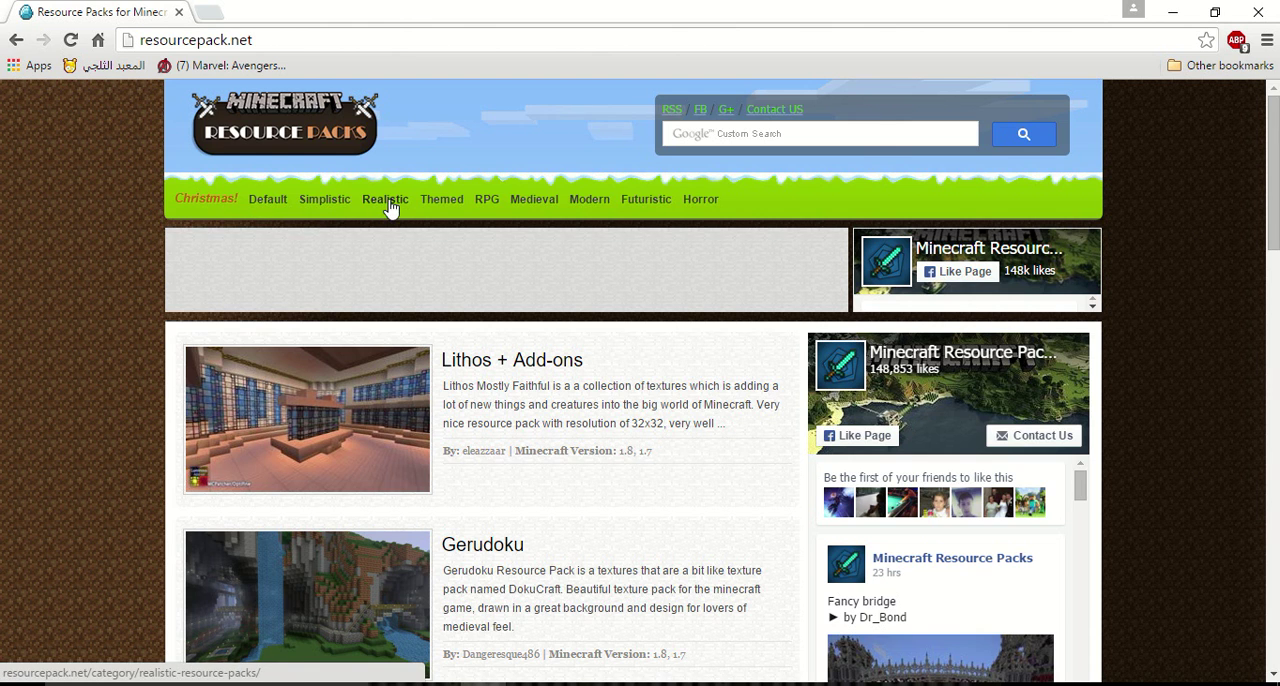
{"action": "mouse_move", "coordinate": [548, 204]}
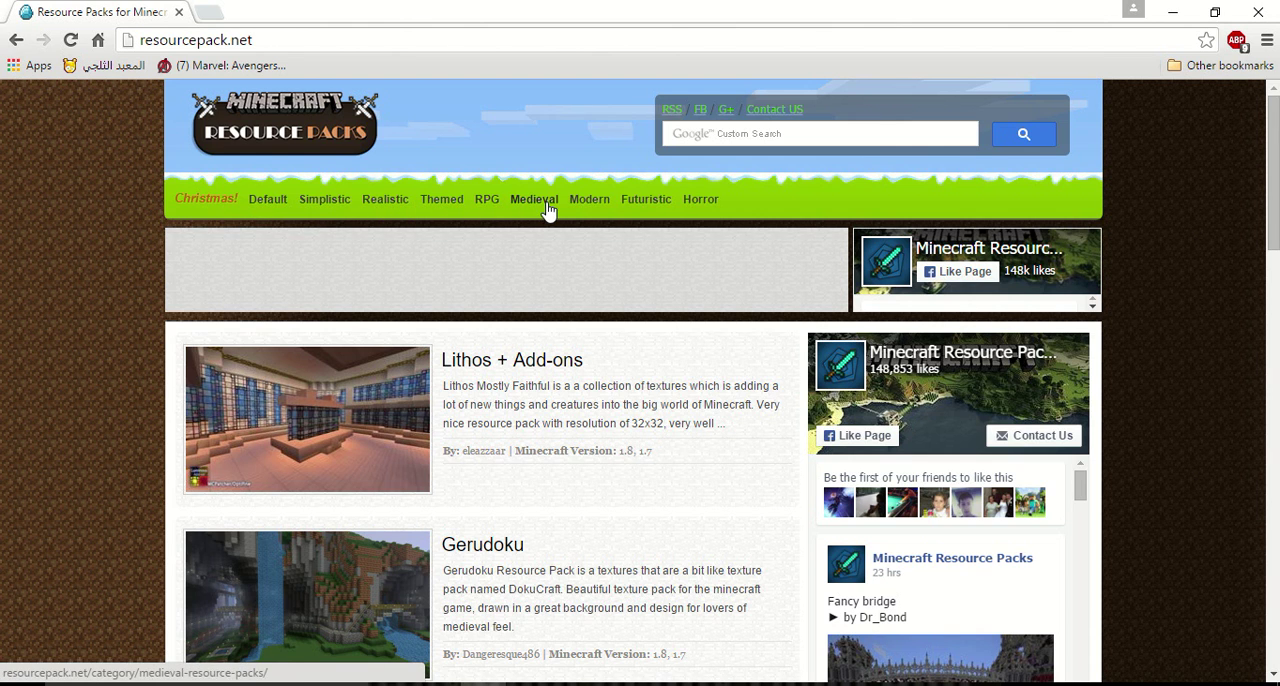
{"action": "scroll", "scroll_direction": "down", "scroll_amount": 3}
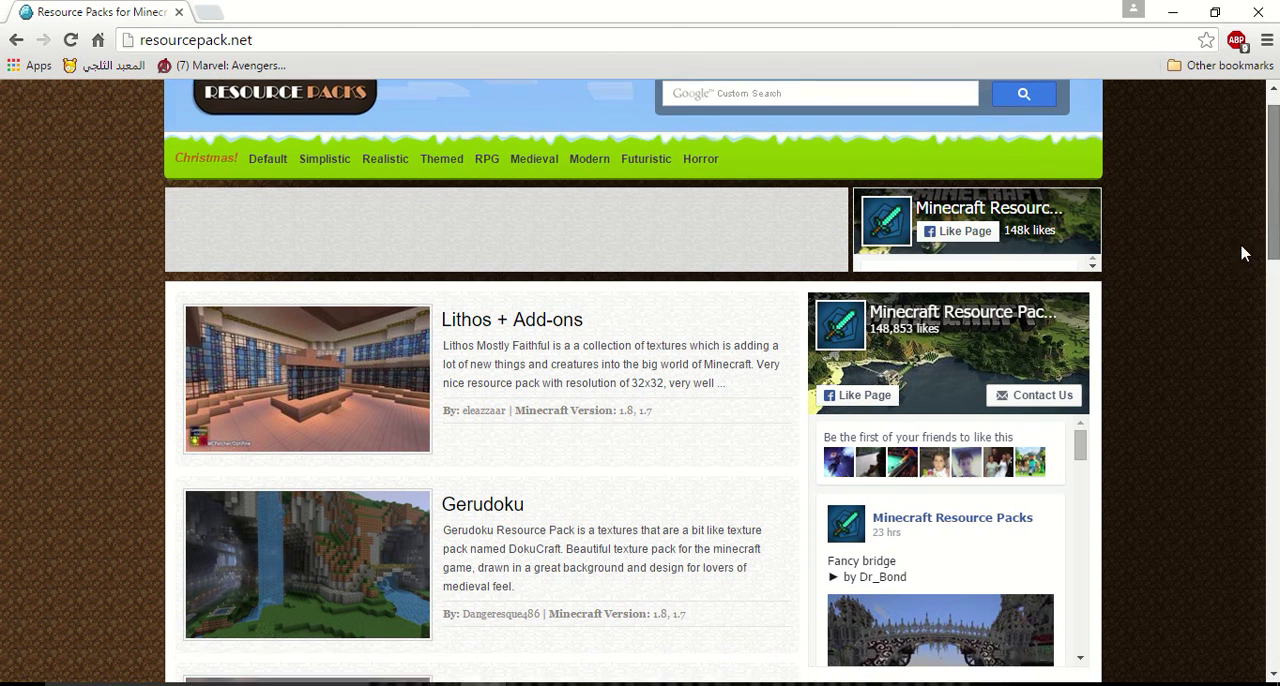
{"action": "scroll", "scroll_direction": "down", "scroll_amount": 3}
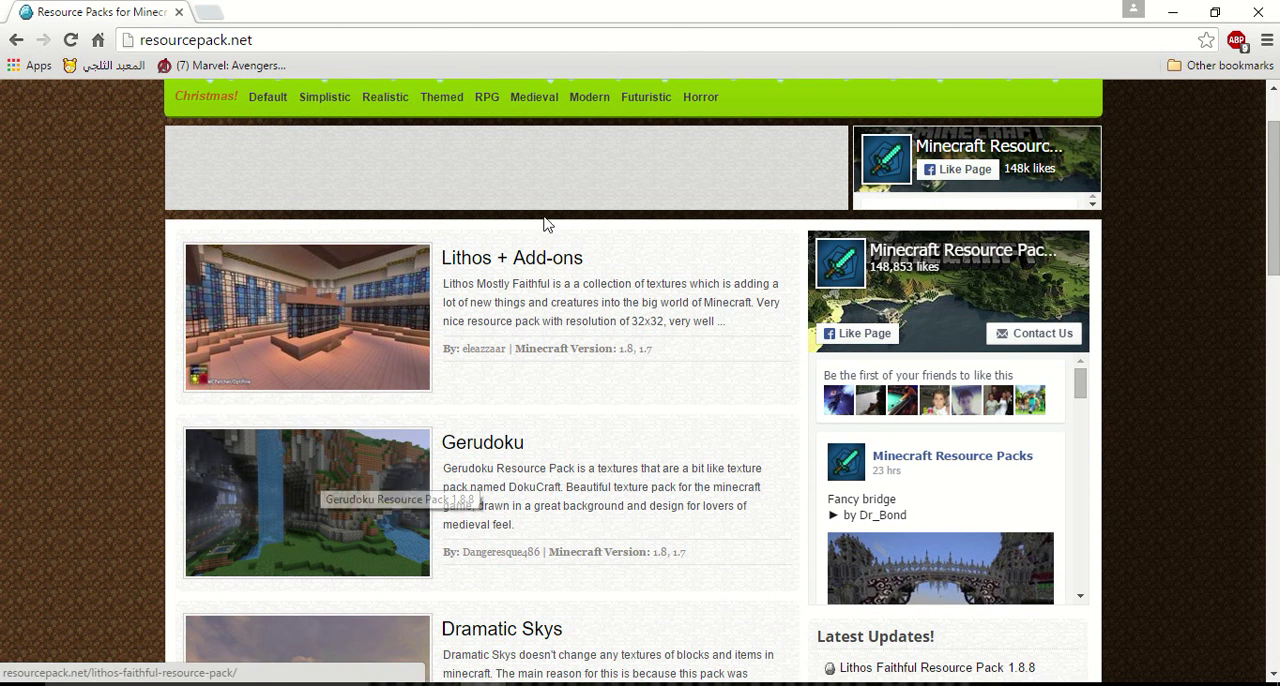
{"action": "left_click", "coordinate": [532, 96]}
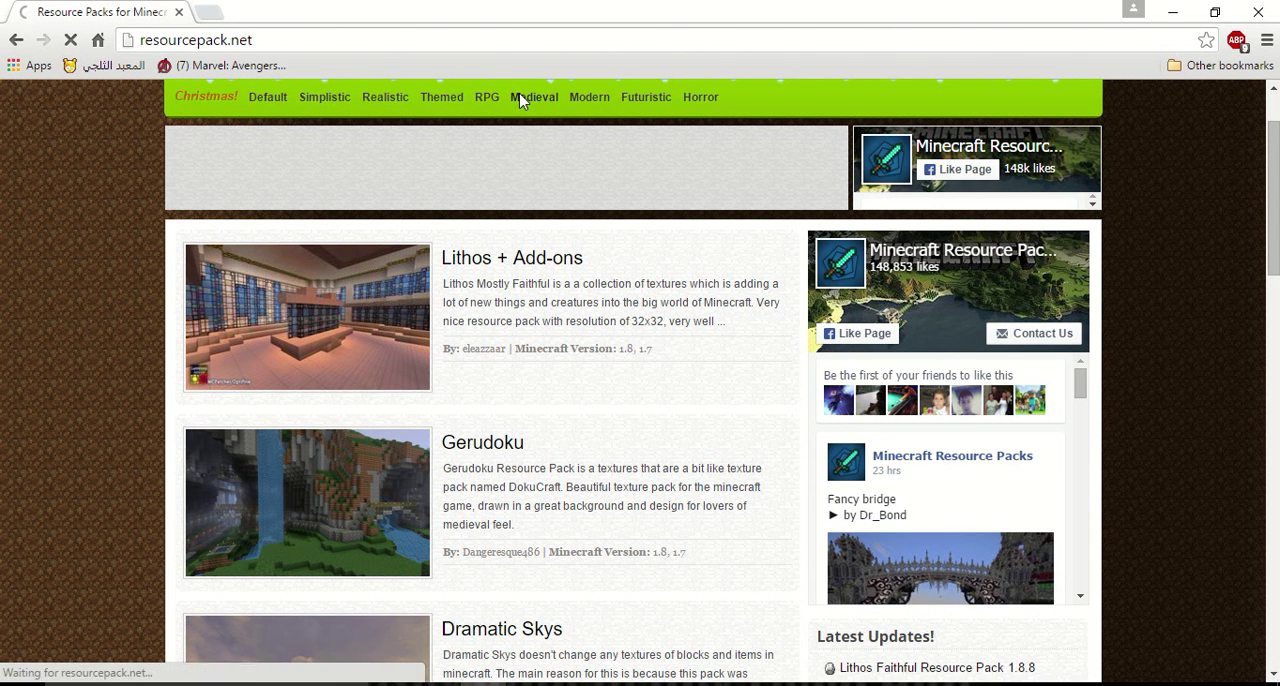
{"action": "left_click", "coordinate": [532, 96]}
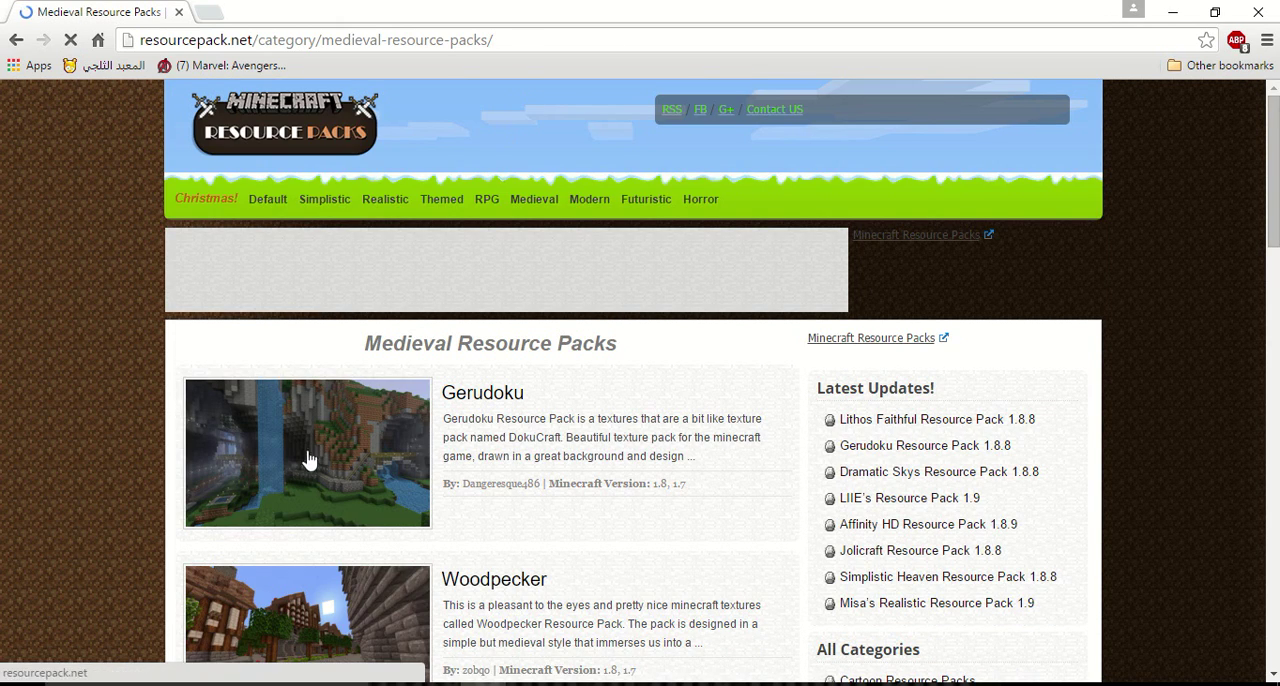
Open the Gerudoku Resource Pack 1.8.8 page and scroll down to its download links
{"action": "left_click", "coordinate": [308, 452]}
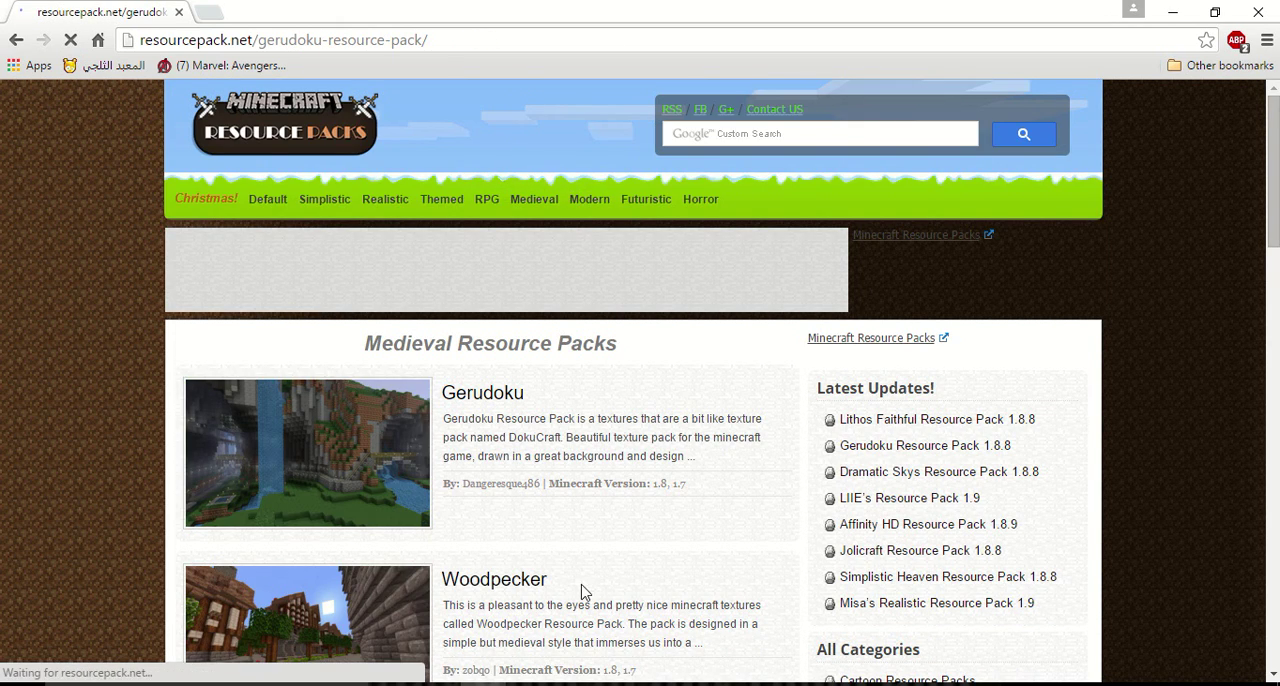
{"action": "left_click", "coordinate": [484, 392]}
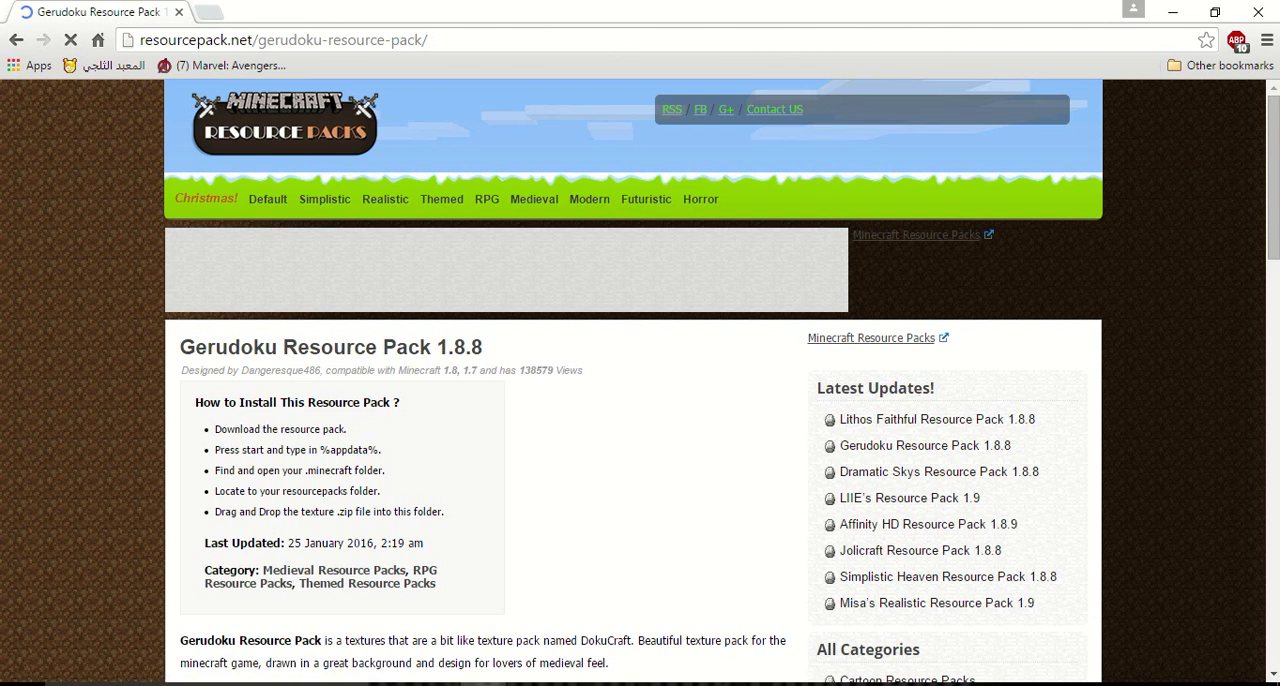
{"action": "scroll", "scroll_direction": "down", "scroll_amount": 3}
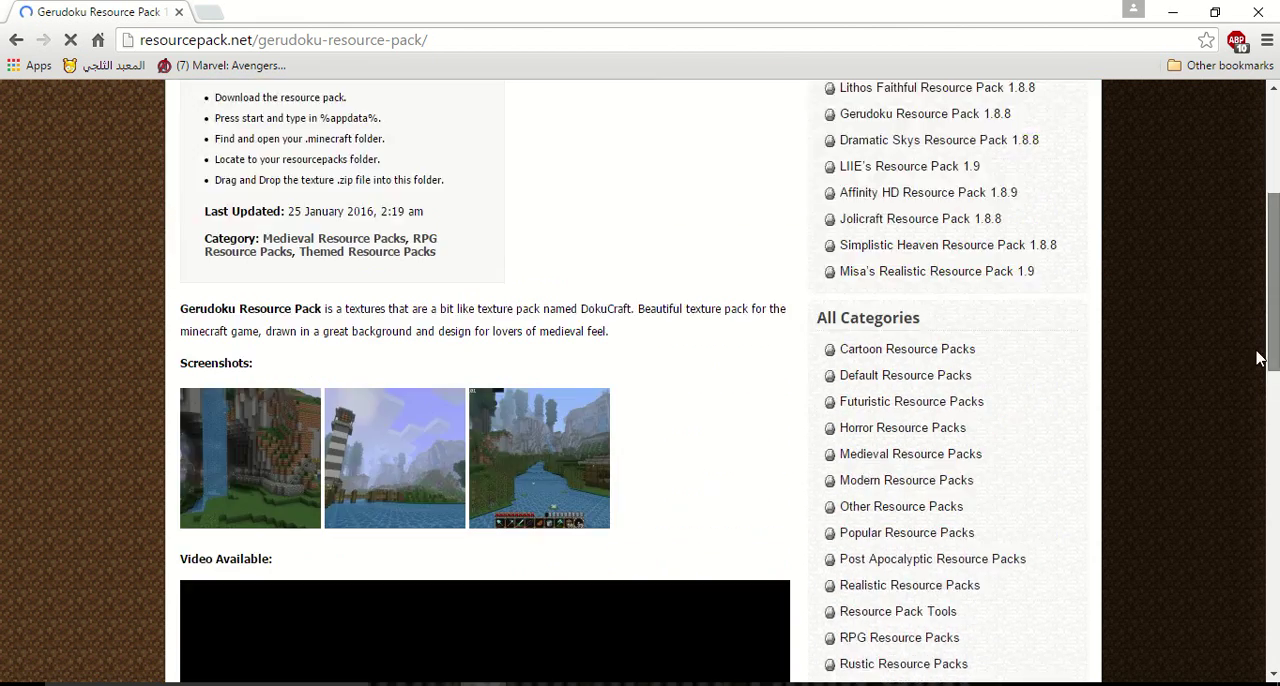
{"action": "scroll", "scroll_direction": "down", "scroll_amount": 3}
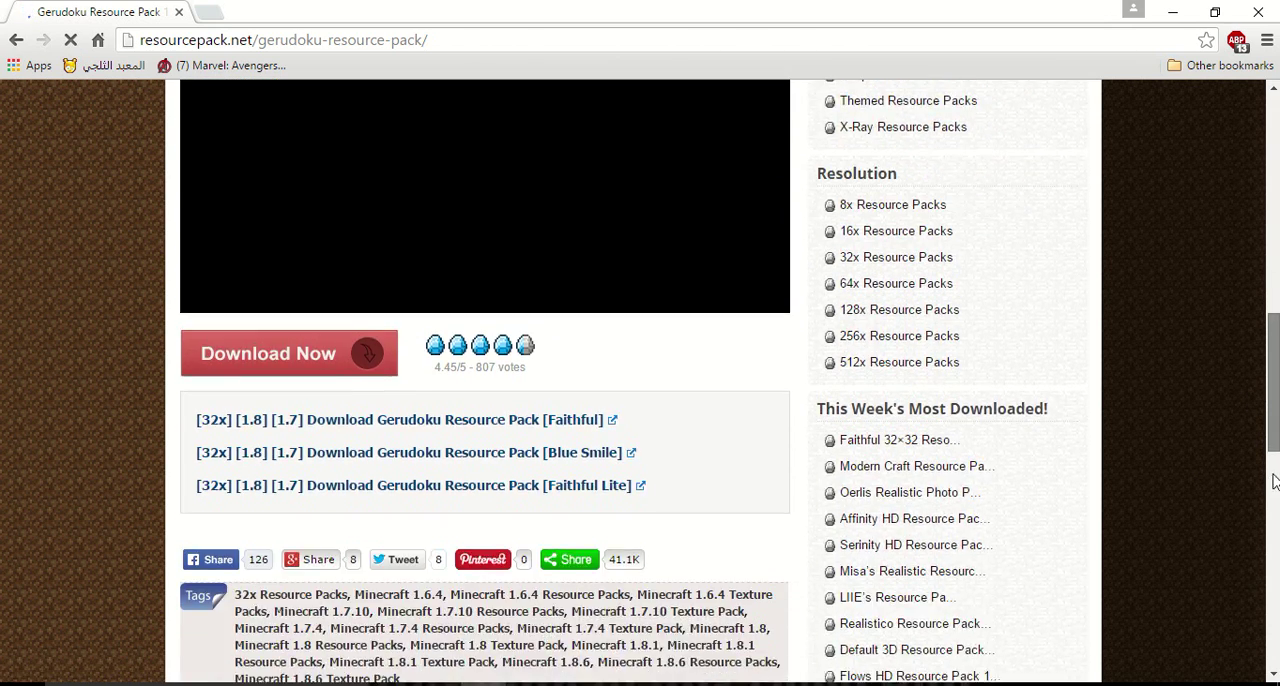
{"action": "scroll", "scroll_direction": "down", "scroll_amount": 3}
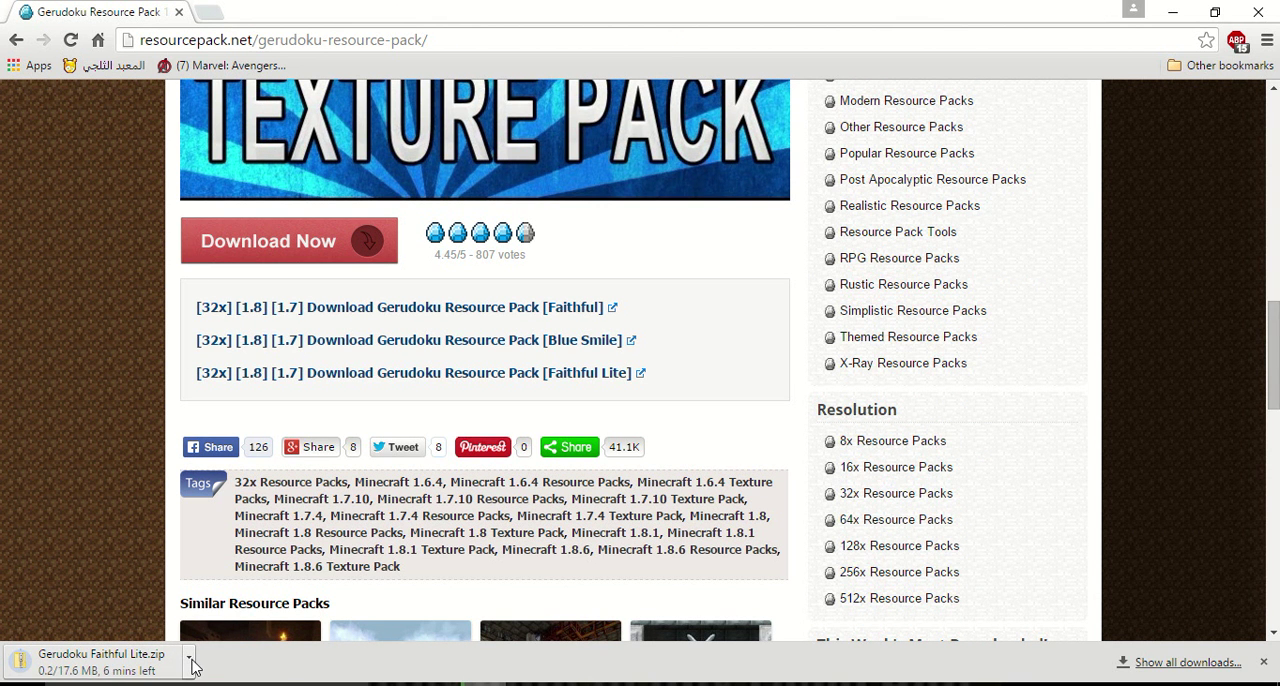
{"action": "mouse_move", "coordinate": [196, 664]}
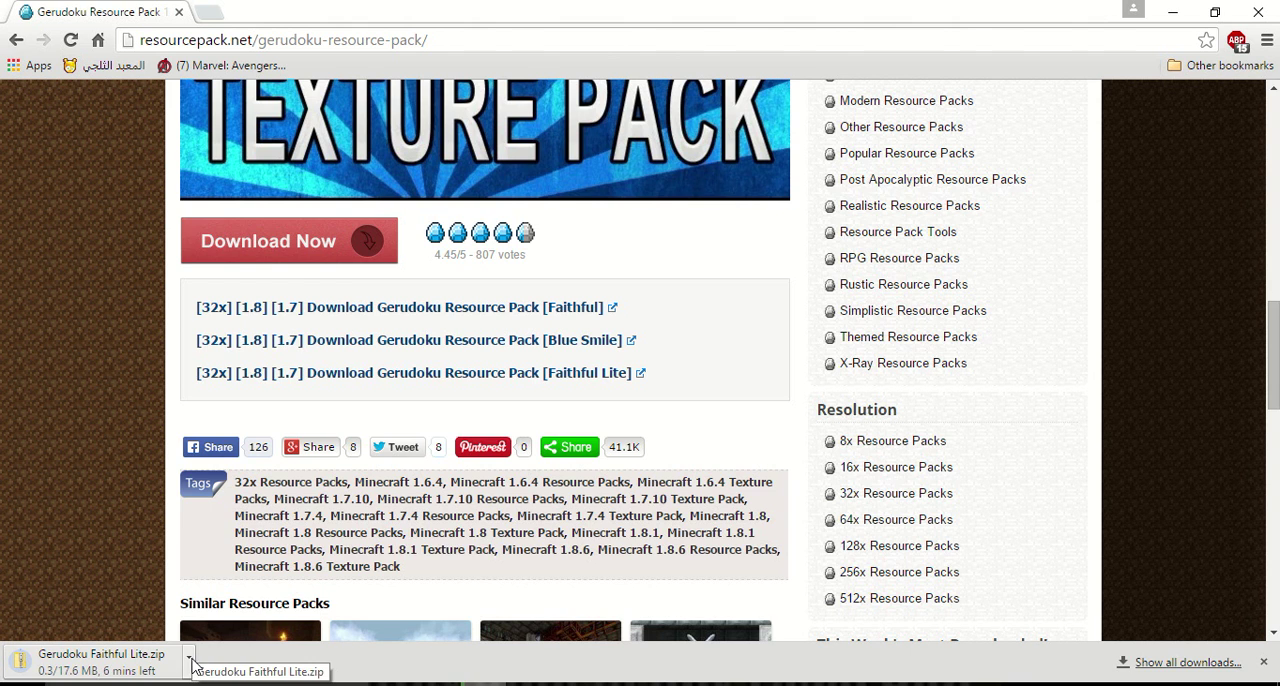
Set the Gerudoku Faithful Lite download to open when done, then return to the screenshots
{"action": "left_click", "coordinate": [188, 660]}
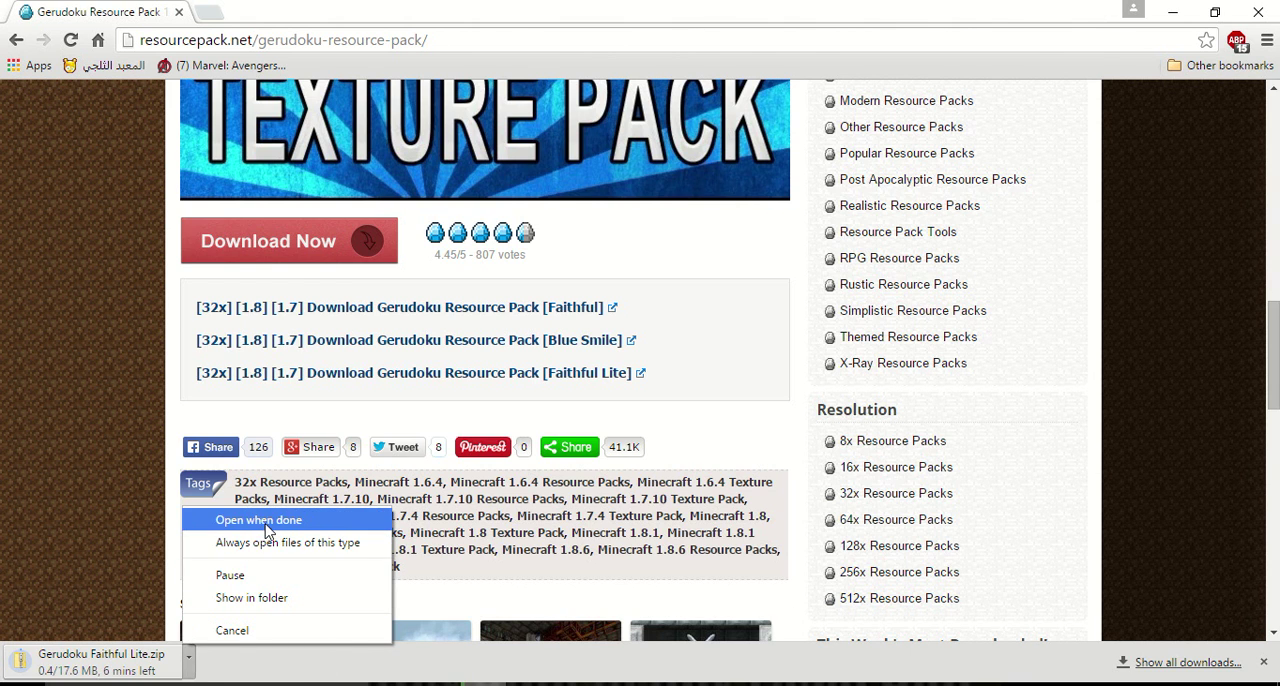
{"action": "left_click", "coordinate": [258, 520]}
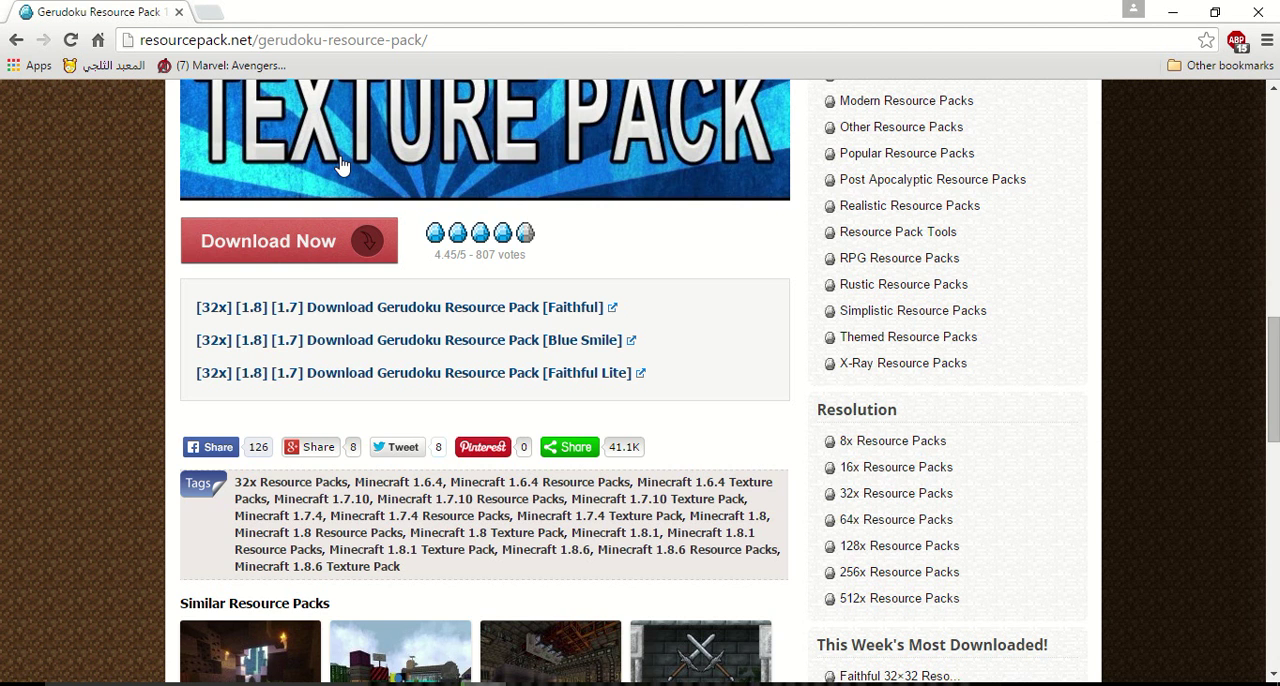
{"action": "scroll", "scroll_direction": "down", "scroll_amount": 3}
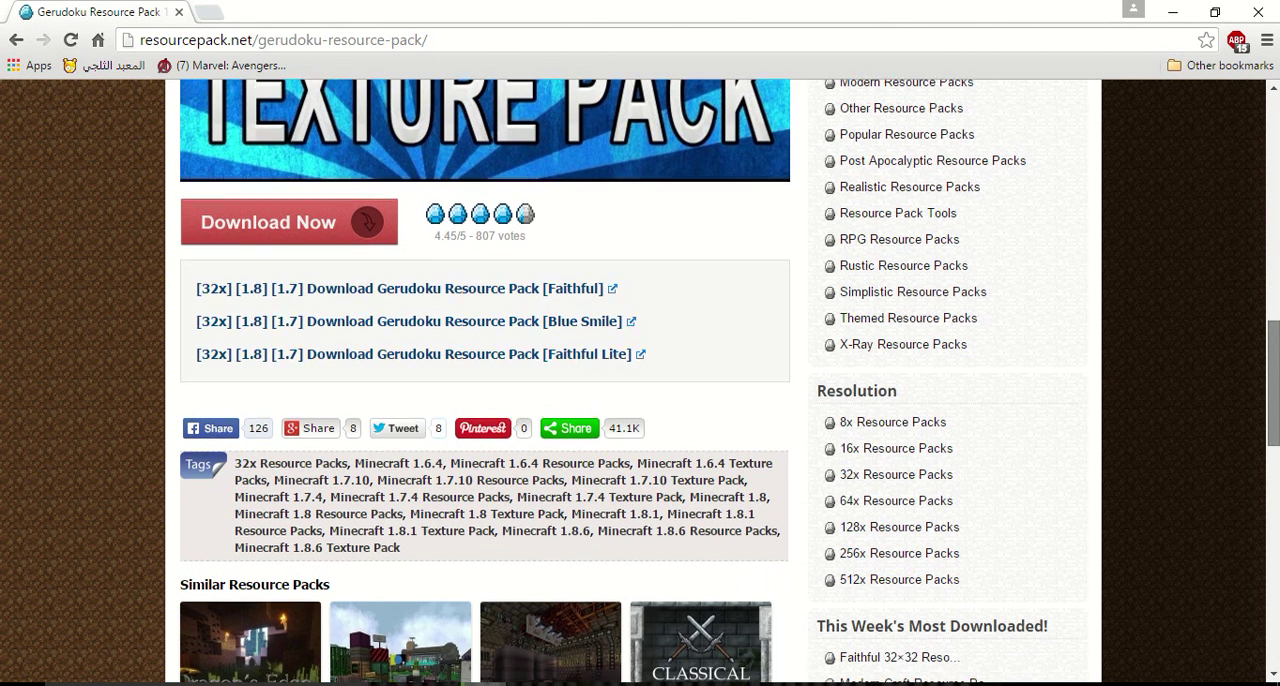
{"action": "scroll", "scroll_direction": "down", "scroll_amount": 3}
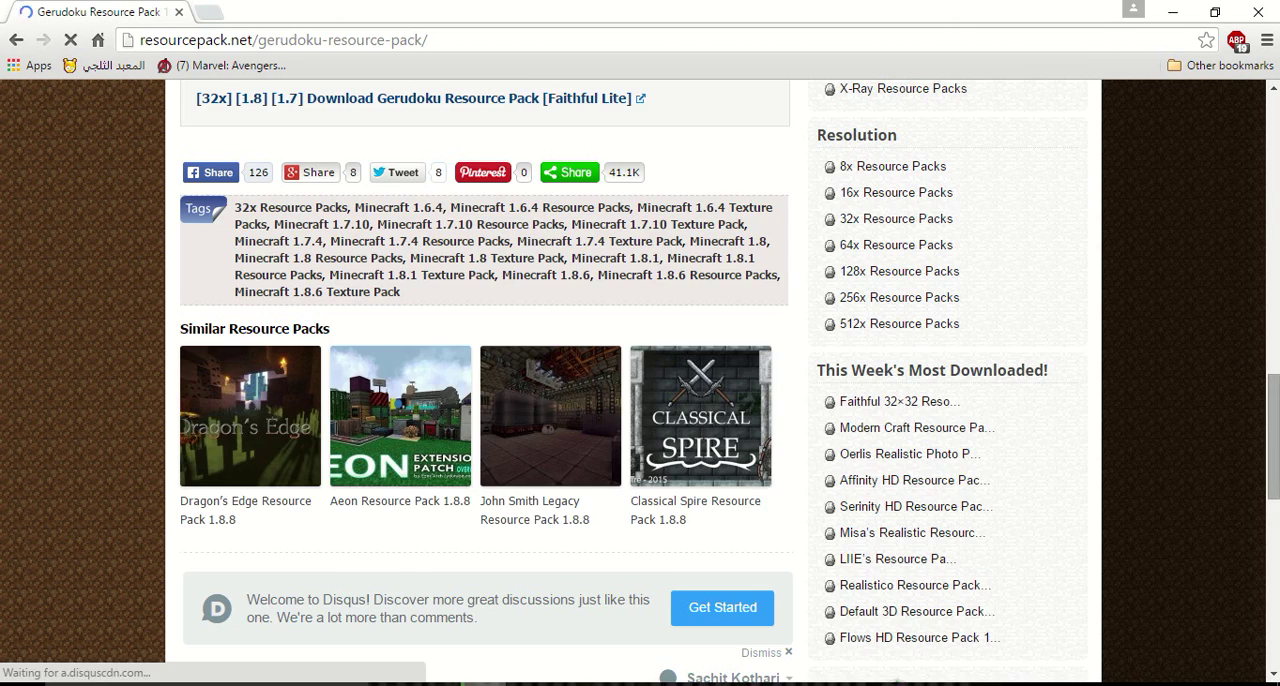
{"action": "scroll", "scroll_direction": "up", "scroll_amount": 3}
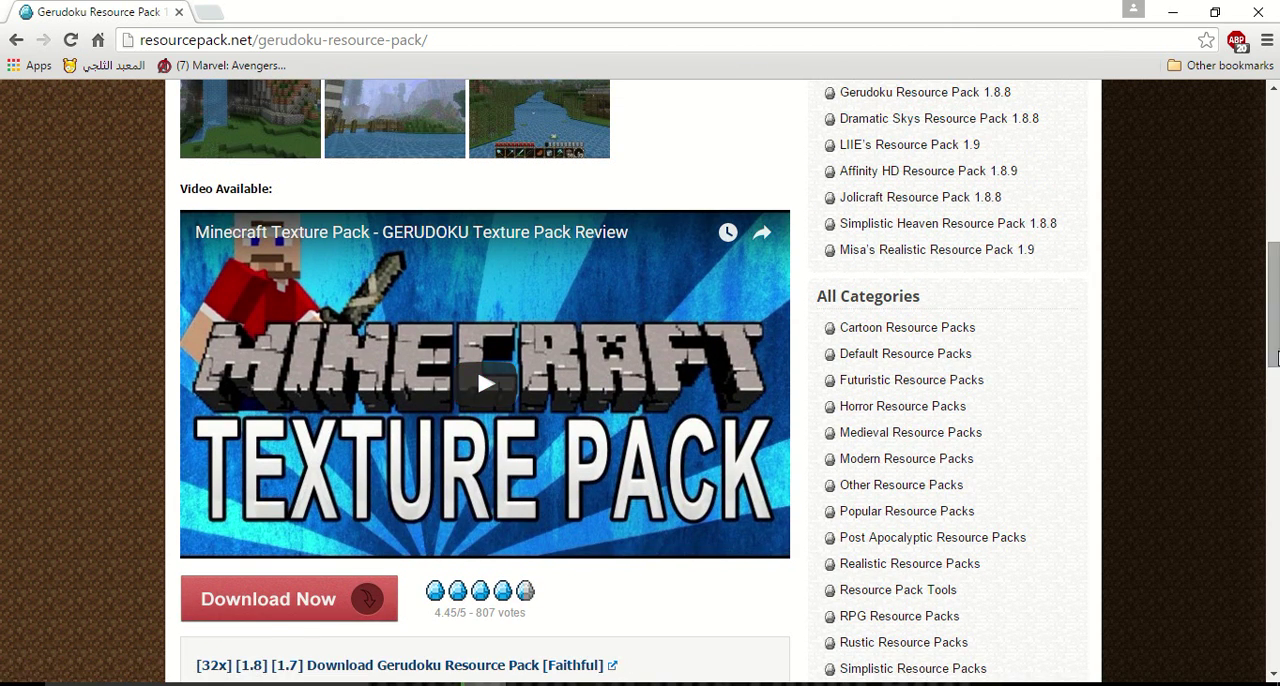
{"action": "scroll", "scroll_direction": "up", "scroll_amount": 3}
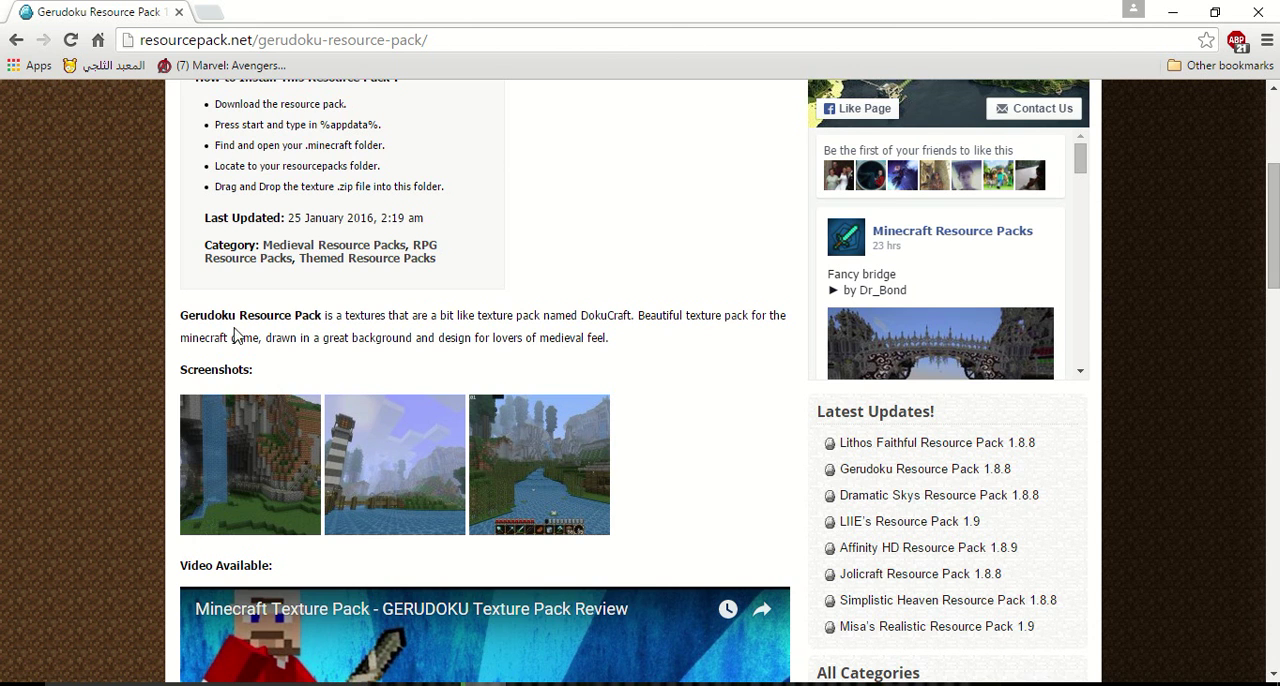
Step through the Gerudoku screenshot gallery and view the third landscape screenshot full size
{"action": "left_click", "coordinate": [248, 464]}
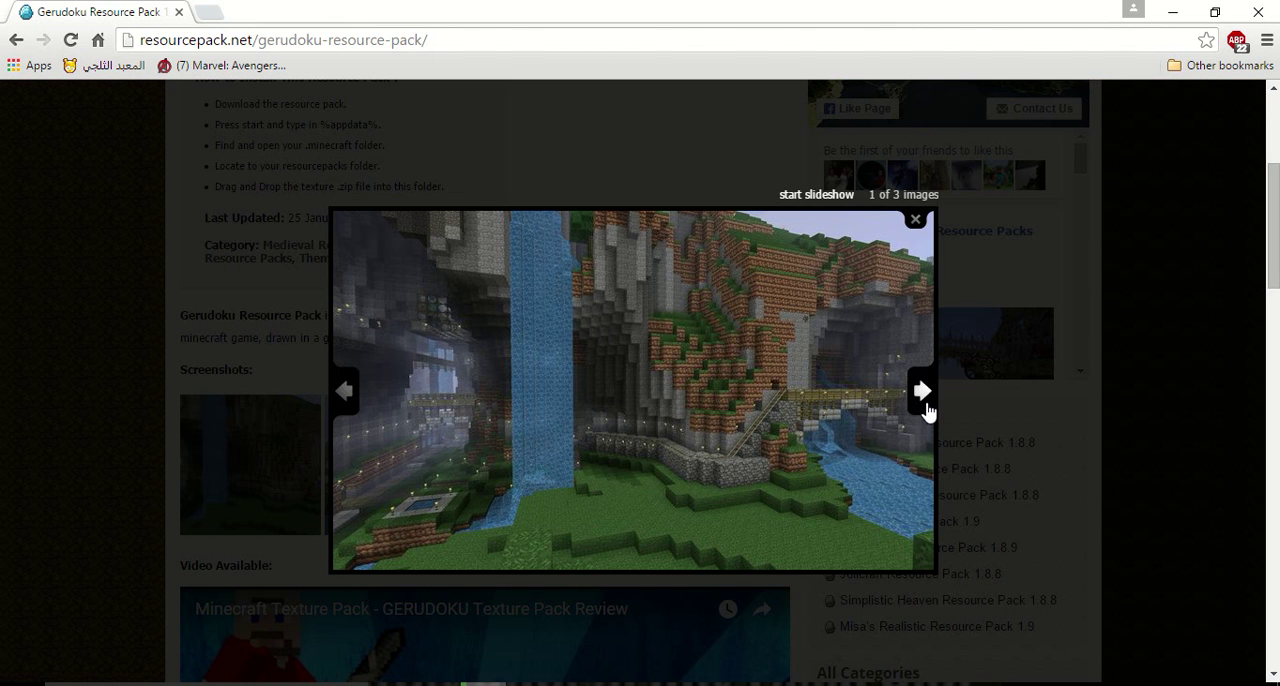
{"action": "left_click", "coordinate": [914, 220]}
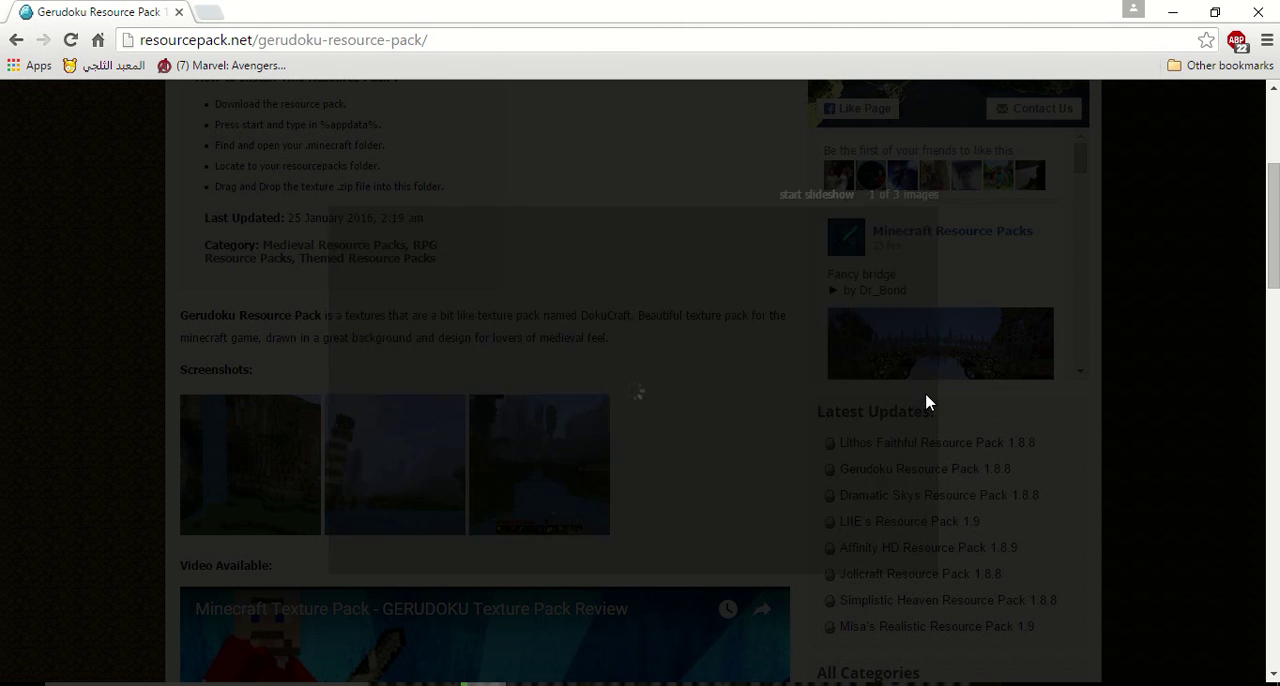
{"action": "left_click", "coordinate": [396, 464]}
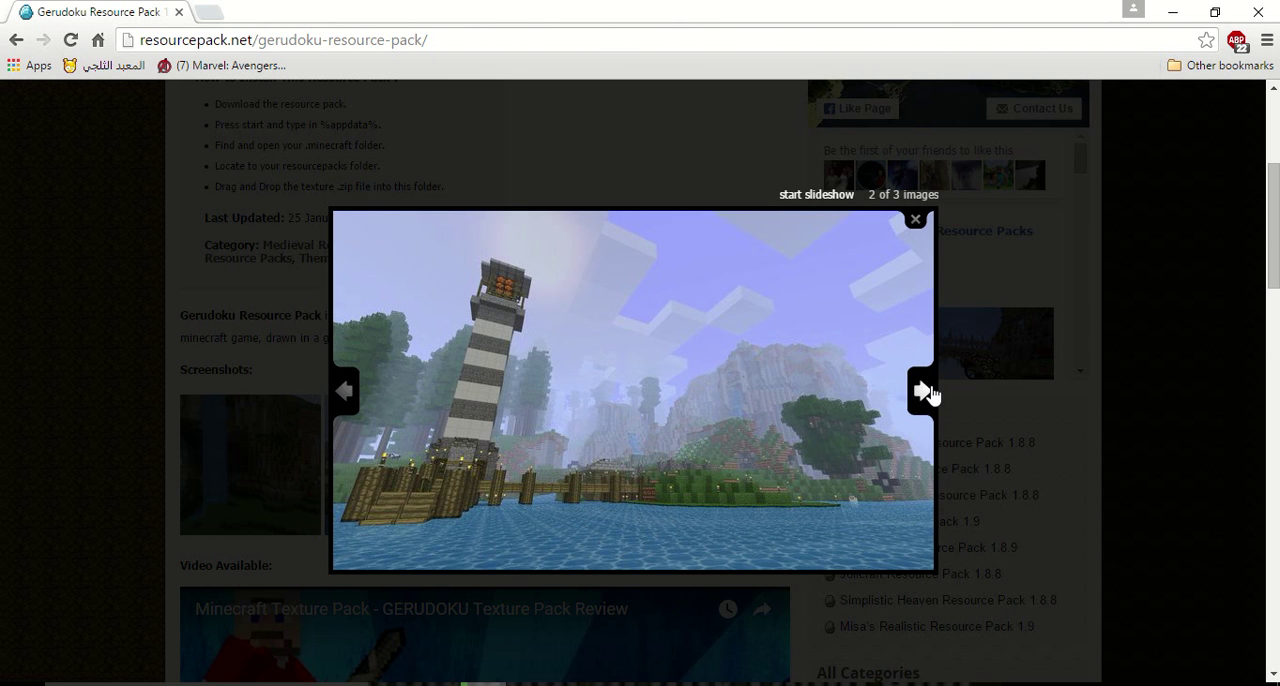
{"action": "left_click", "coordinate": [918, 392]}
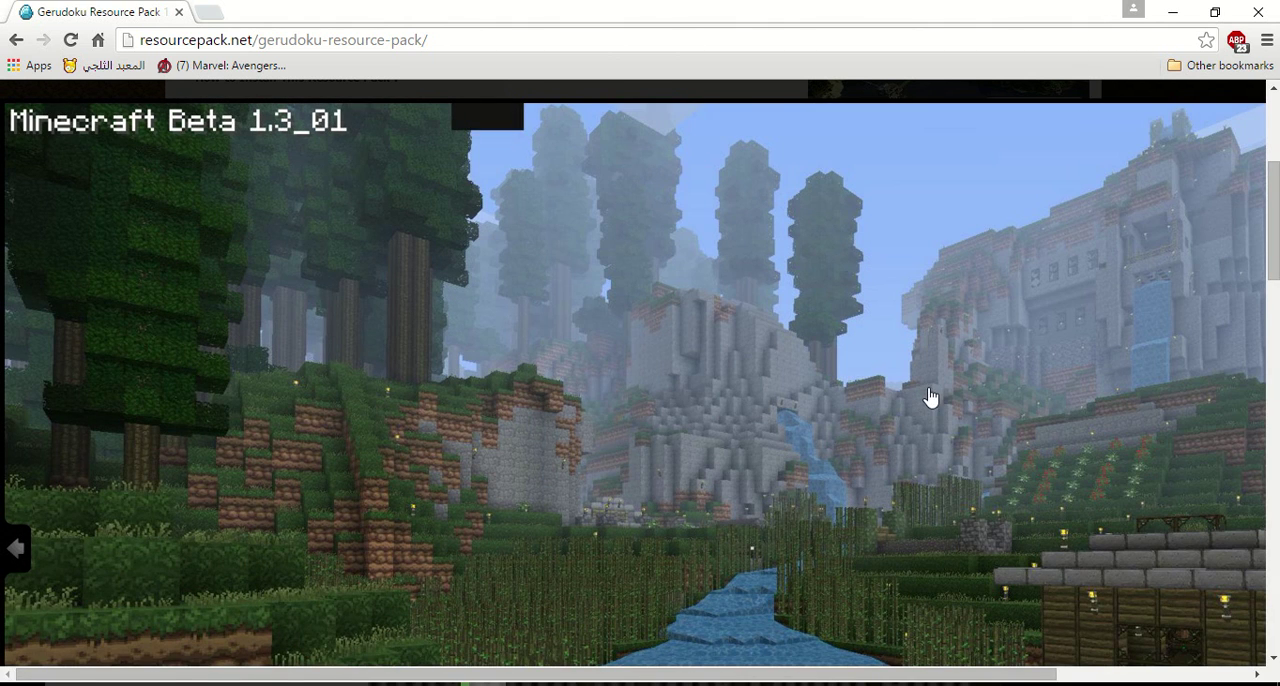
{"action": "mouse_move", "coordinate": [1078, 164]}
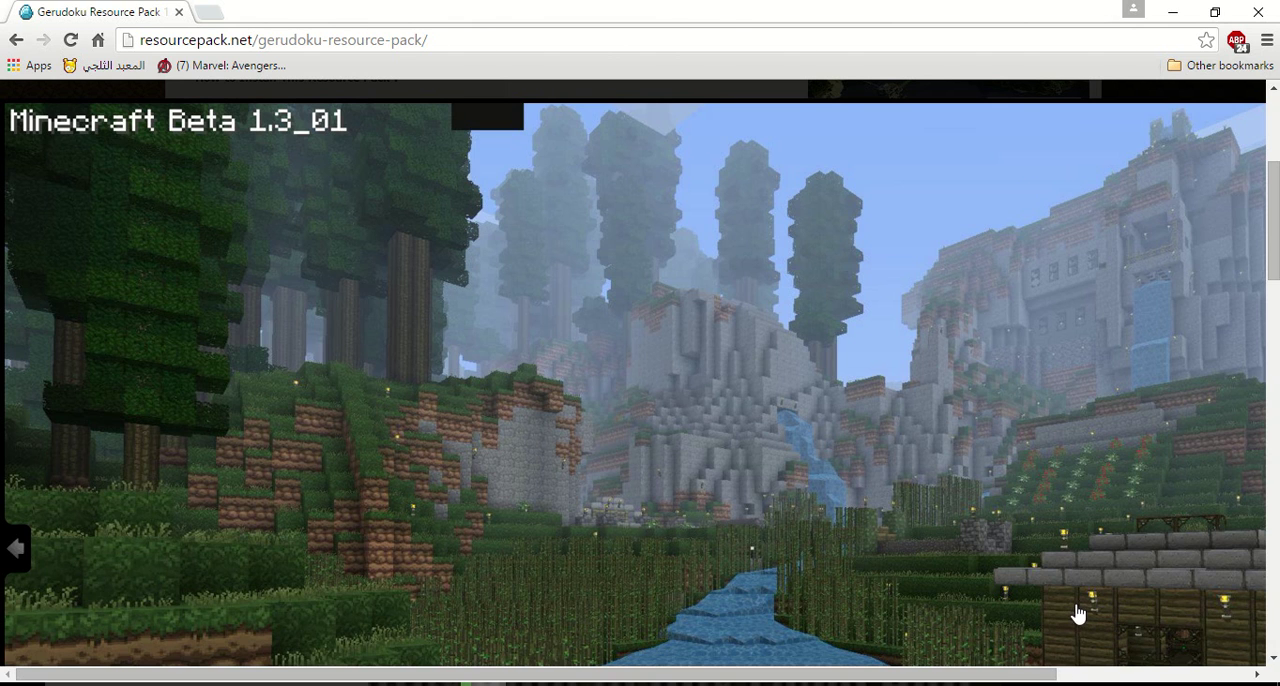
{"action": "mouse_move", "coordinate": [612, 504]}
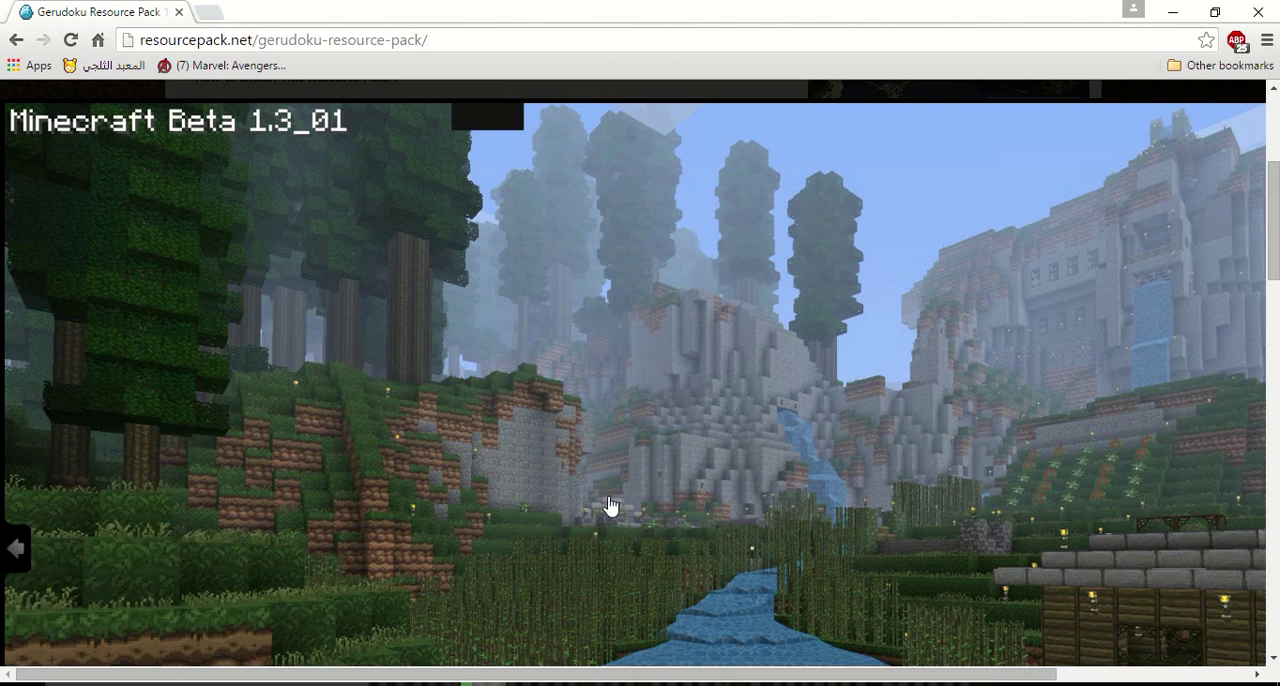
{"action": "mouse_move", "coordinate": [1124, 264]}
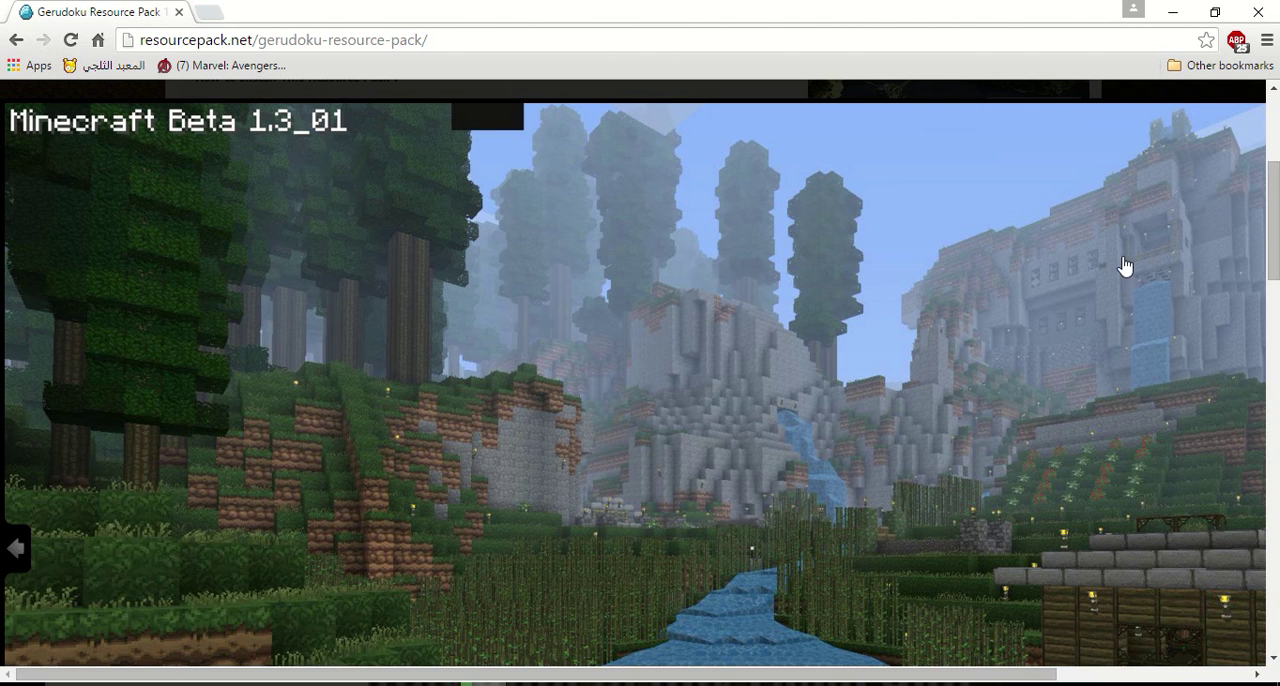
{"action": "mouse_move", "coordinate": [96, 318]}
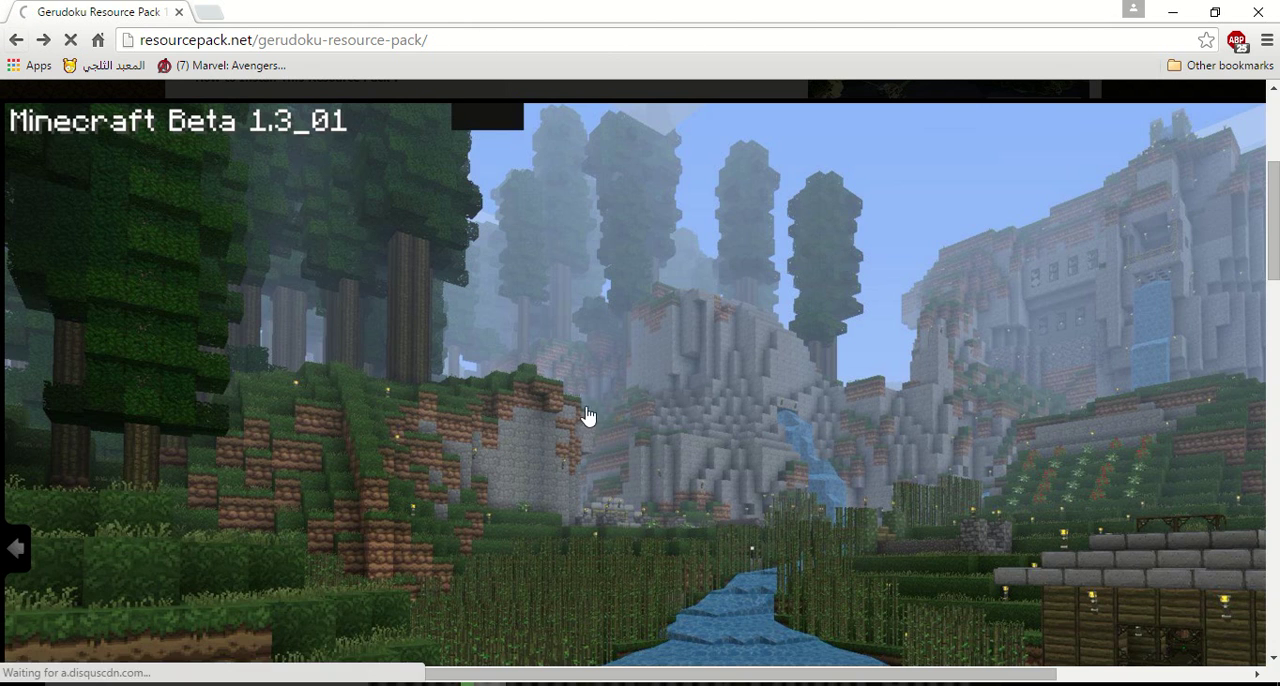
Browse the Medieval, Futuristic and Realistic categories, scrolling the Realistic pack list
{"action": "left_click", "coordinate": [532, 200]}
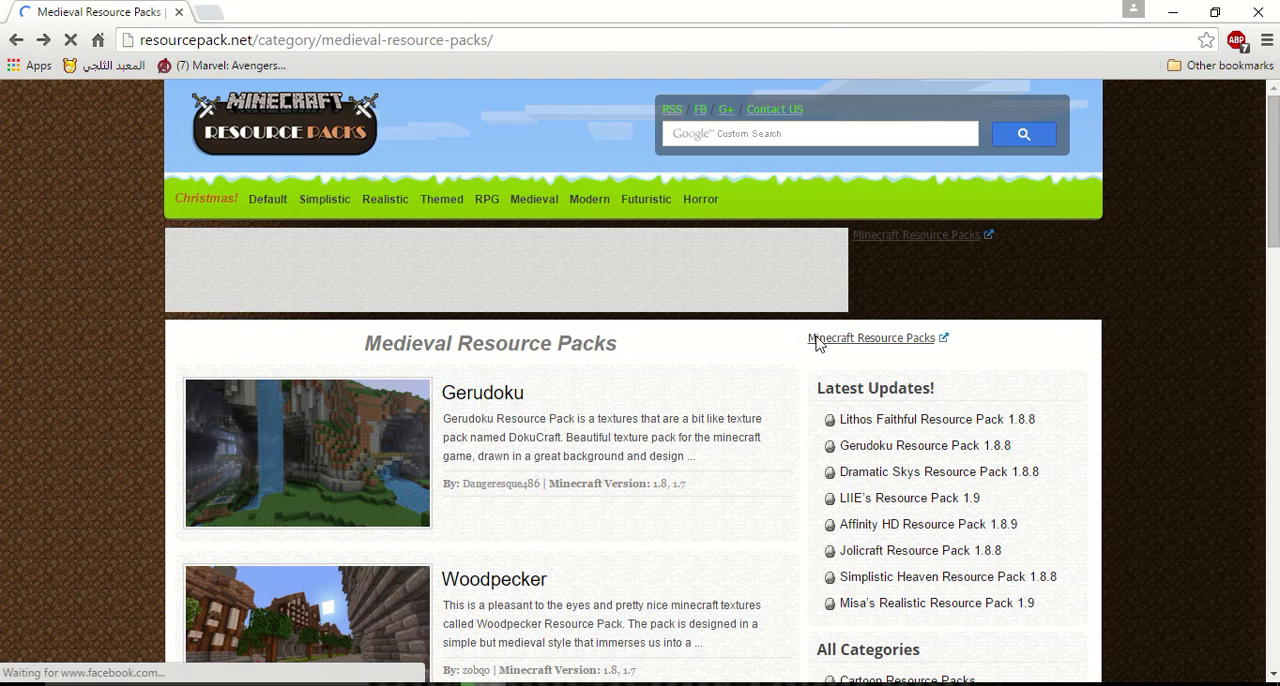
{"action": "scroll", "scroll_direction": "down", "scroll_amount": 3}
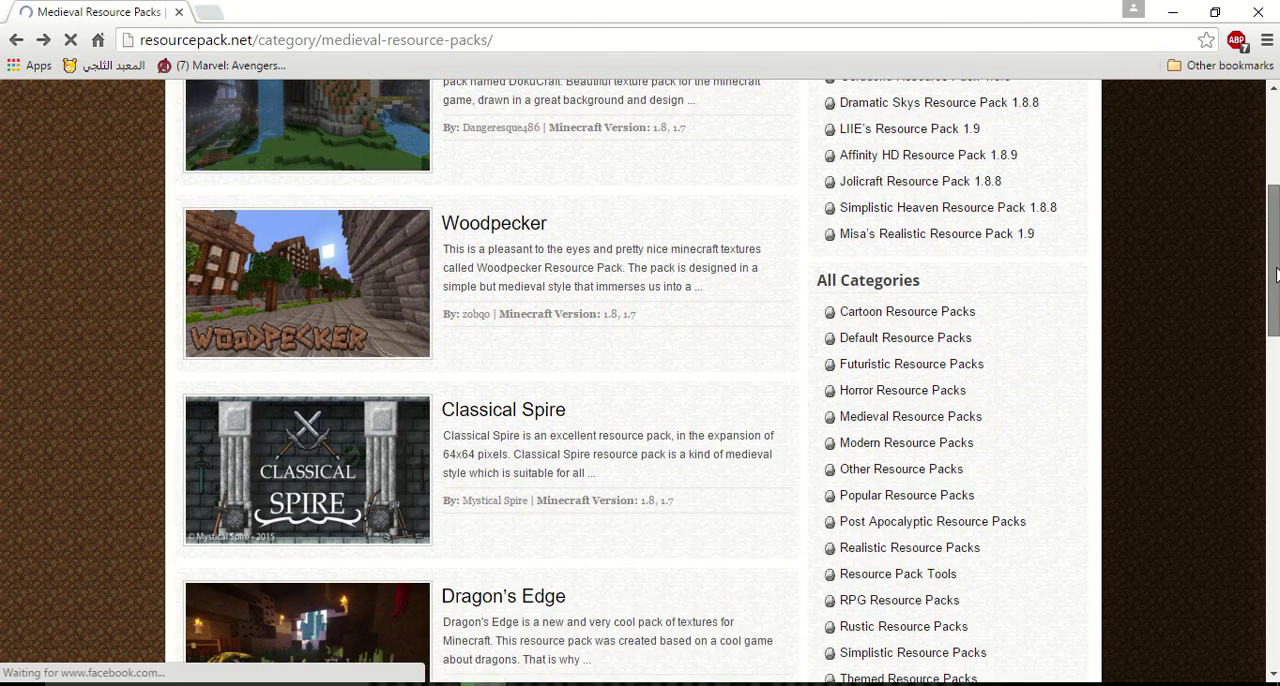
{"action": "scroll", "scroll_direction": "up", "scroll_amount": 3}
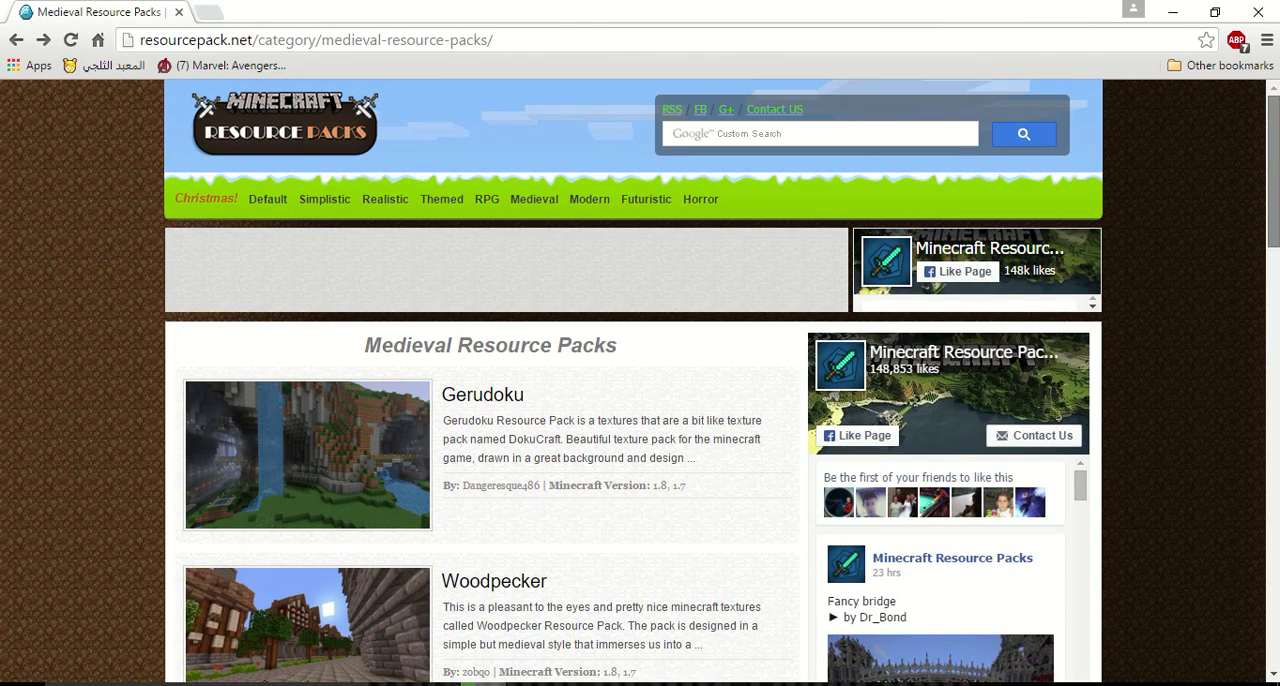
{"action": "left_click", "coordinate": [644, 200]}
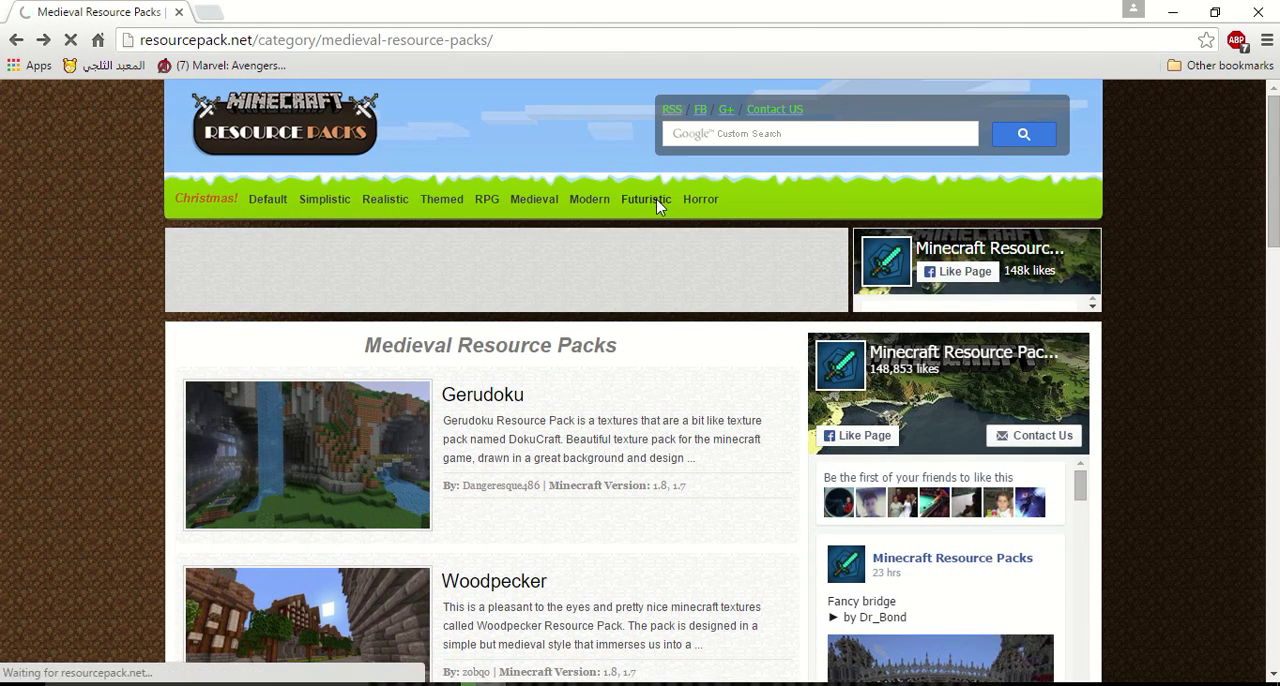
{"action": "left_click", "coordinate": [644, 200]}
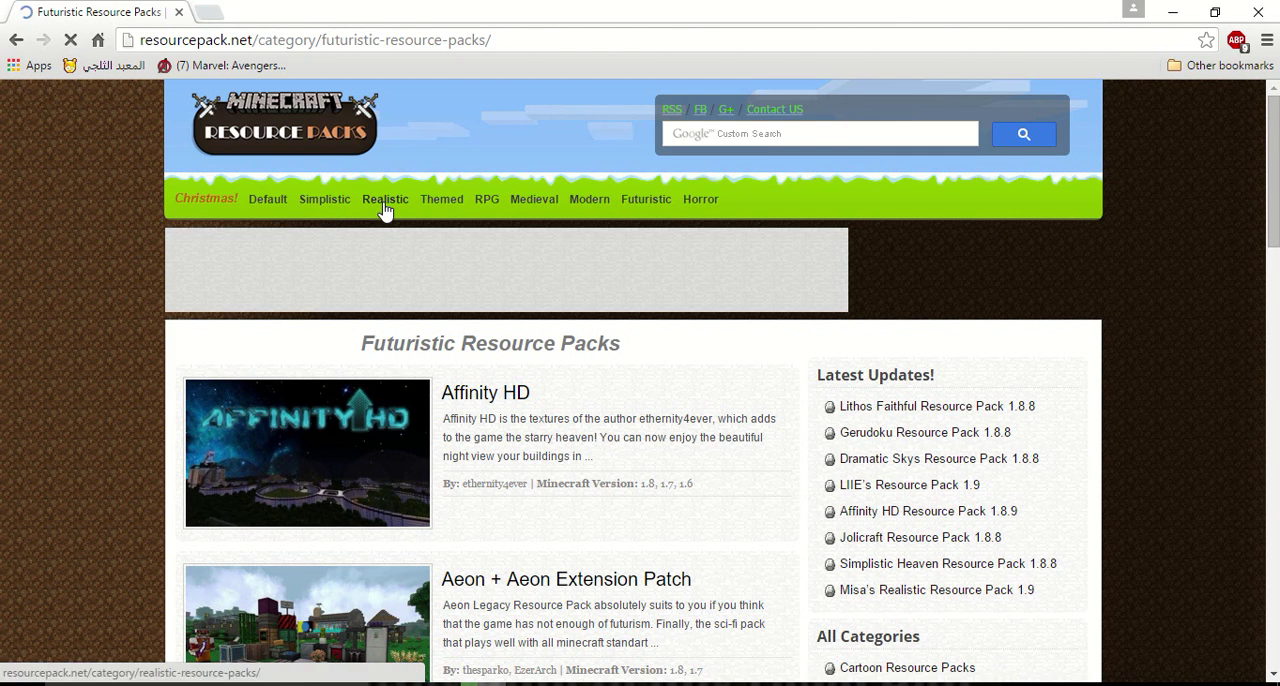
{"action": "left_click", "coordinate": [384, 200]}
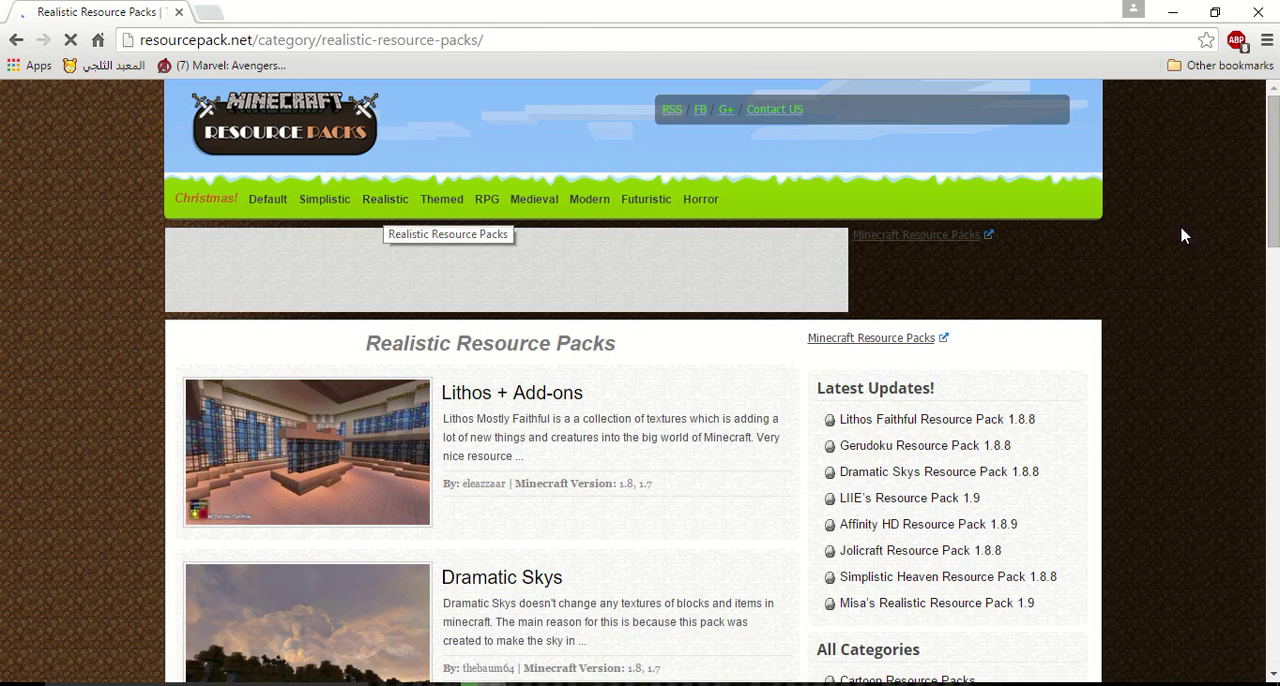
{"action": "scroll", "scroll_direction": "down", "scroll_amount": 3}
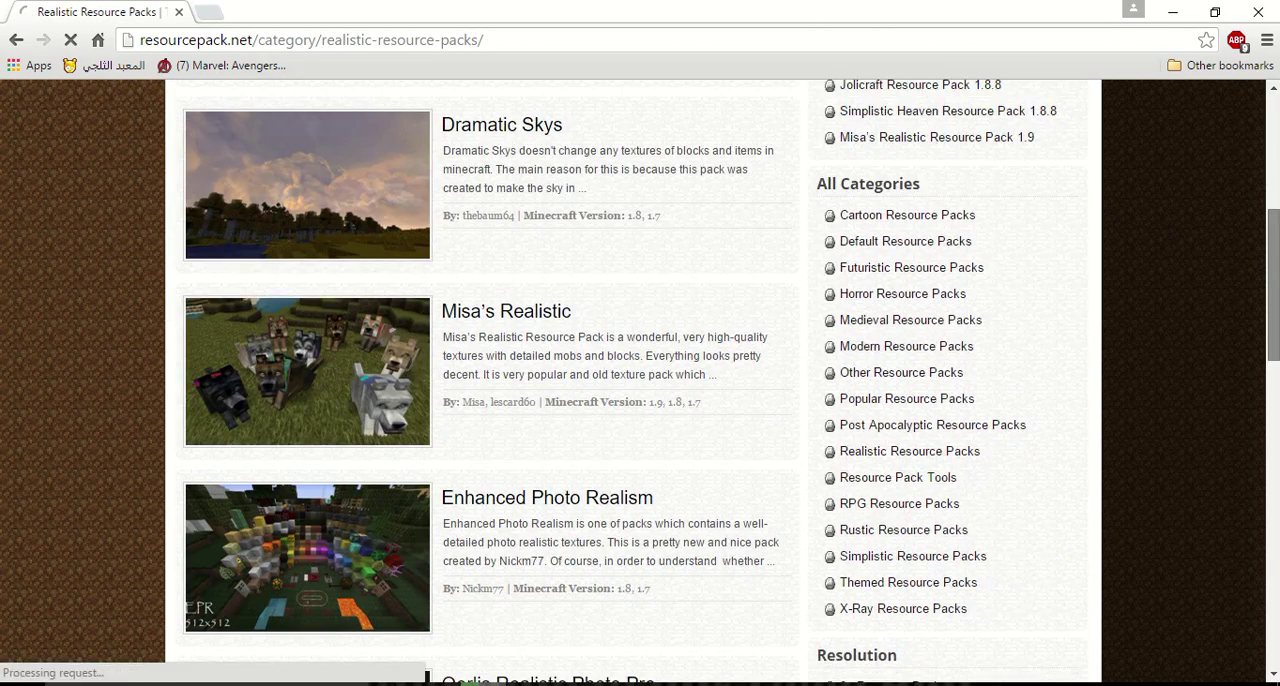
{"action": "scroll", "scroll_direction": "down", "scroll_amount": 3}
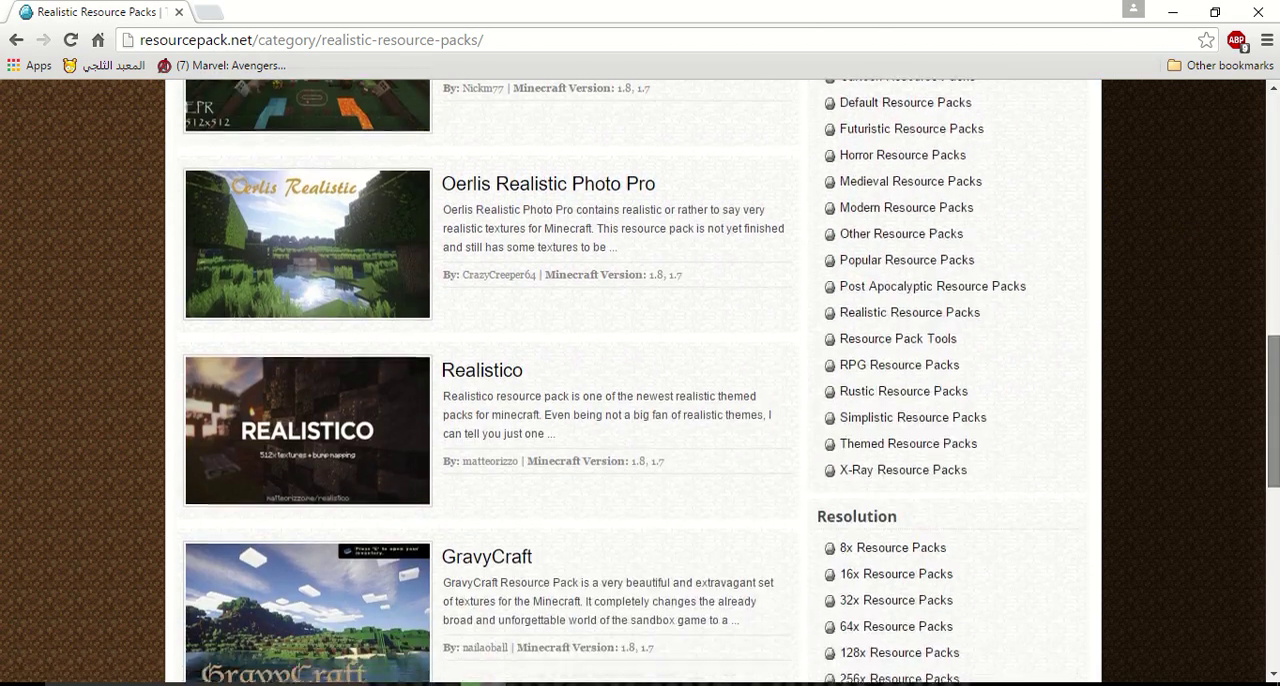
{"action": "scroll", "scroll_direction": "down", "scroll_amount": 3}
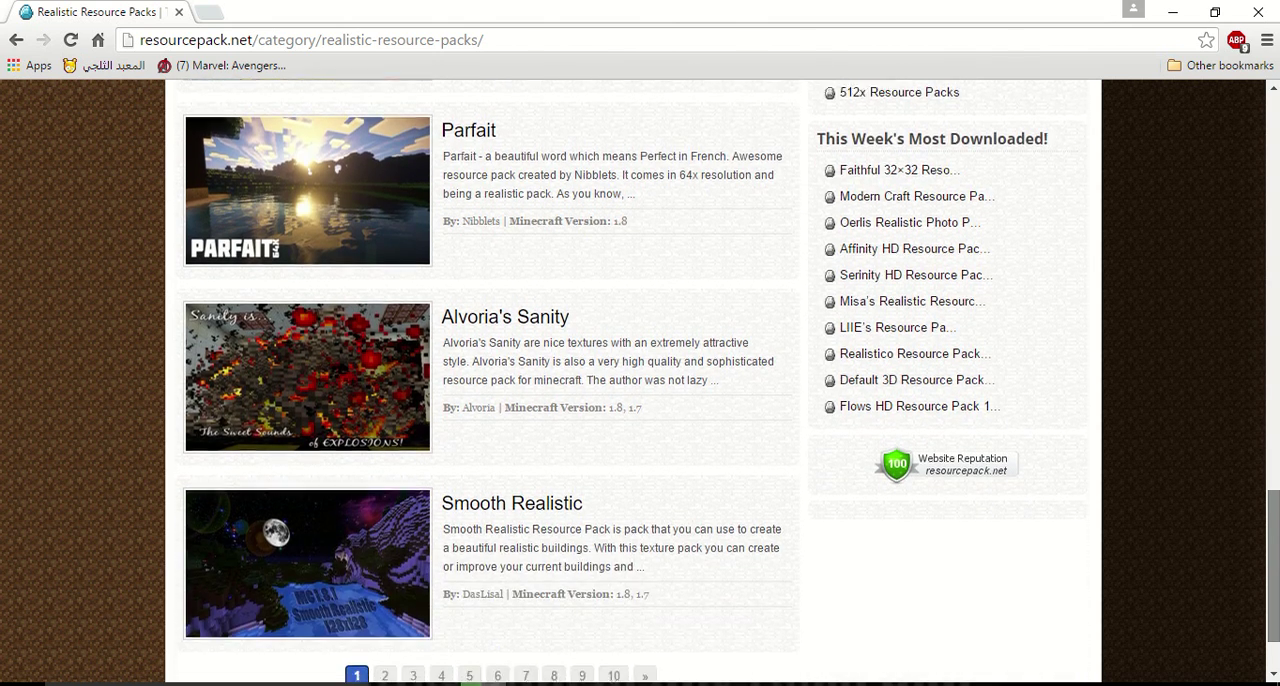
Go to page 2 of Realistic Resource Packs and look through its listed packs
{"action": "left_click", "coordinate": [384, 582]}
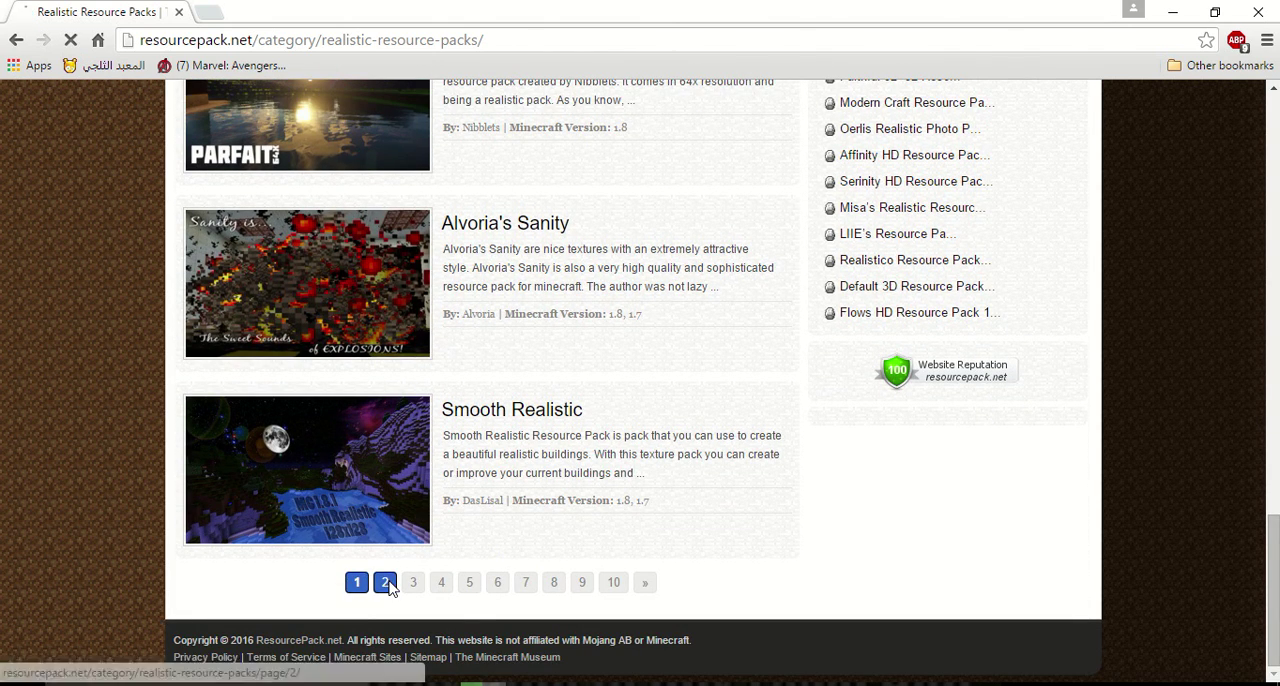
{"action": "left_click", "coordinate": [384, 582]}
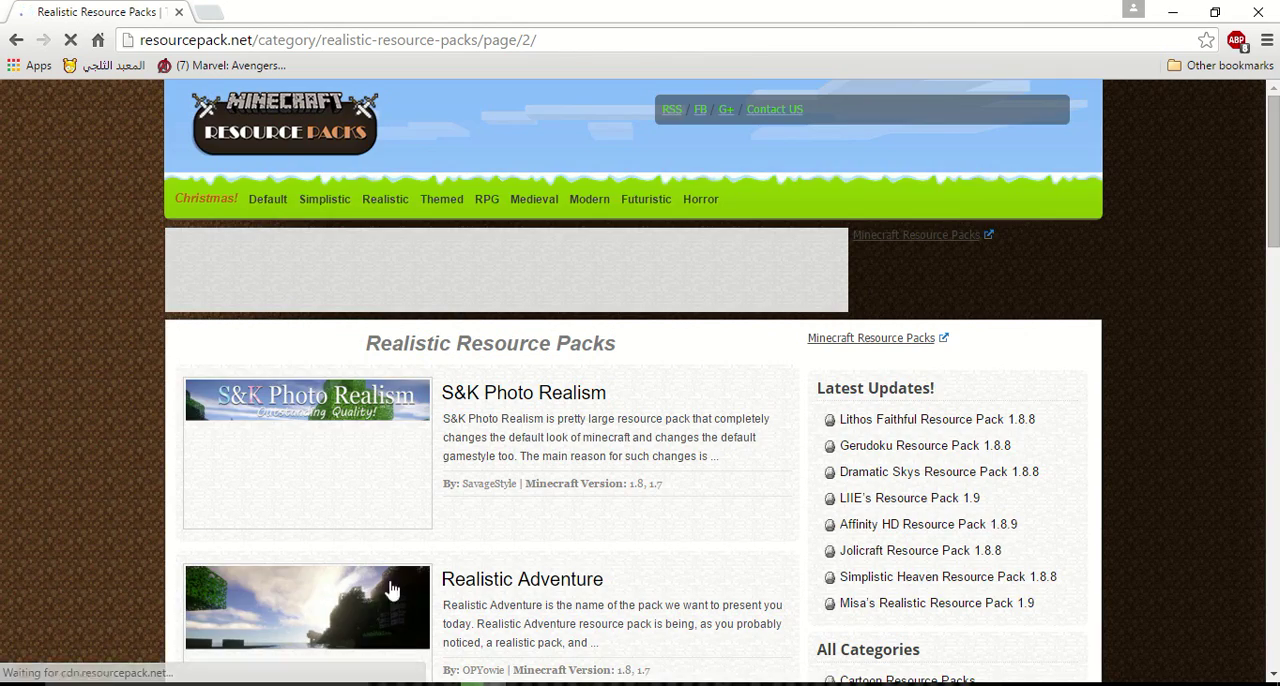
{"action": "scroll", "scroll_direction": "down", "scroll_amount": 3}
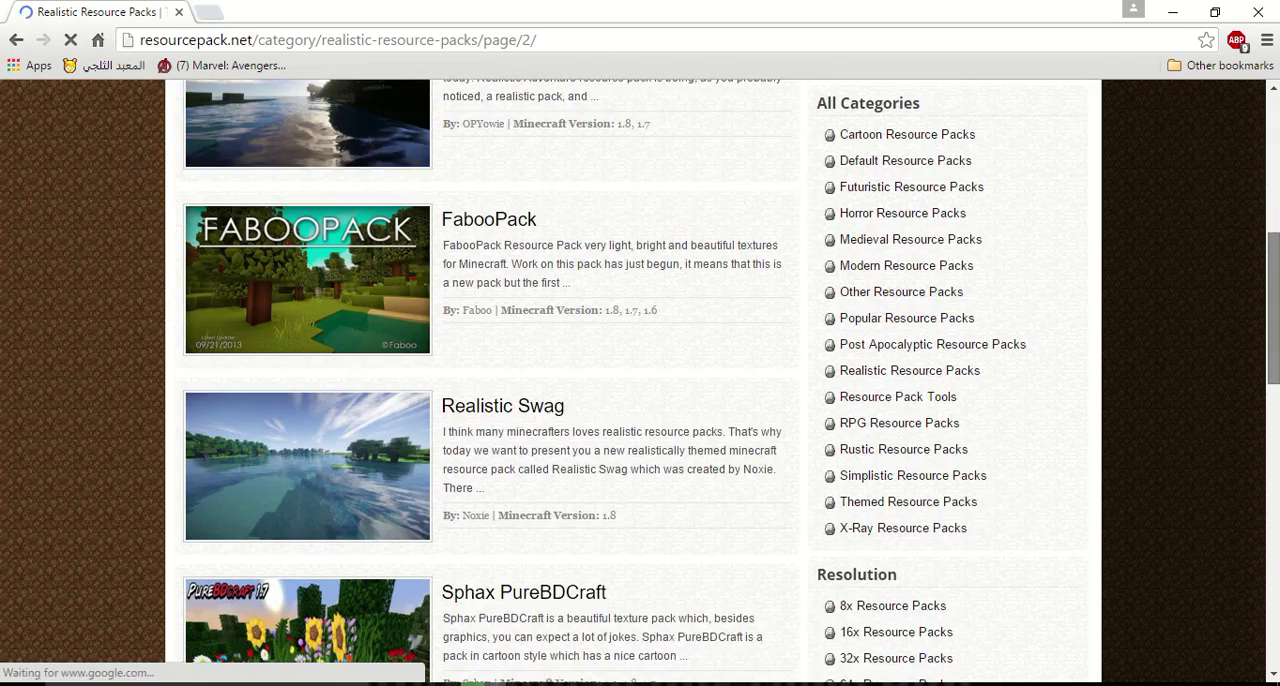
{"action": "scroll", "scroll_direction": "down", "scroll_amount": 3}
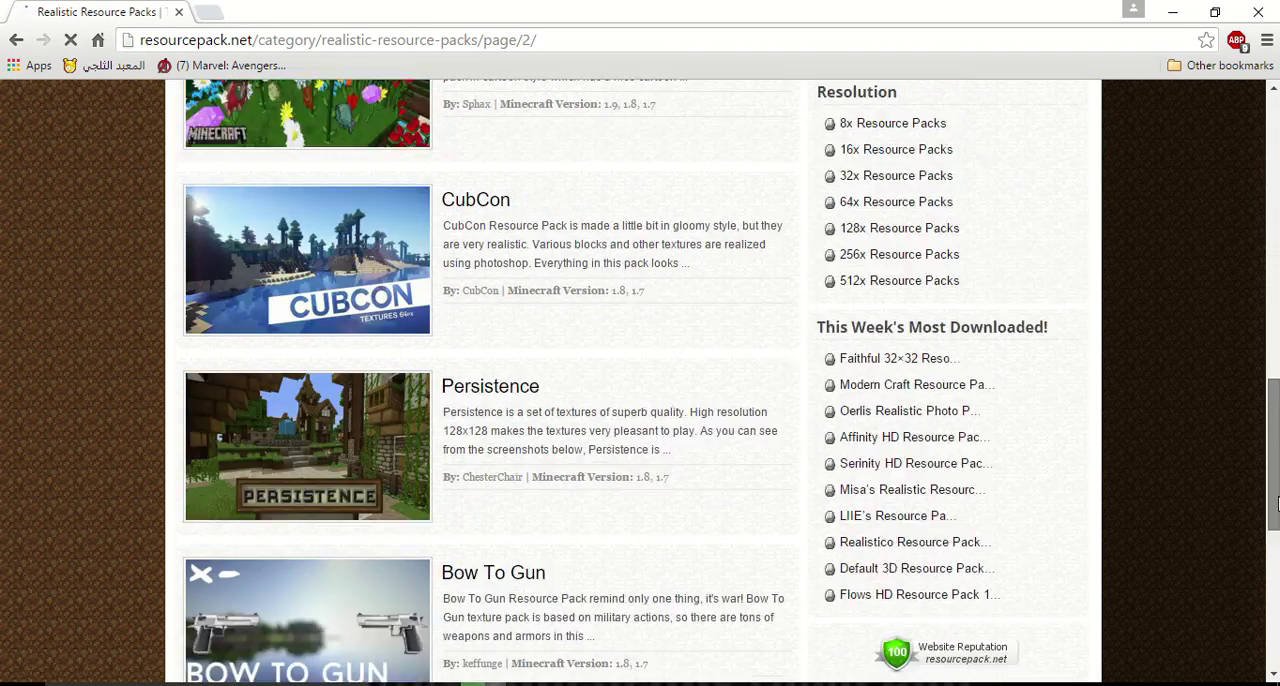
{"action": "scroll", "scroll_direction": "down", "scroll_amount": 3}
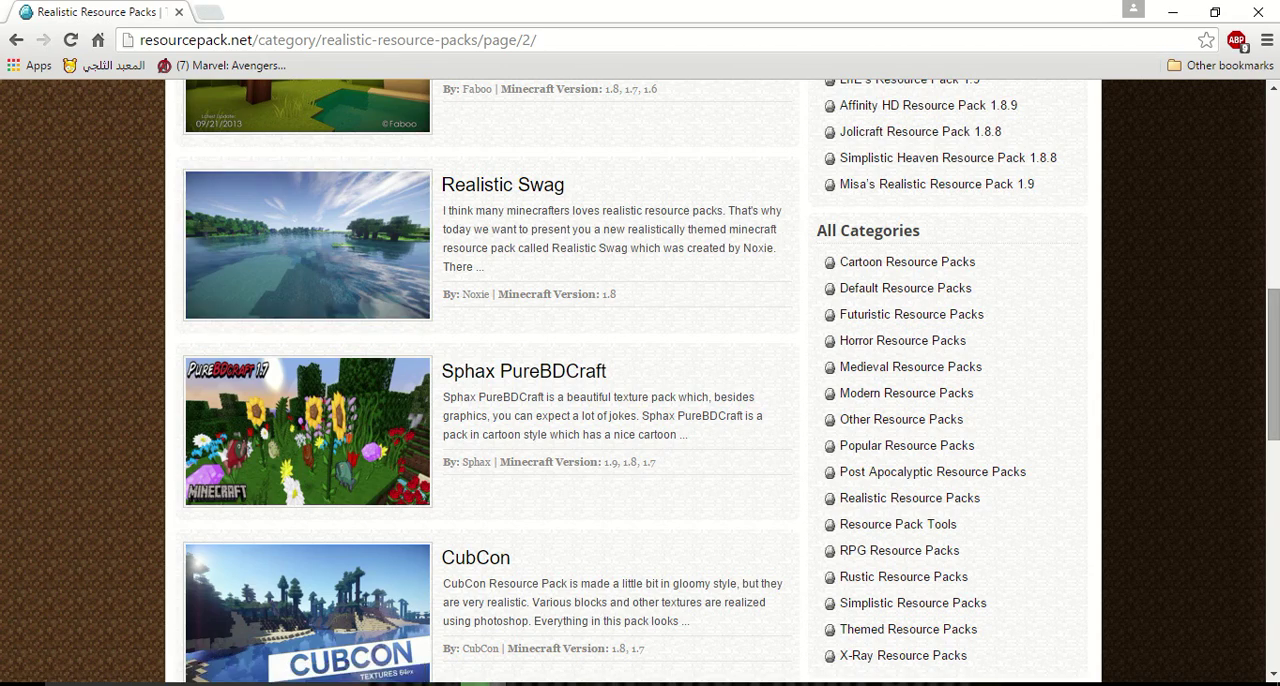
{"action": "scroll", "scroll_direction": "down", "scroll_amount": 3}
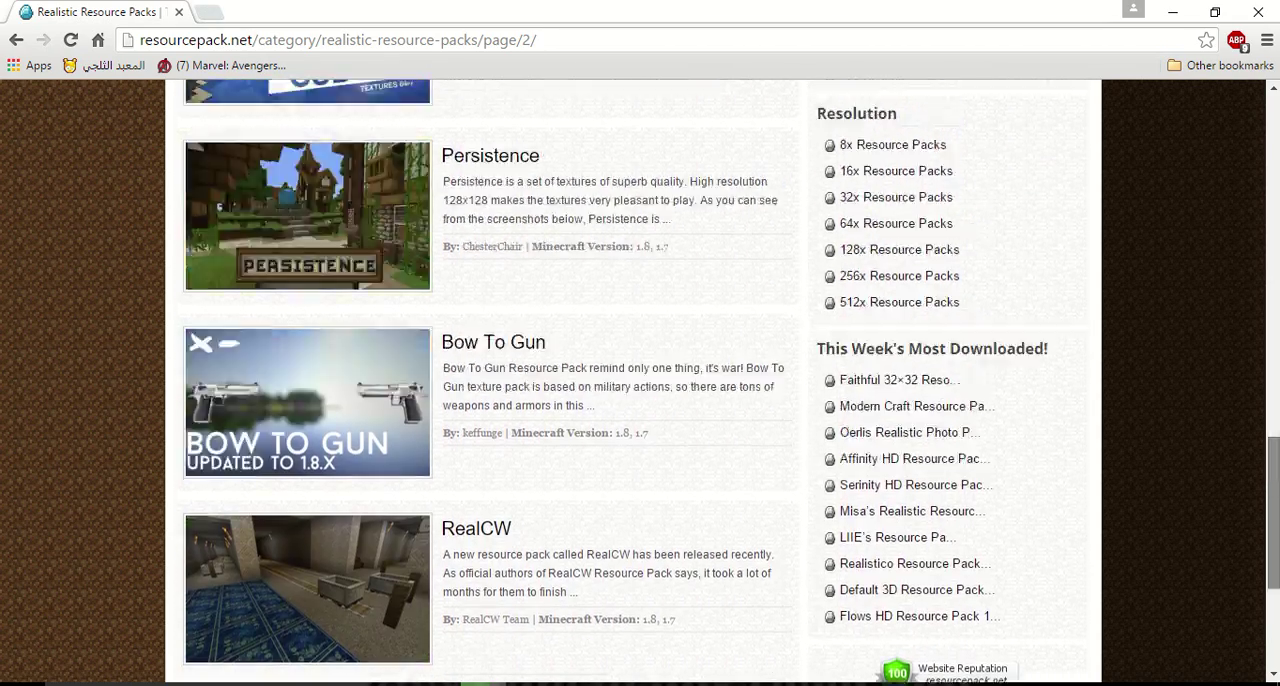
{"action": "scroll", "scroll_direction": "down", "scroll_amount": 3}
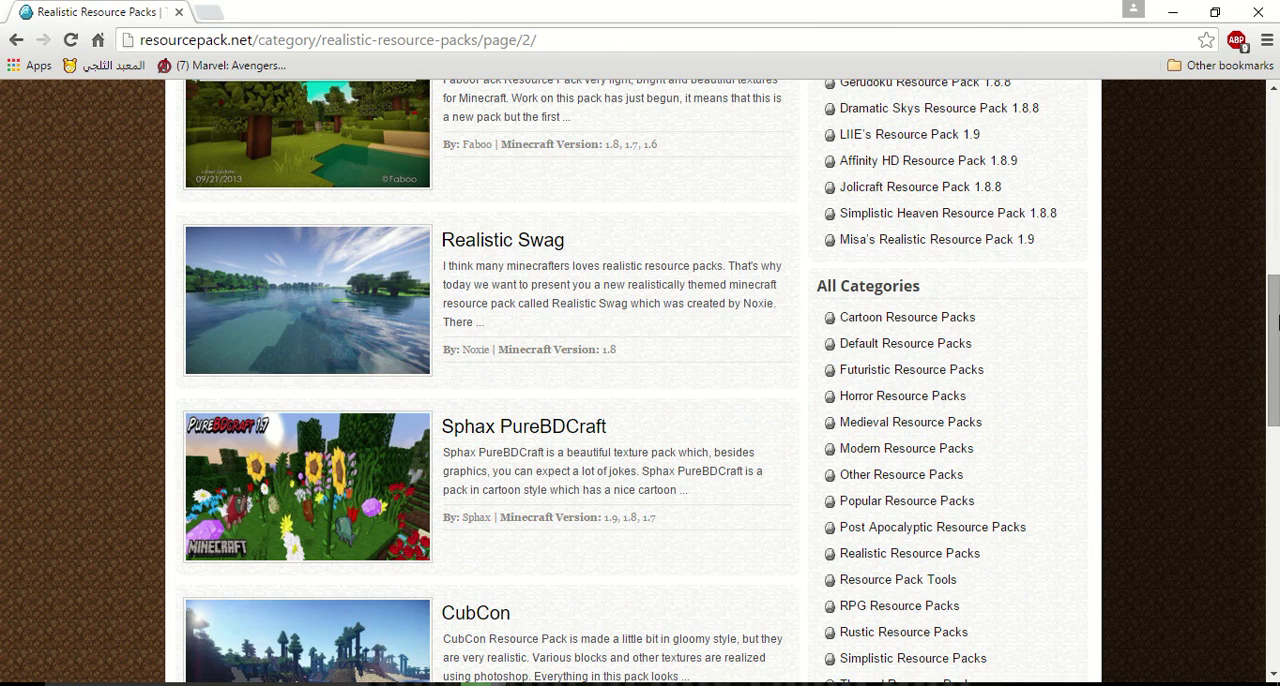
{"action": "scroll", "scroll_direction": "up", "scroll_amount": 3}
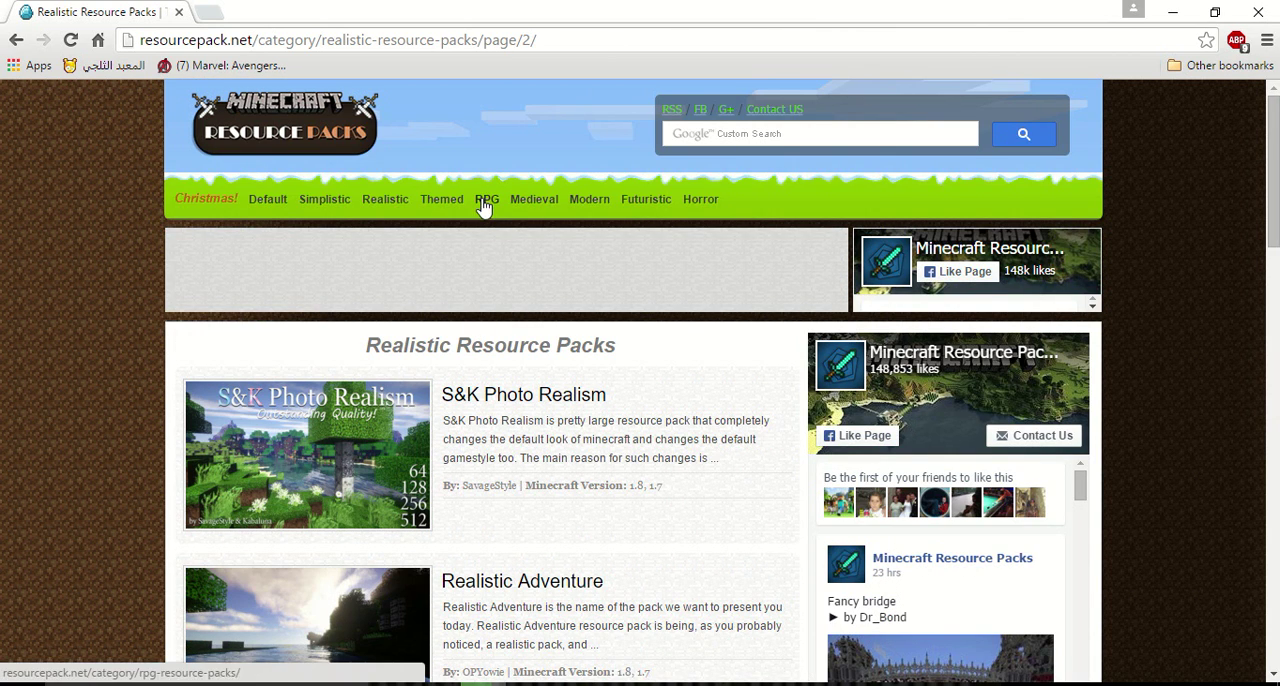
Open the Default Resource Packs category and scroll through Realistico, Faithful 32x32 and the rest
{"action": "left_click", "coordinate": [268, 200]}
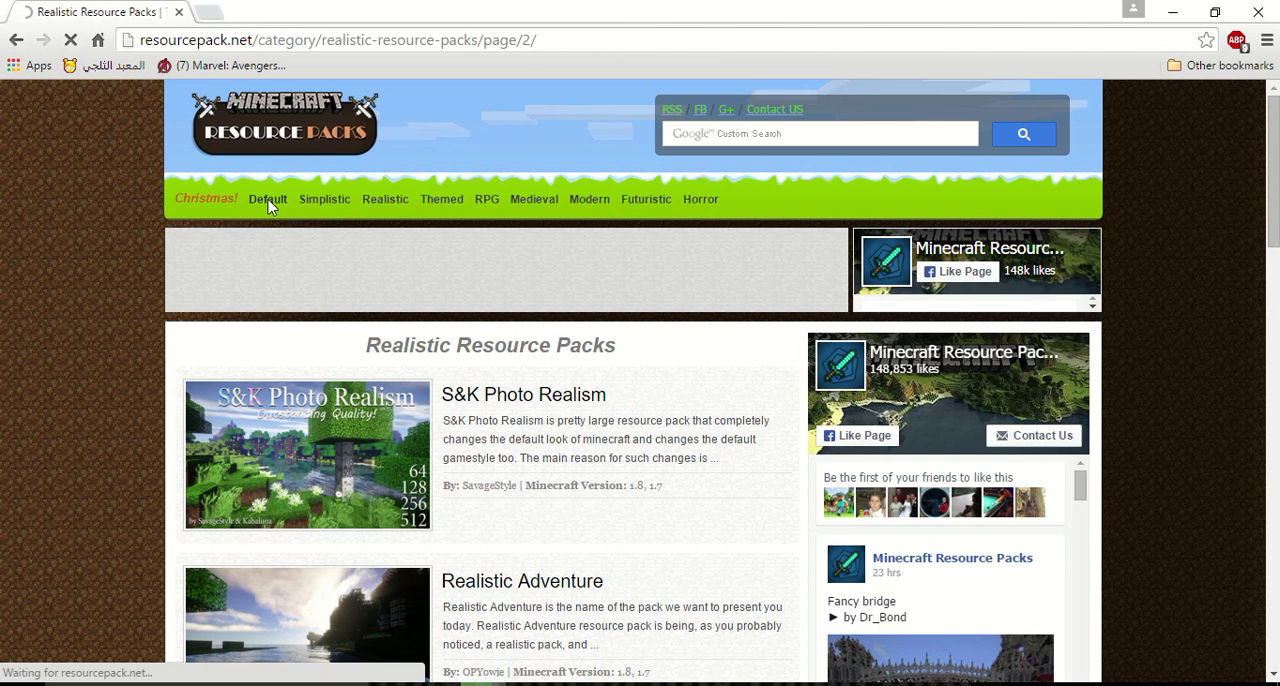
{"action": "left_click", "coordinate": [268, 200]}
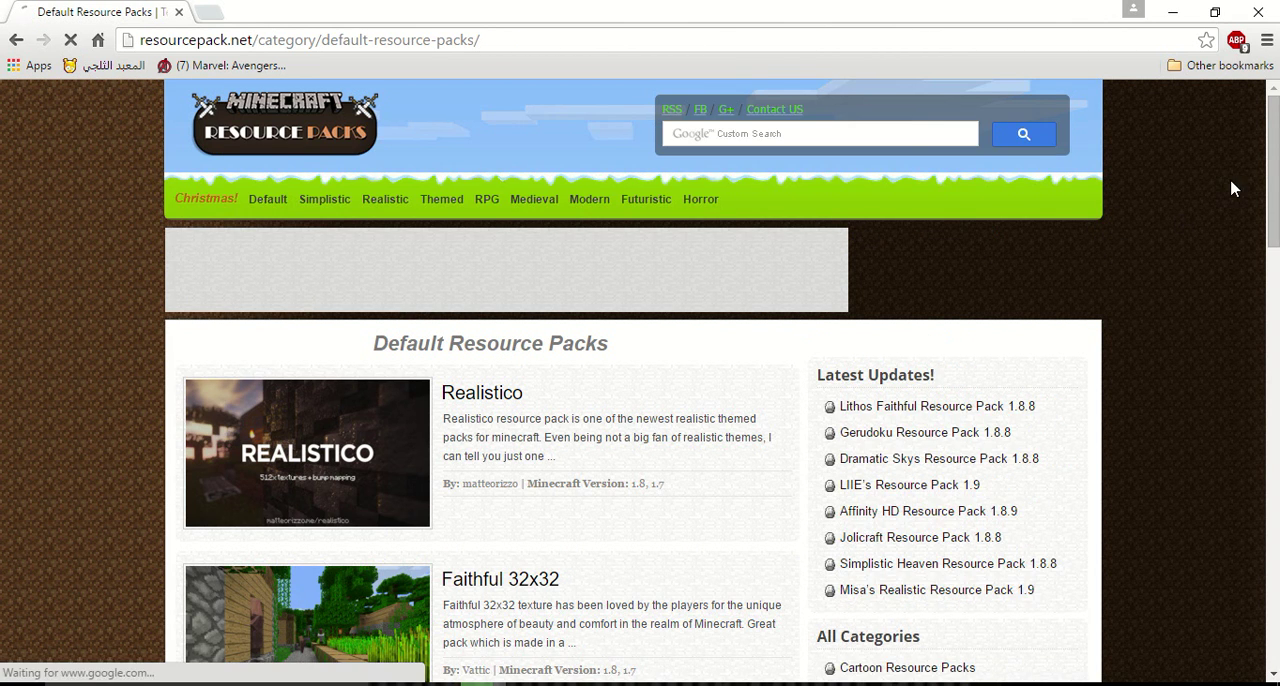
{"action": "scroll", "scroll_direction": "down", "scroll_amount": 3}
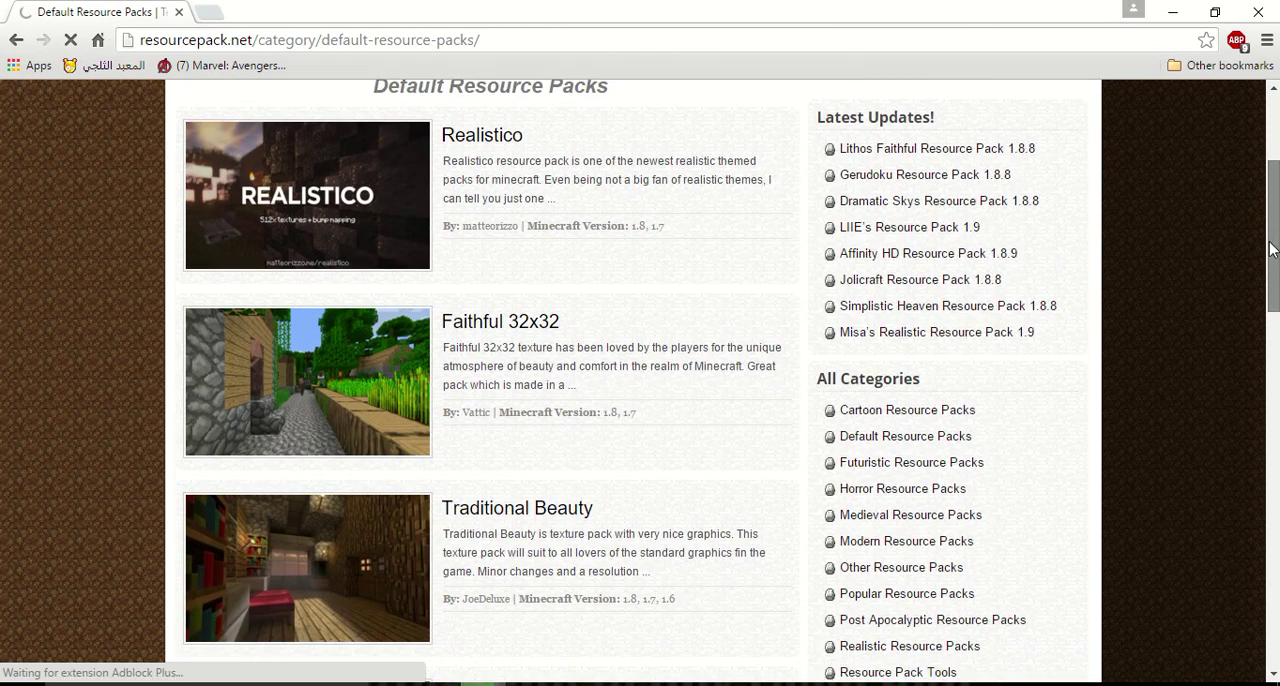
{"action": "scroll", "scroll_direction": "down", "scroll_amount": 3}
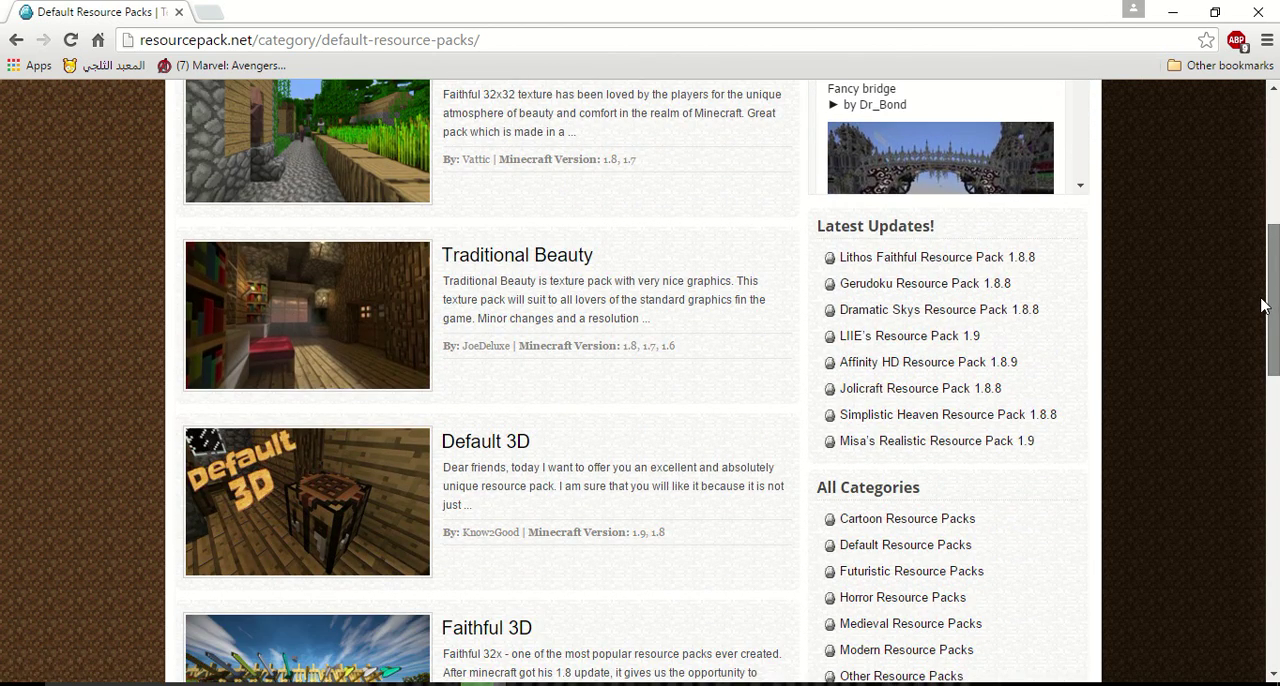
{"action": "scroll", "scroll_direction": "down", "scroll_amount": 3}
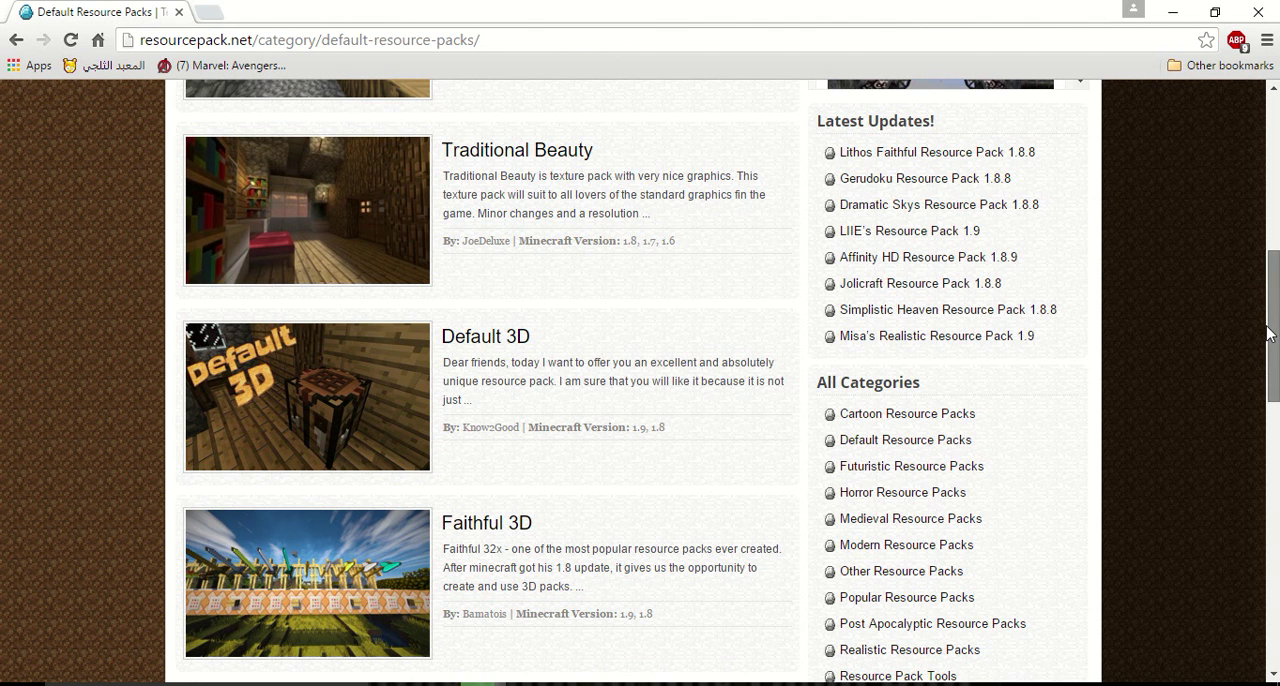
{"action": "scroll", "scroll_direction": "up", "scroll_amount": 3}
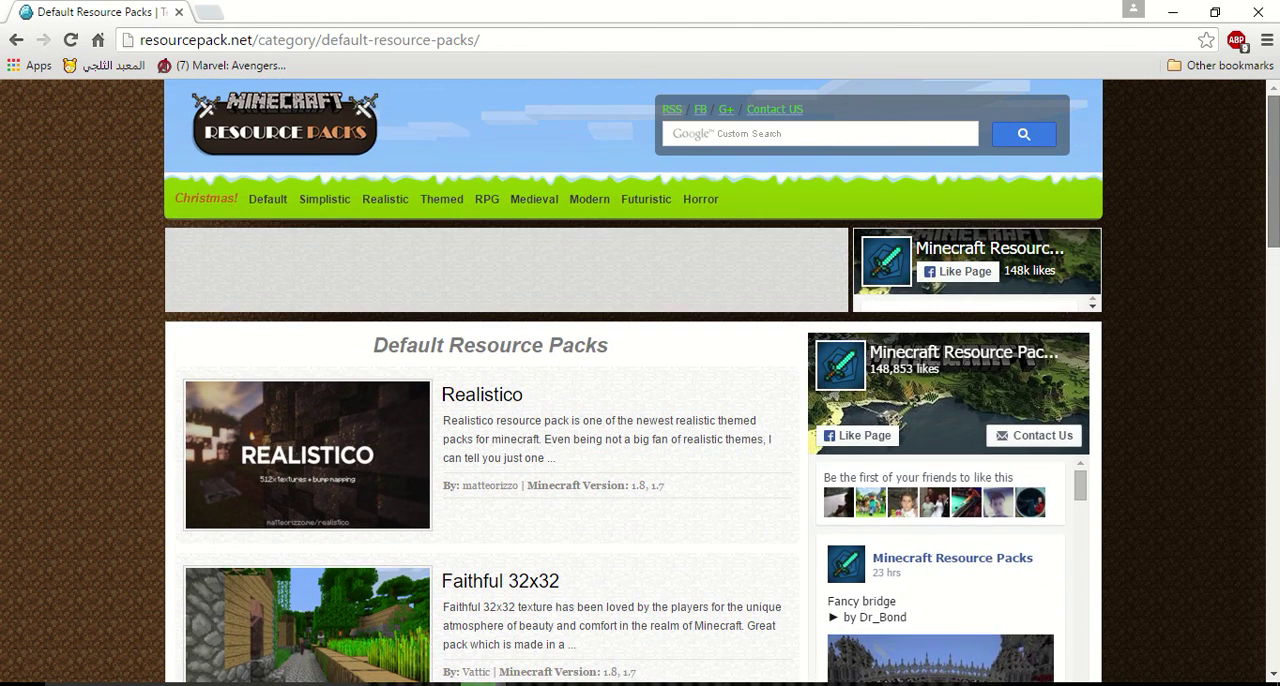
{"action": "mouse_move", "coordinate": [488, 200]}
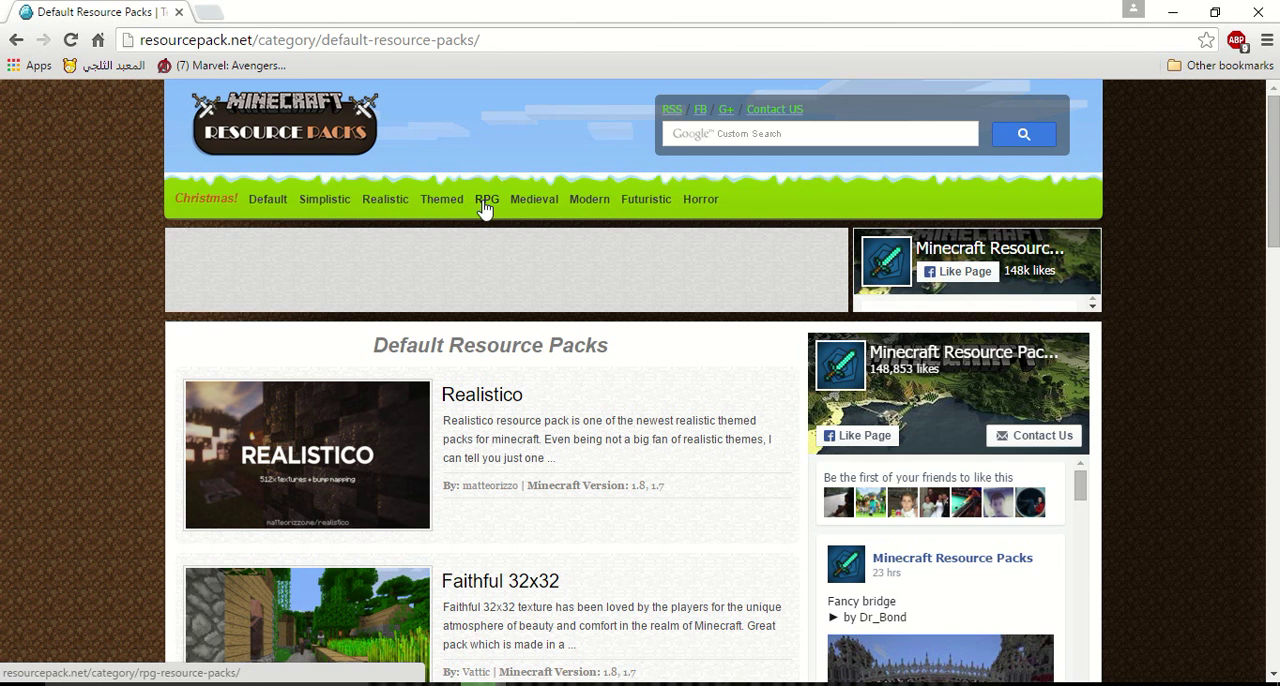
{"action": "left_click", "coordinate": [488, 200]}
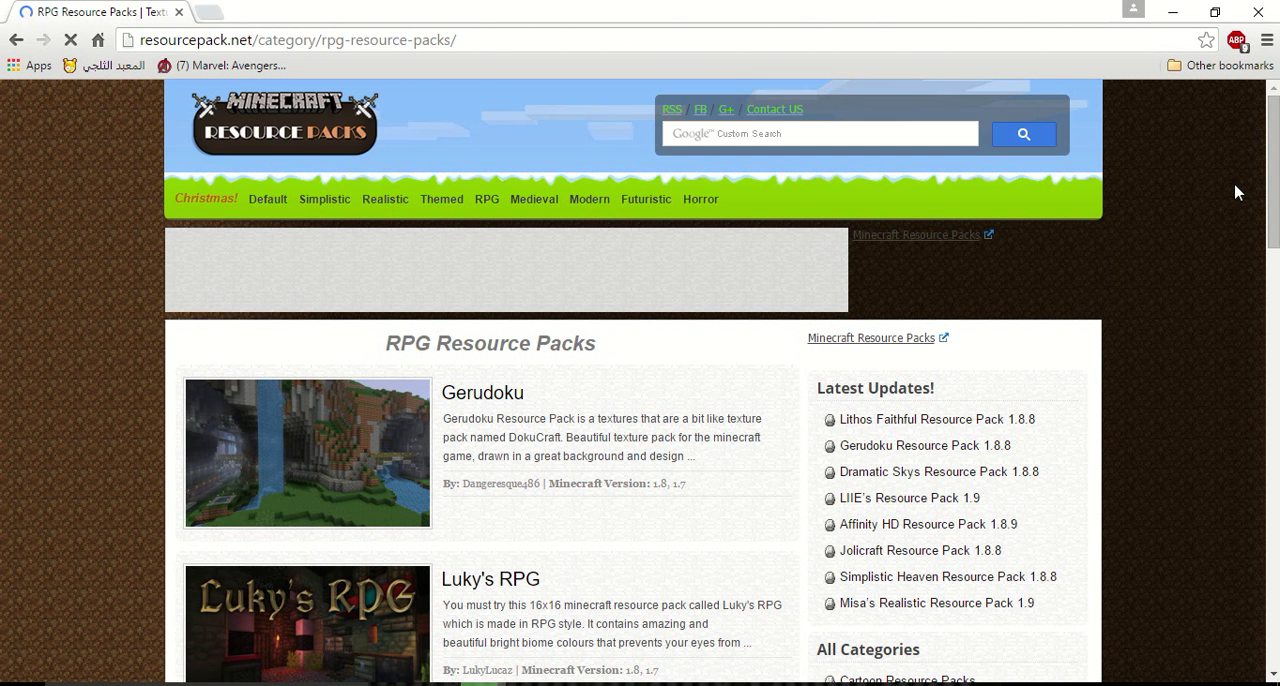
{"action": "scroll", "scroll_direction": "down", "scroll_amount": 3}
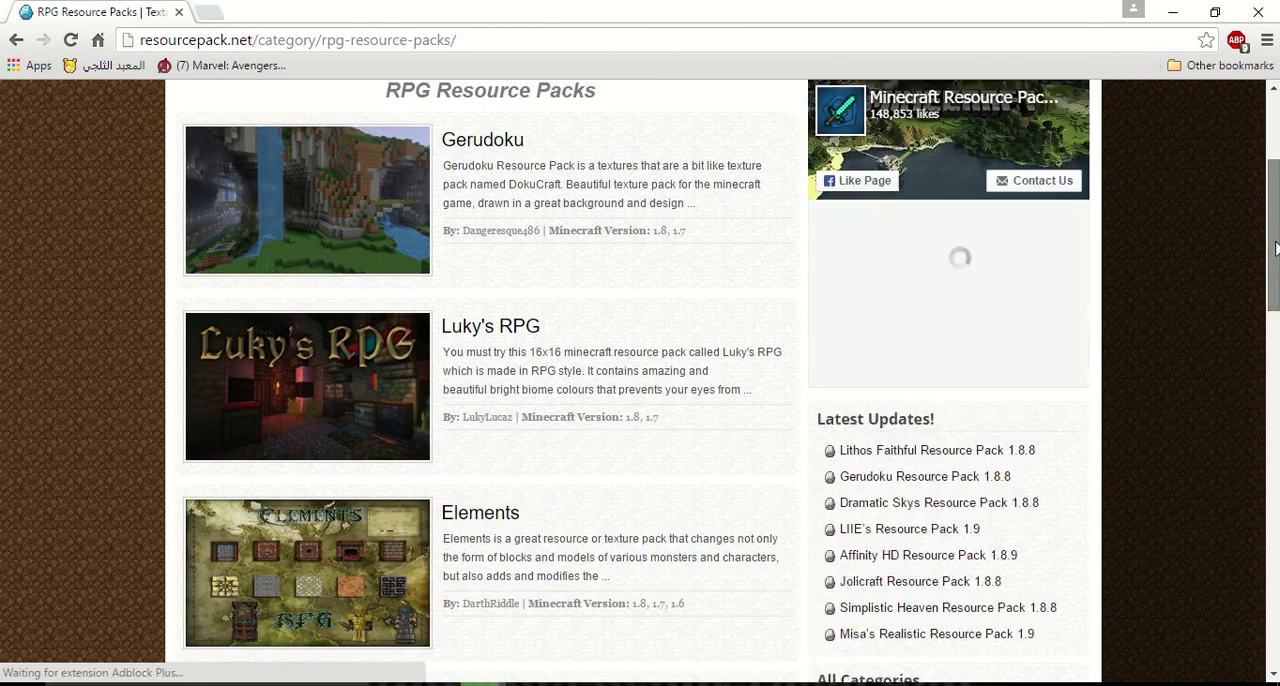
{"action": "scroll", "scroll_direction": "down", "scroll_amount": 3}
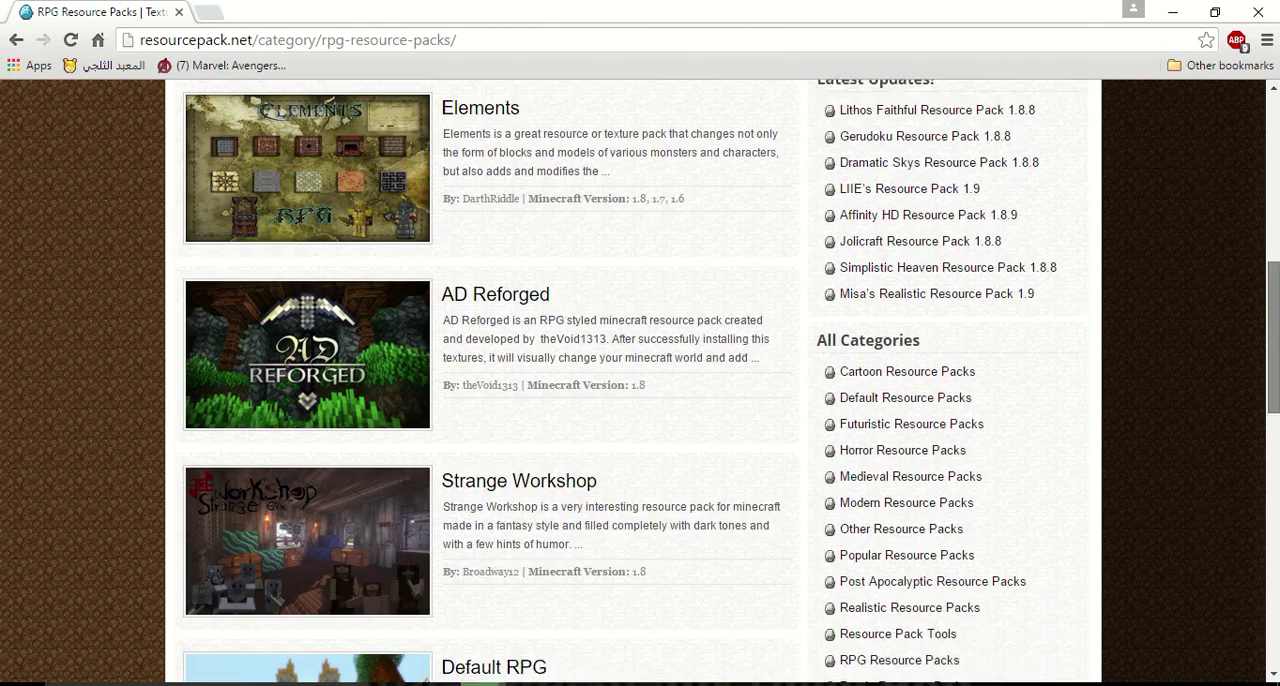
{"action": "scroll", "scroll_direction": "down", "scroll_amount": 3}
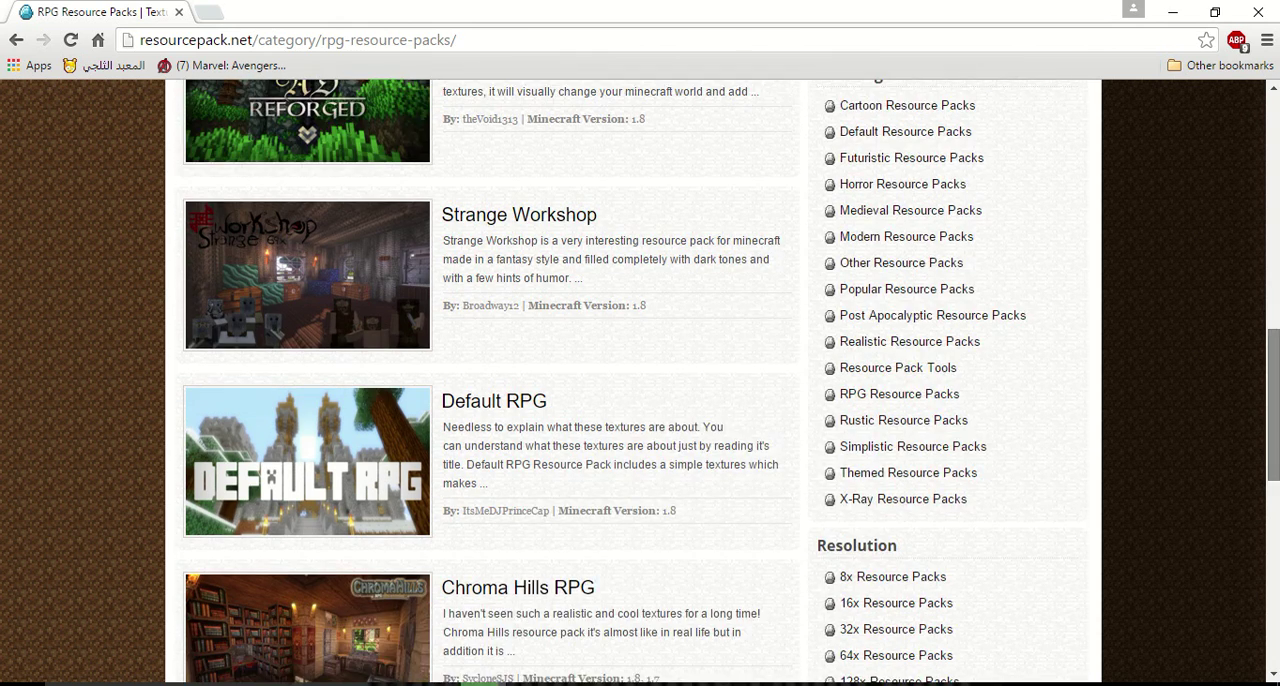
{"action": "scroll", "scroll_direction": "down", "scroll_amount": 3}
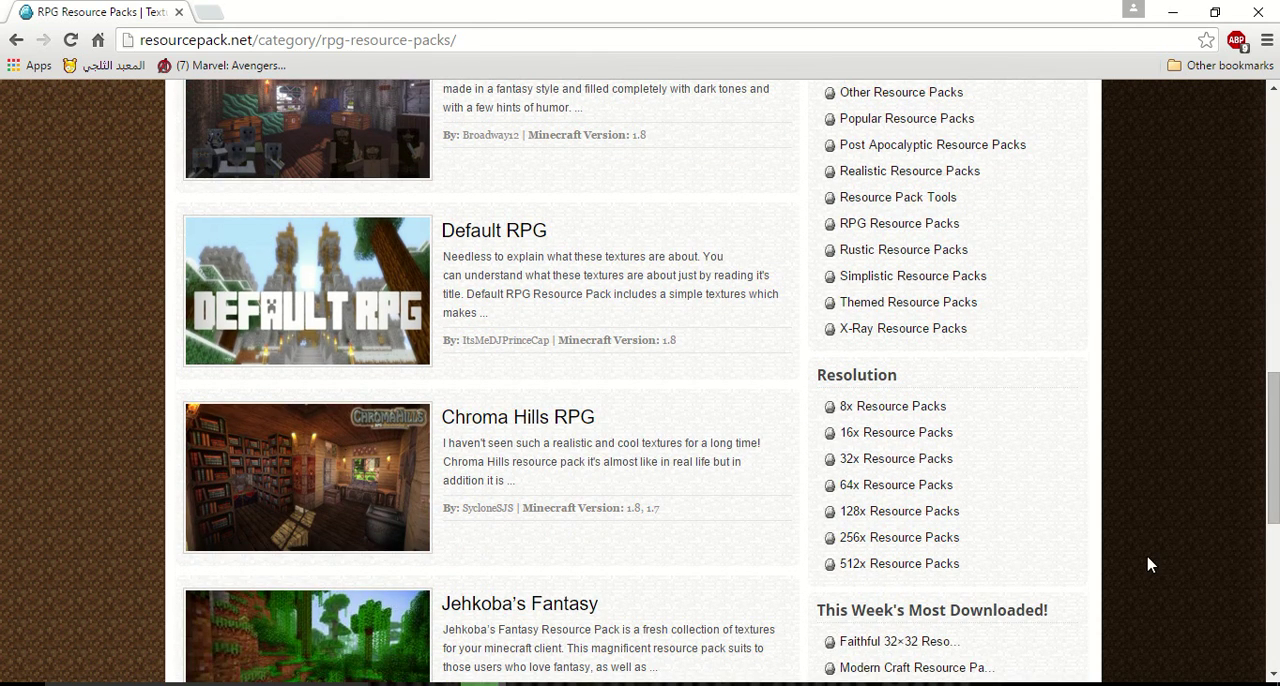
{"action": "scroll", "scroll_direction": "down", "scroll_amount": 3}
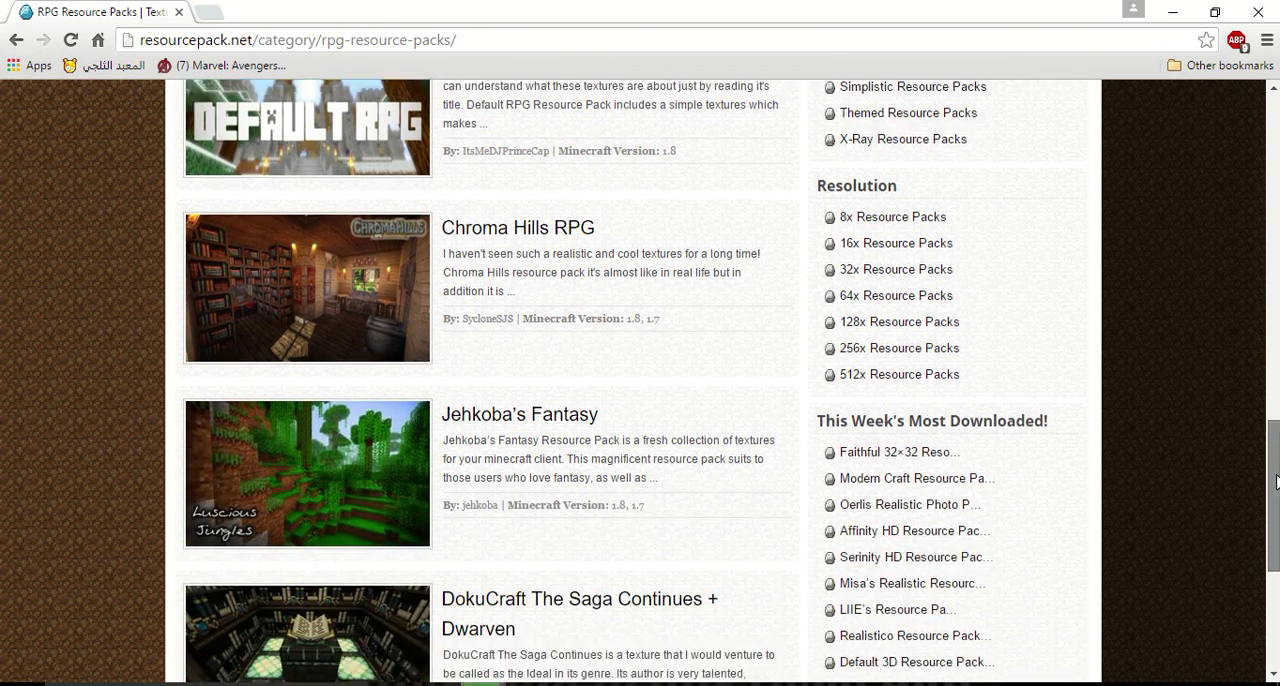
{"action": "scroll", "scroll_direction": "down", "scroll_amount": 3}
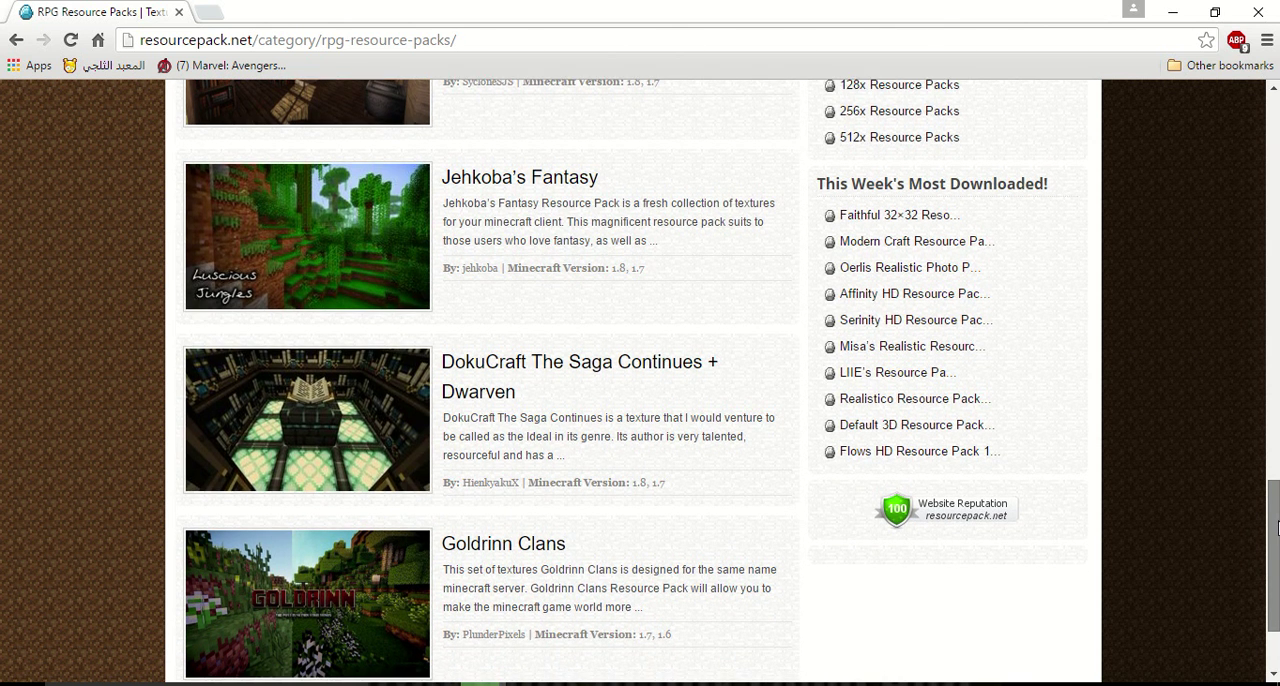
{"action": "scroll", "scroll_direction": "down", "scroll_amount": 3}
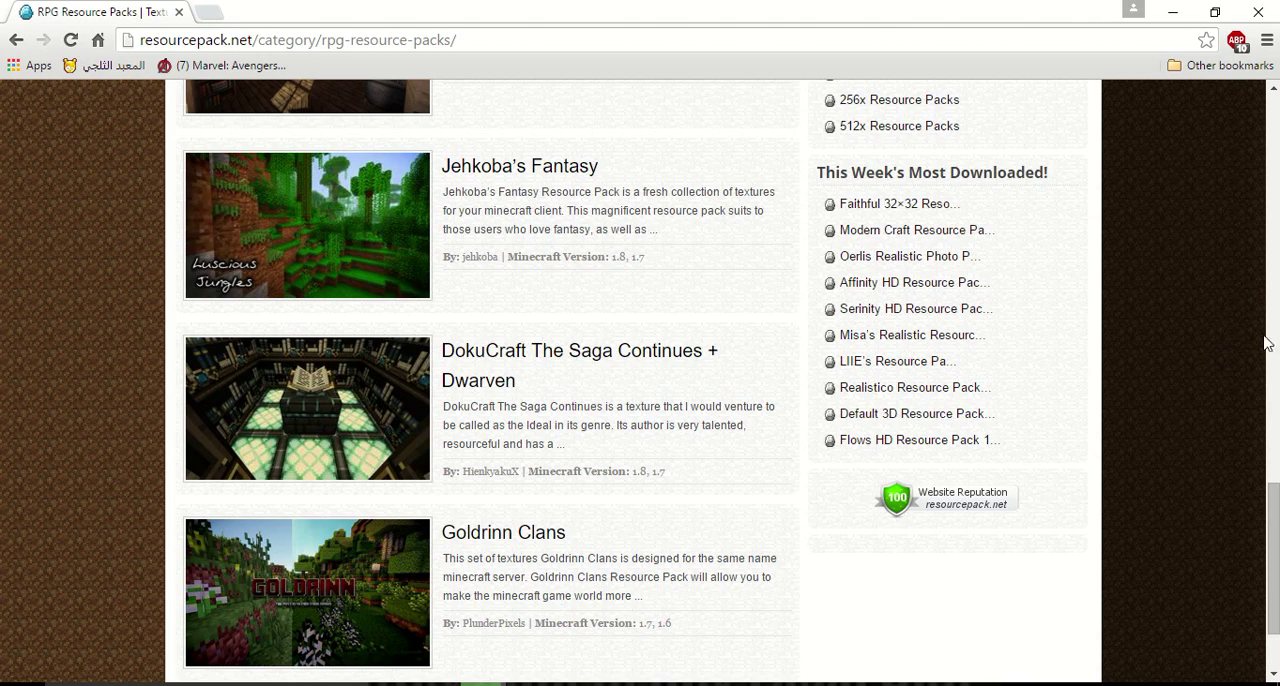
{"action": "scroll", "scroll_direction": "down", "scroll_amount": 3}
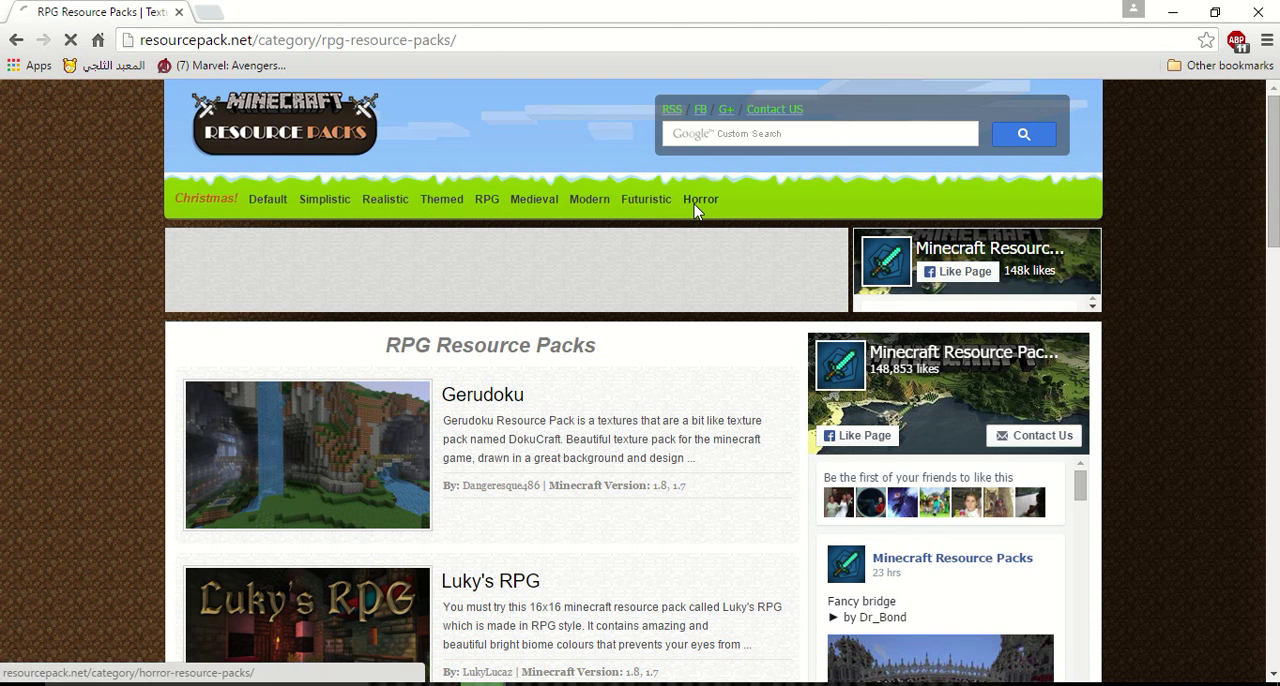
Open the Horror Resource Packs category and scroll through Slendercraft, Silent Hill and the others
{"action": "left_click", "coordinate": [700, 200]}
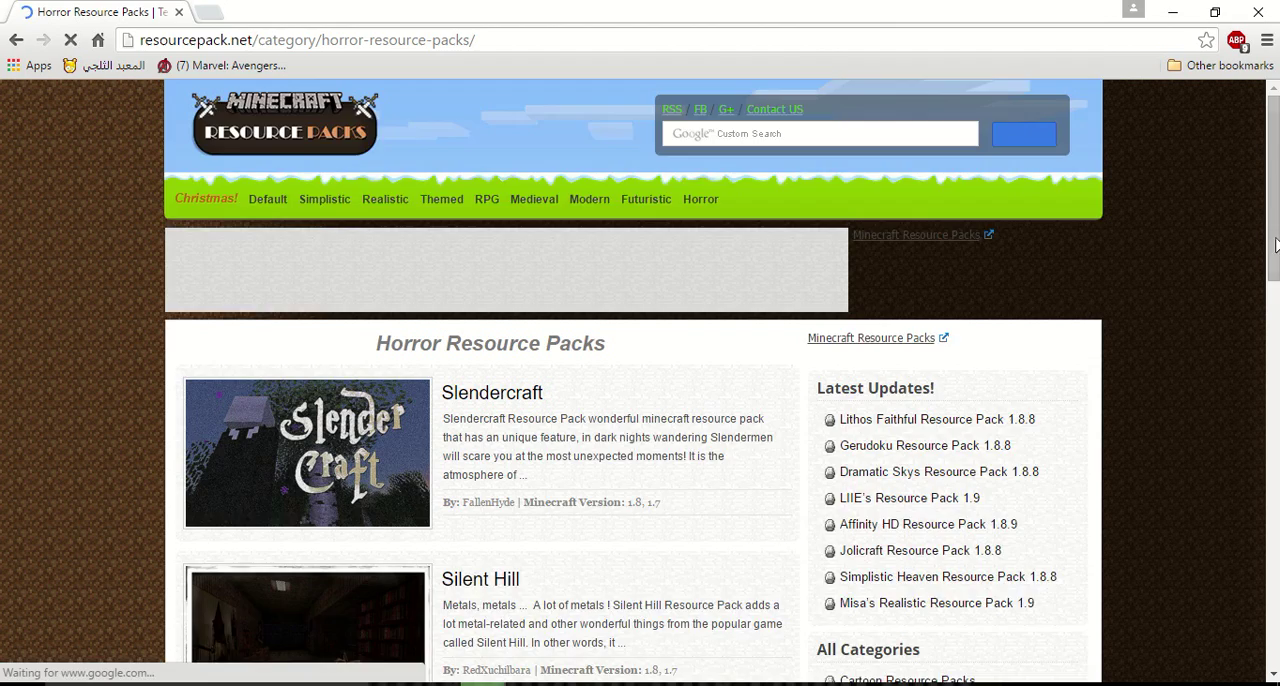
{"action": "scroll", "scroll_direction": "down", "scroll_amount": 3}
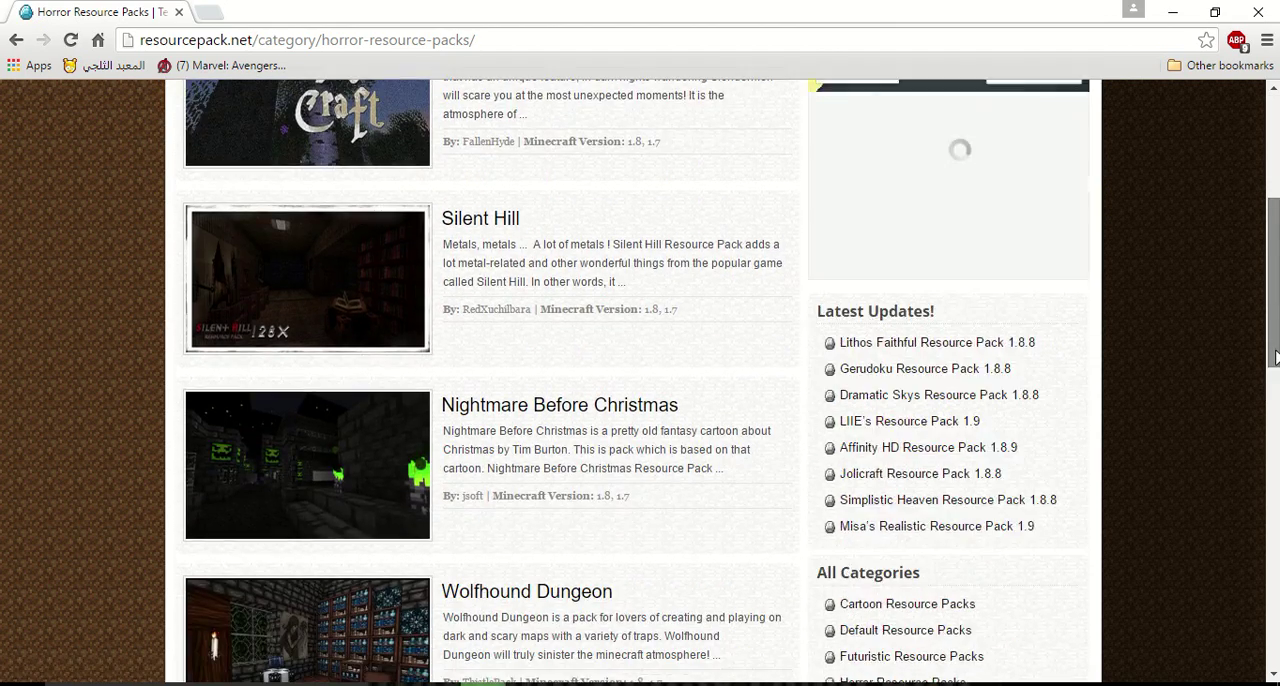
{"action": "scroll", "scroll_direction": "down", "scroll_amount": 3}
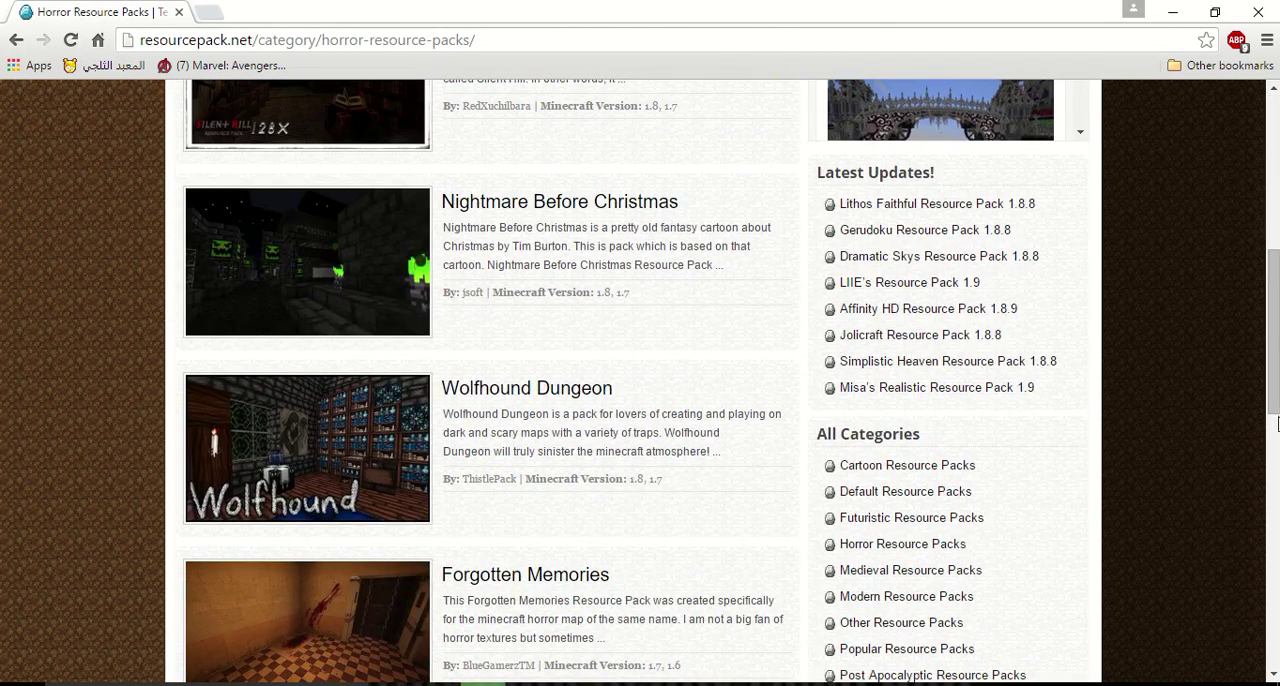
{"action": "scroll", "scroll_direction": "down", "scroll_amount": 3}
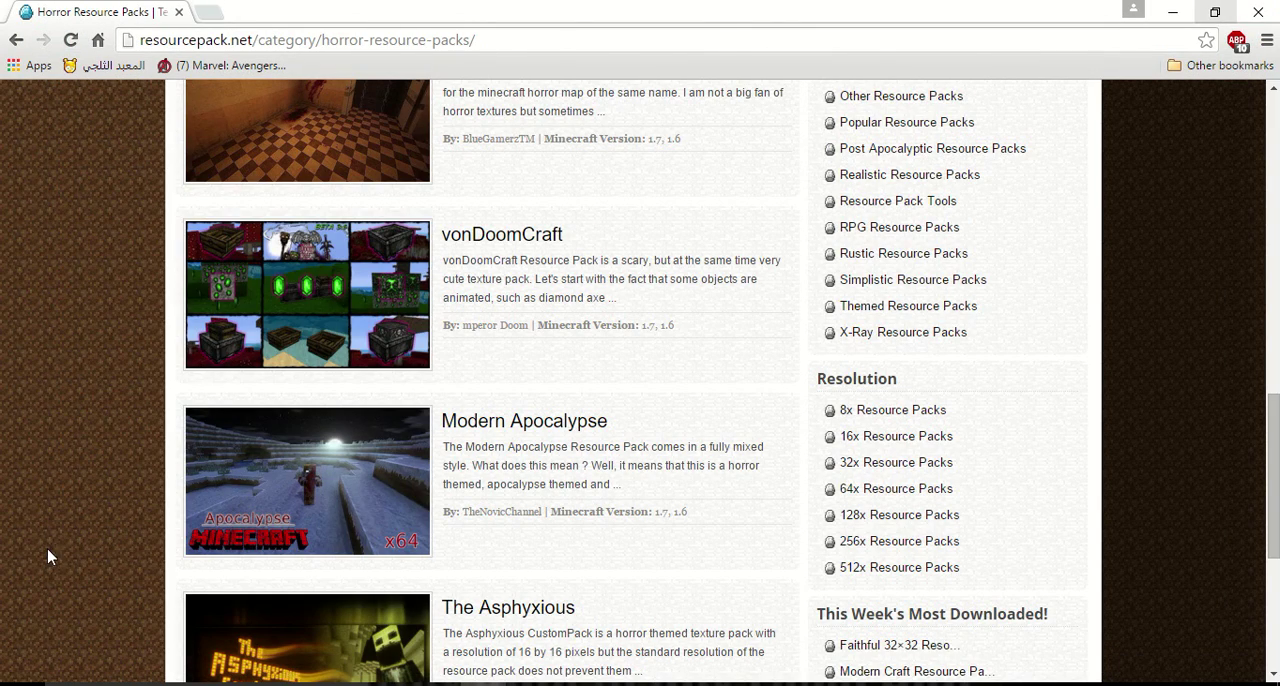
Search %appdata% from the Start menu's Cortana panel to reach the Roaming folder
{"action": "left_click", "coordinate": [12, 684]}
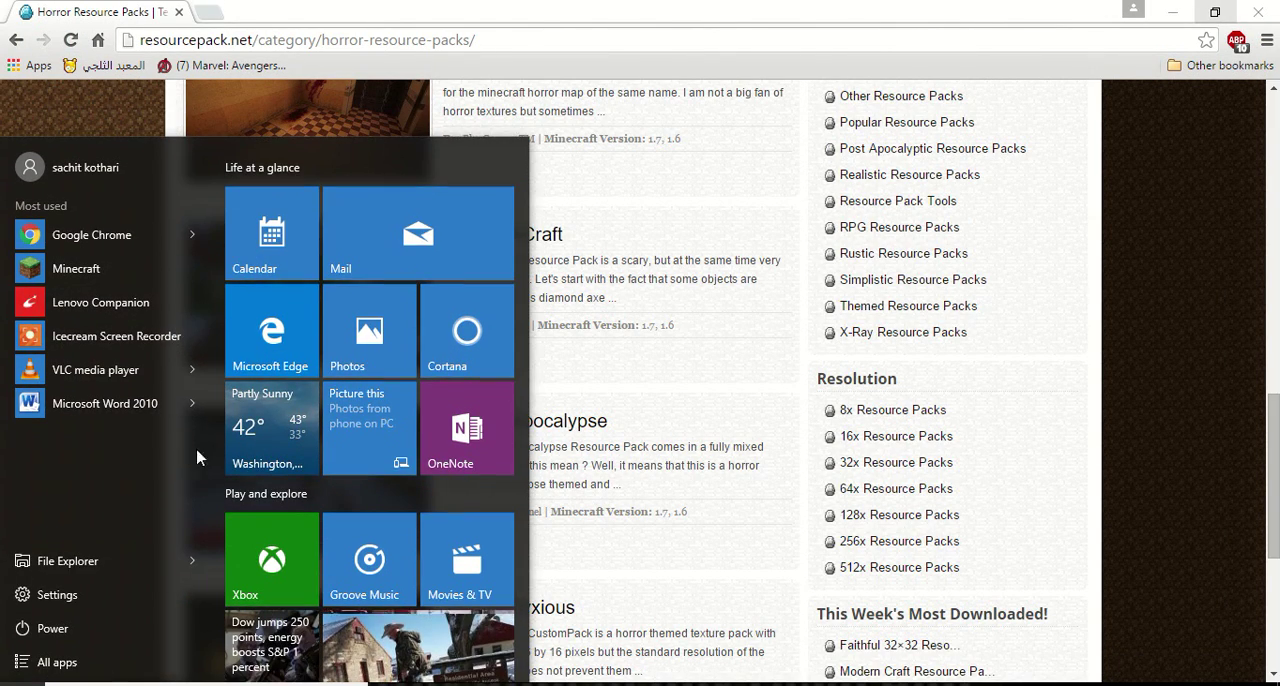
{"action": "left_click", "coordinate": [468, 330]}
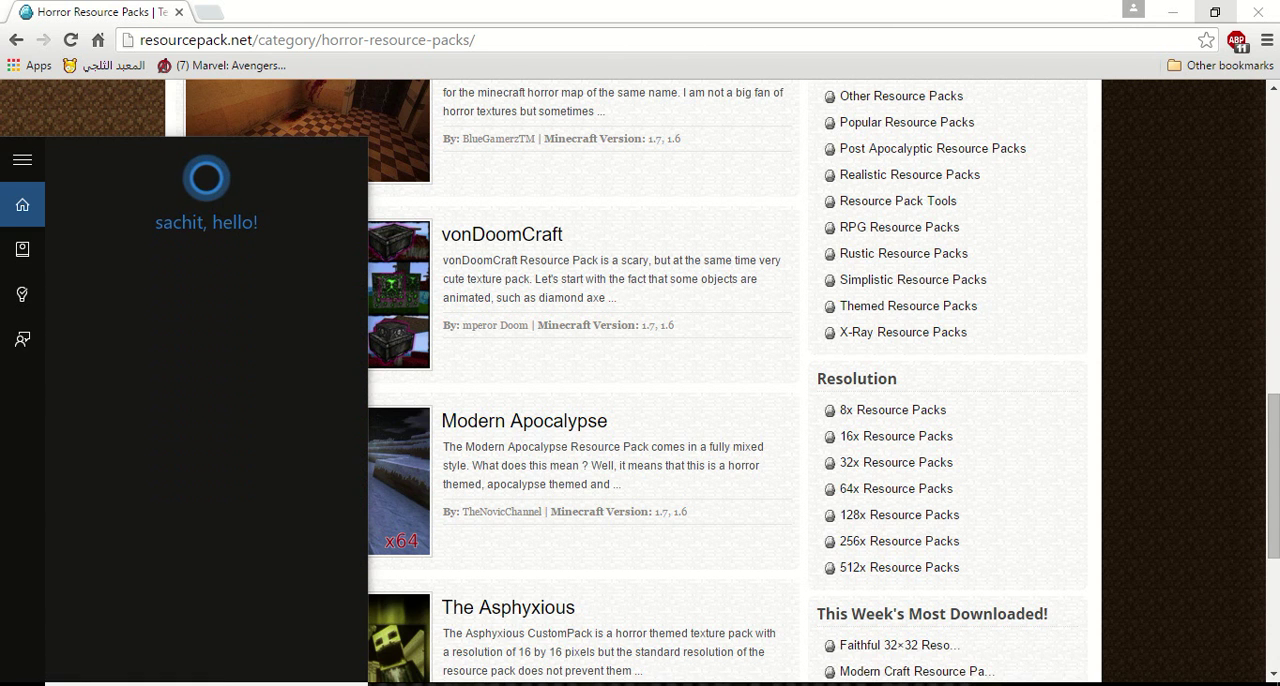
{"action": "type", "text": "Run"}
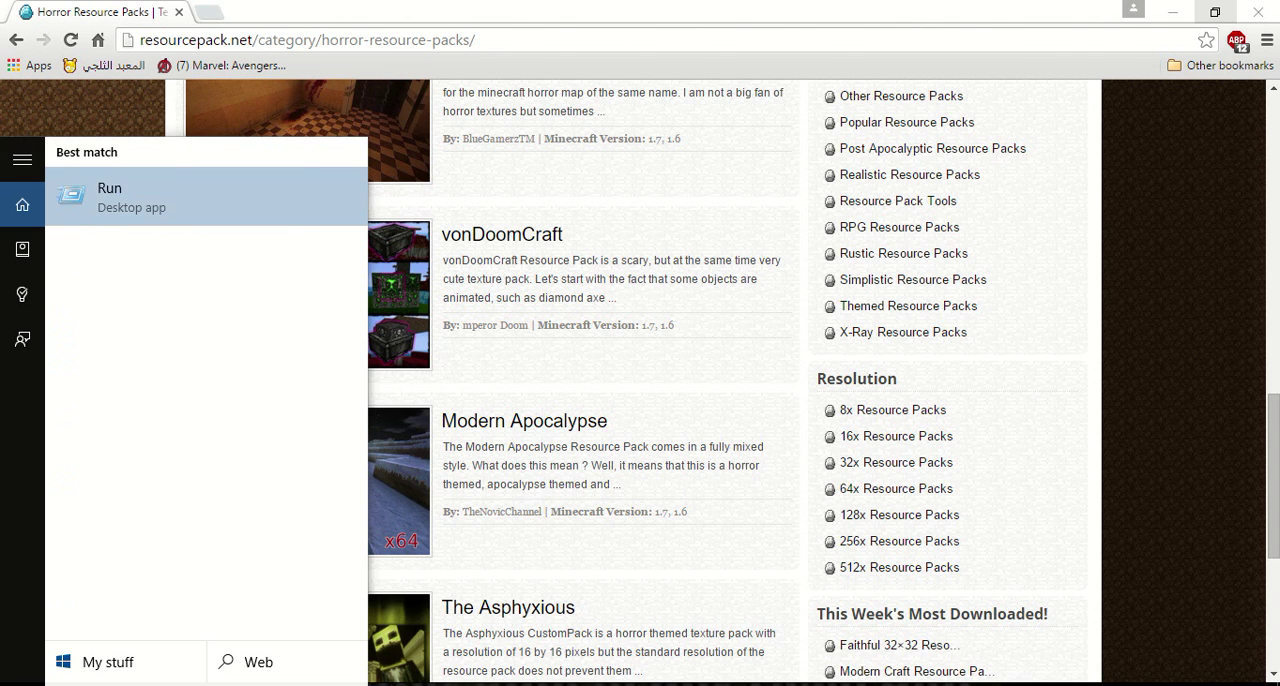
{"action": "type", "text": "%appdata%"}
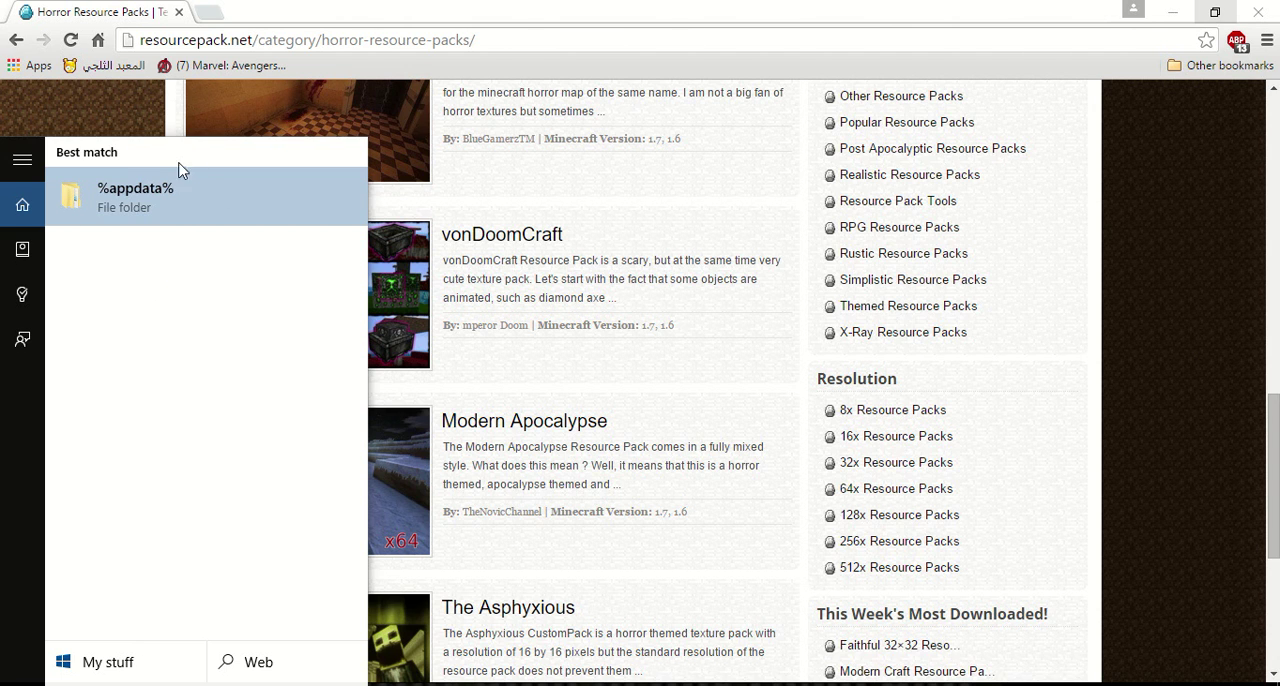
{"action": "mouse_move", "coordinate": [124, 184]}
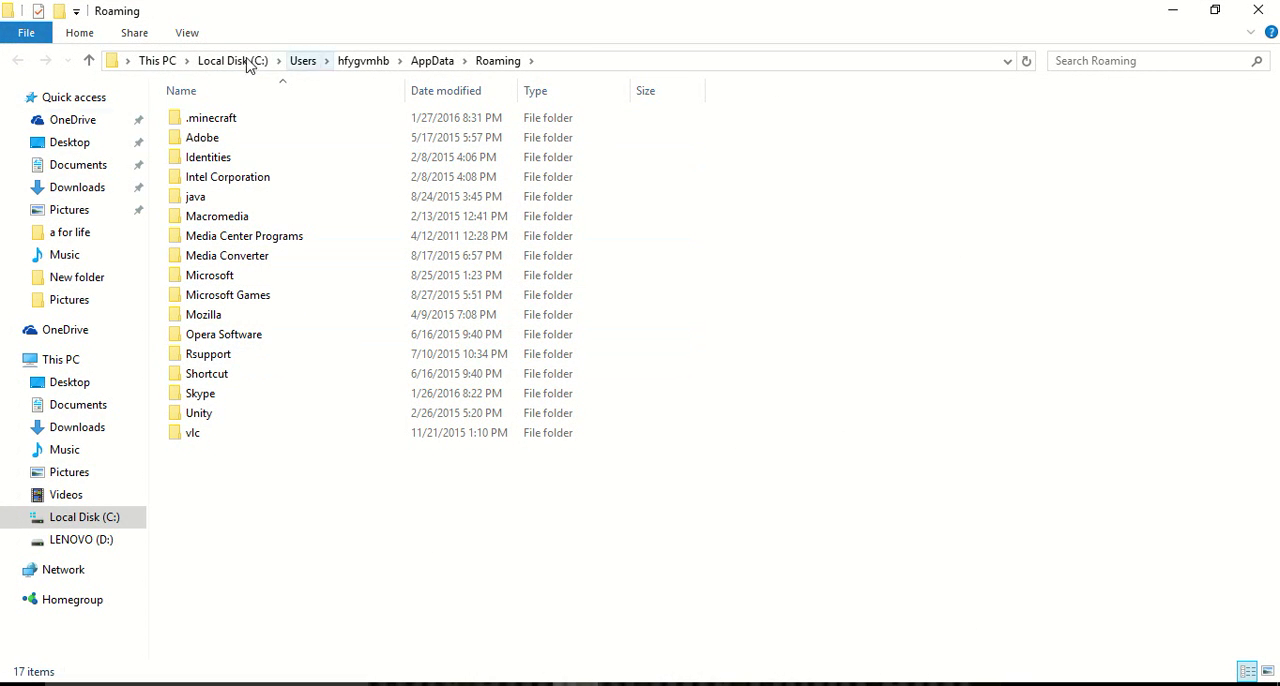
Open the .minecraft folder and then its resourcepacks folder in File Explorer
{"action": "left_click", "coordinate": [212, 118]}
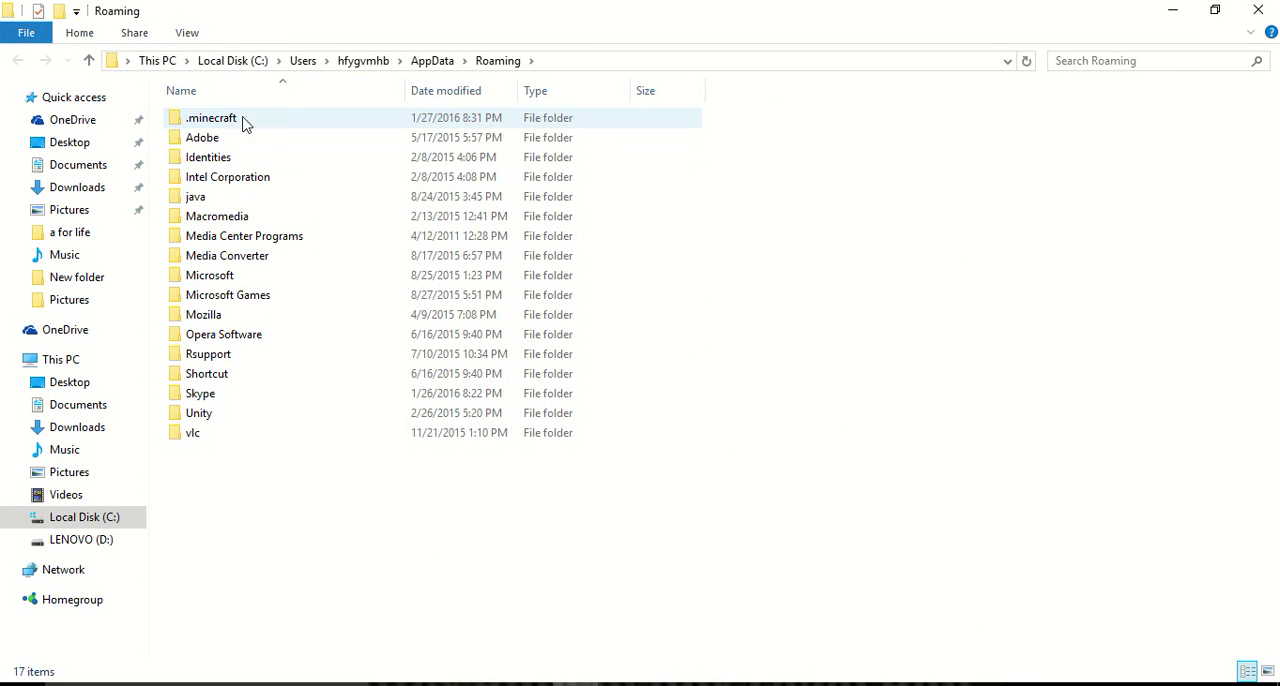
{"action": "double_click", "coordinate": [212, 118]}
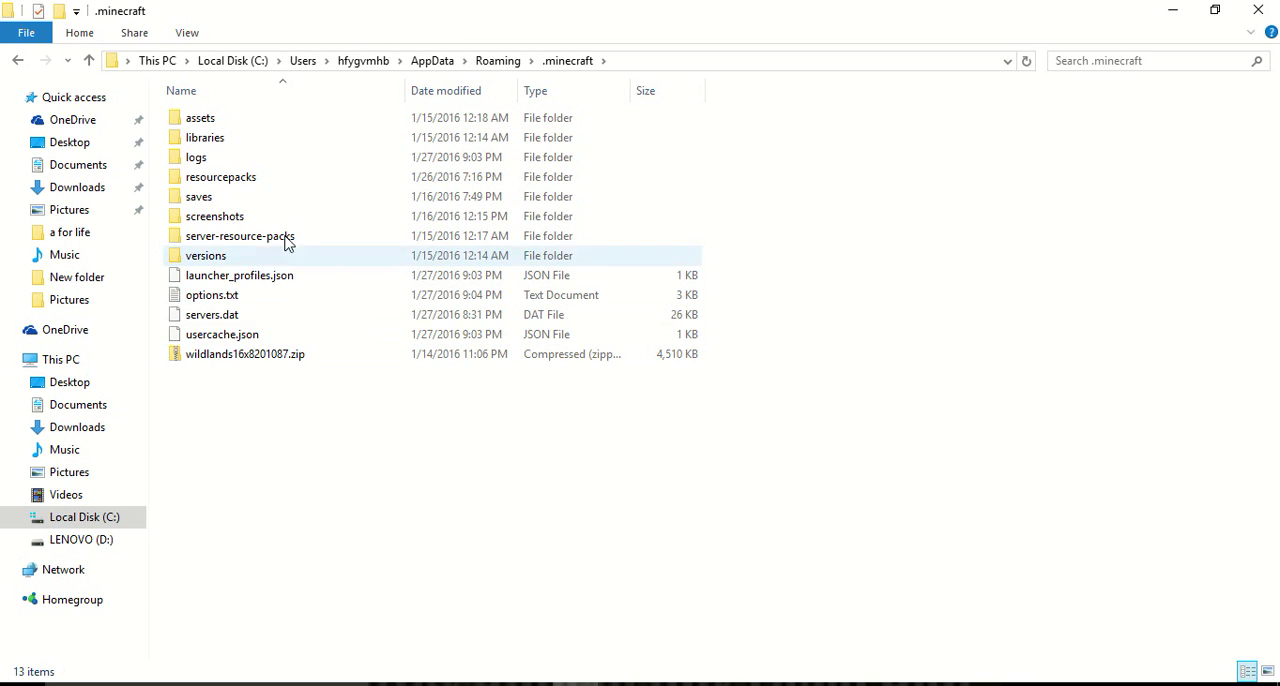
{"action": "left_click", "coordinate": [220, 176]}
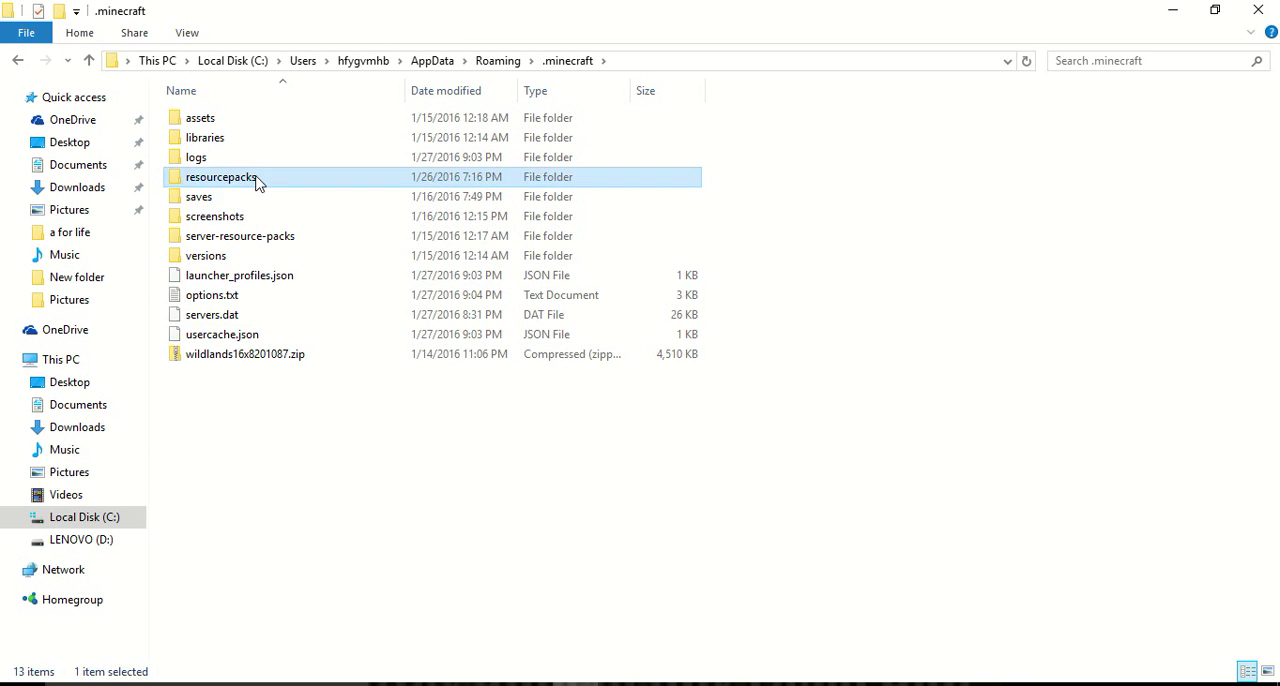
{"action": "double_click", "coordinate": [220, 176]}
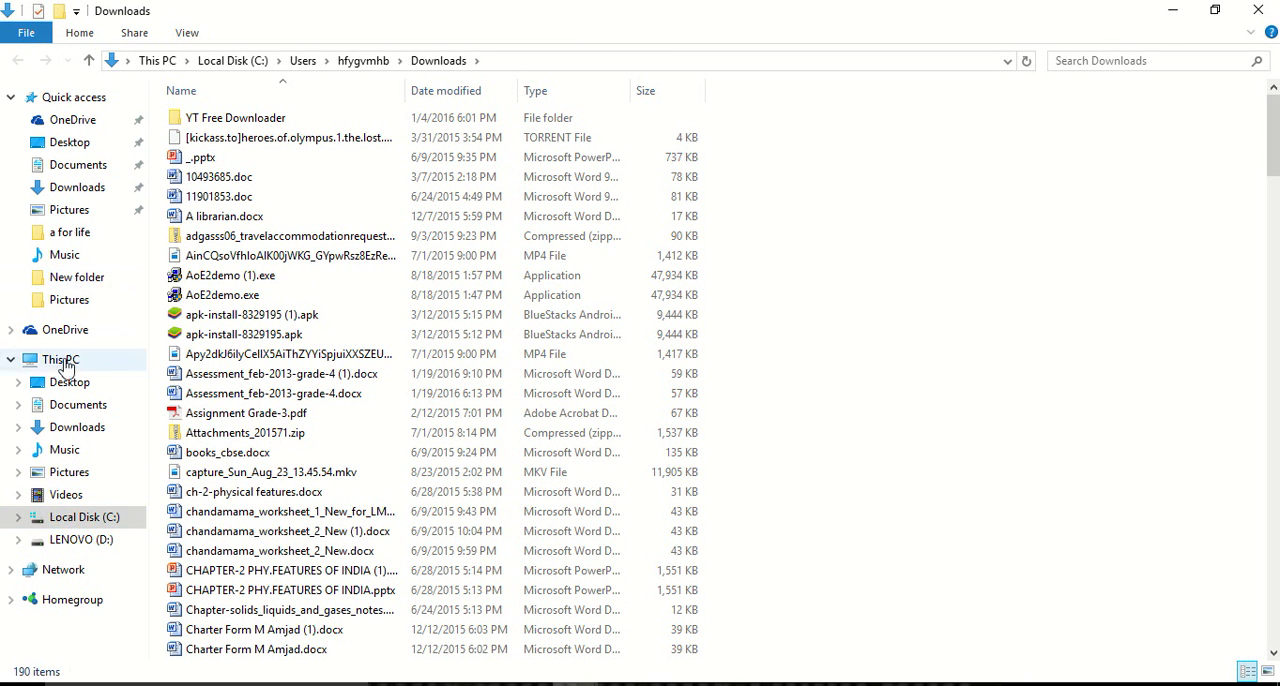
Browse the Downloads folder, scrolling down through its large-icon file view
{"action": "left_click", "coordinate": [76, 428]}
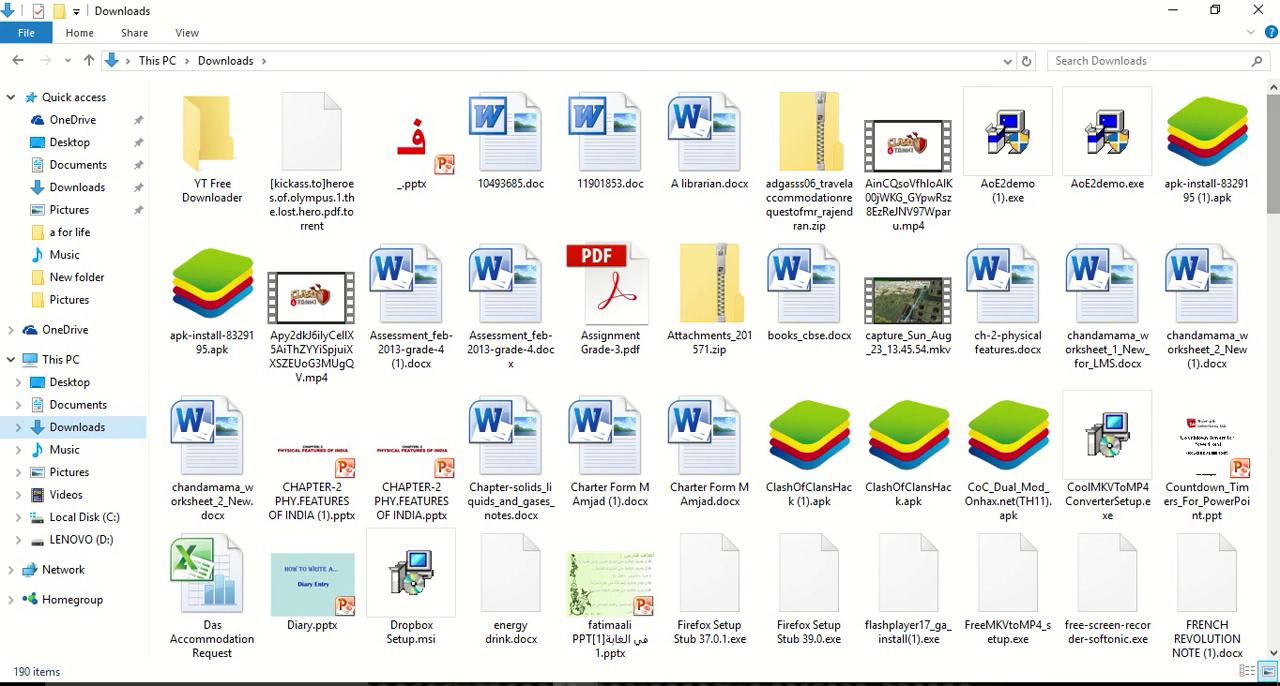
{"action": "scroll", "scroll_direction": "down", "scroll_amount": 3}
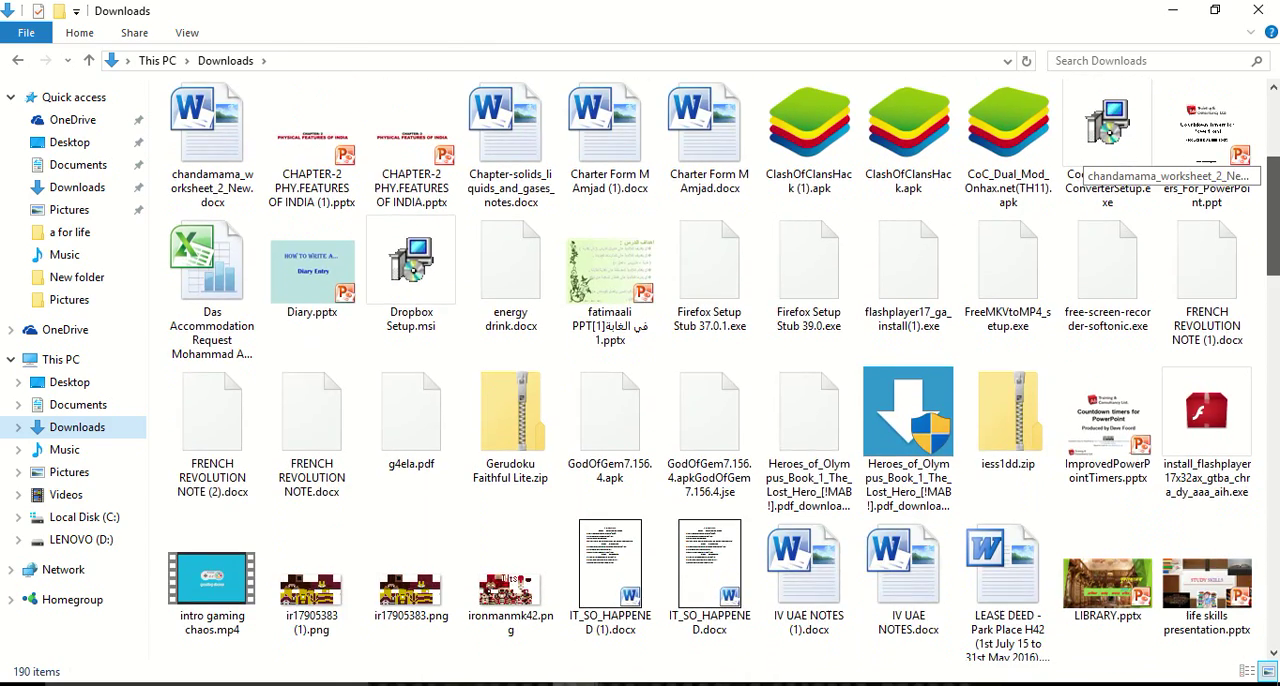
{"action": "scroll", "scroll_direction": "down", "scroll_amount": 3}
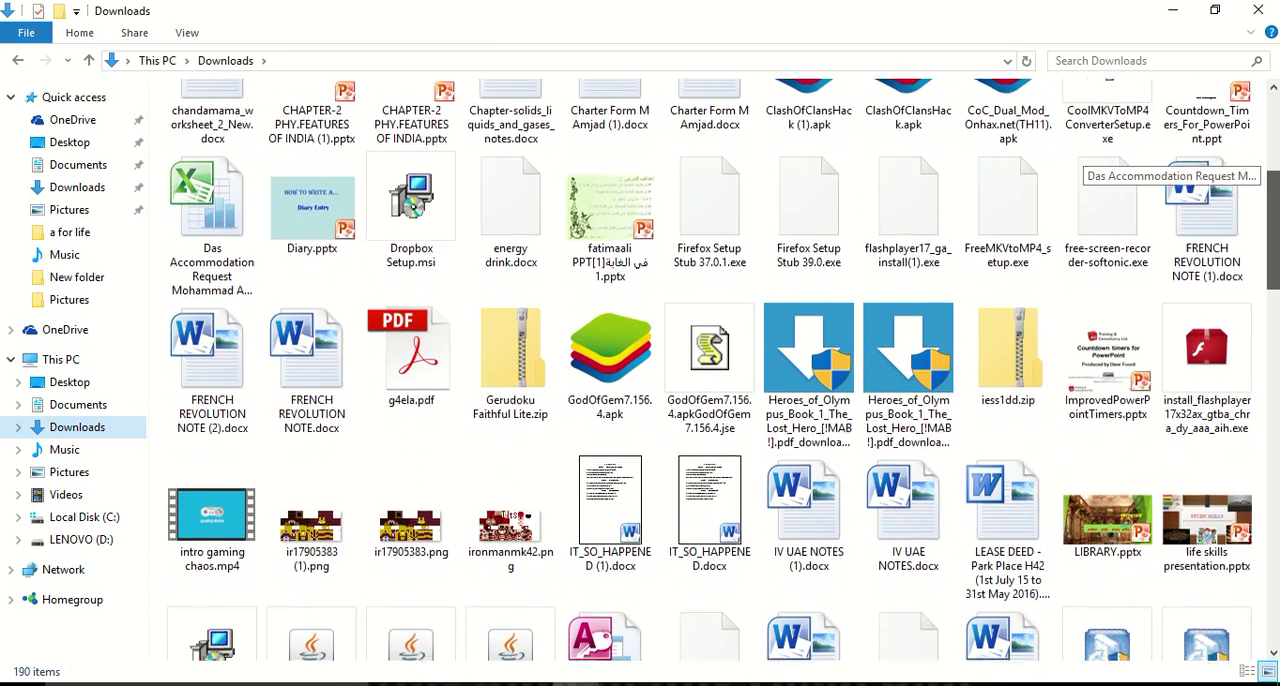
{"action": "scroll", "scroll_direction": "down", "scroll_amount": 3}
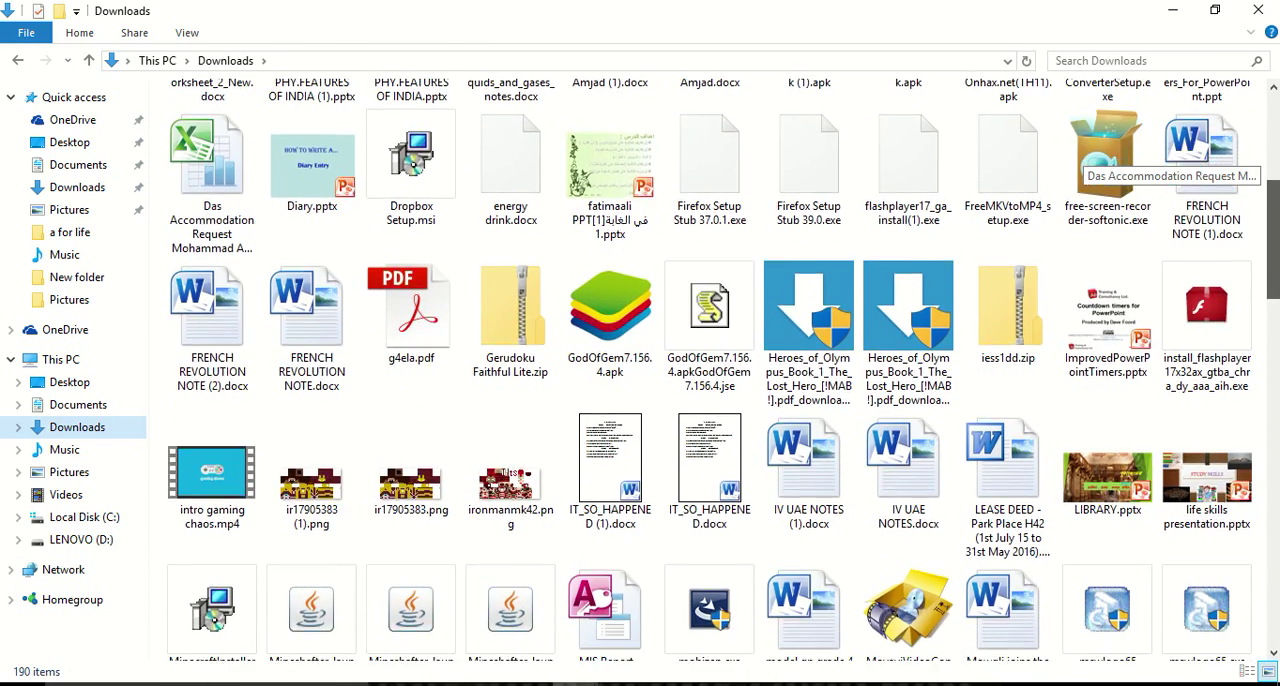
{"action": "scroll", "scroll_direction": "down", "scroll_amount": 3}
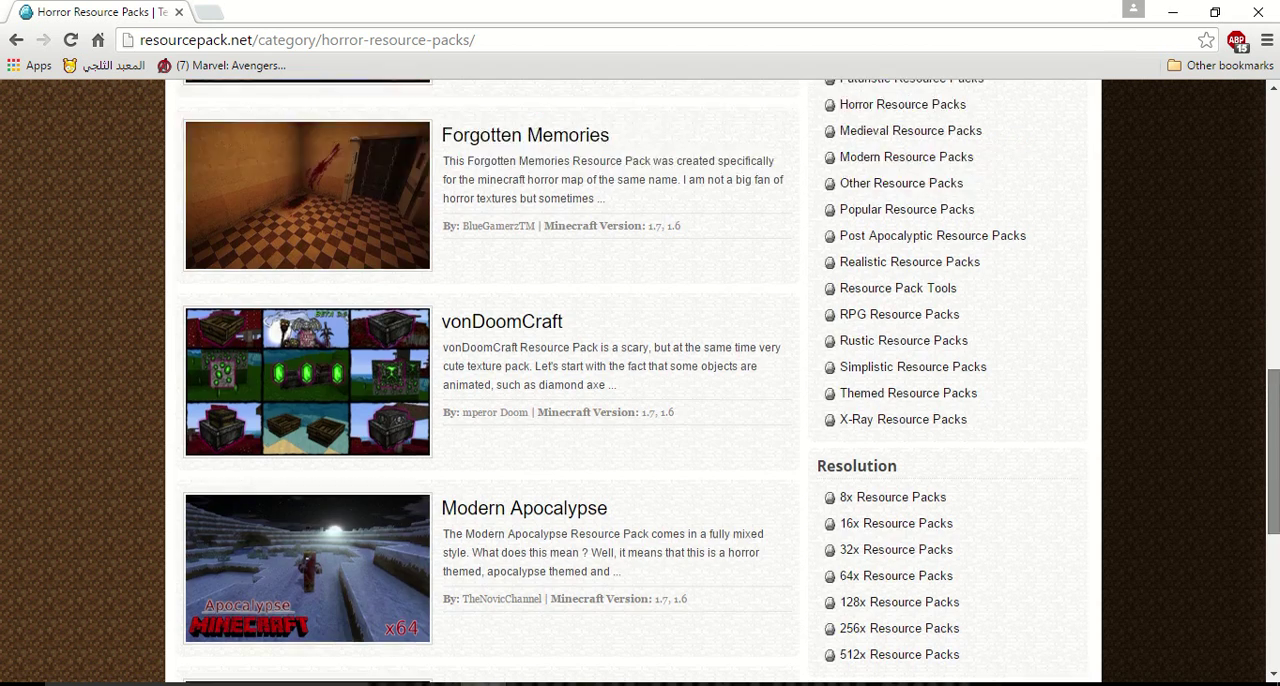
Scroll the Horror Resource Packs page back toward the top
{"action": "scroll", "scroll_direction": "up", "scroll_amount": 3}
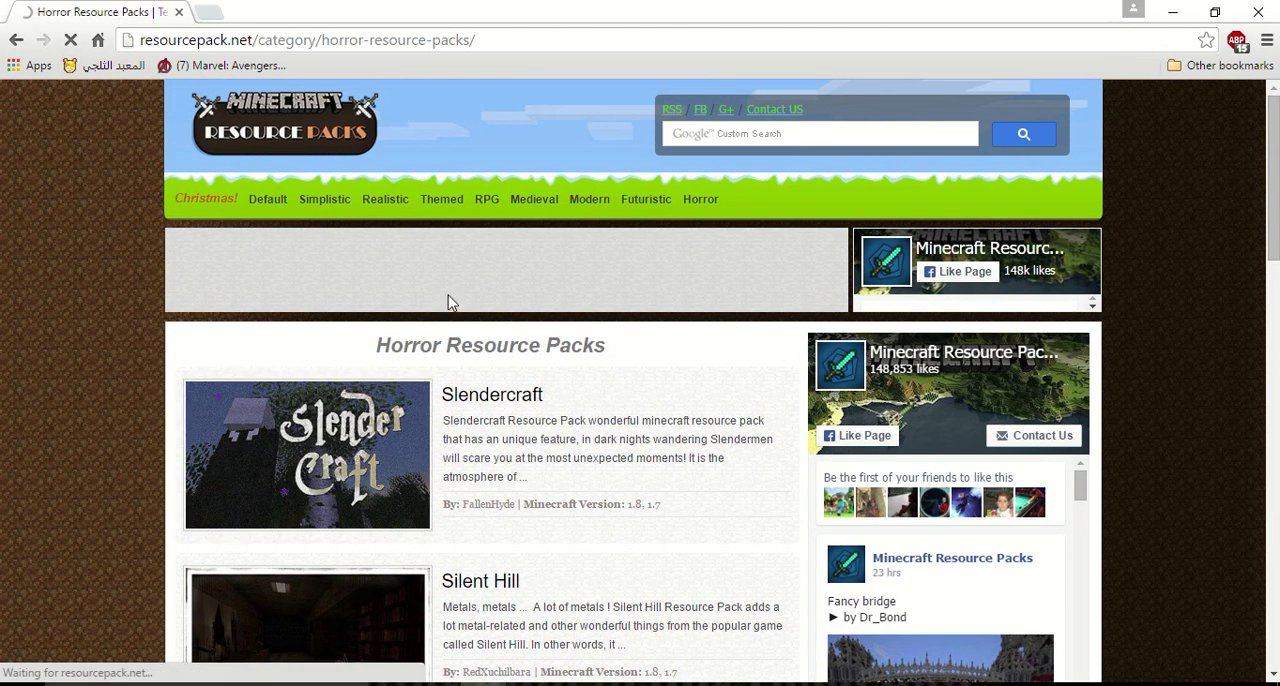
{"action": "mouse_move", "coordinate": [380, 280]}
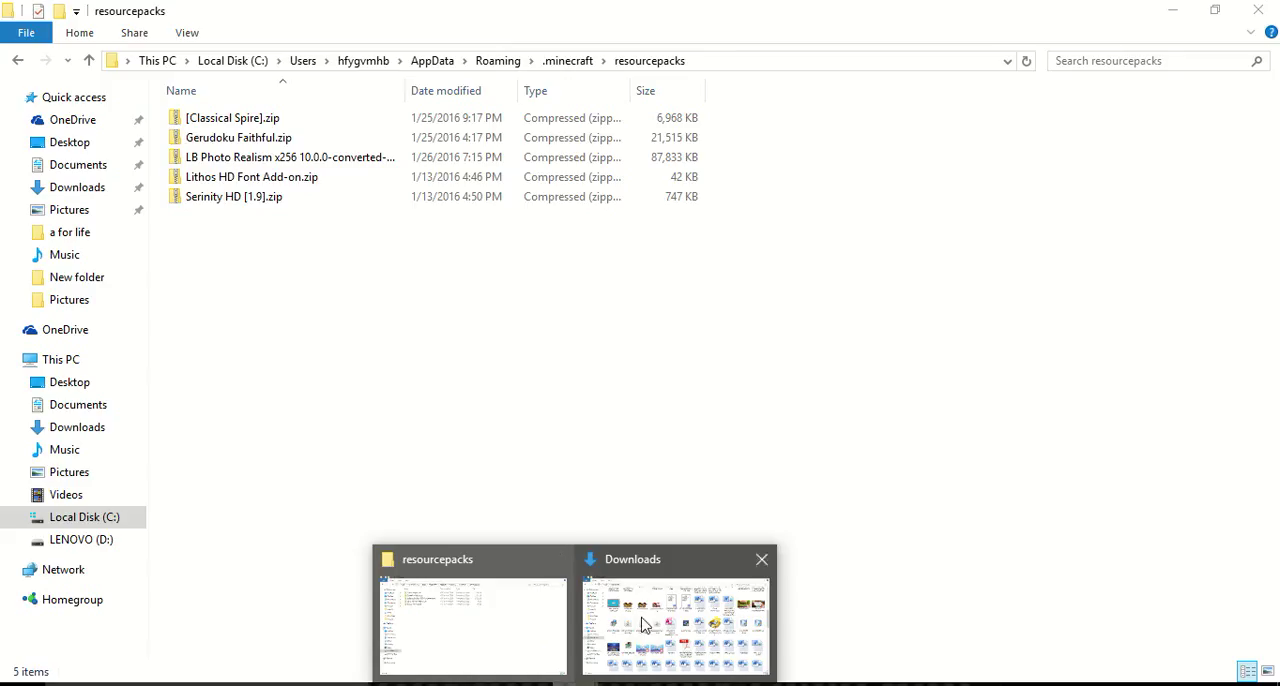
Scroll through Downloads and select Gerudoku Faithful Lite.zip
{"action": "left_click", "coordinate": [676, 624]}
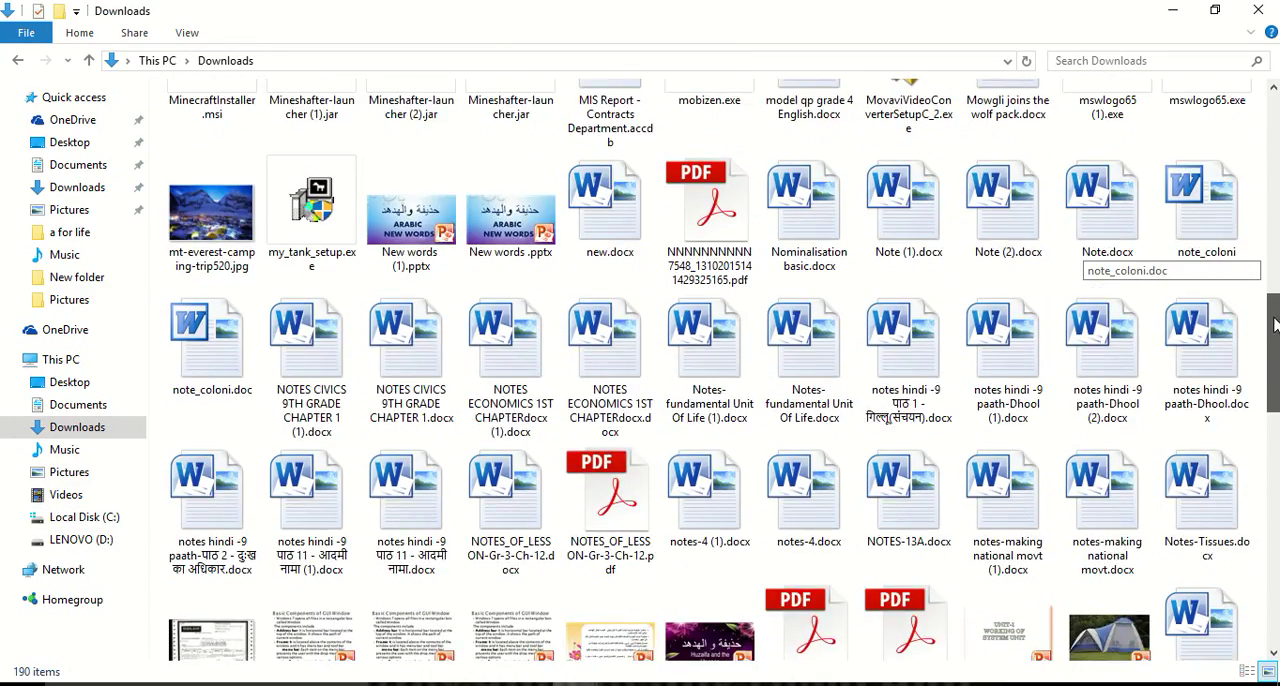
{"action": "scroll", "scroll_direction": "down", "scroll_amount": 3}
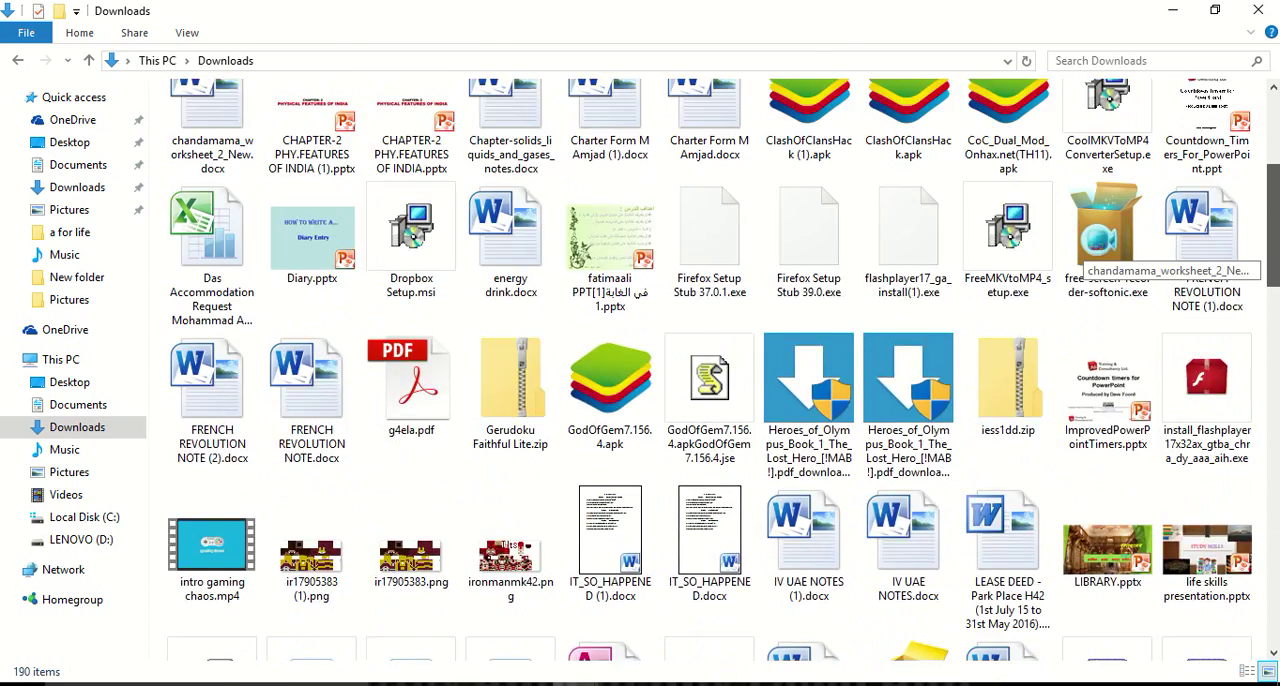
{"action": "scroll", "scroll_direction": "up", "scroll_amount": 3}
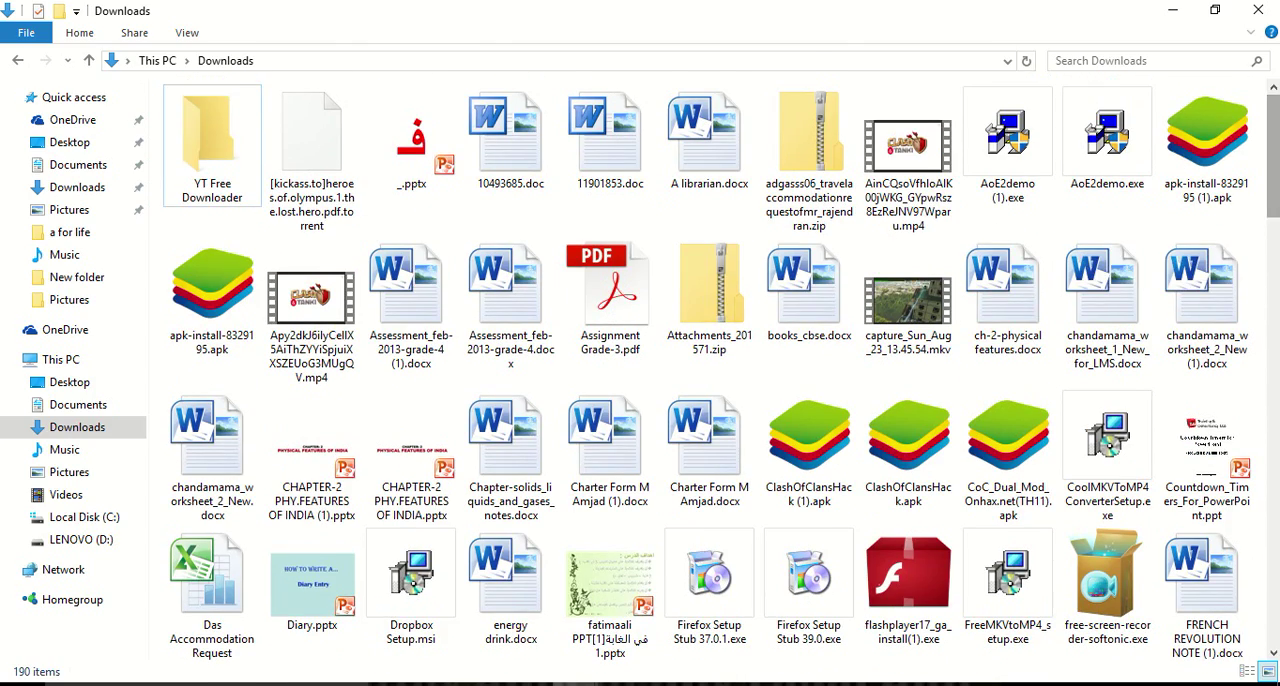
{"action": "scroll", "scroll_direction": "down", "scroll_amount": 3}
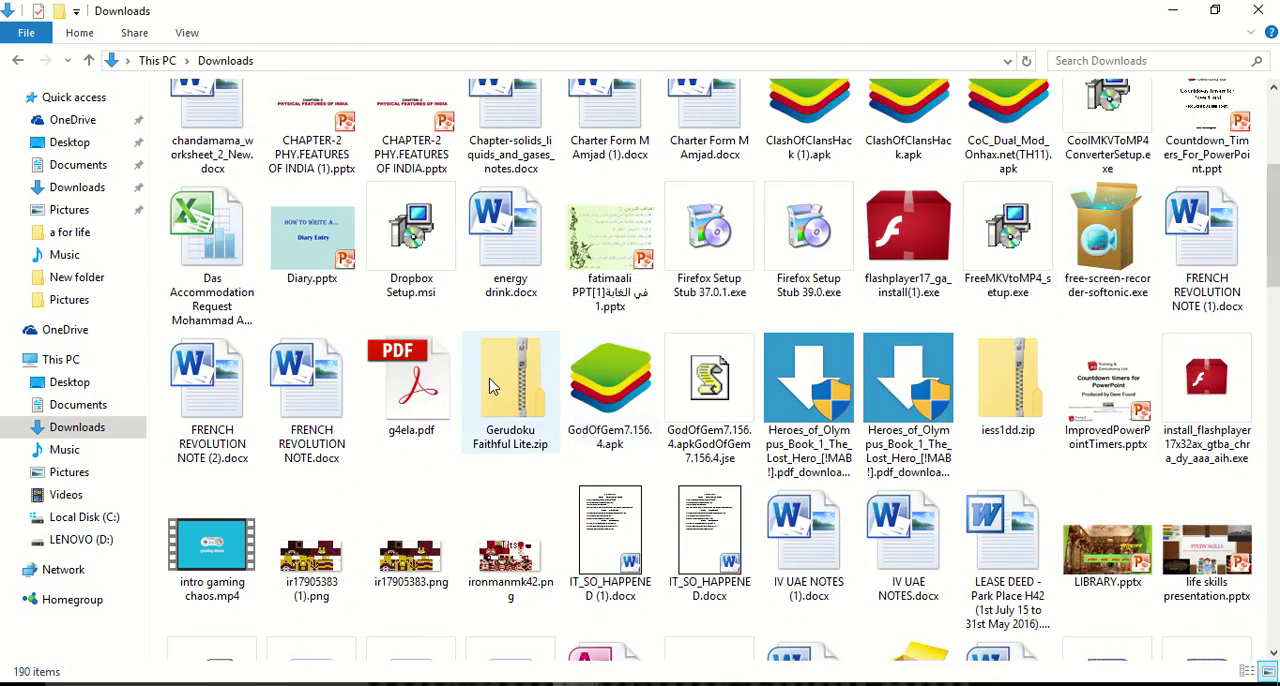
{"action": "left_click", "coordinate": [510, 390]}
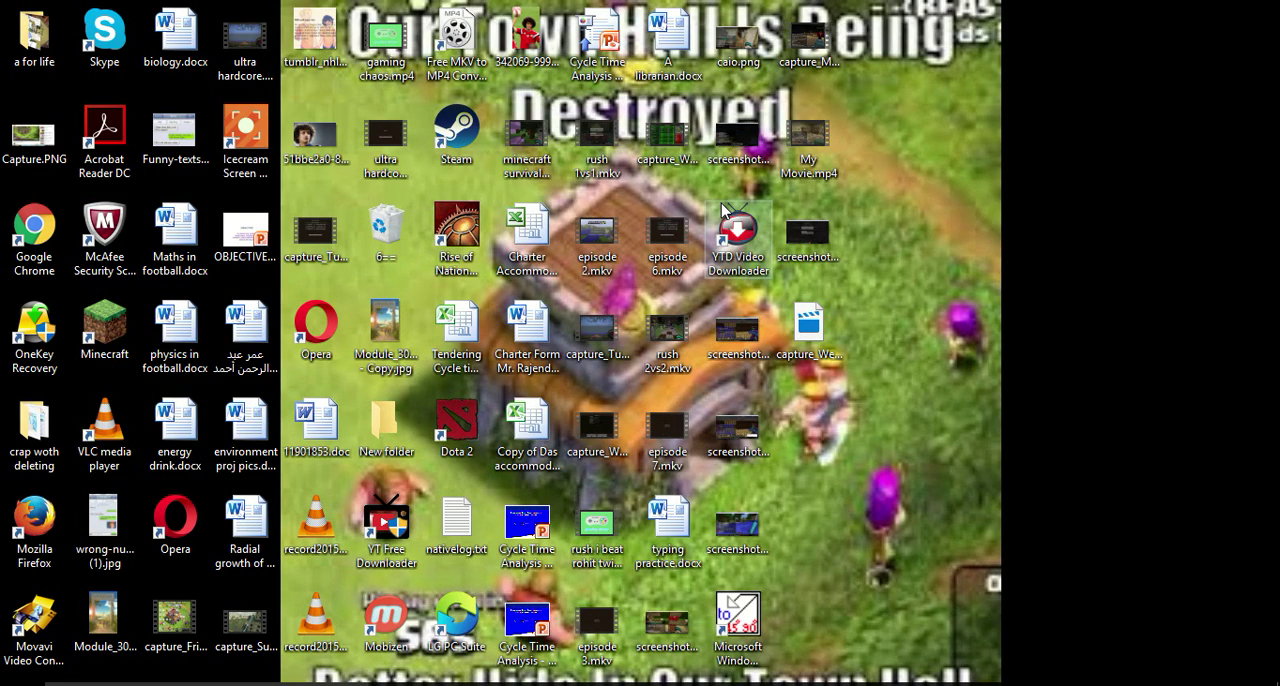
Launch Minecraft from the desktop shortcut and hit Play for version 1.8.9
{"action": "double_click", "coordinate": [104, 328]}
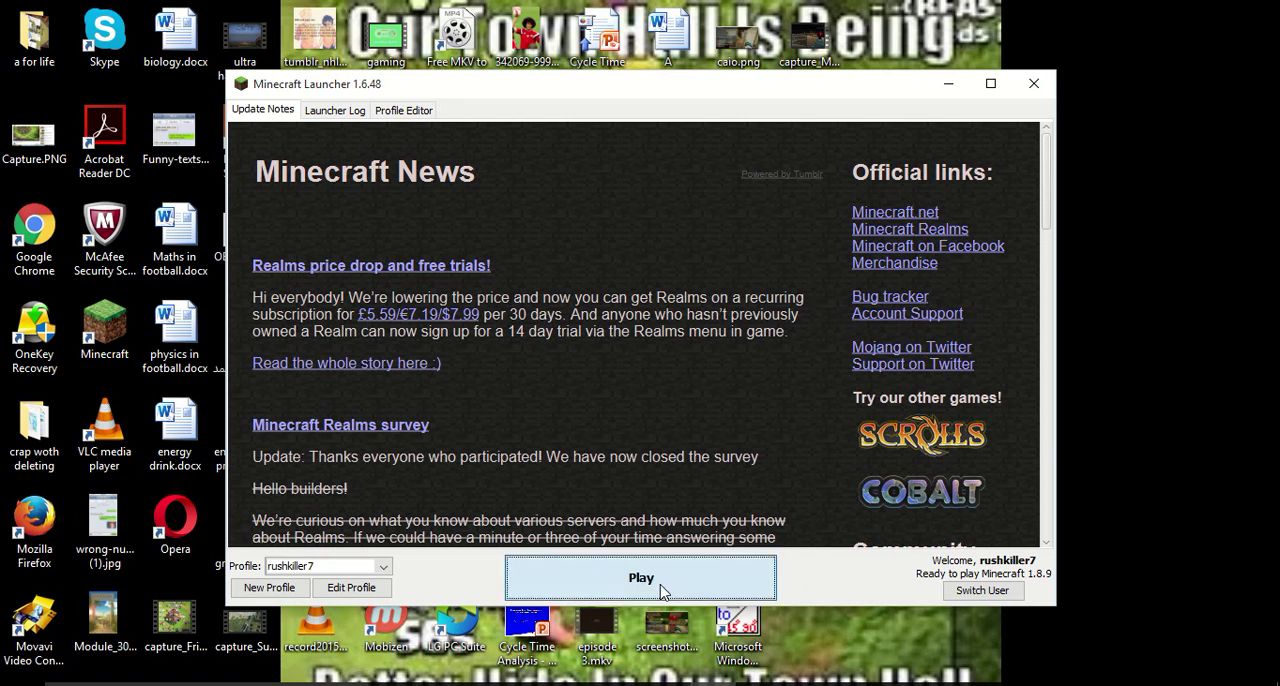
{"action": "left_click", "coordinate": [640, 578]}
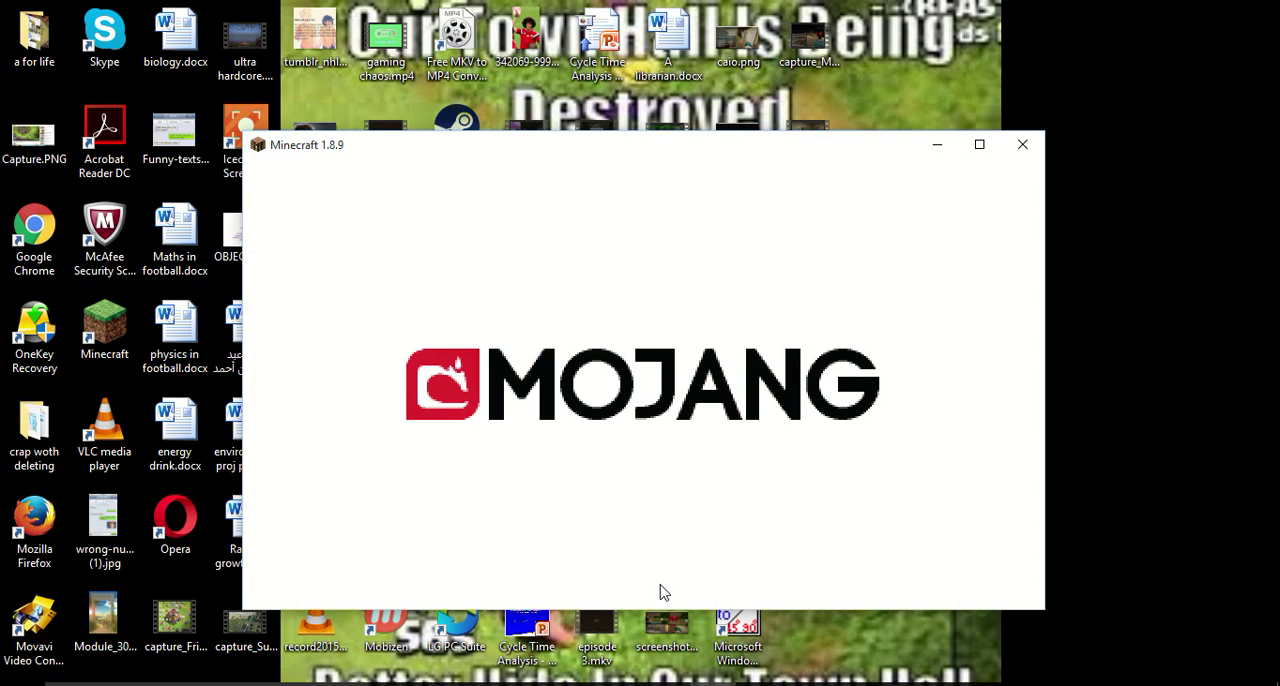
{"action": "mouse_move", "coordinate": [982, 148]}
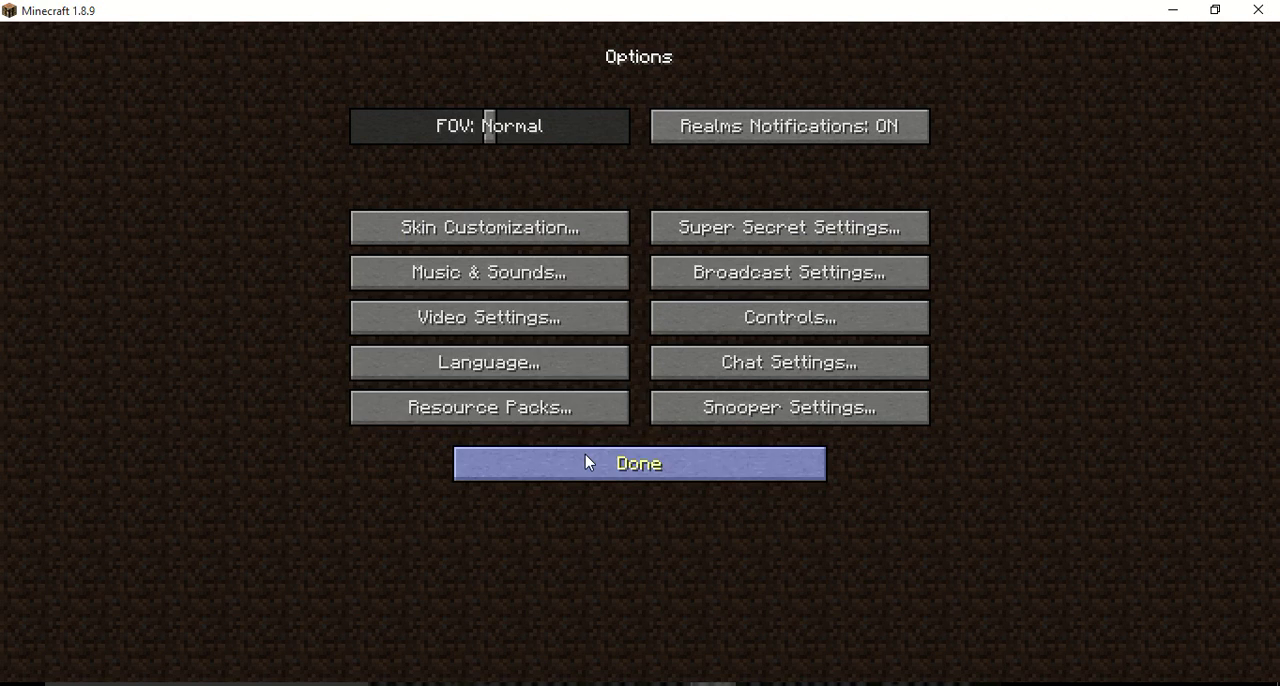
Via Options > Resource Packs, select Gerudoku Faithful Lite.zip and accept the version warning
{"action": "left_click", "coordinate": [488, 316]}
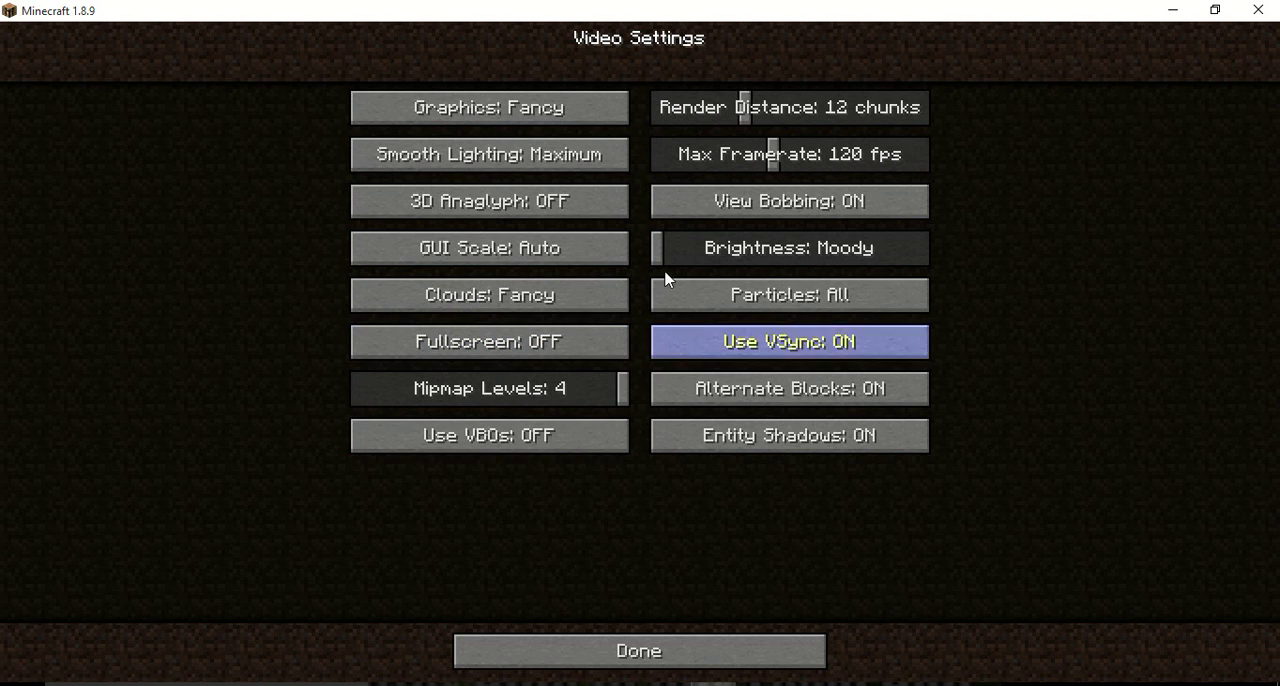
{"action": "left_click", "coordinate": [638, 650]}
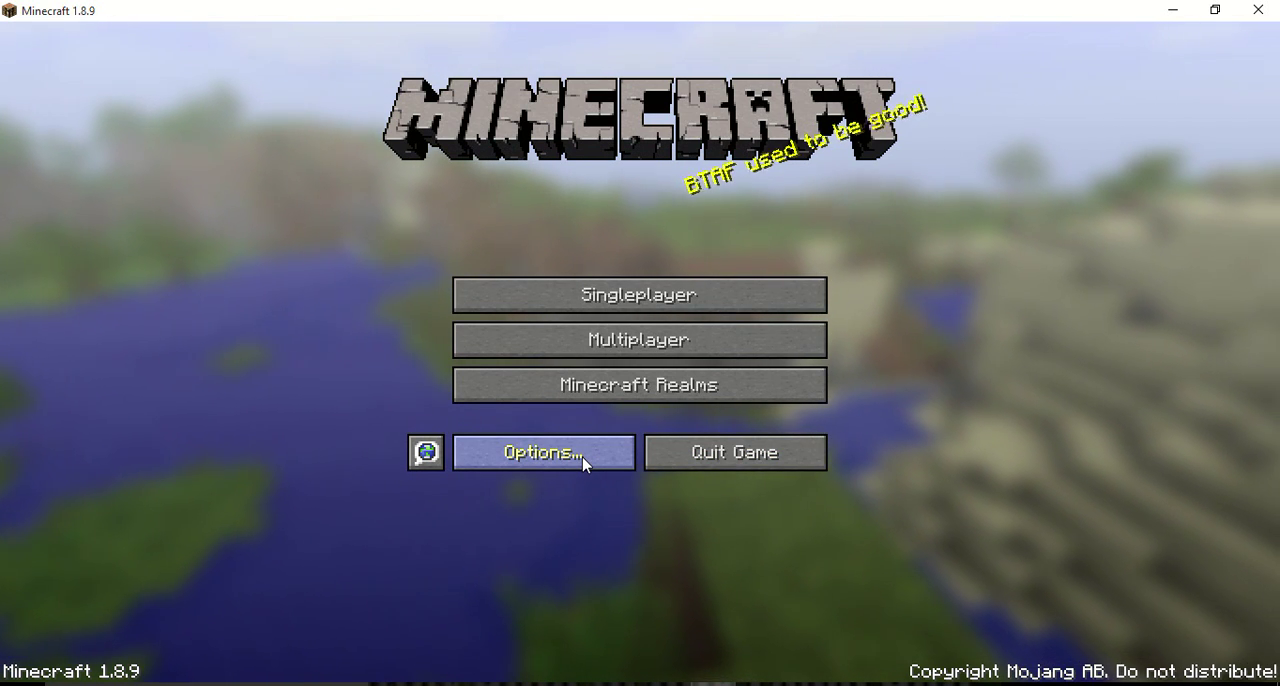
{"action": "left_click", "coordinate": [544, 452]}
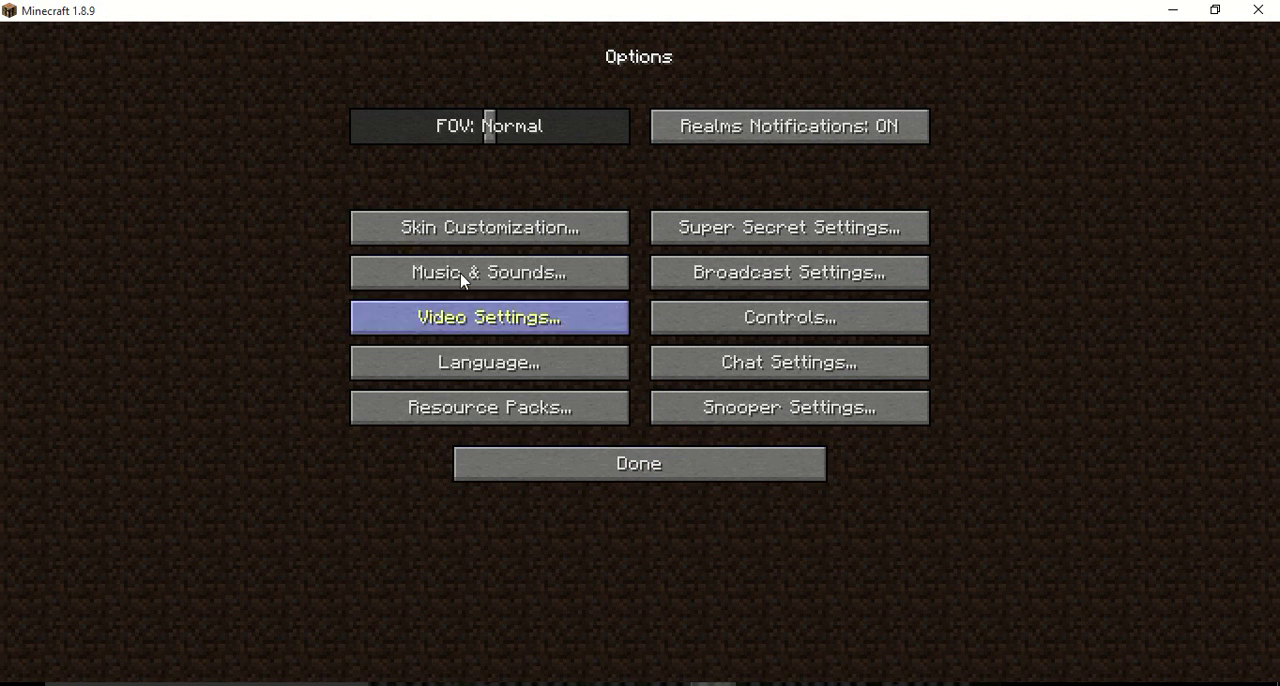
{"action": "left_click", "coordinate": [488, 408]}
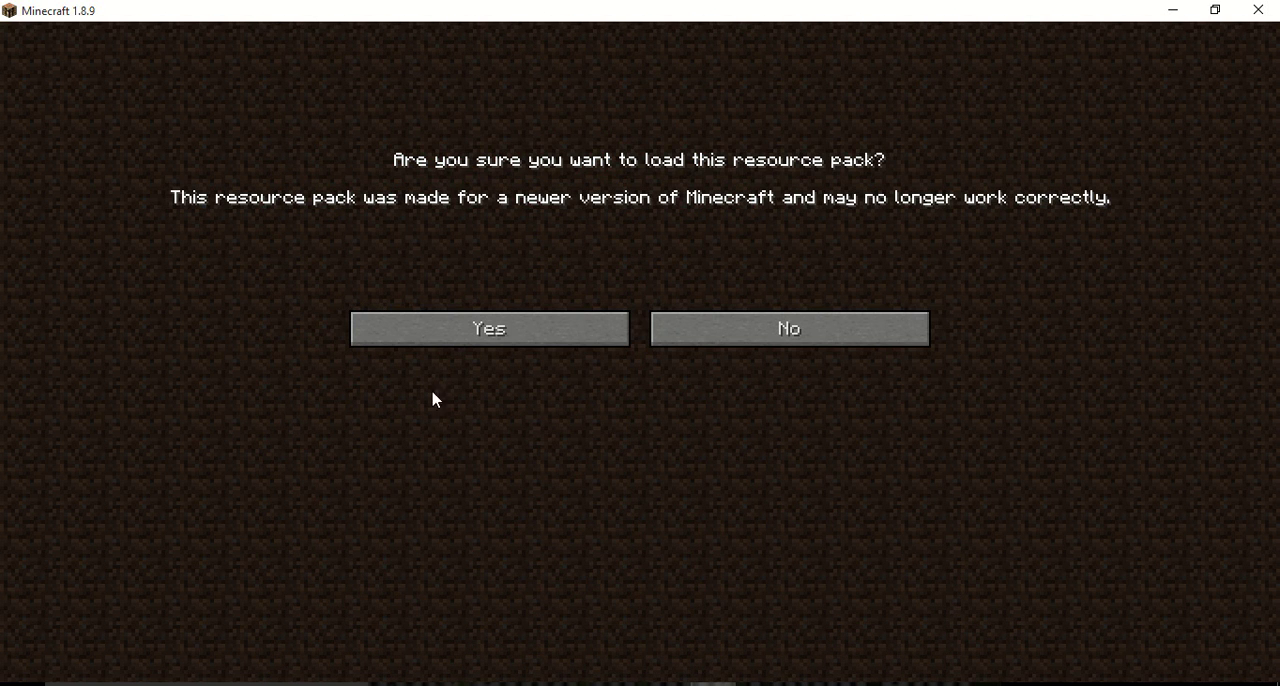
{"action": "left_click", "coordinate": [488, 328]}
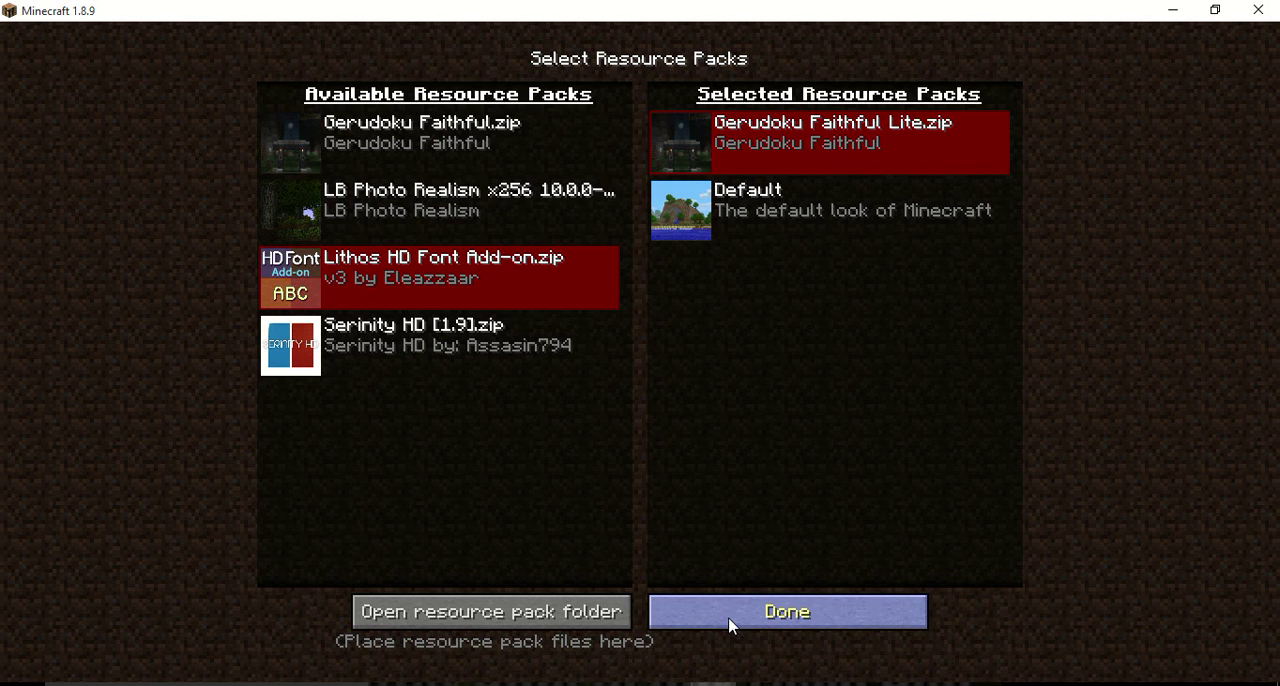
{"action": "mouse_move", "coordinate": [788, 432]}
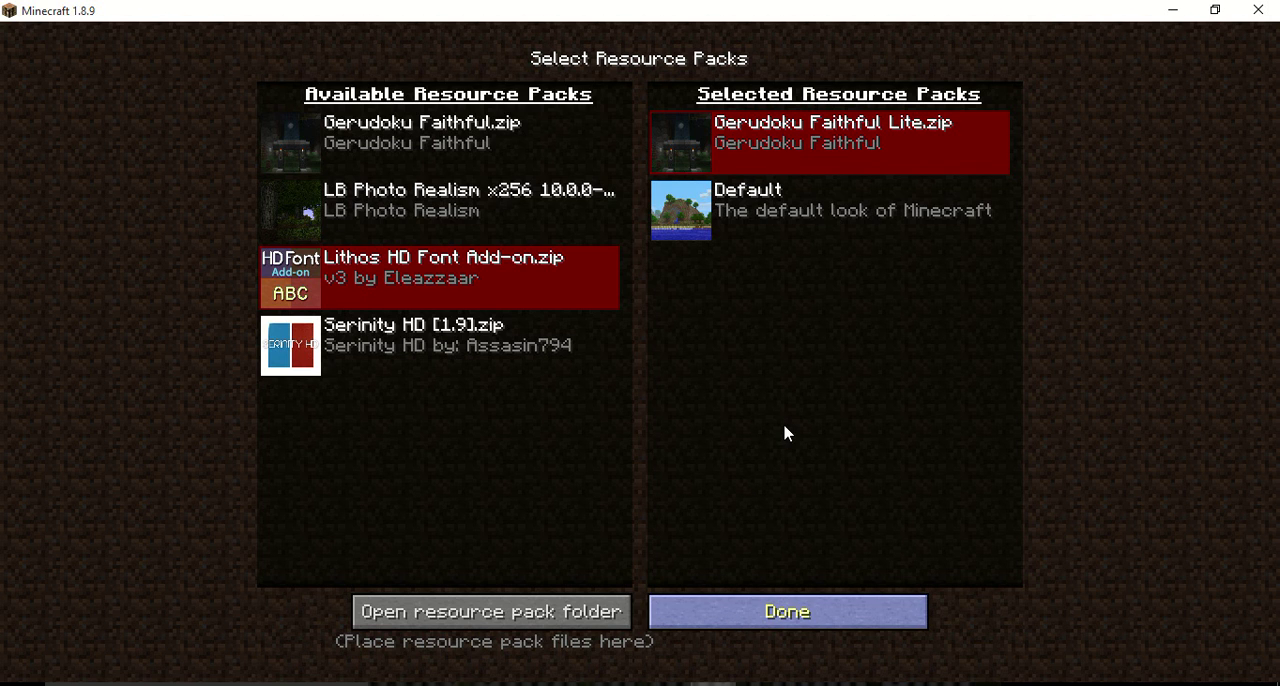
{"action": "mouse_move", "coordinate": [778, 138]}
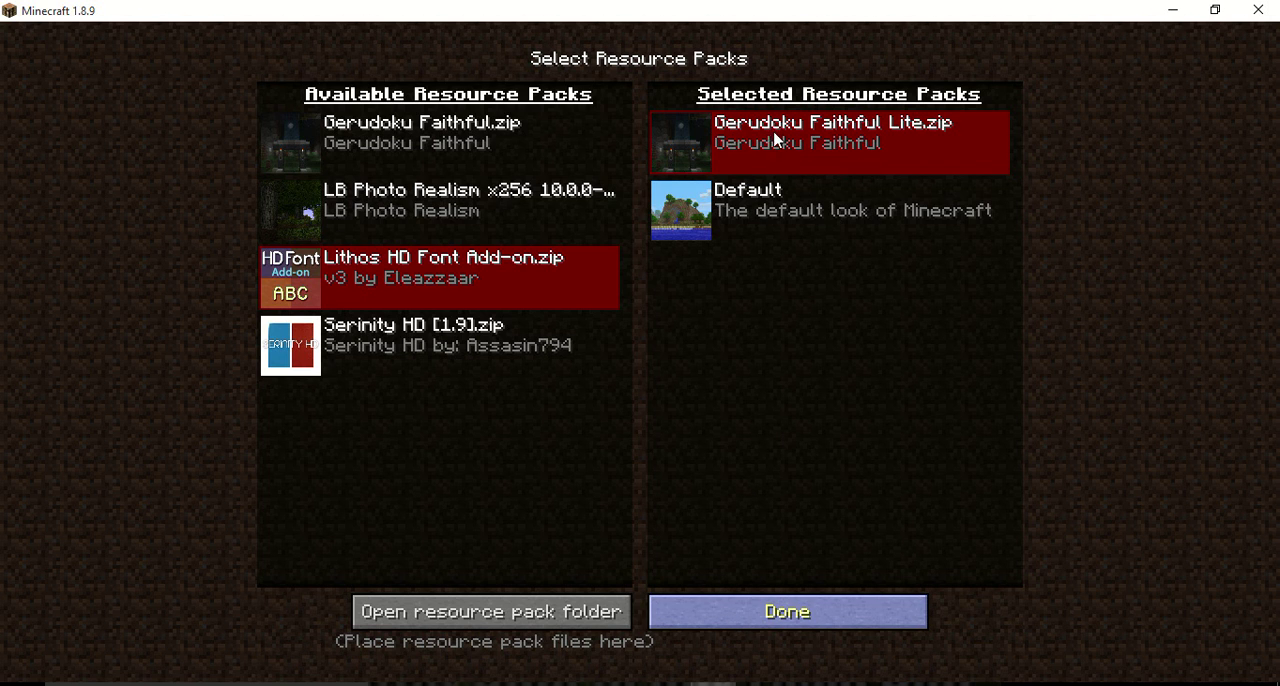
{"action": "mouse_move", "coordinate": [768, 304]}
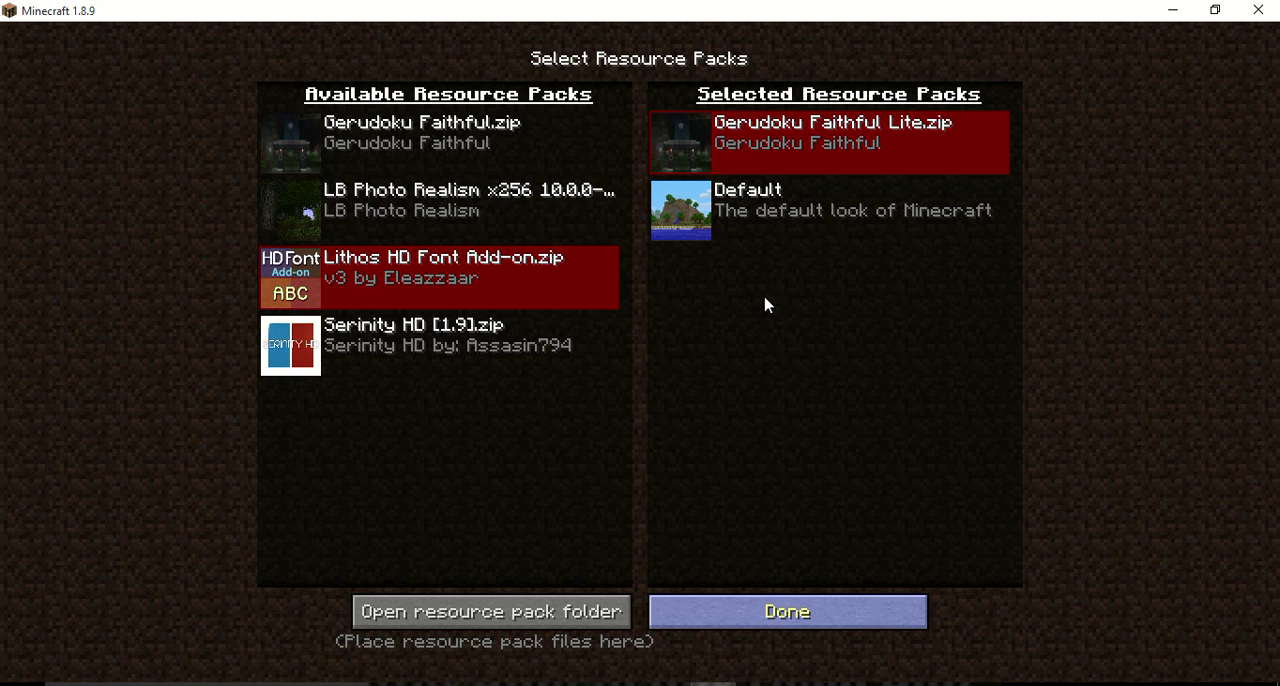
{"action": "mouse_move", "coordinate": [440, 460]}
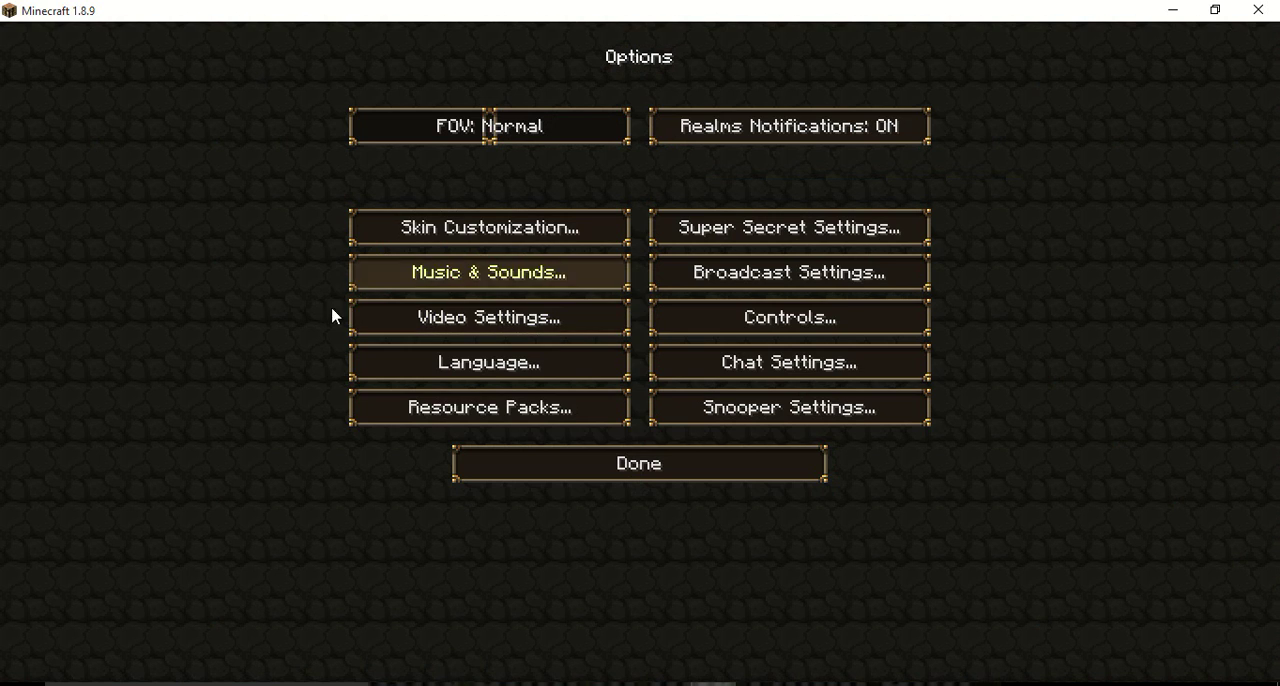
Return to the title screen and glance at the Multiplayer server list and Realms
{"action": "left_click", "coordinate": [638, 464]}
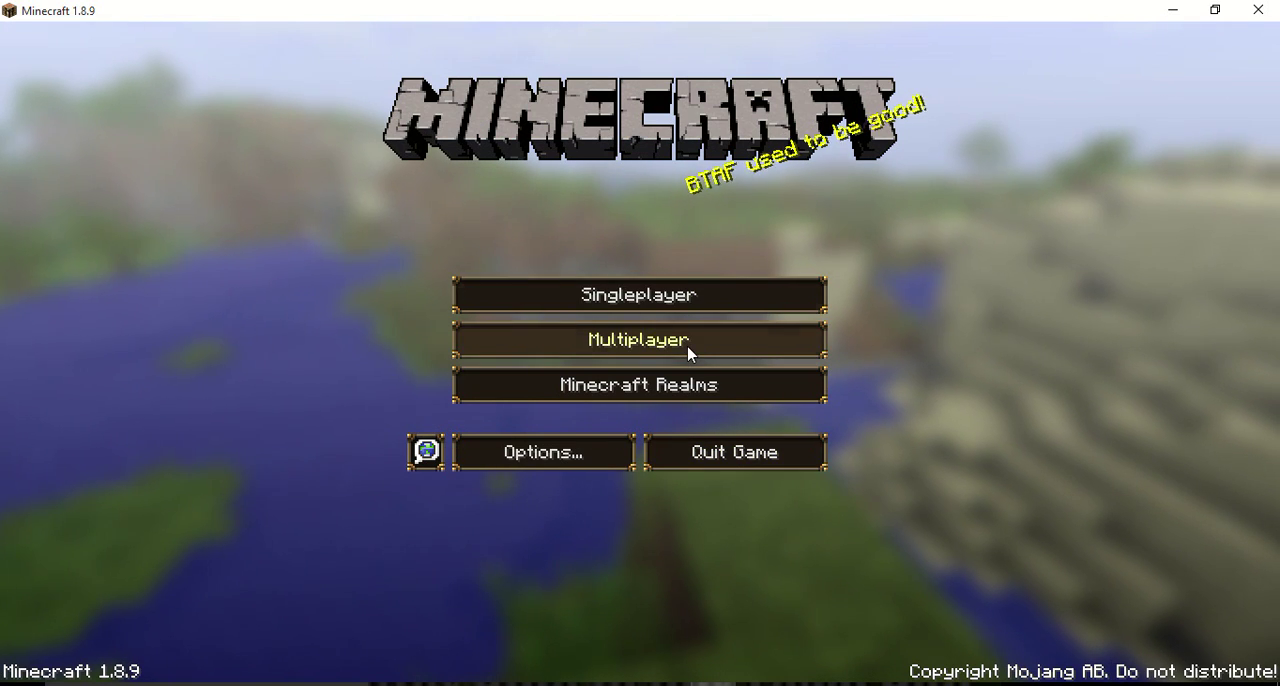
{"action": "left_click", "coordinate": [638, 340]}
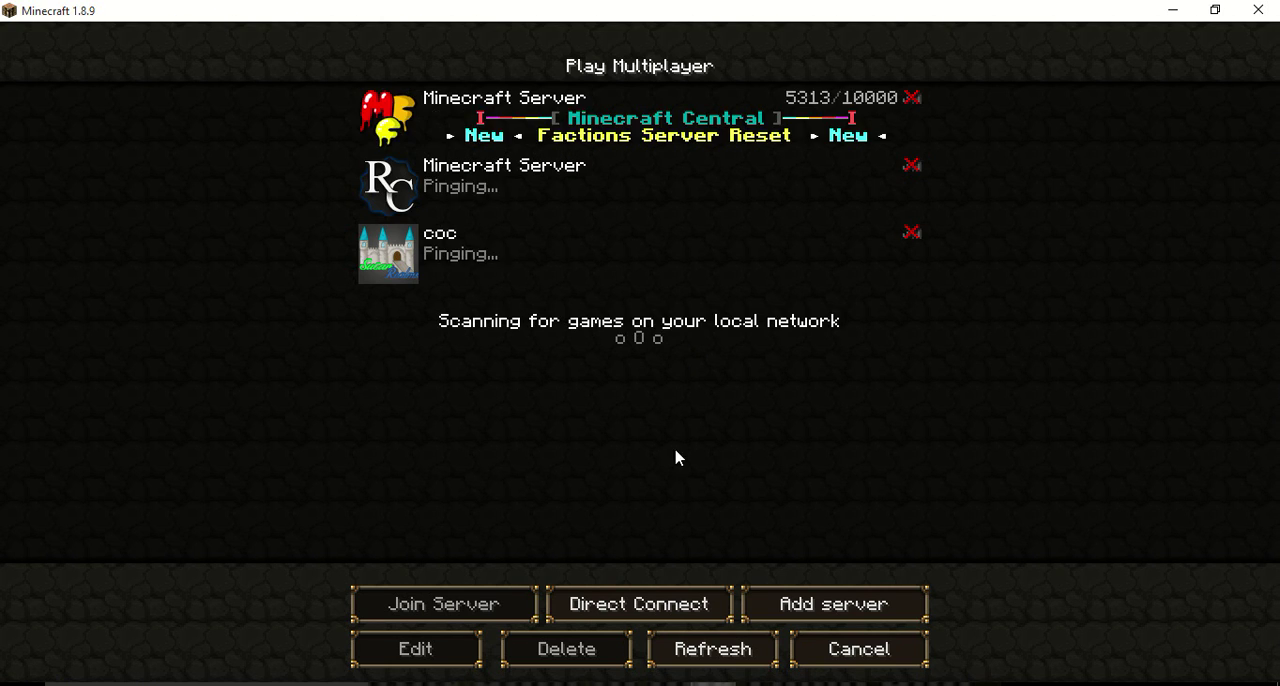
{"action": "left_click", "coordinate": [856, 648]}
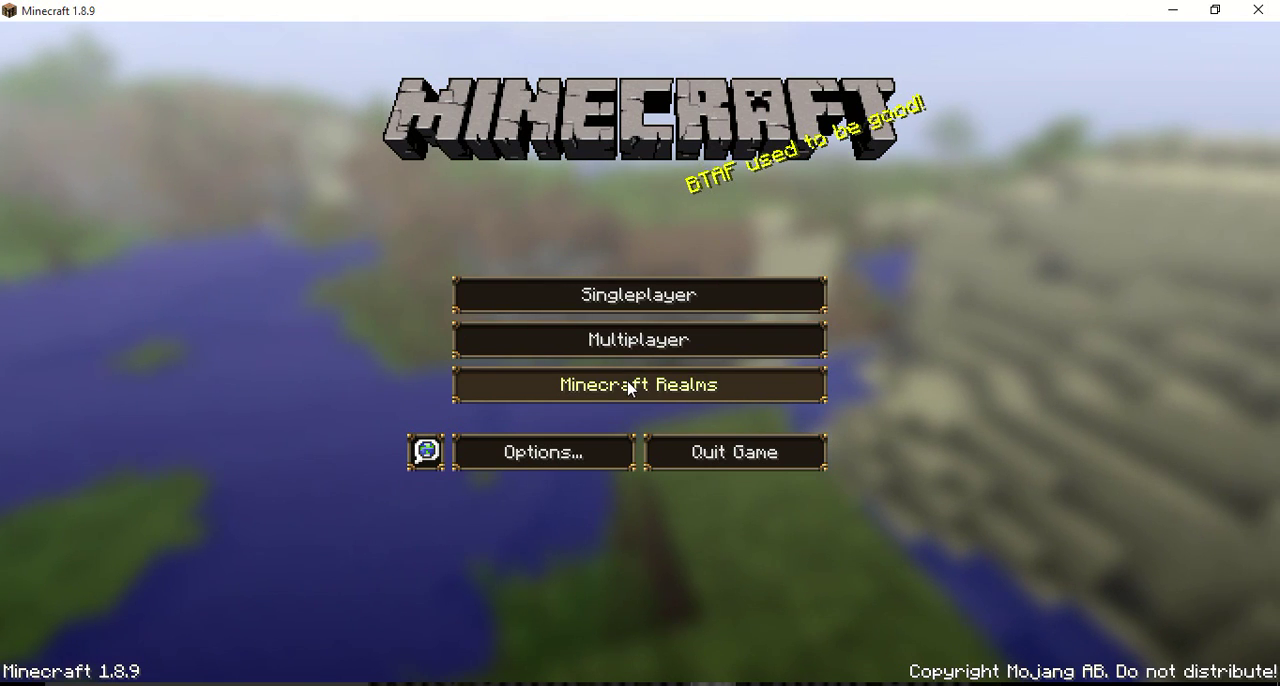
{"action": "left_click", "coordinate": [638, 384]}
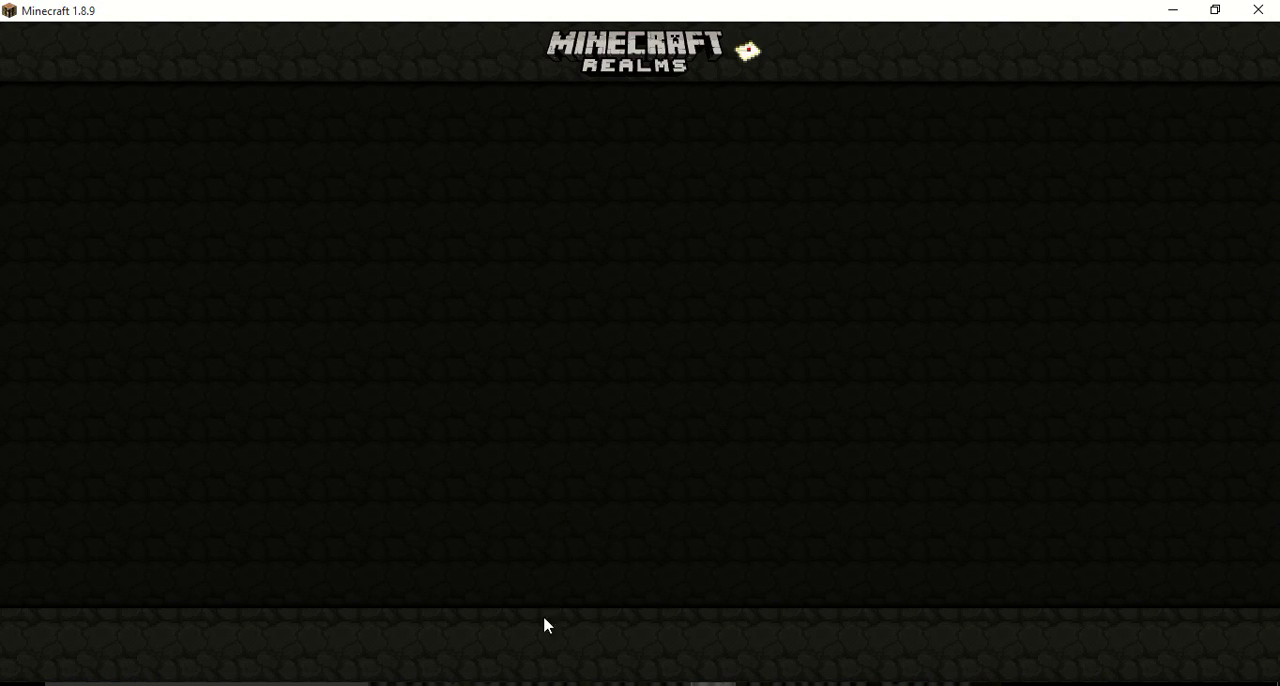
{"action": "mouse_move", "coordinate": [832, 628]}
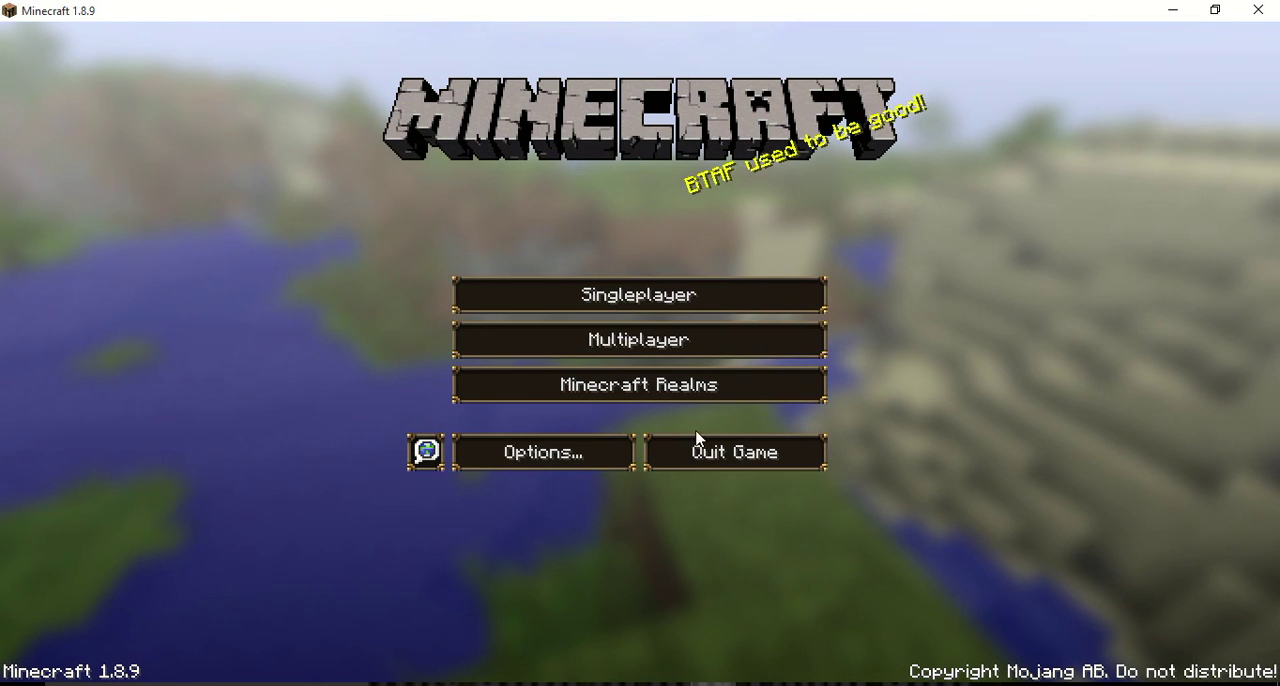
Choose Singleplayer and load the New World survival save
{"action": "left_click", "coordinate": [638, 294]}
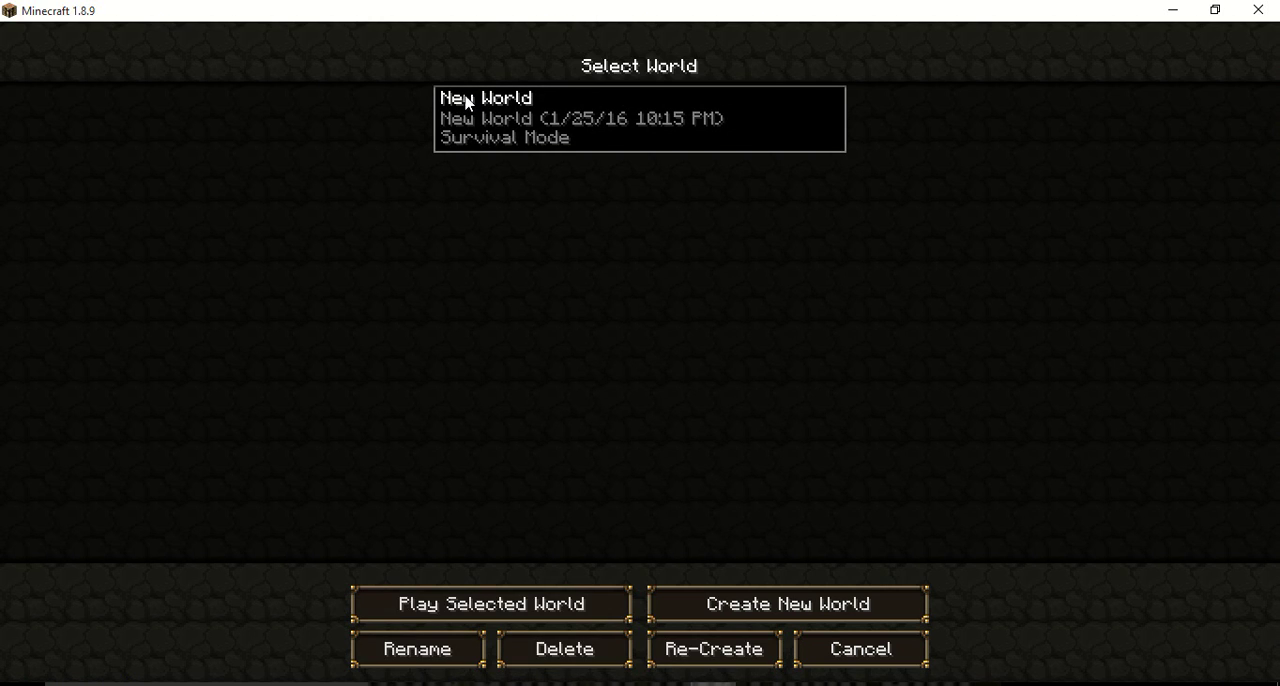
{"action": "left_click", "coordinate": [490, 604]}
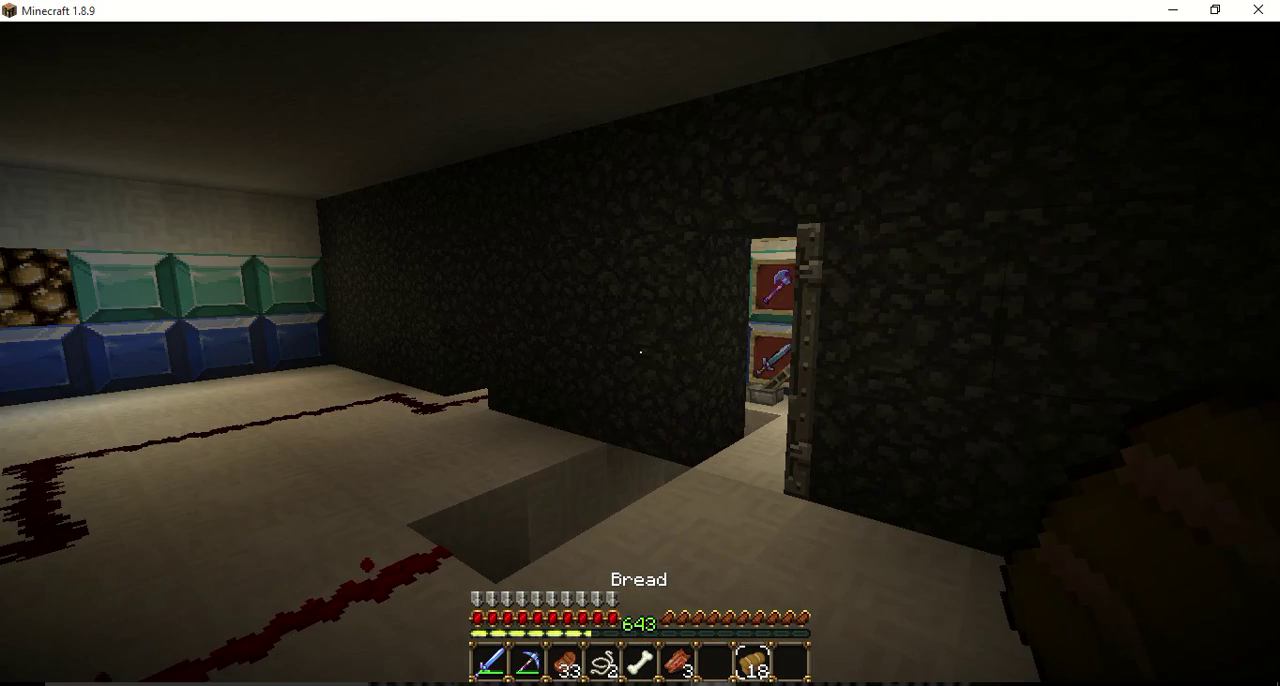
{"action": "mouse_move", "coordinate": [640, 344]}
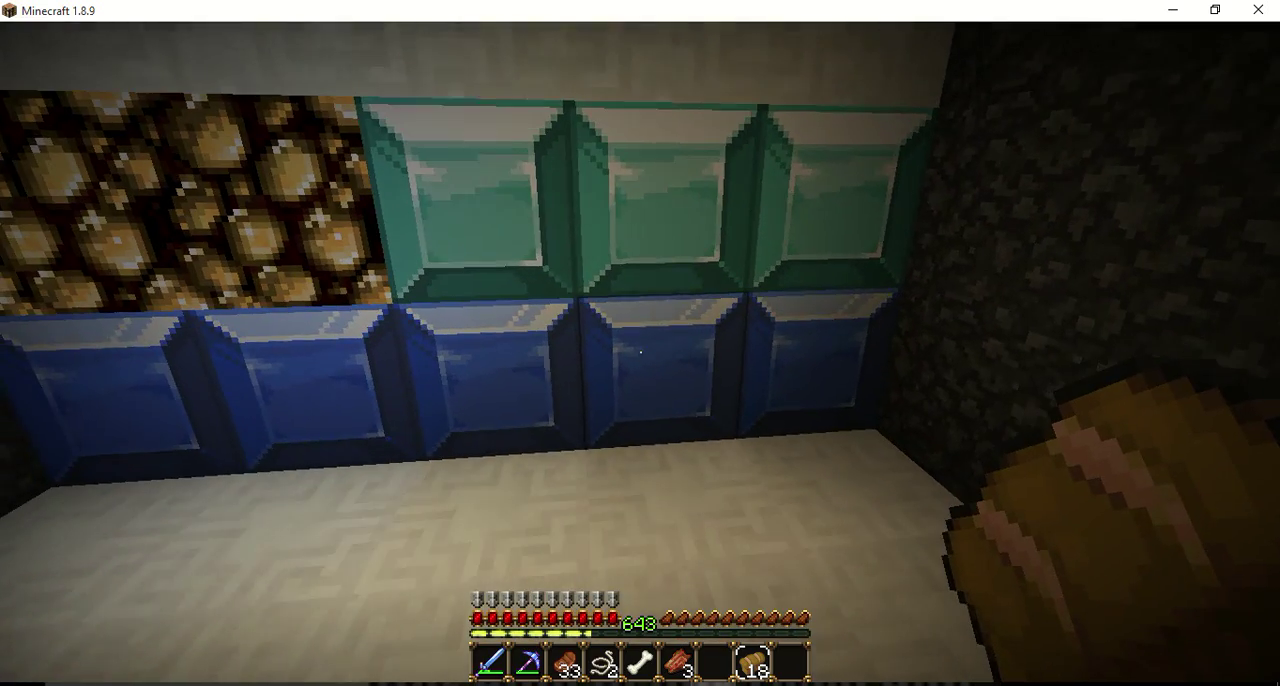
{"action": "mouse_move", "coordinate": [640, 344]}
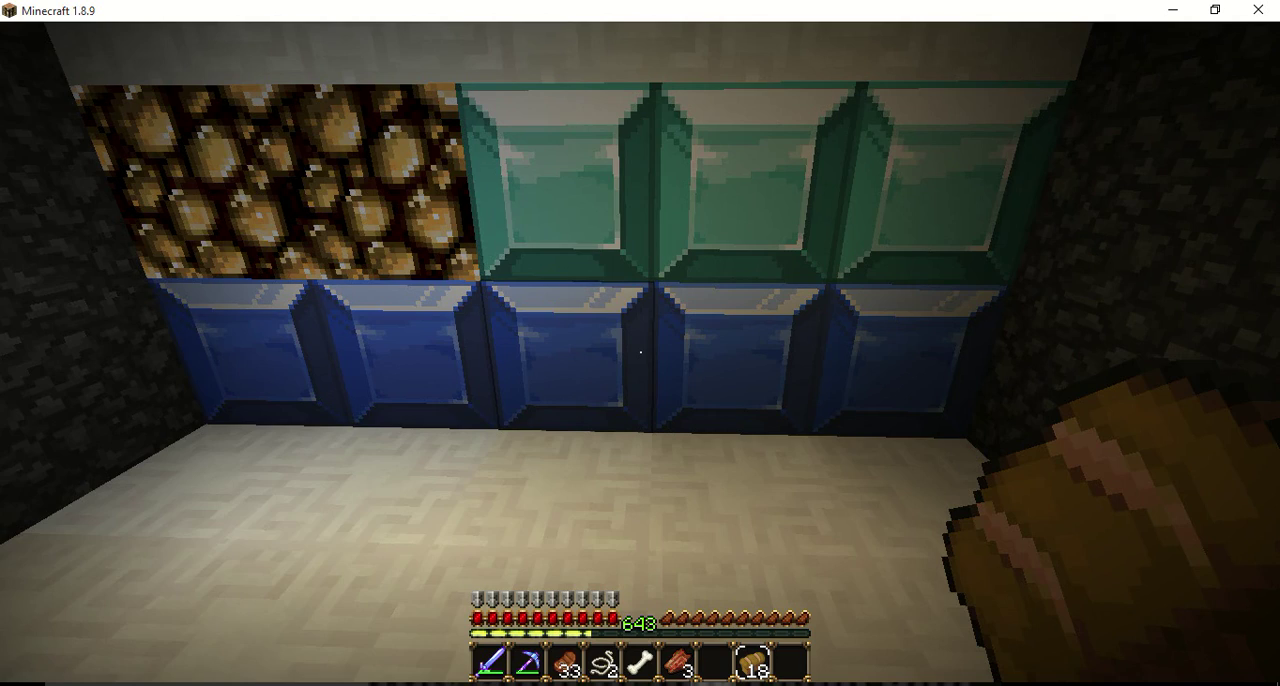
{"action": "mouse_move", "coordinate": [640, 350]}
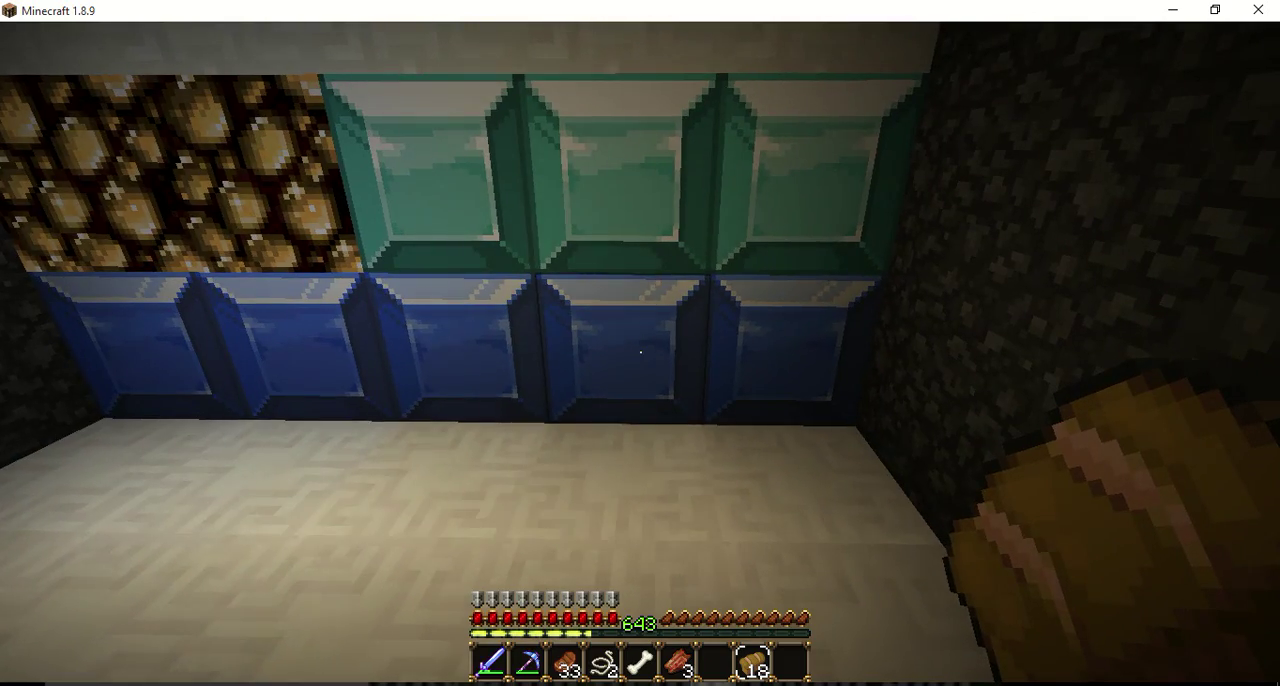
{"action": "mouse_move", "coordinate": [640, 344]}
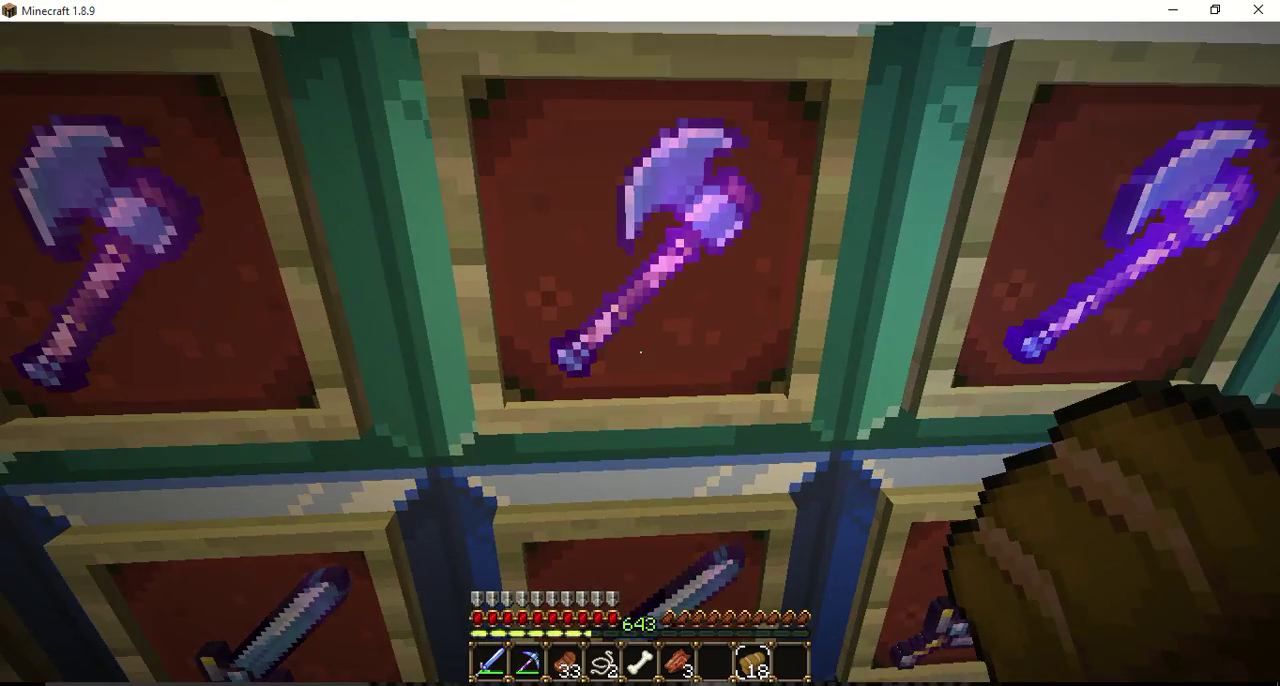
{"action": "mouse_move", "coordinate": [640, 344]}
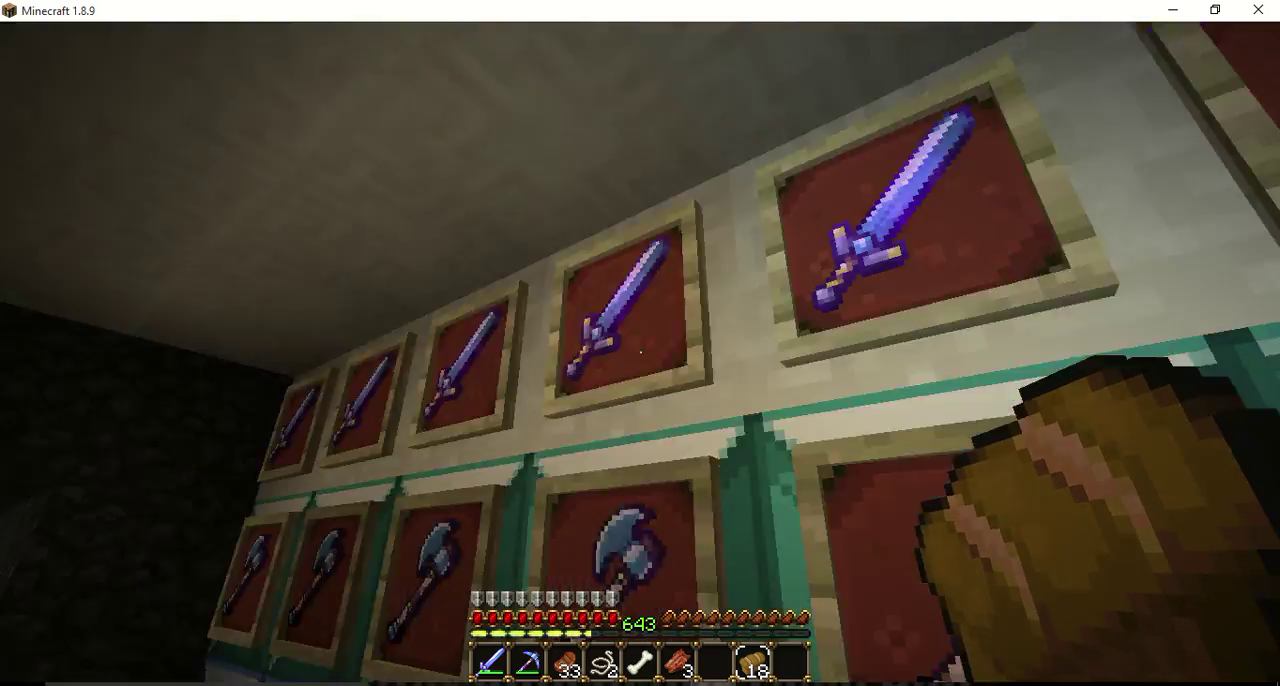
Check item textures in the inventory while walking to the cave, then pause to the game menu
{"action": "key", "text": "e"}
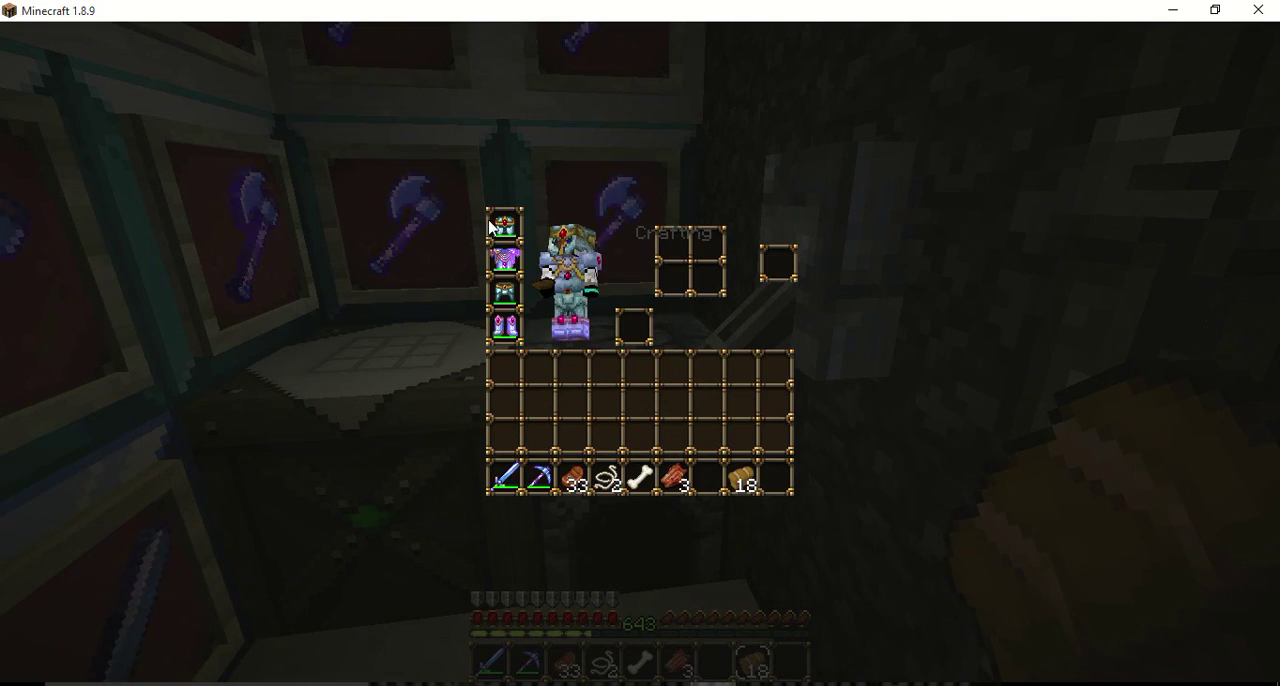
{"action": "key", "text": "Escape"}
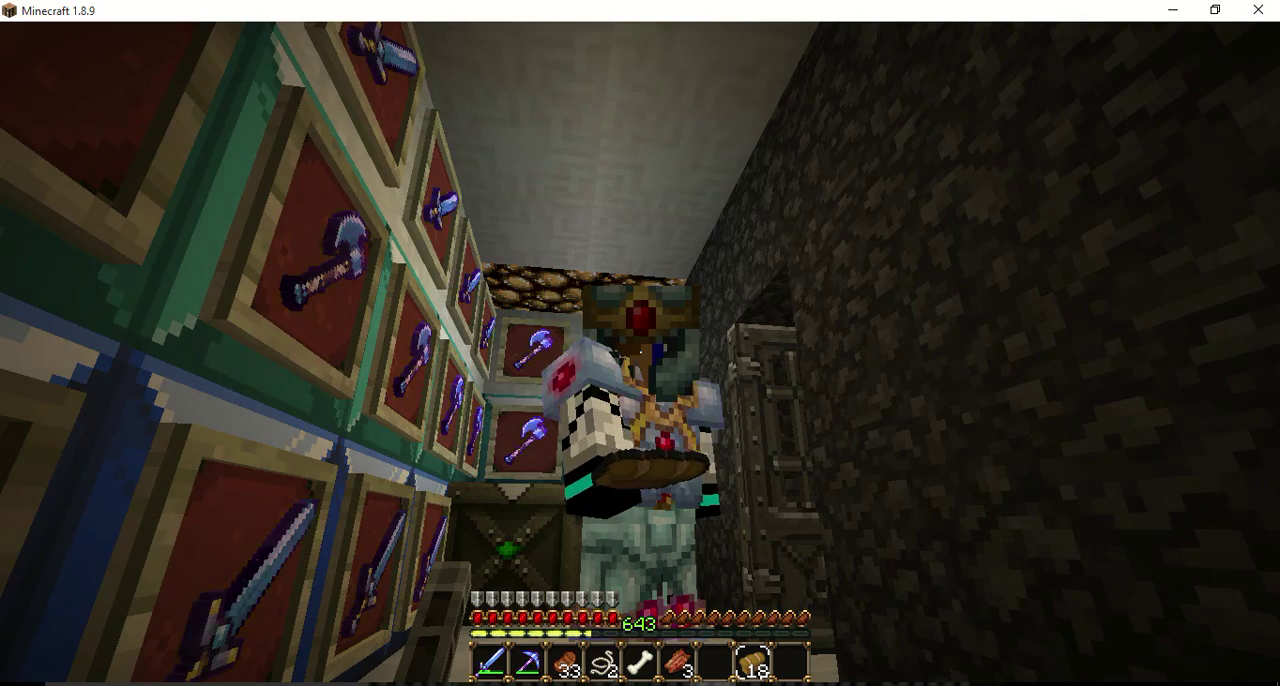
{"action": "mouse_move", "coordinate": [640, 344]}
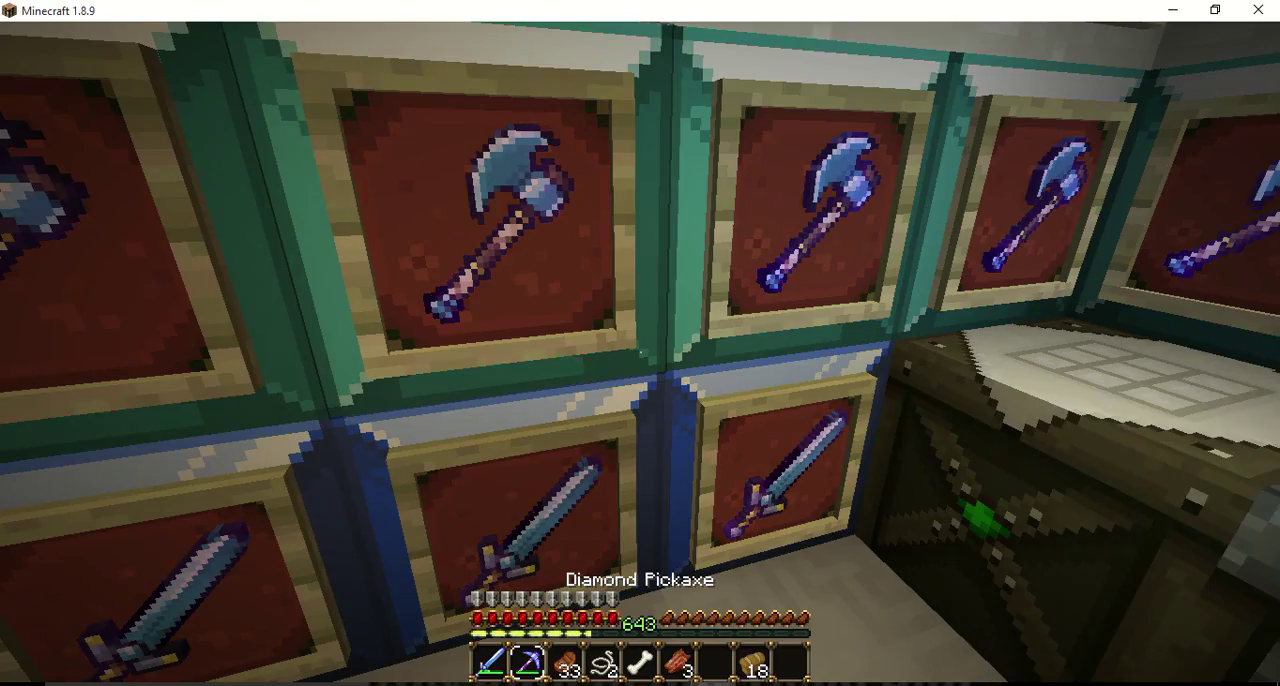
{"action": "key", "text": "e"}
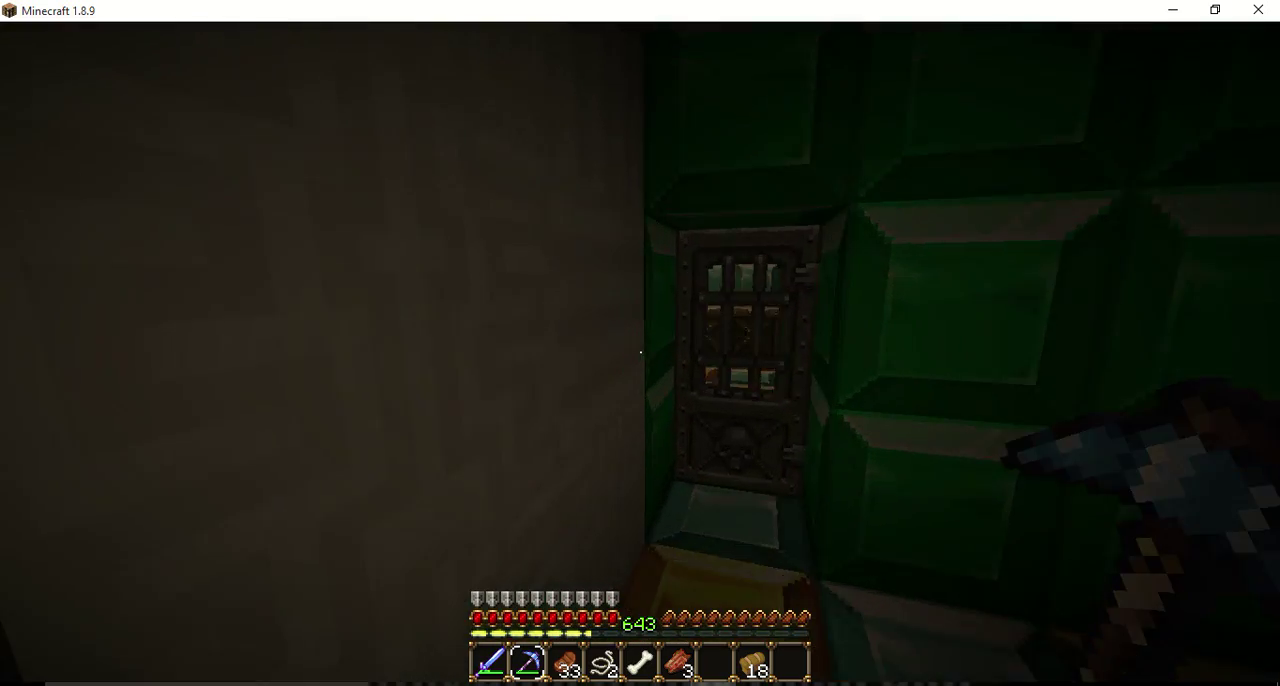
{"action": "mouse_move", "coordinate": [640, 344]}
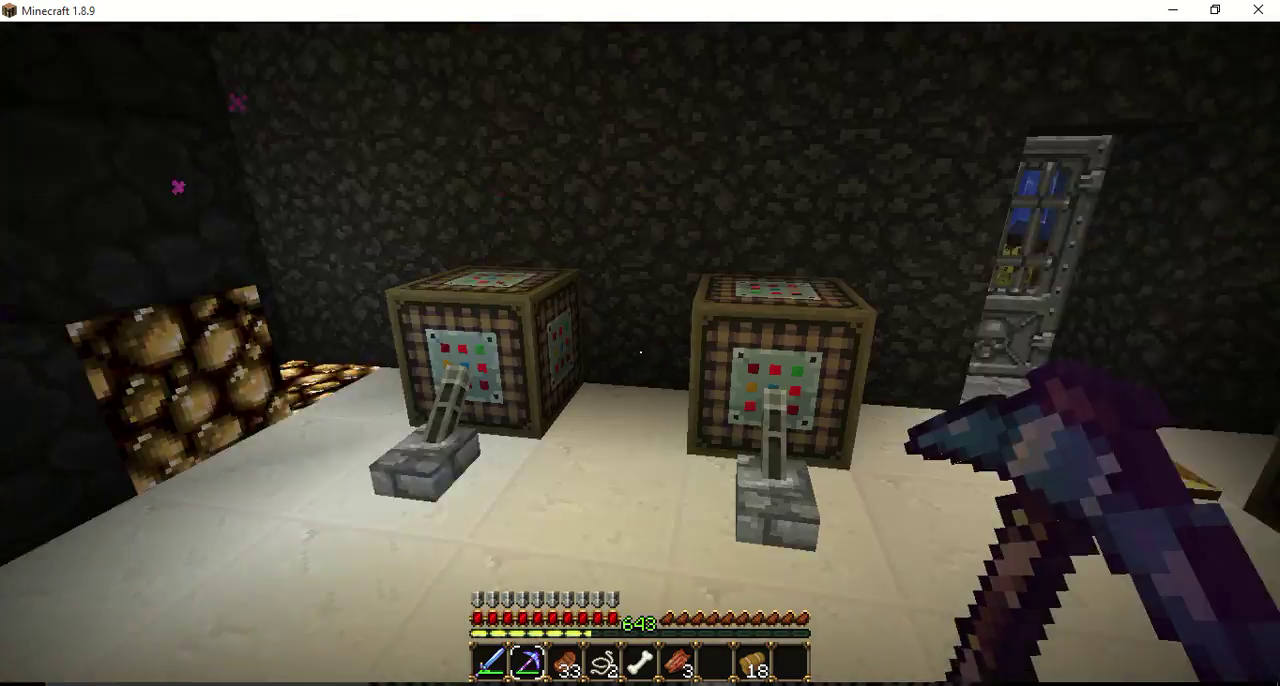
{"action": "mouse_move", "coordinate": [640, 344]}
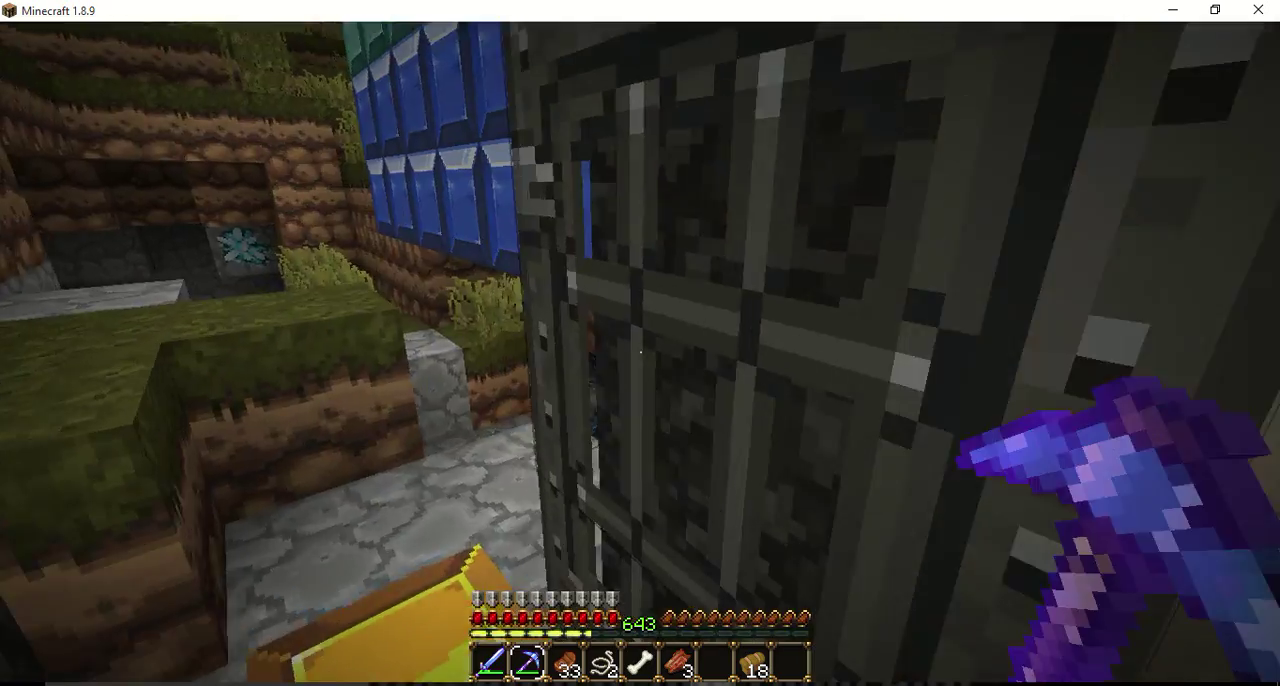
{"action": "mouse_move", "coordinate": [640, 344]}
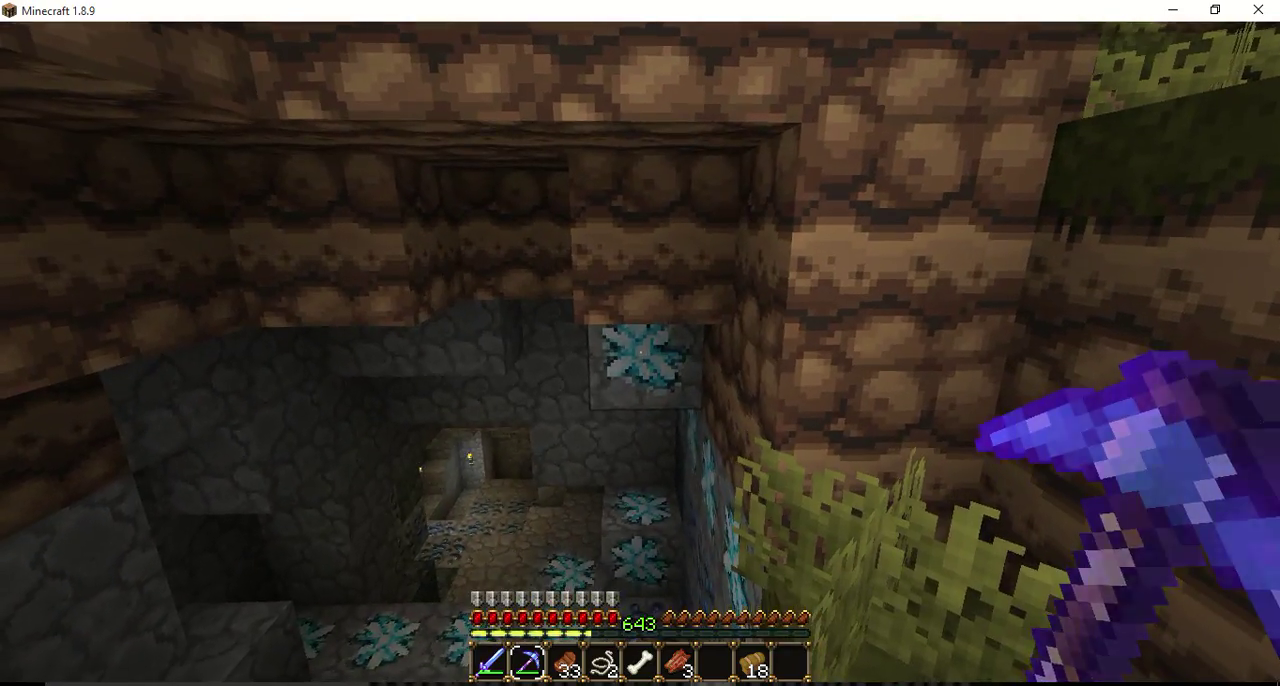
{"action": "mouse_move", "coordinate": [640, 344]}
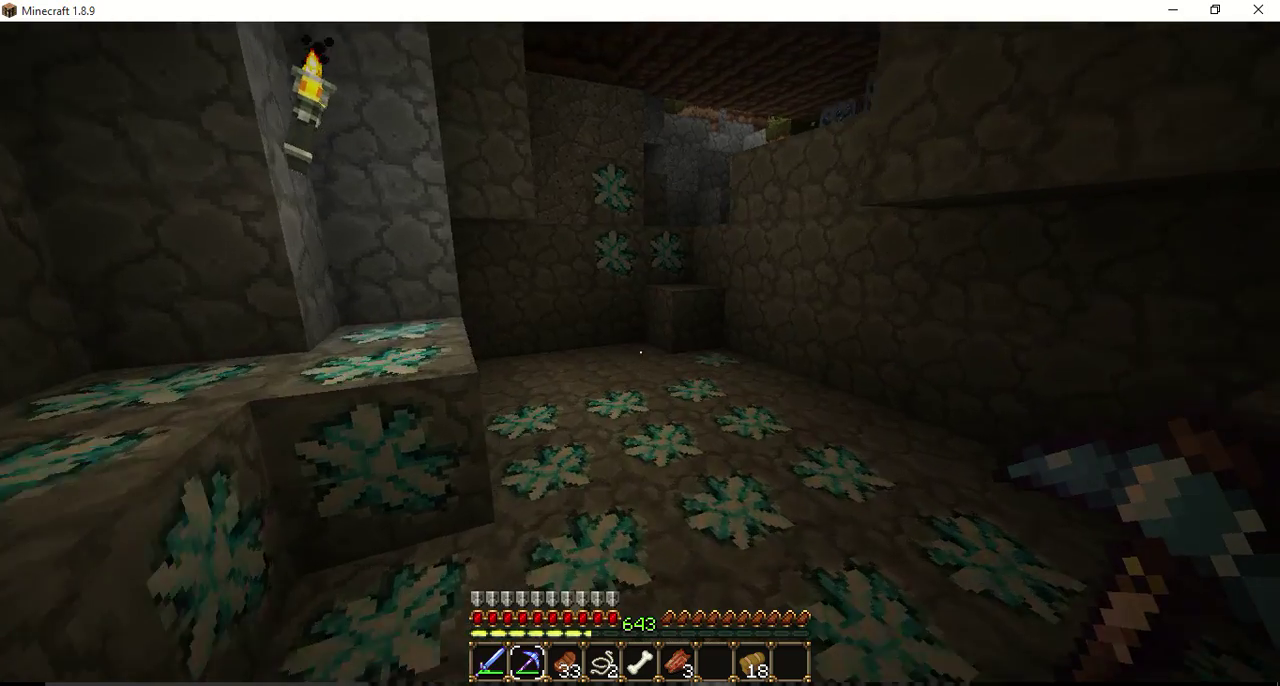
{"action": "key", "text": "Escape"}
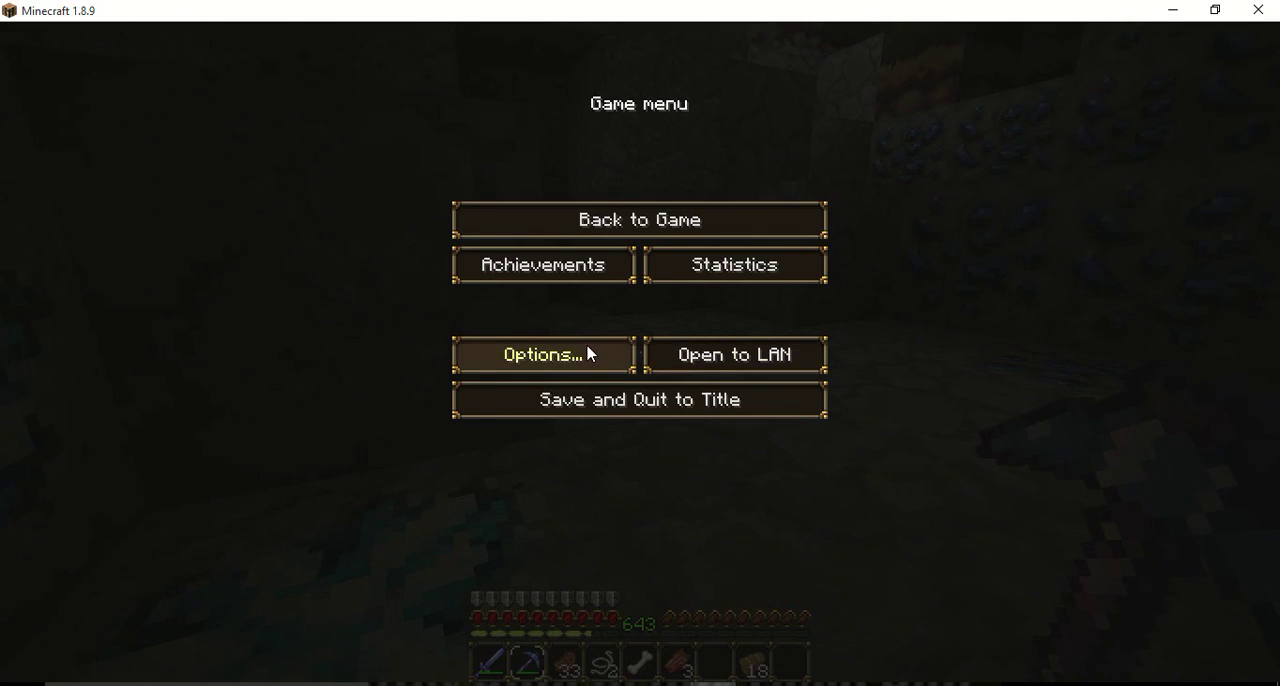
Select the LB Photo Realism x256 pack in Resource Packs and let it load back to the game menu
{"action": "left_click", "coordinate": [542, 354]}
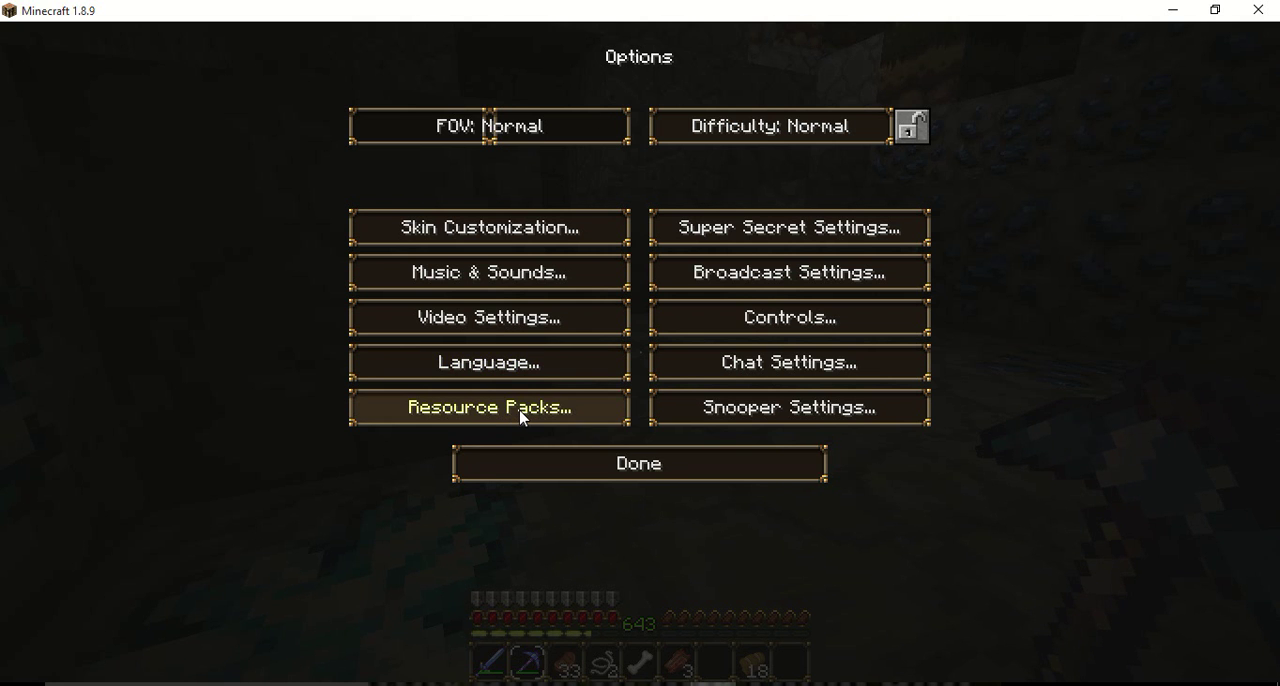
{"action": "left_click", "coordinate": [488, 408]}
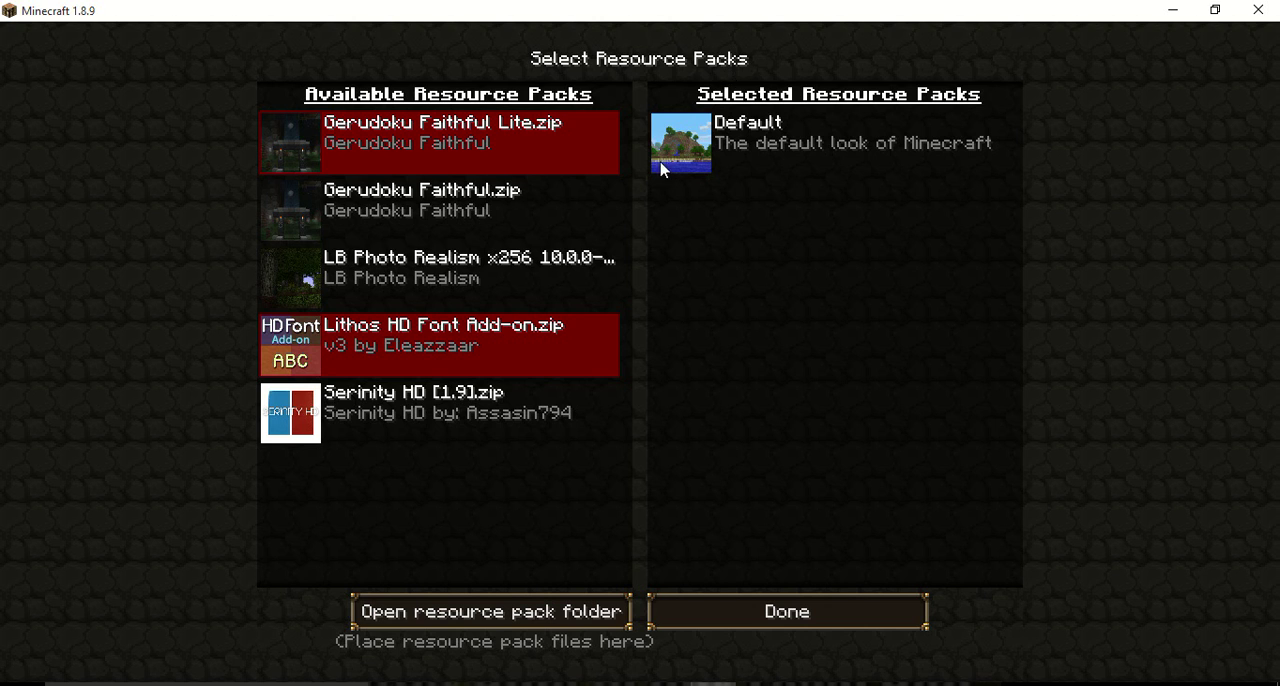
{"action": "mouse_move", "coordinate": [292, 278]}
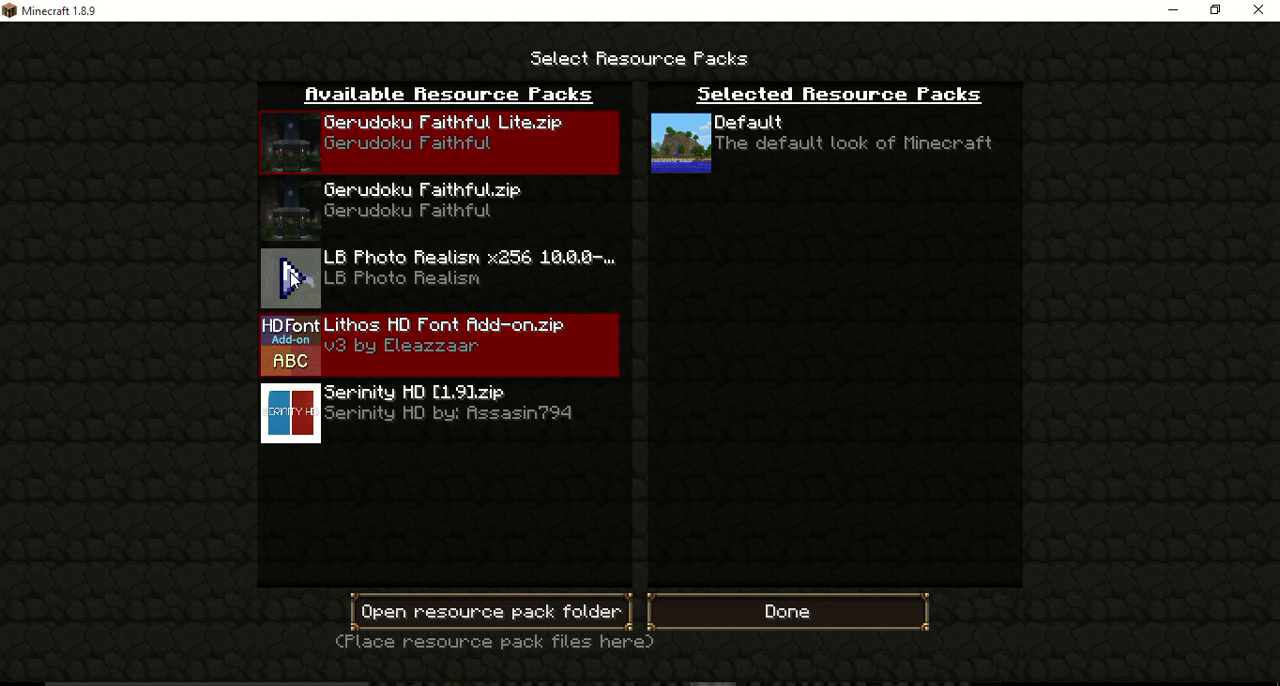
{"action": "left_click", "coordinate": [290, 278]}
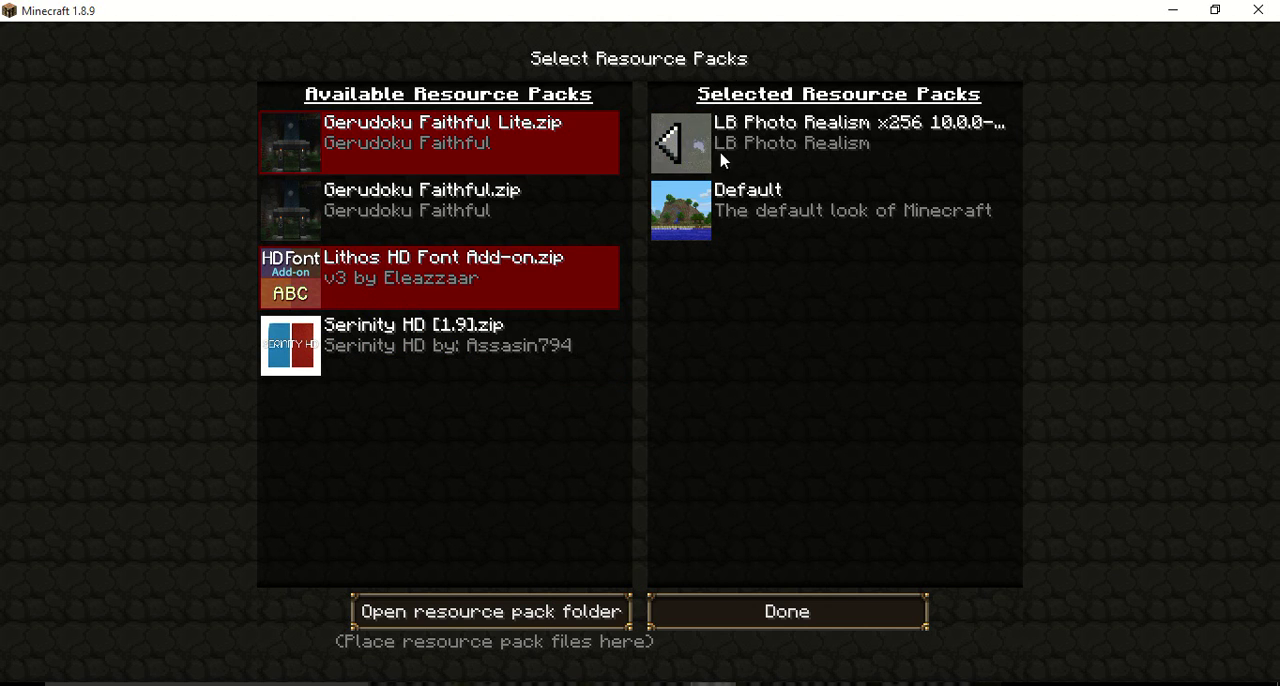
{"action": "mouse_move", "coordinate": [990, 124]}
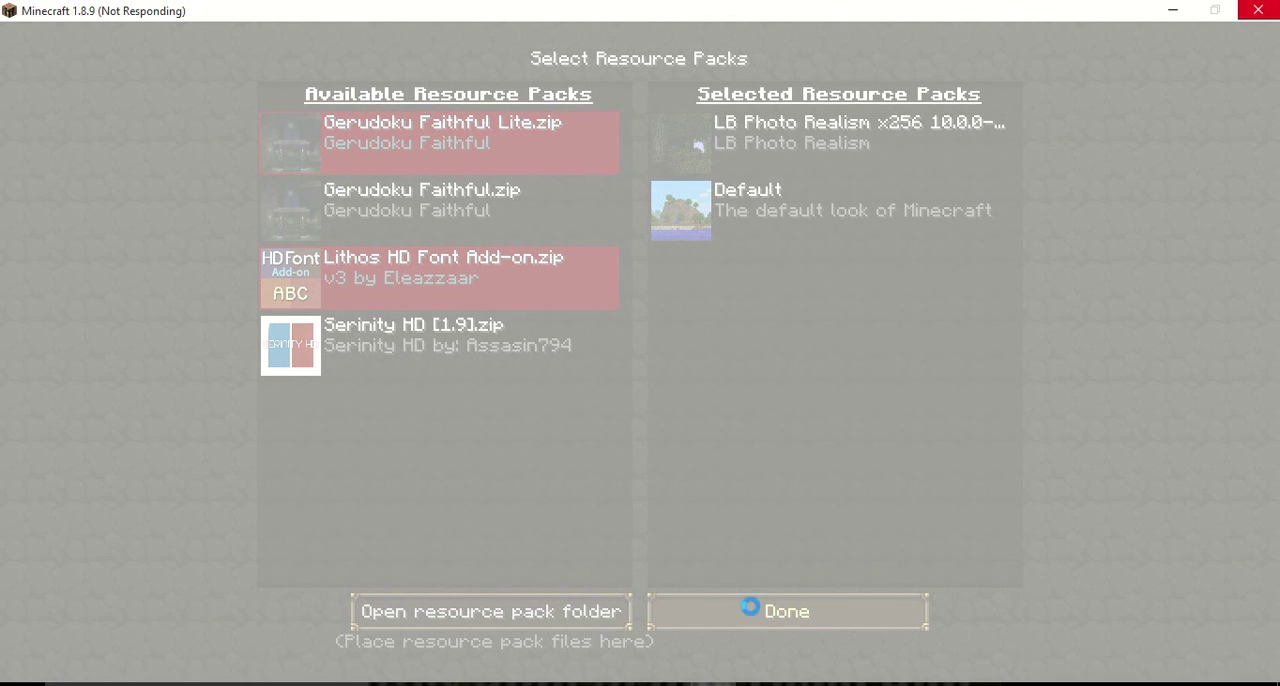
{"action": "mouse_move", "coordinate": [748, 248]}
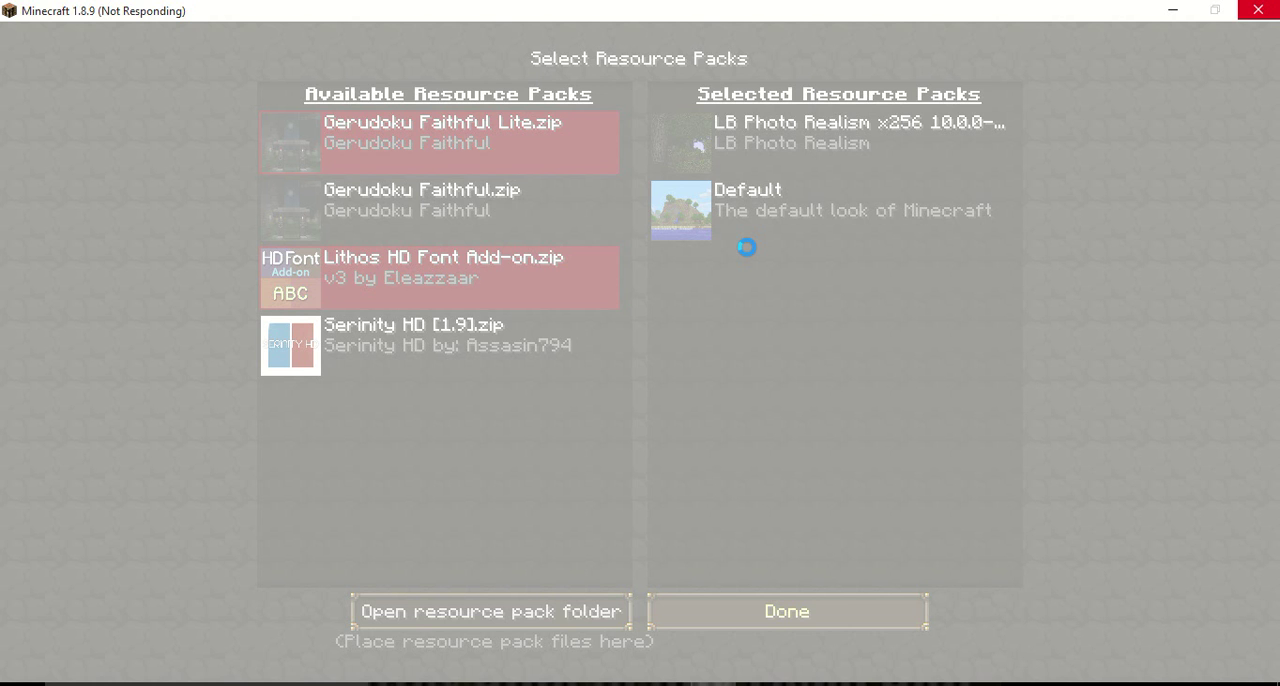
{"action": "left_click", "coordinate": [788, 612]}
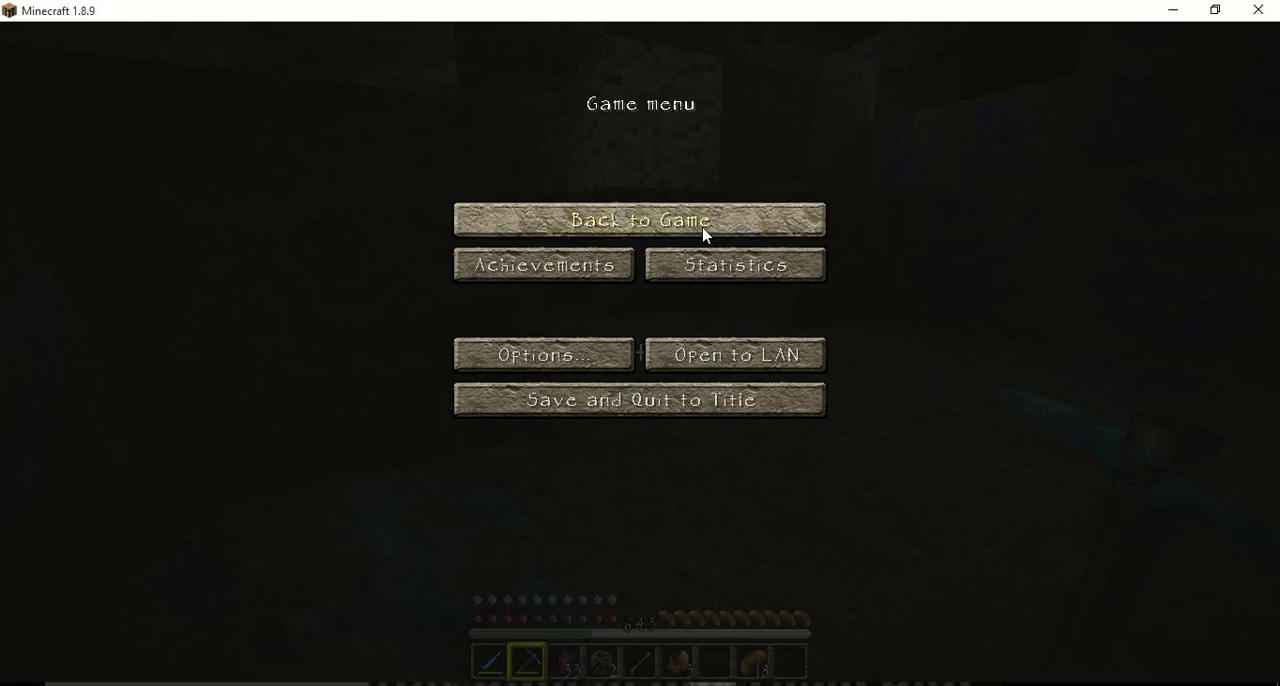
Resume the world with photo-realistic textures and briefly view the inventory items
{"action": "left_click", "coordinate": [638, 220]}
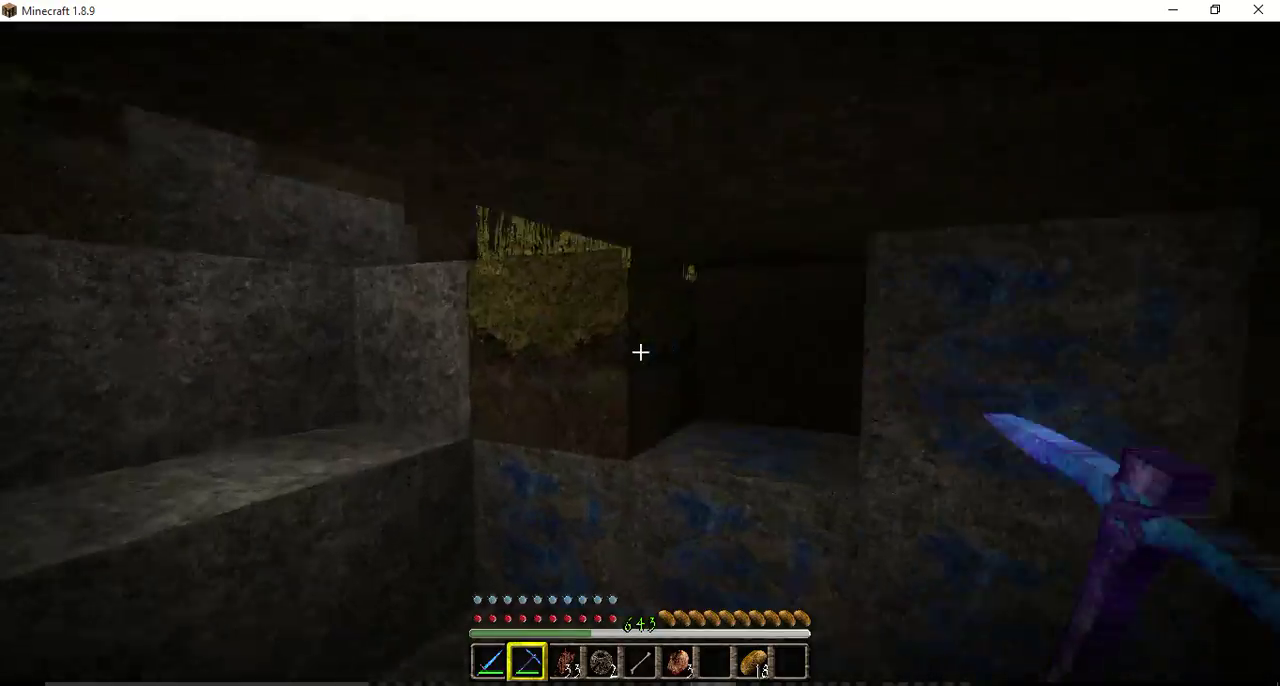
{"action": "mouse_move", "coordinate": [640, 354]}
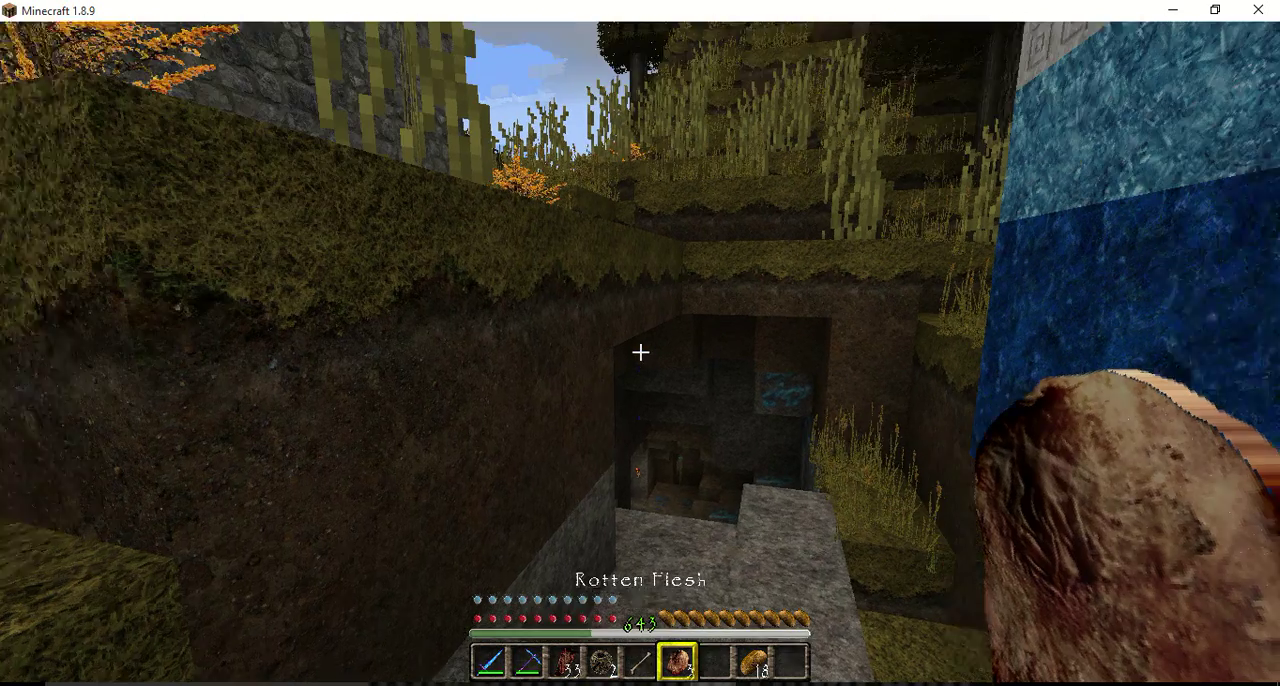
{"action": "key", "text": "e"}
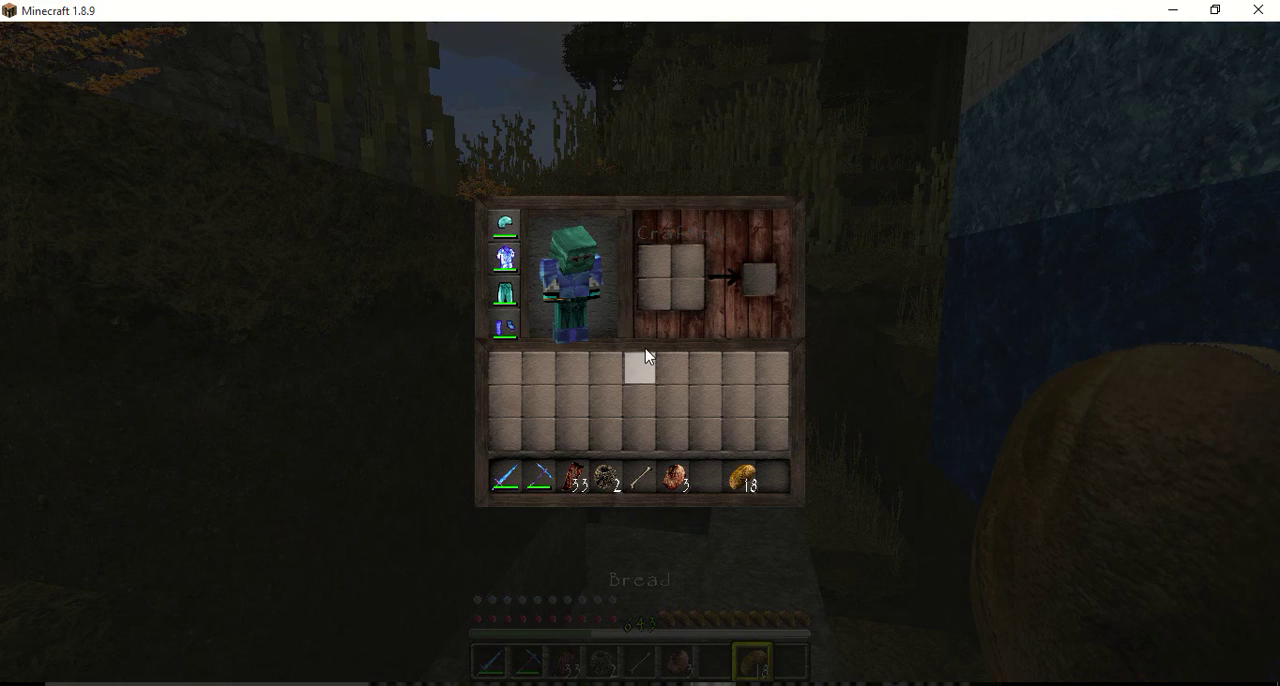
{"action": "mouse_move", "coordinate": [620, 212]}
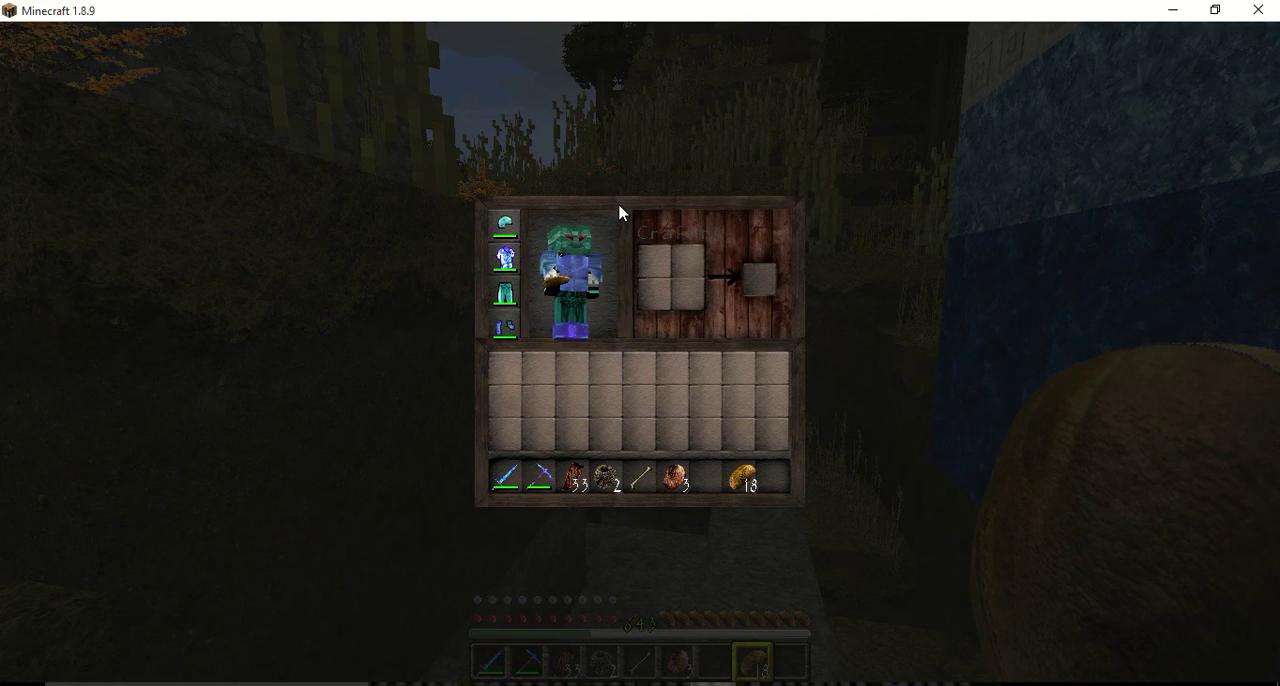
{"action": "key", "text": "Escape"}
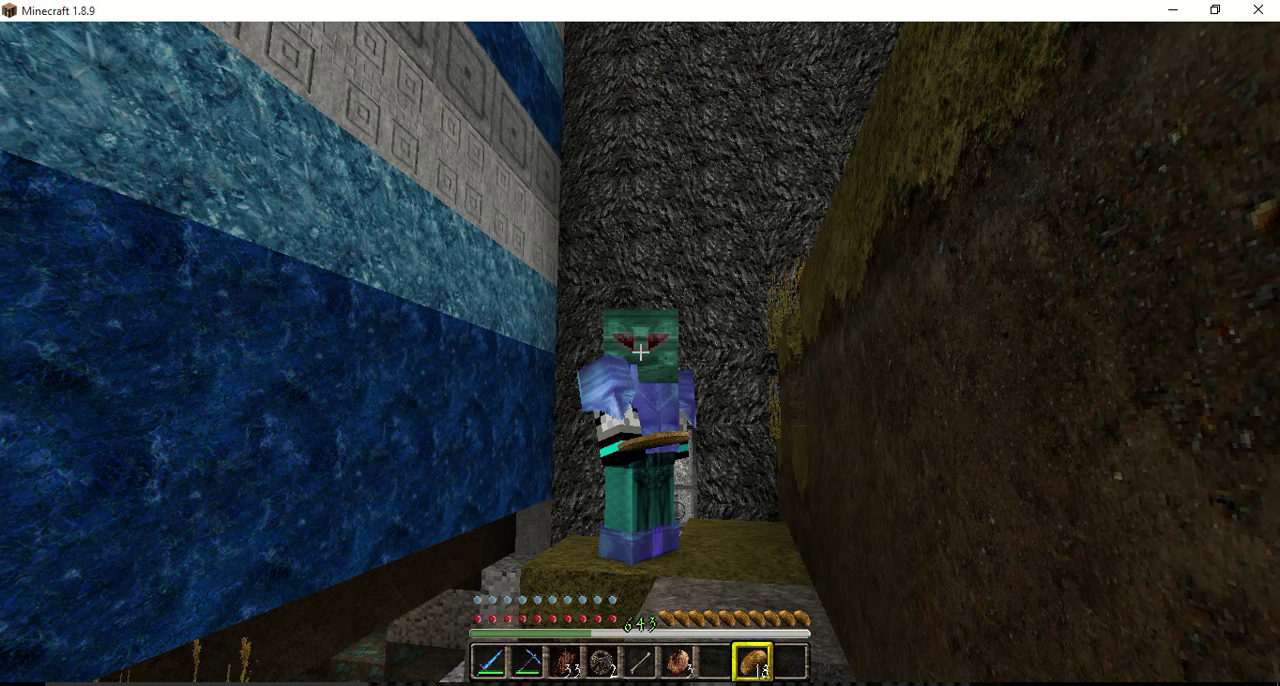
{"action": "mouse_move", "coordinate": [640, 354]}
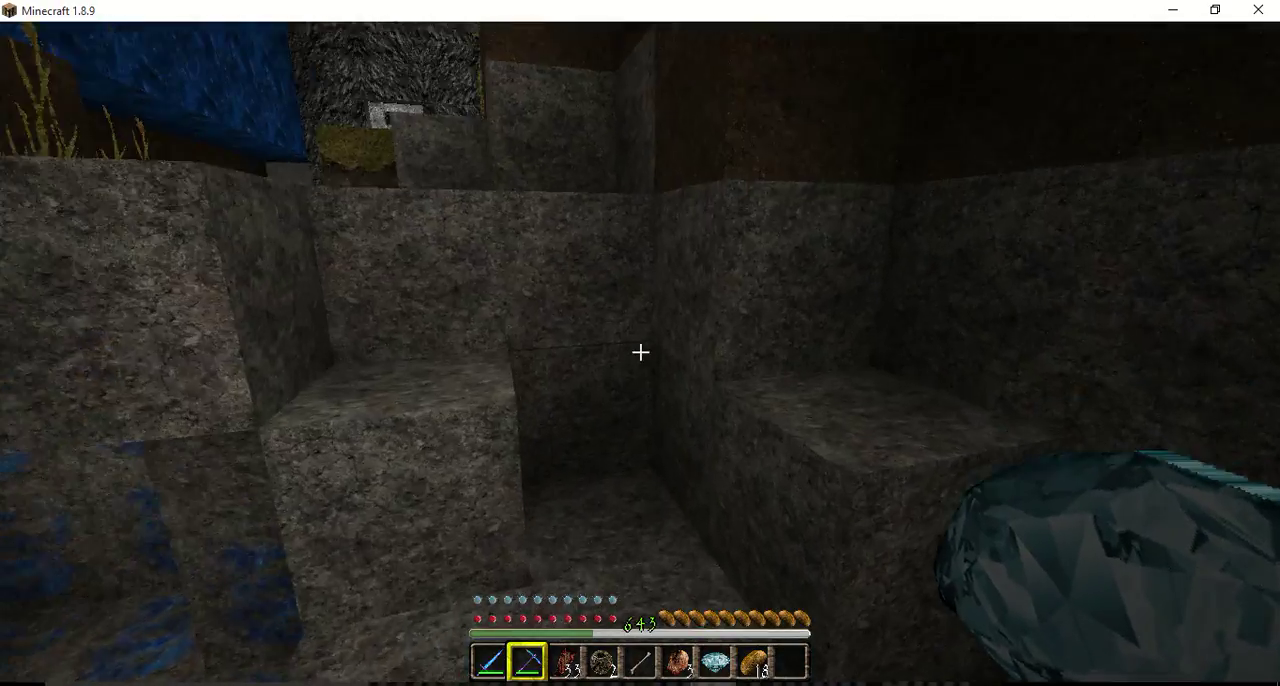
{"action": "mouse_move", "coordinate": [640, 354]}
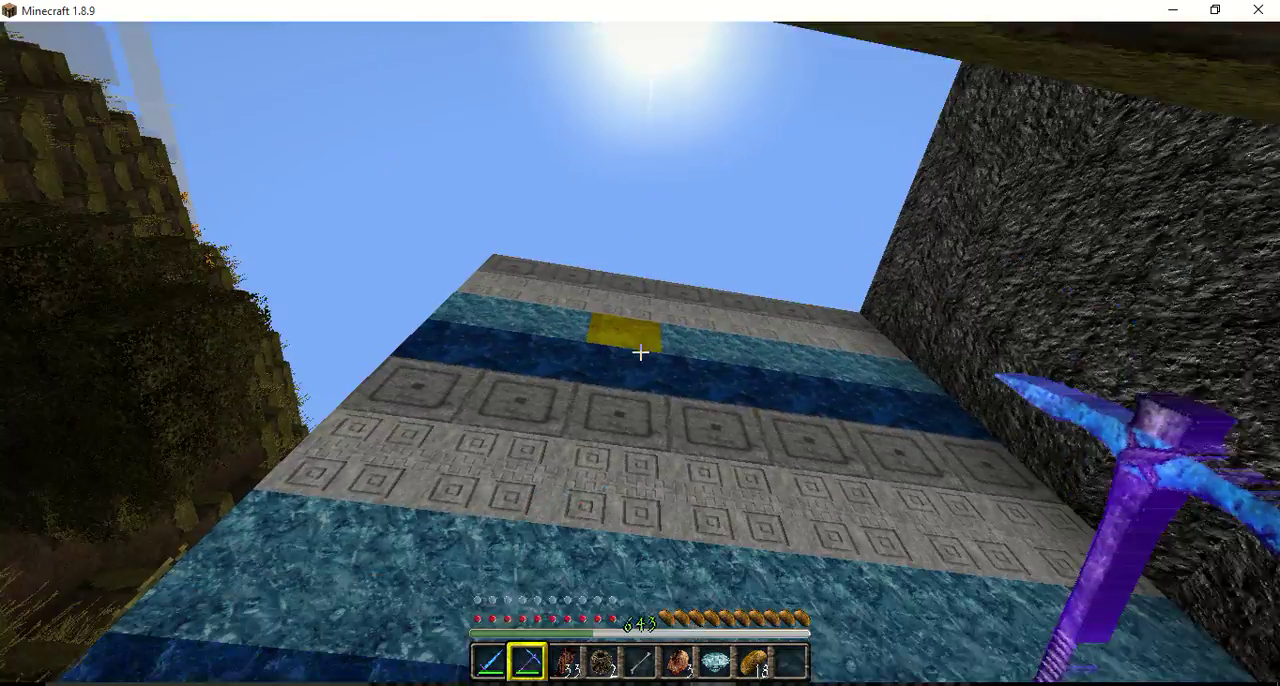
{"action": "mouse_move", "coordinate": [640, 350]}
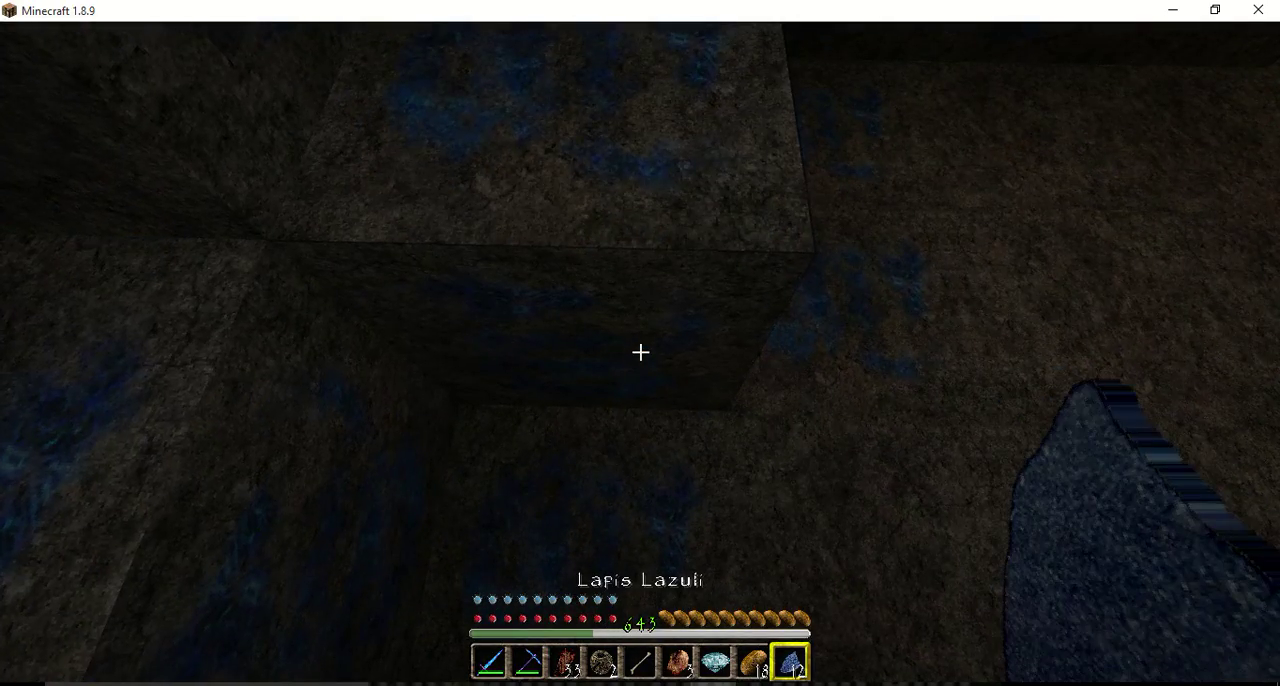
{"action": "mouse_move", "coordinate": [640, 352]}
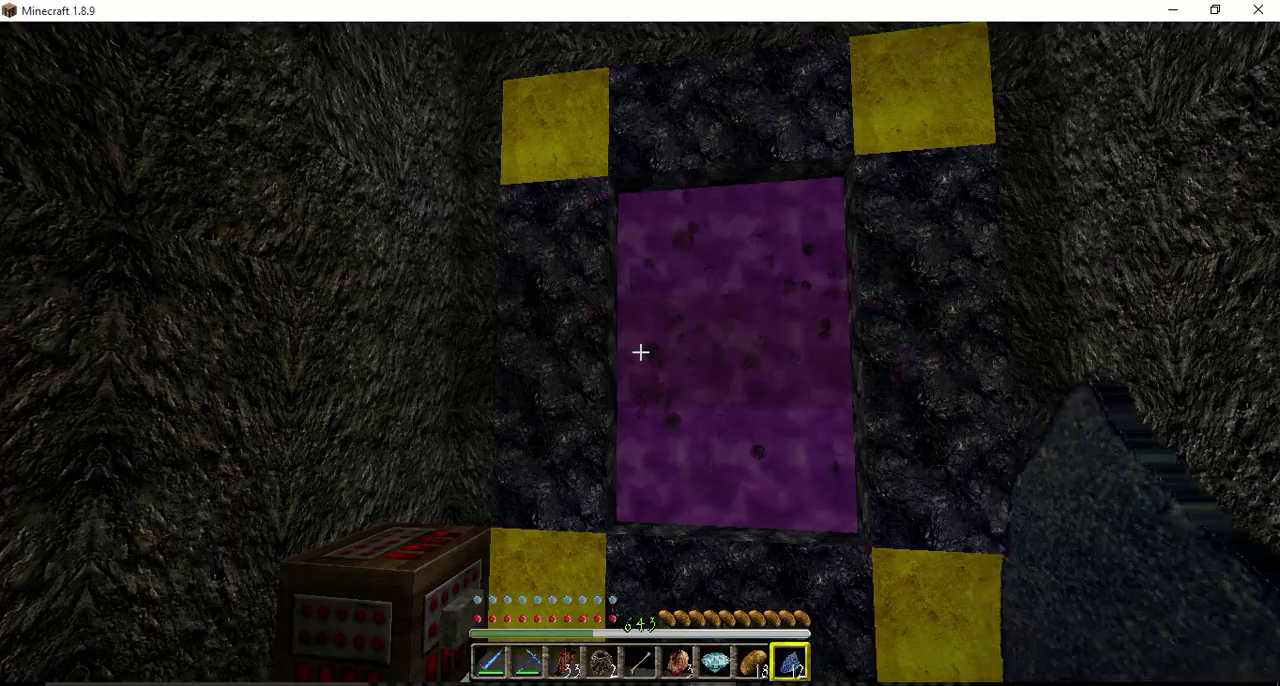
{"action": "mouse_move", "coordinate": [640, 354]}
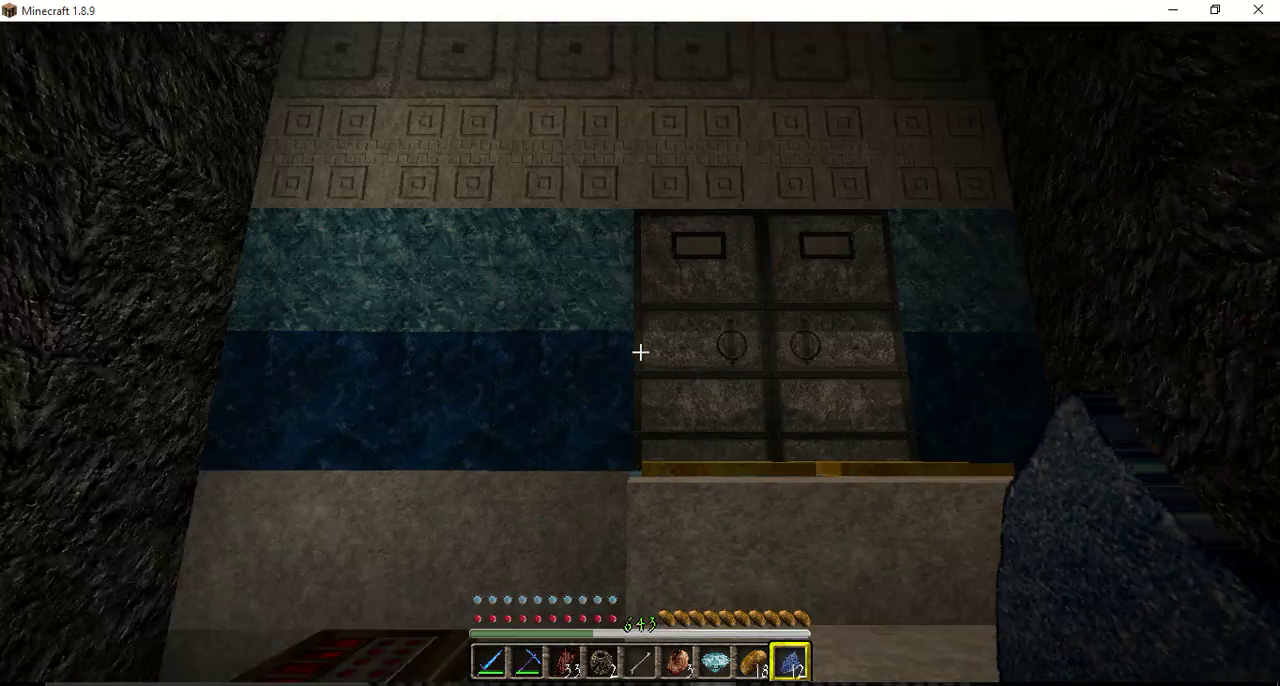
{"action": "mouse_move", "coordinate": [640, 354]}
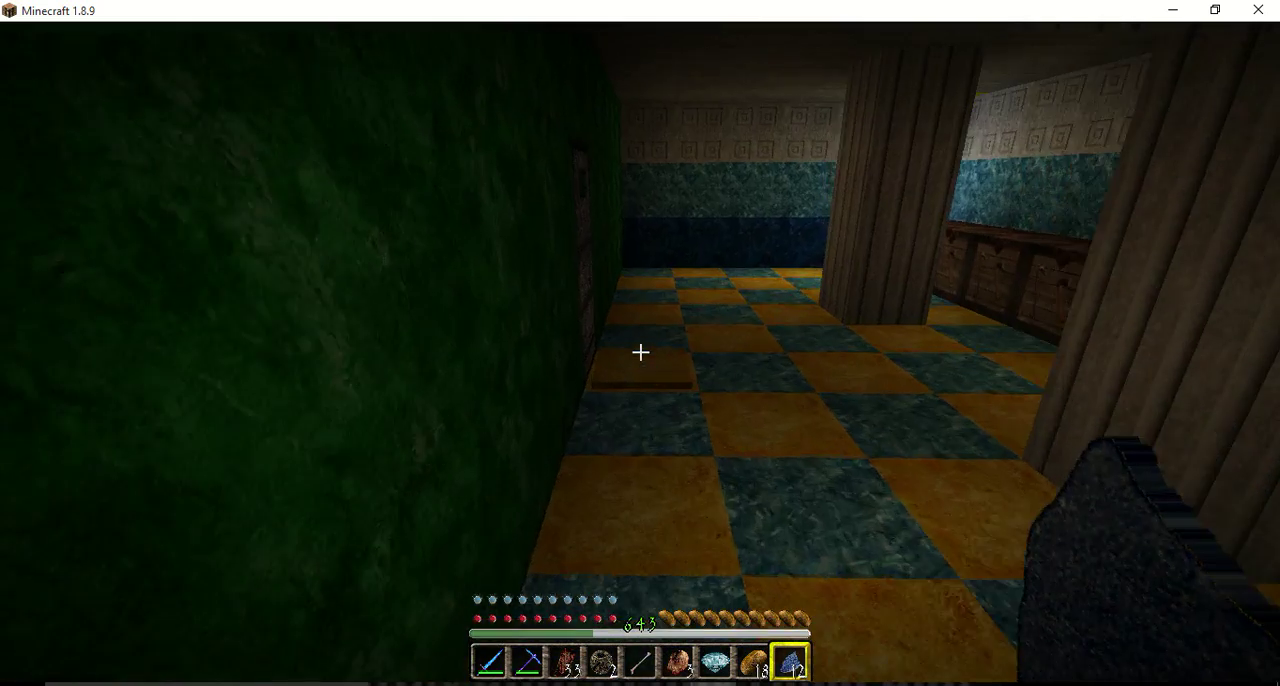
{"action": "mouse_move", "coordinate": [640, 354]}
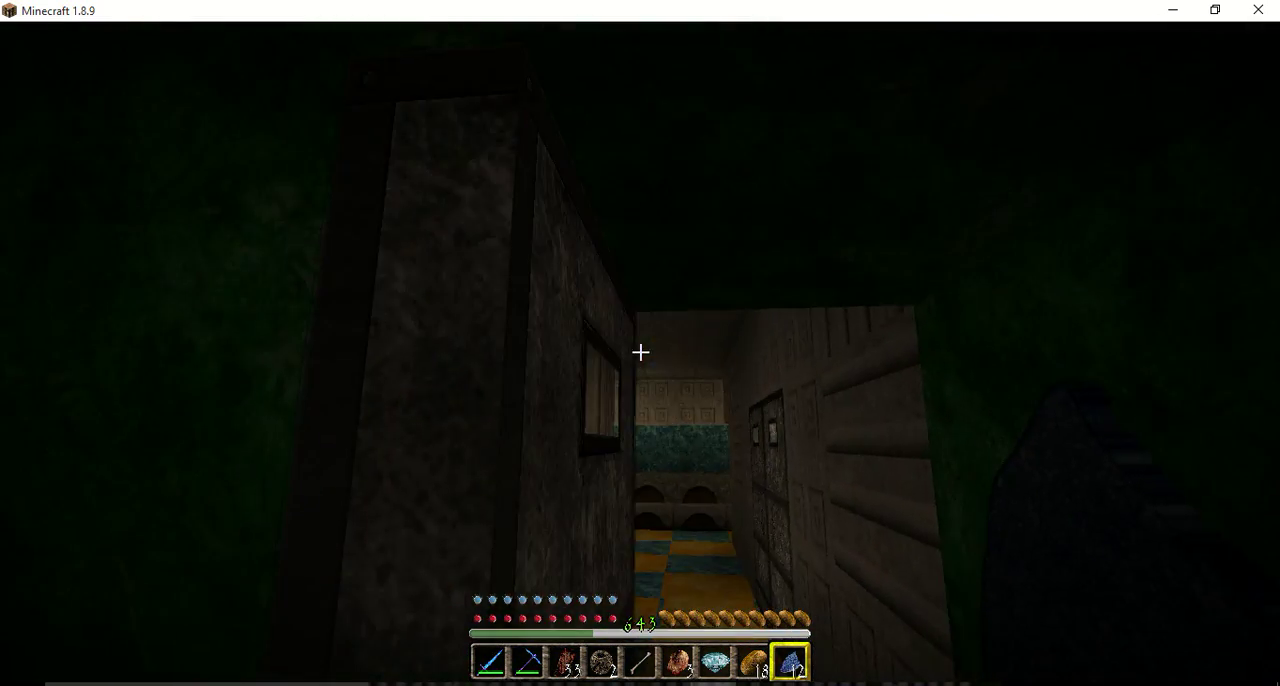
{"action": "mouse_move", "coordinate": [640, 352]}
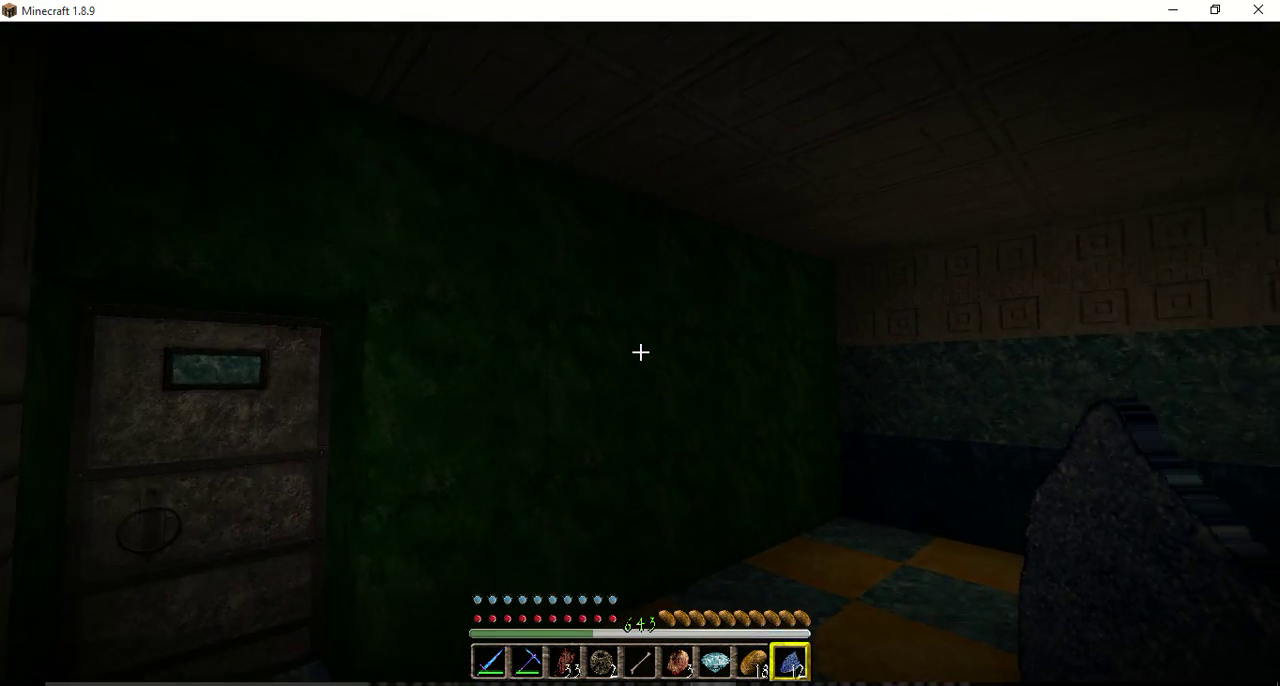
{"action": "mouse_move", "coordinate": [640, 354]}
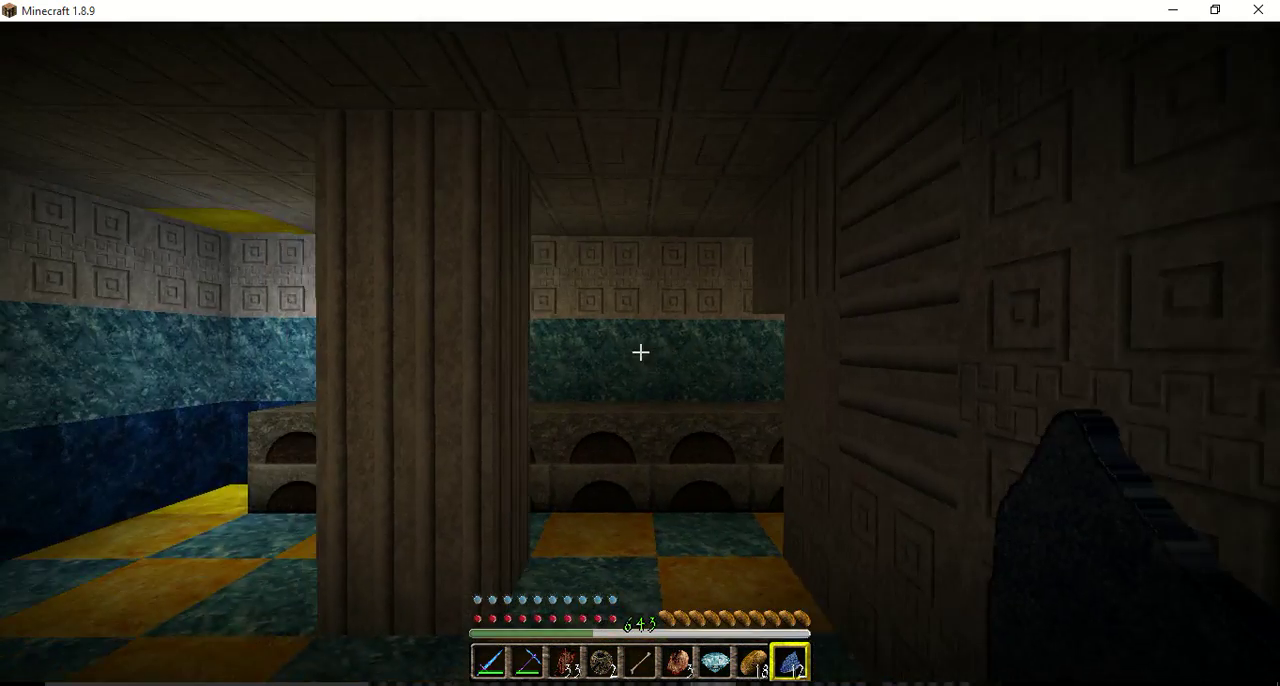
{"action": "mouse_move", "coordinate": [640, 352]}
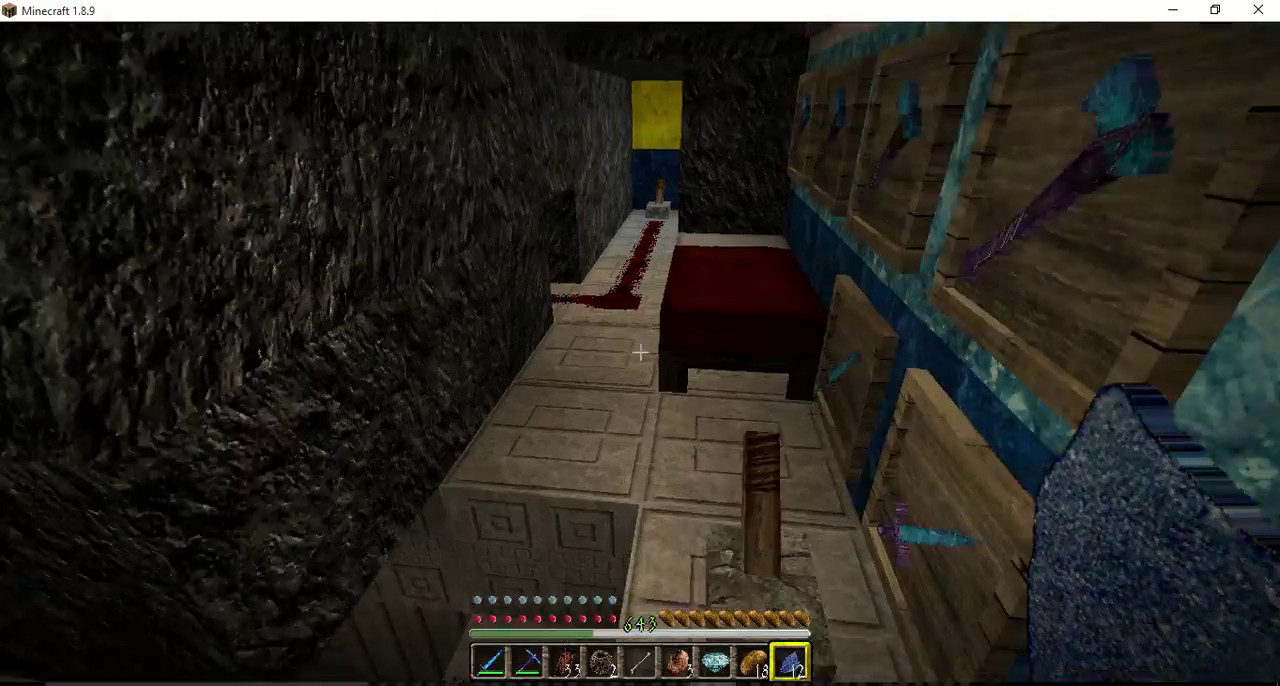
{"action": "mouse_move", "coordinate": [640, 352]}
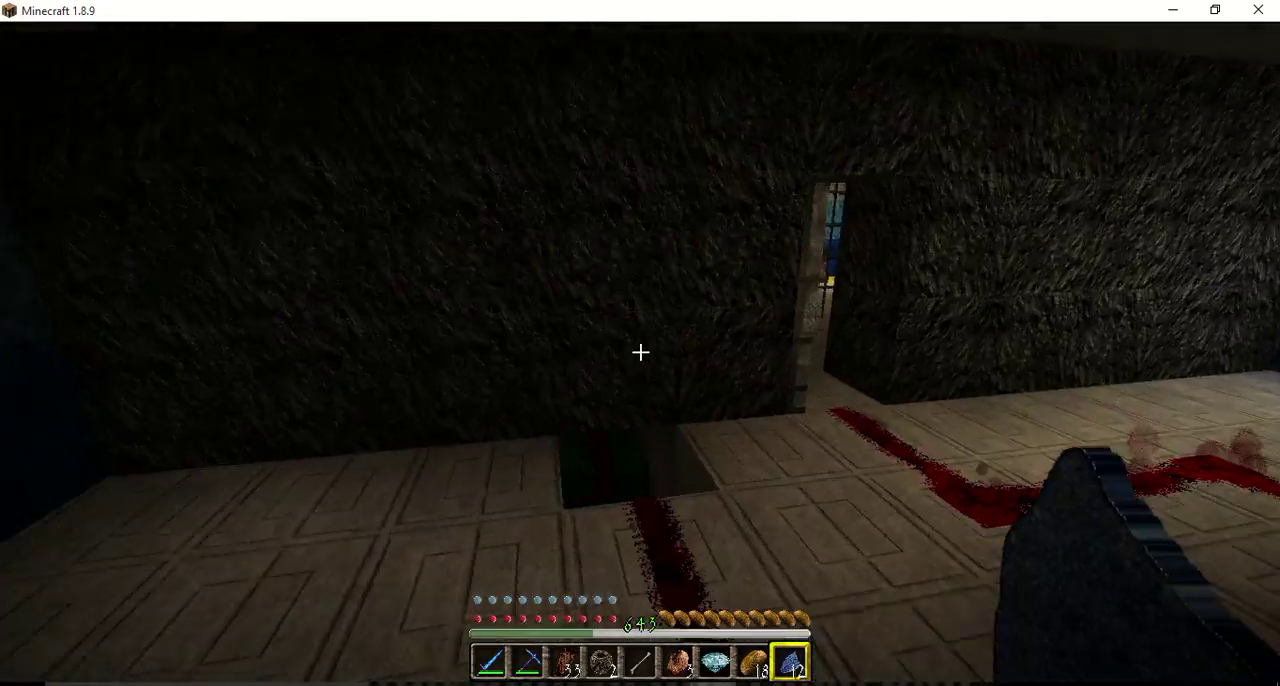
{"action": "mouse_move", "coordinate": [640, 344]}
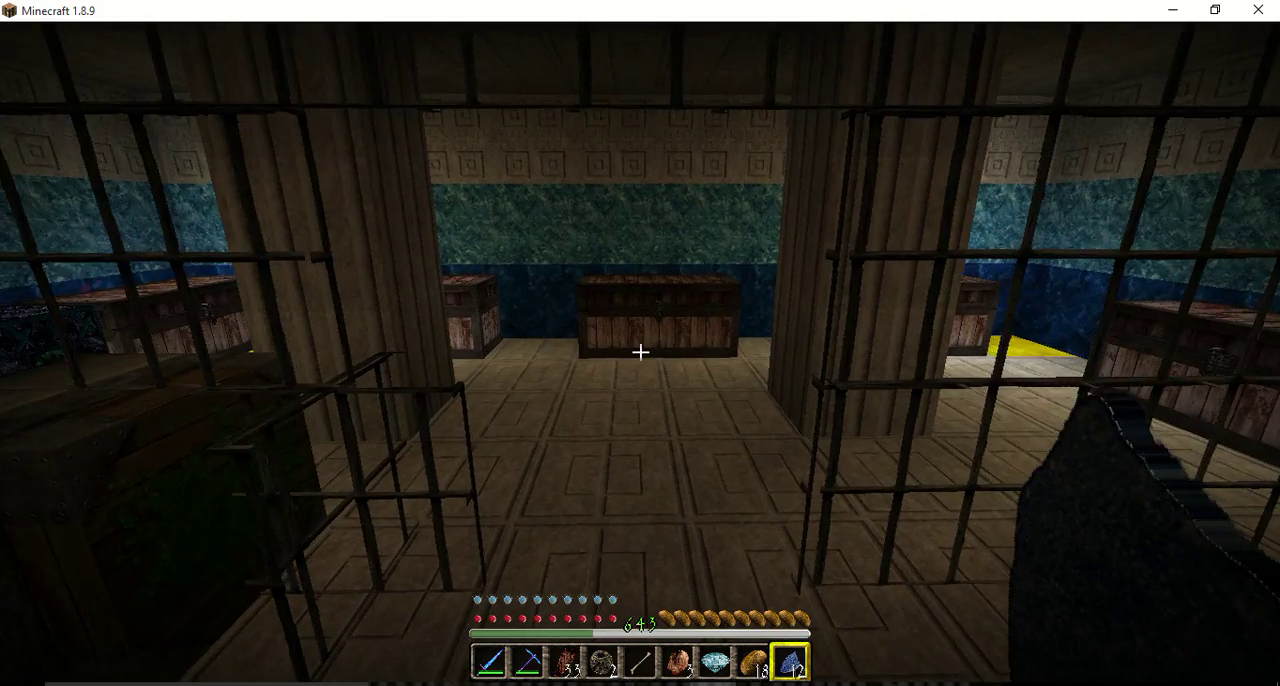
{"action": "mouse_move", "coordinate": [640, 344]}
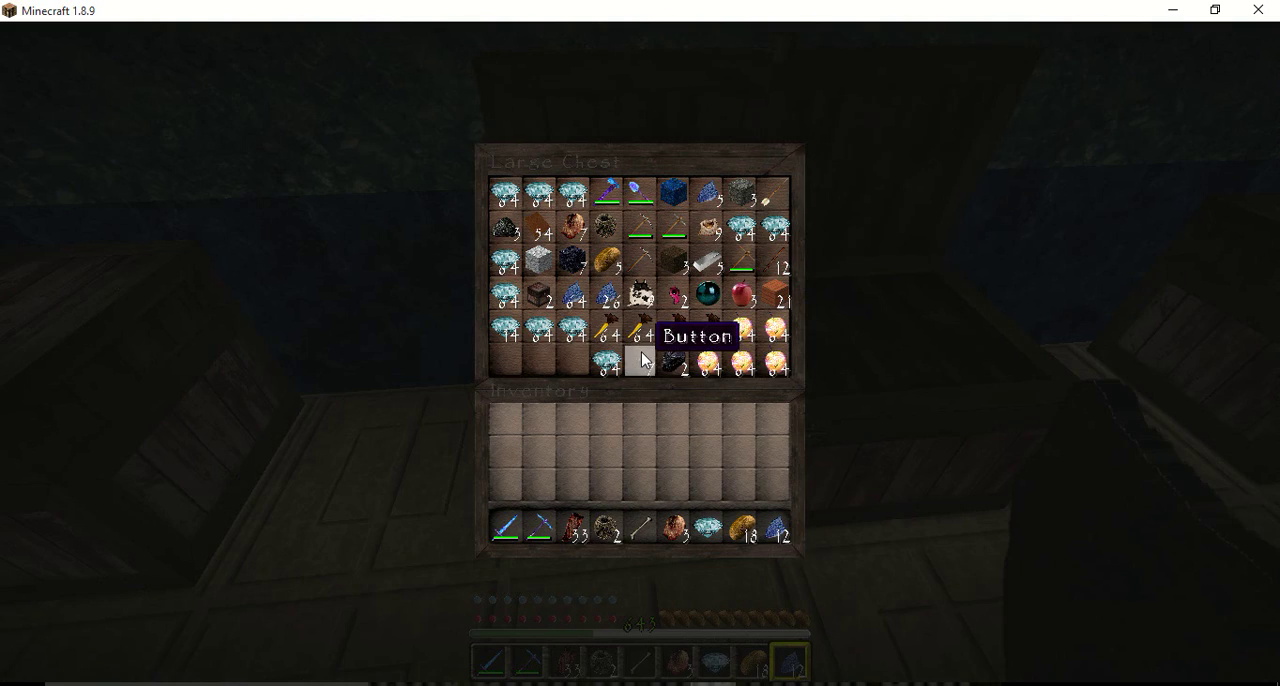
Take an item from the Large Chest into the inventory, then check the player inventory
{"action": "key", "text": "Escape"}
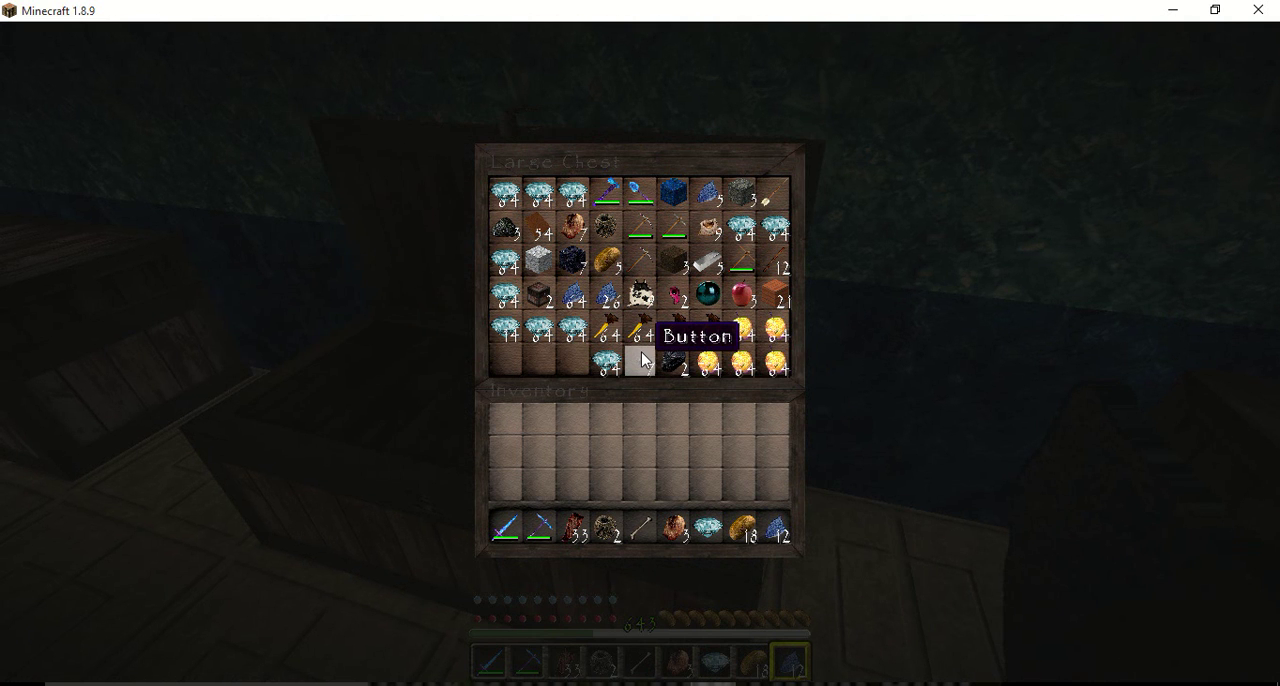
{"action": "mouse_move", "coordinate": [670, 452]}
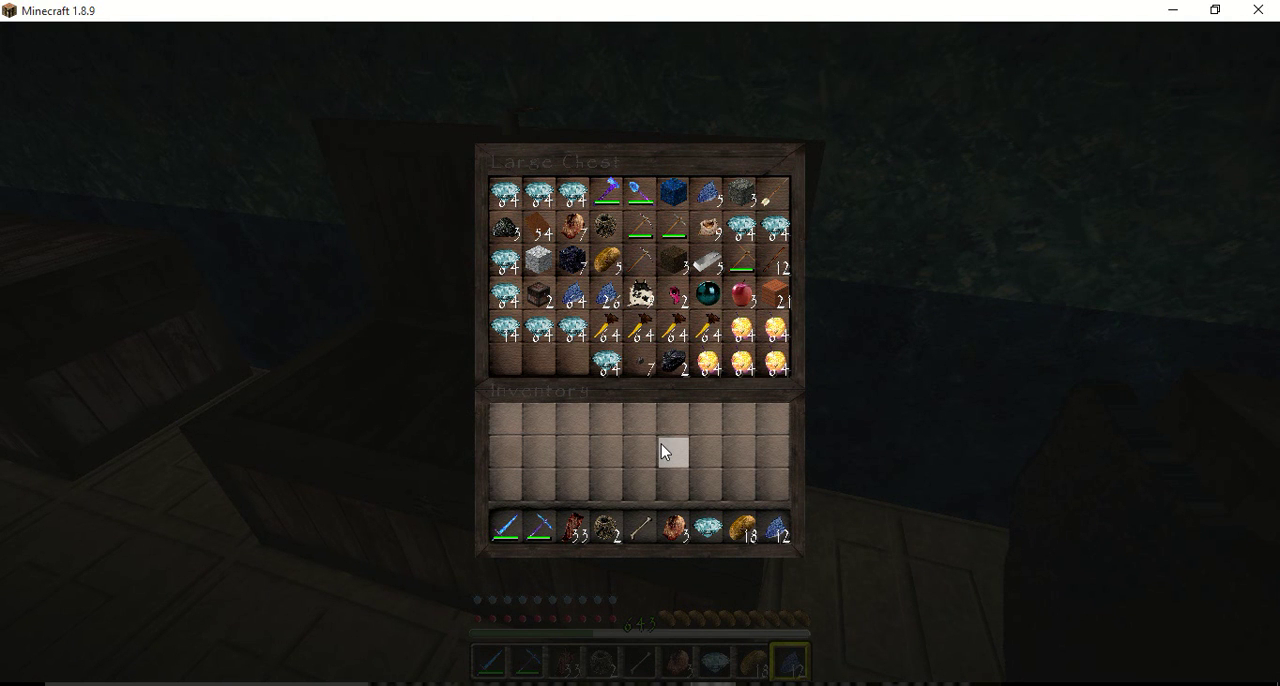
{"action": "mouse_move", "coordinate": [708, 232]}
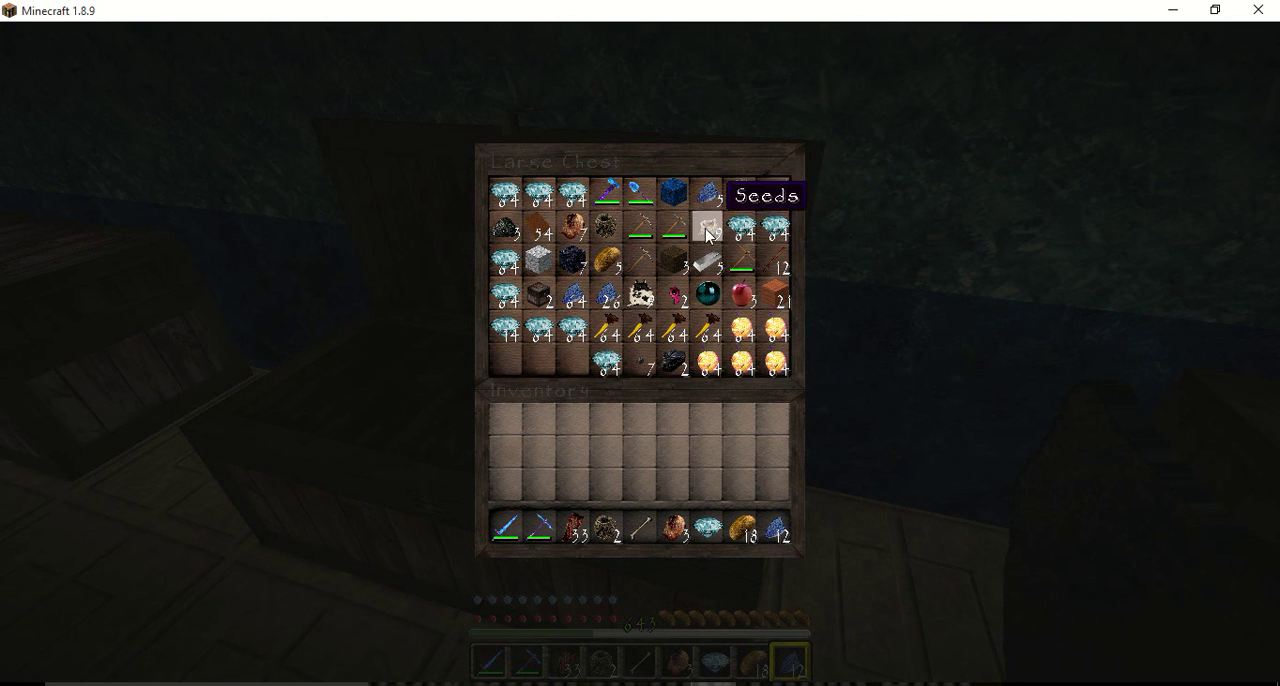
{"action": "mouse_move", "coordinate": [690, 432]}
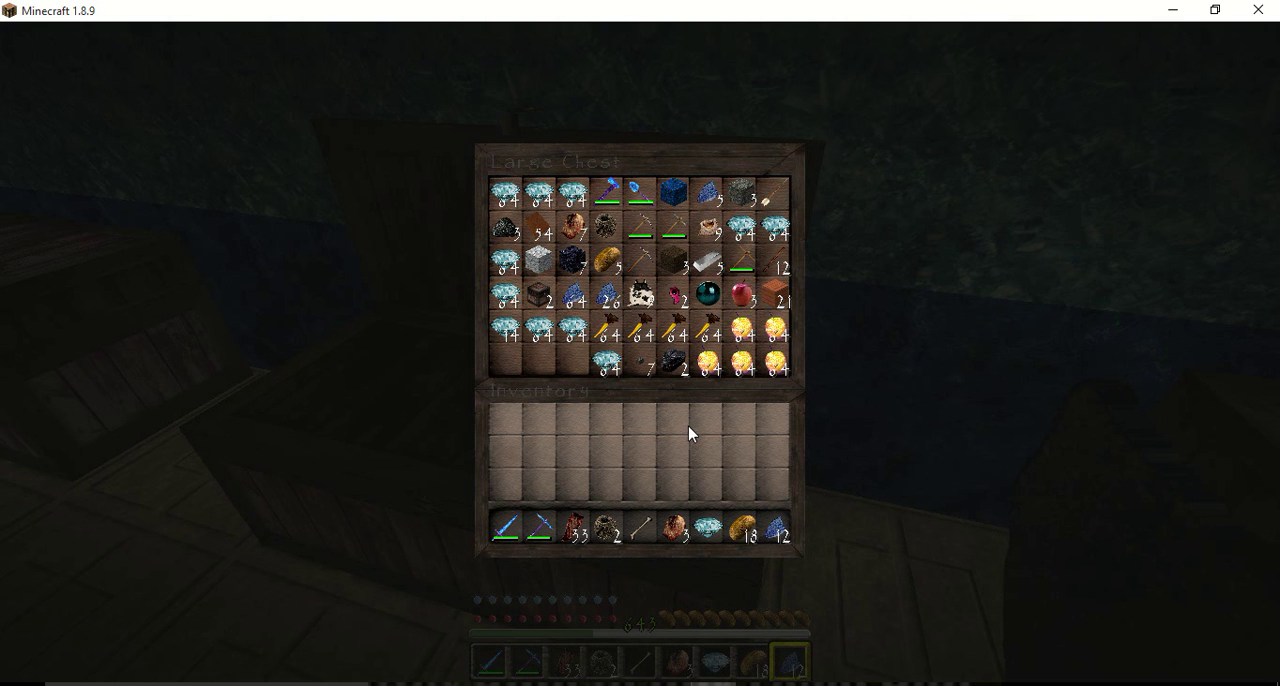
{"action": "left_click", "coordinate": [712, 292]}
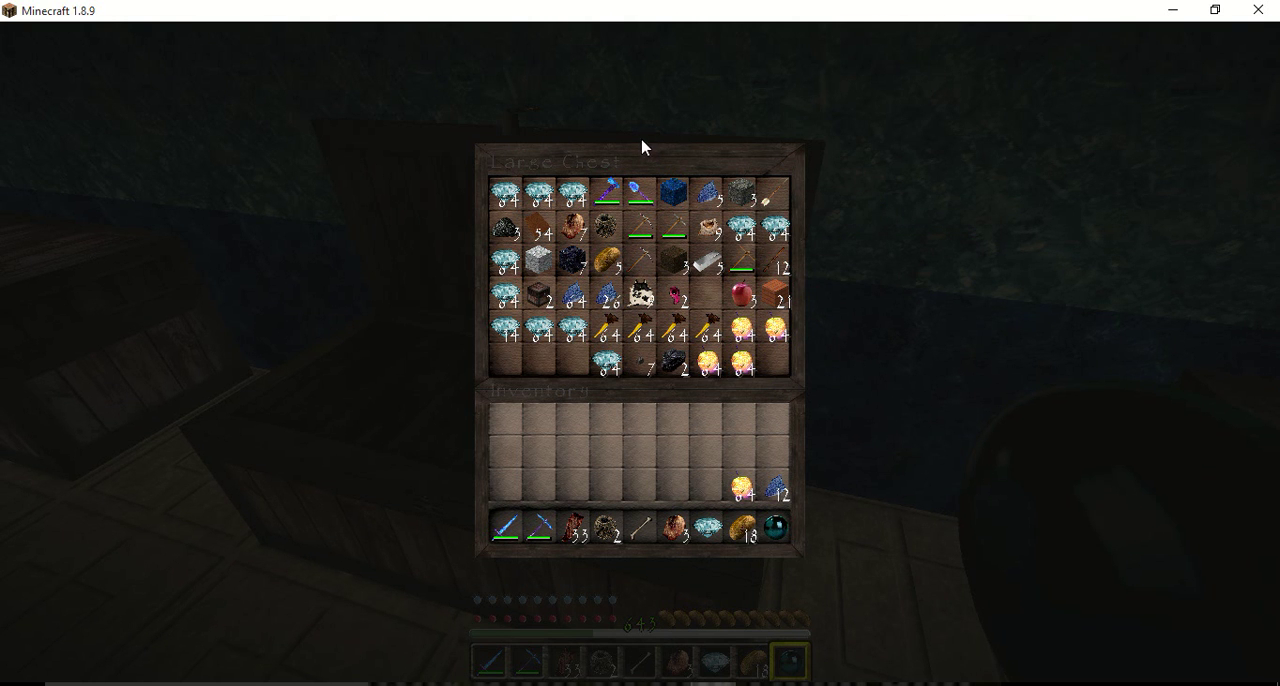
{"action": "key", "text": "Escape"}
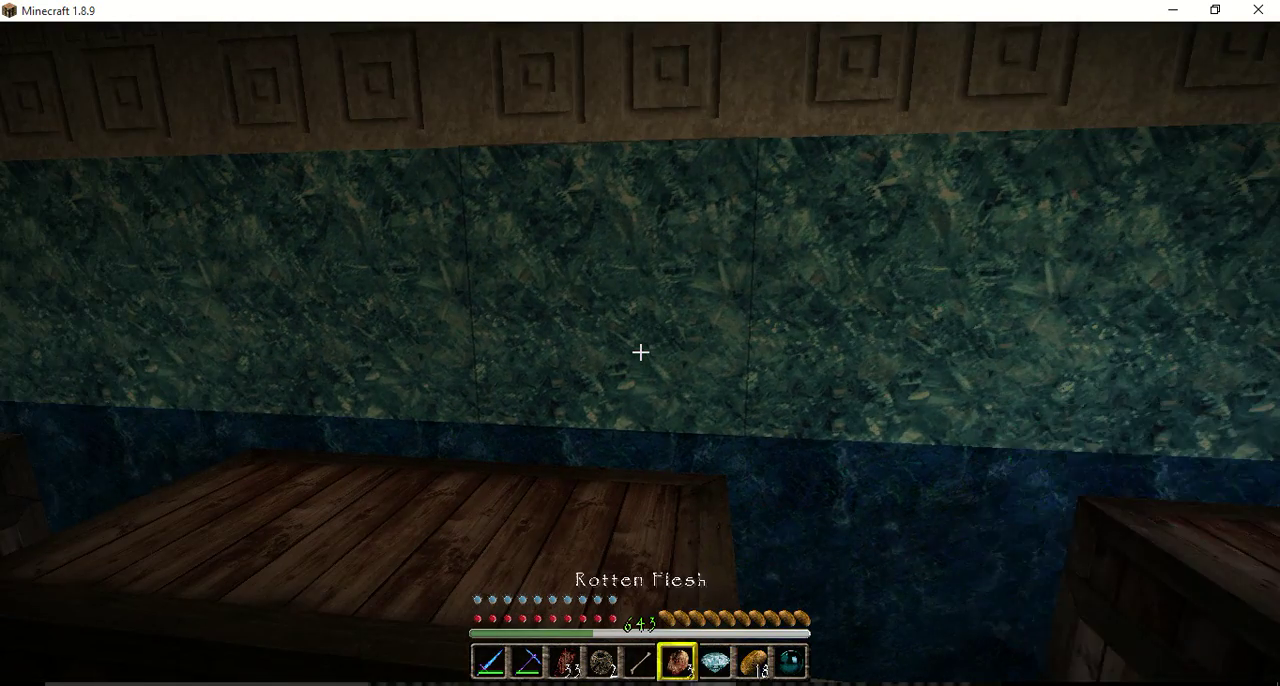
{"action": "key", "text": "e"}
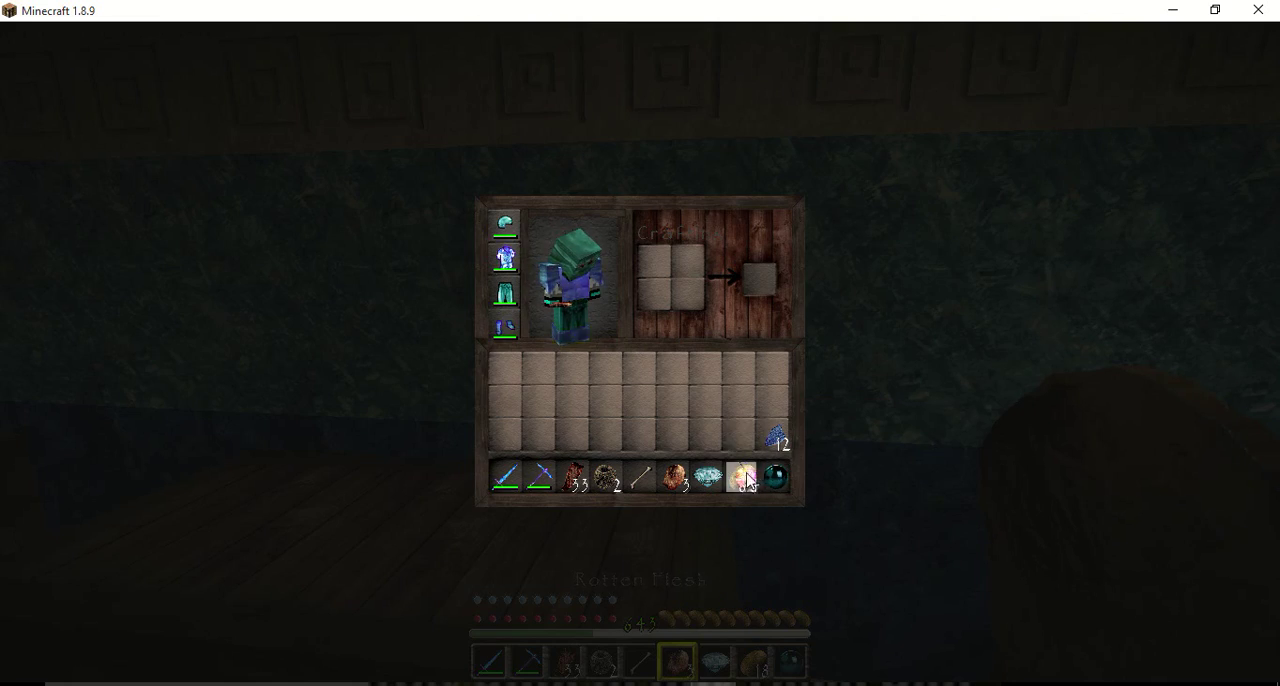
{"action": "key", "text": "Escape"}
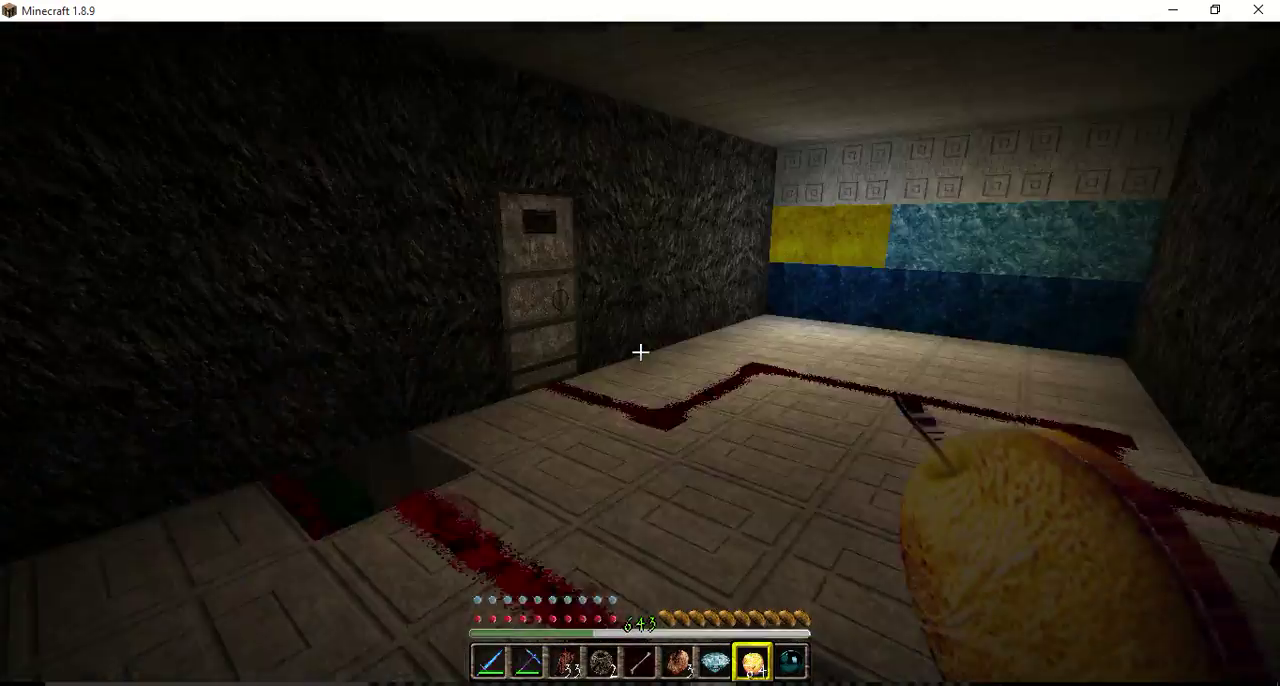
{"action": "mouse_move", "coordinate": [640, 350]}
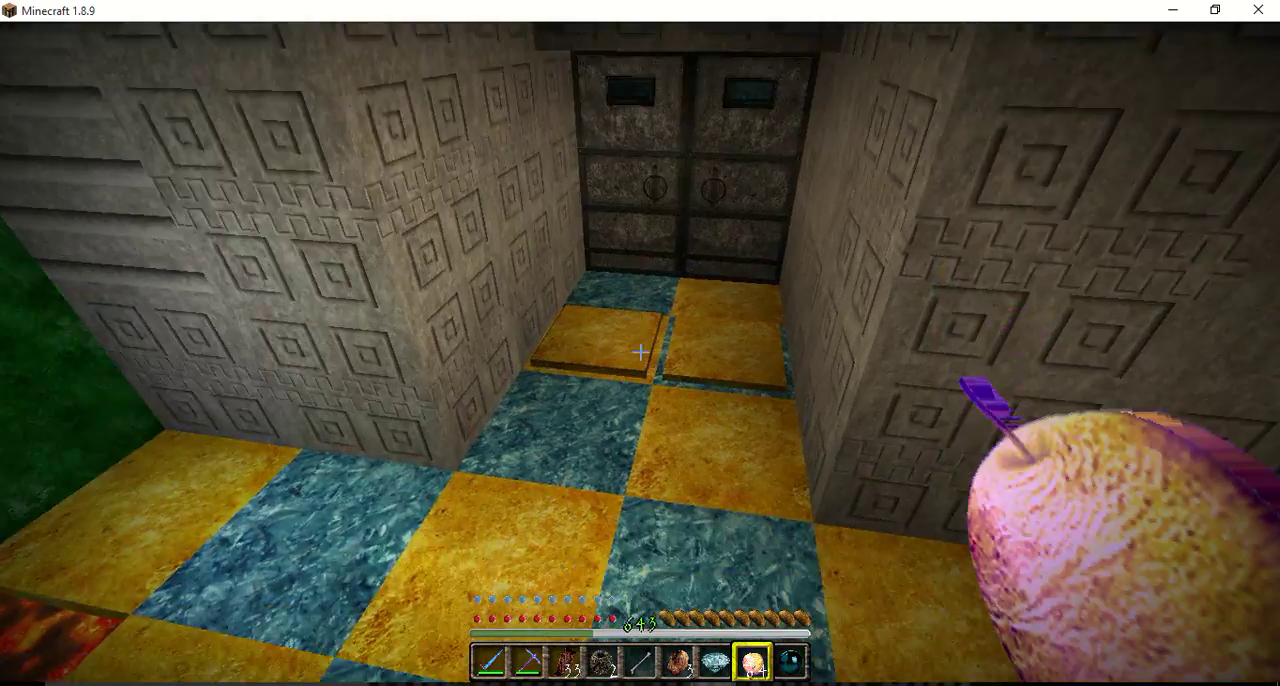
{"action": "mouse_move", "coordinate": [640, 354]}
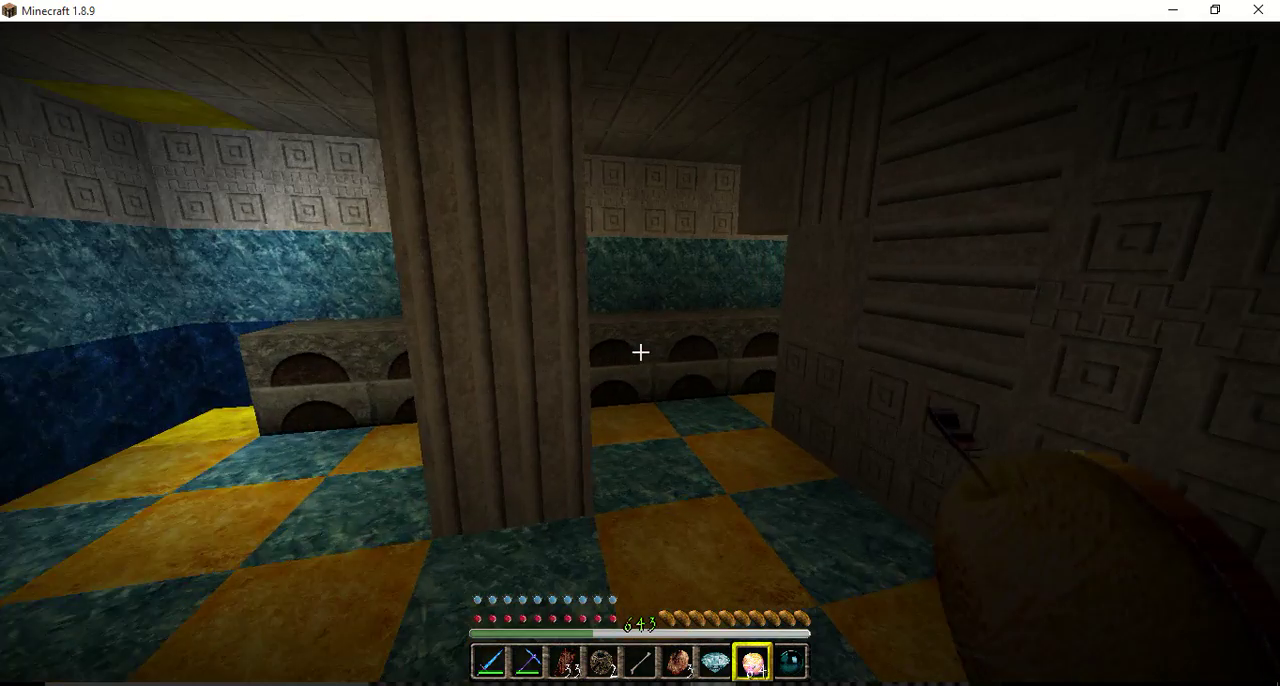
{"action": "mouse_move", "coordinate": [640, 352]}
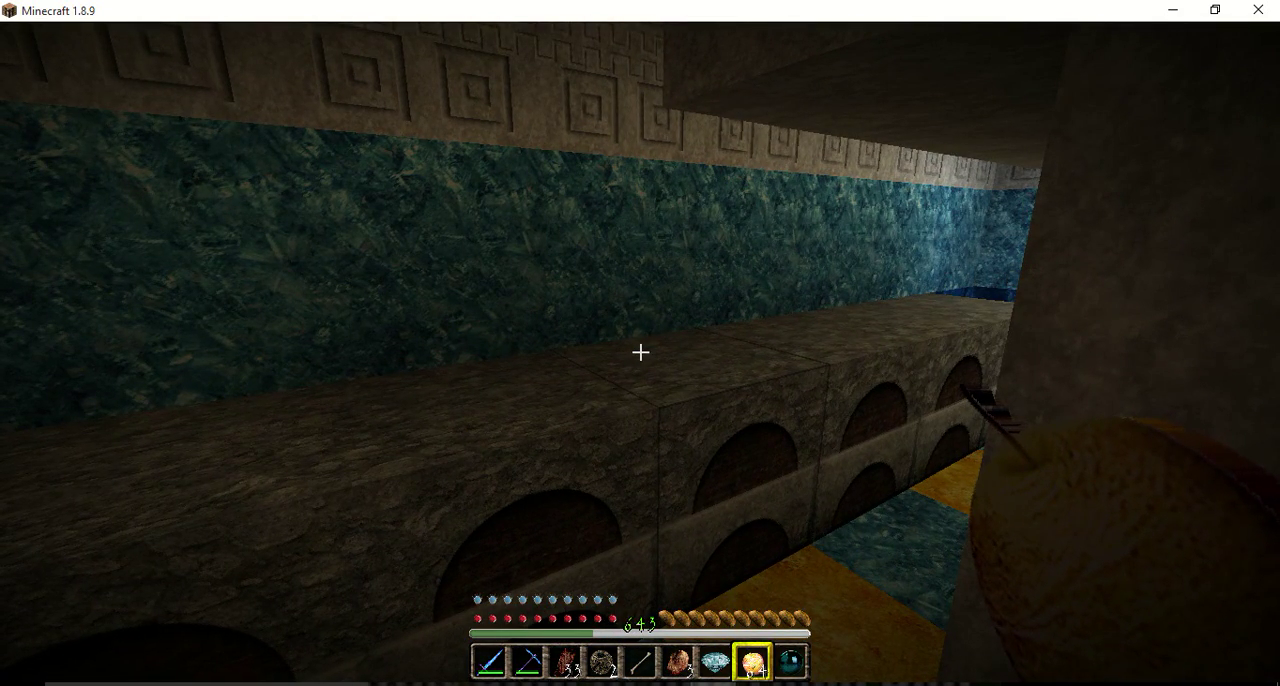
{"action": "mouse_move", "coordinate": [640, 350]}
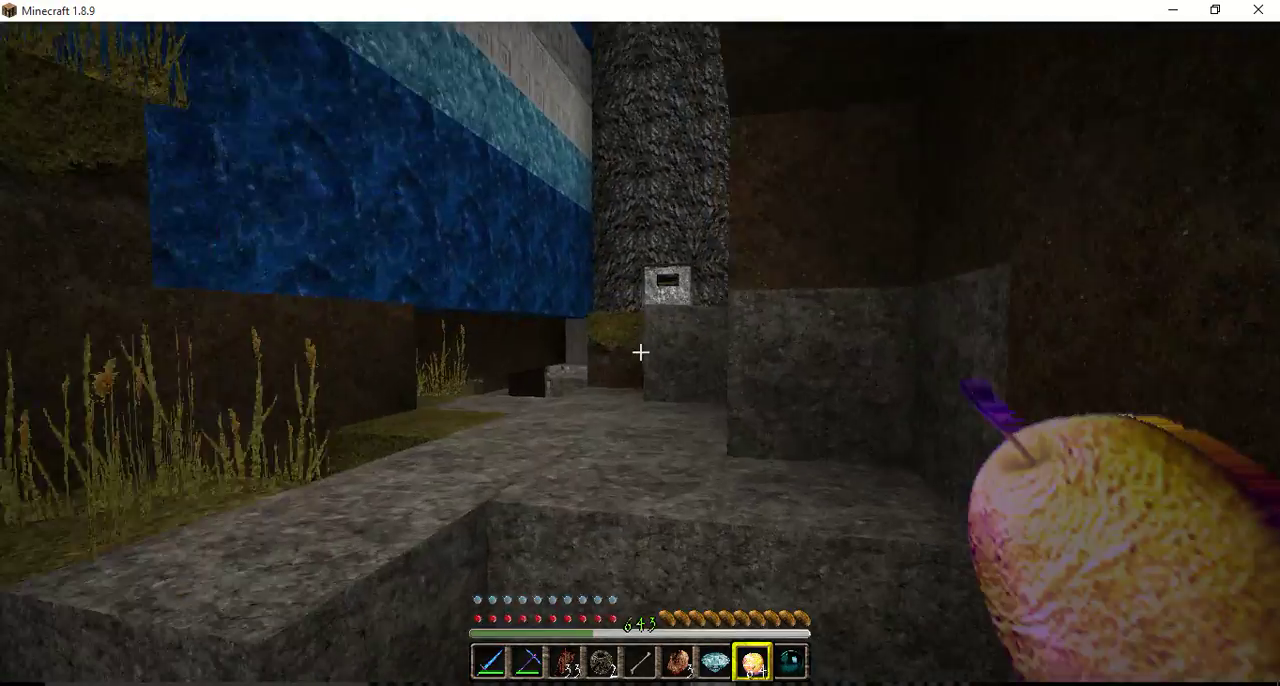
{"action": "mouse_move", "coordinate": [640, 352]}
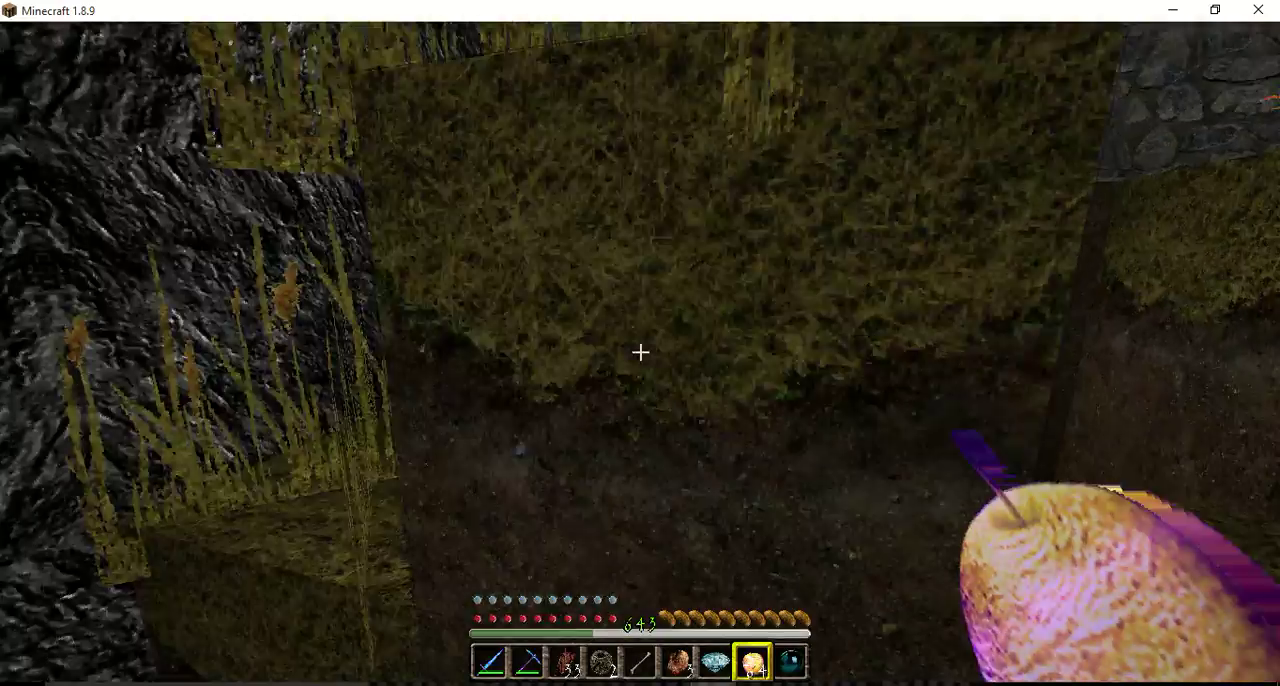
{"action": "mouse_move", "coordinate": [640, 350]}
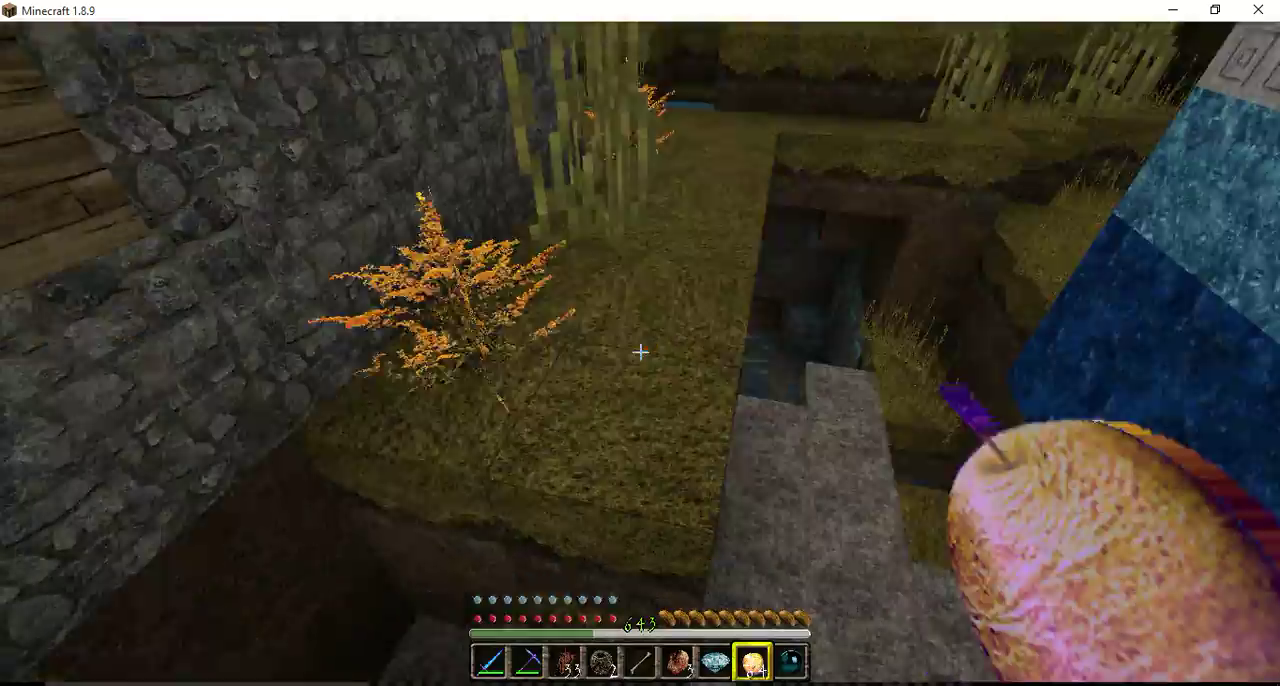
{"action": "mouse_move", "coordinate": [640, 350]}
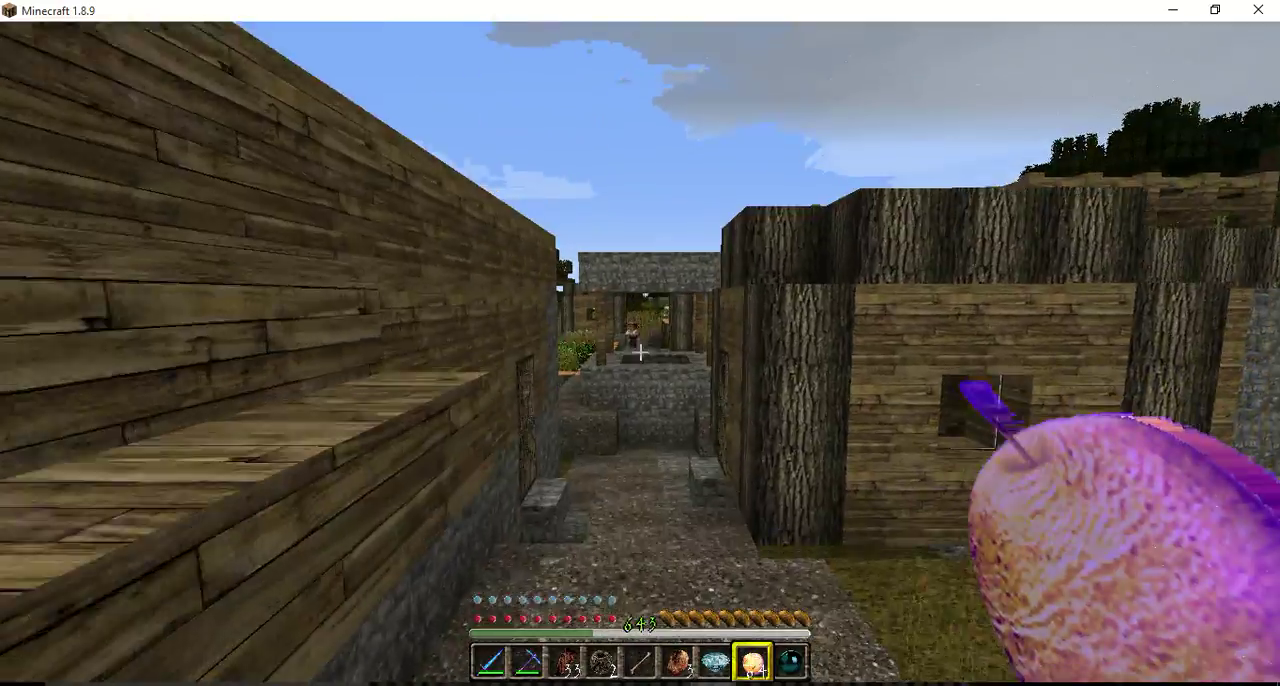
{"action": "mouse_move", "coordinate": [640, 344]}
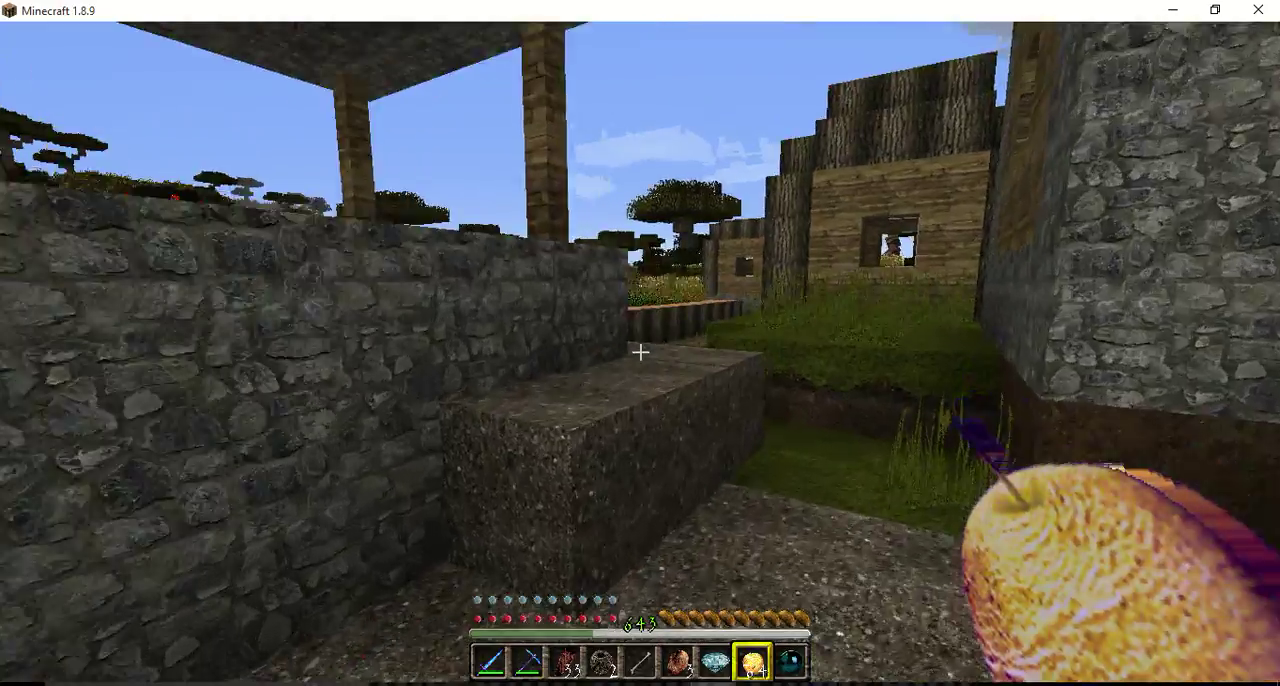
{"action": "mouse_move", "coordinate": [640, 350]}
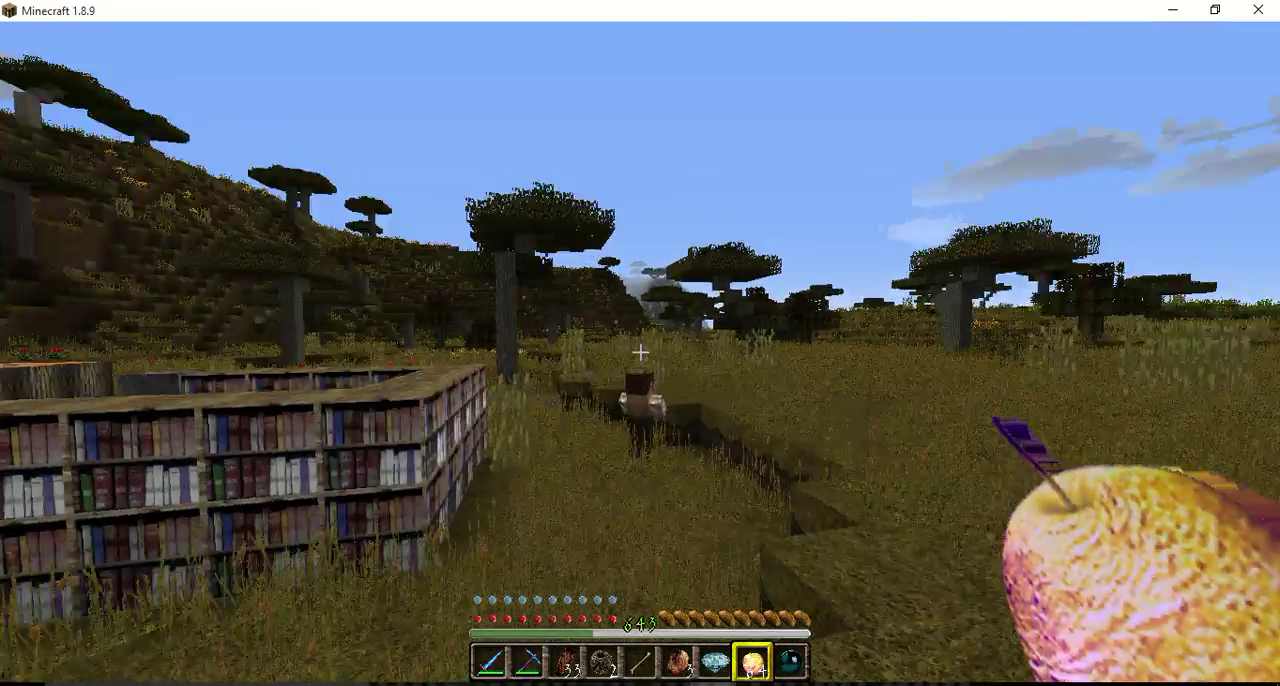
{"action": "mouse_move", "coordinate": [640, 344]}
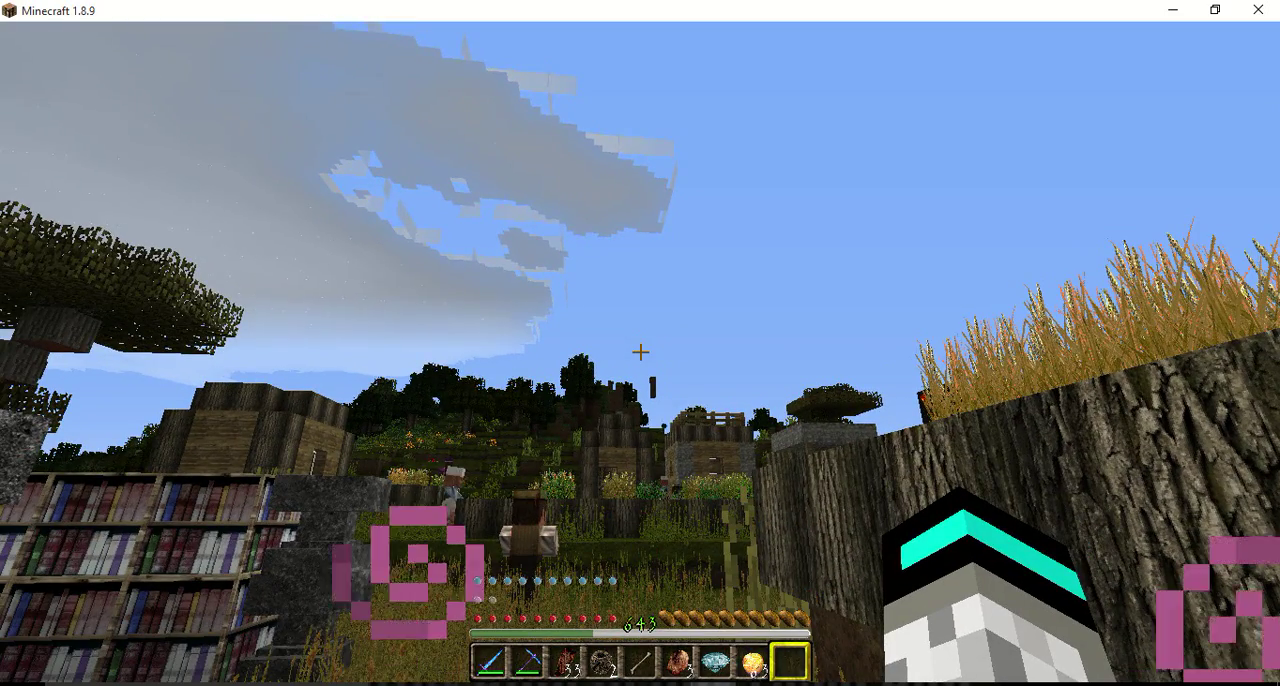
{"action": "mouse_move", "coordinate": [640, 354]}
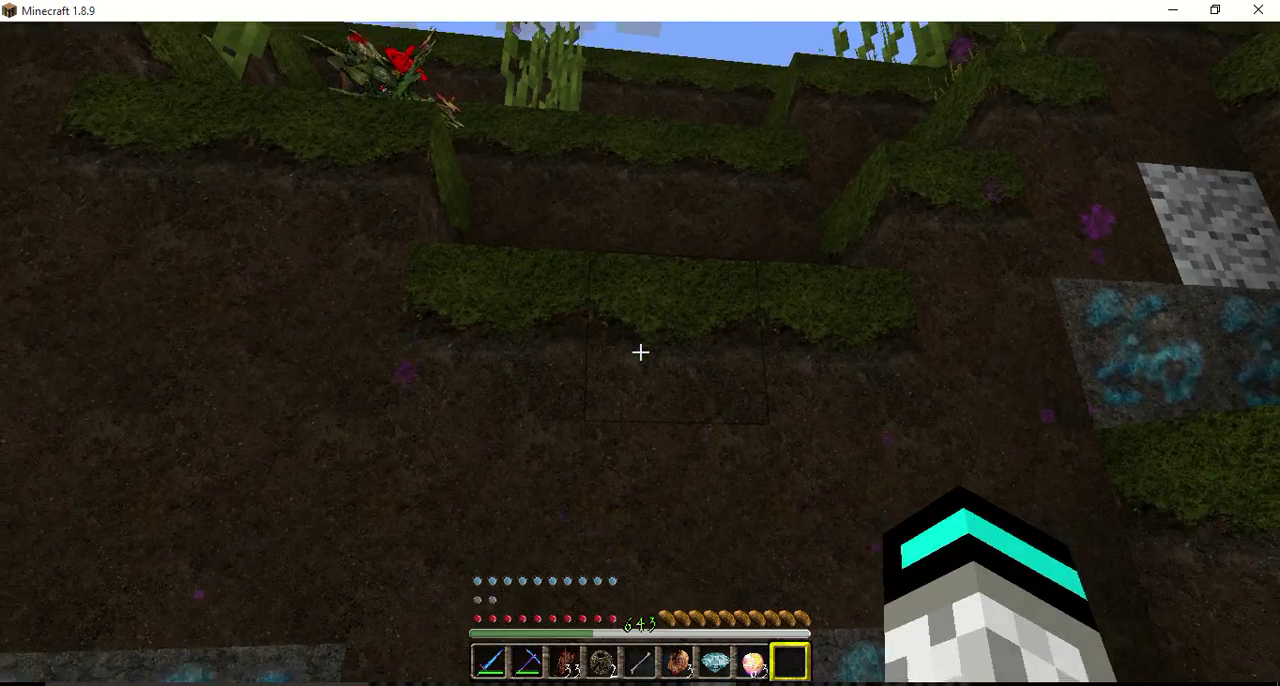
{"action": "mouse_move", "coordinate": [640, 352]}
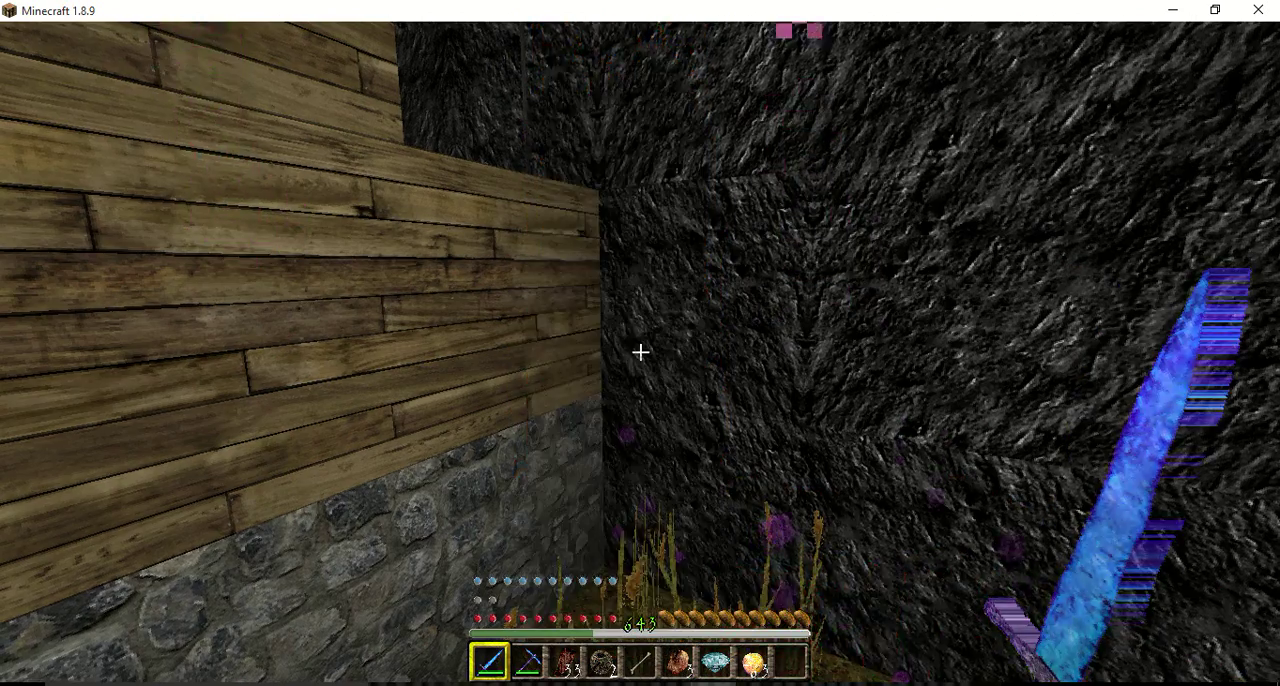
{"action": "key", "text": "Escape"}
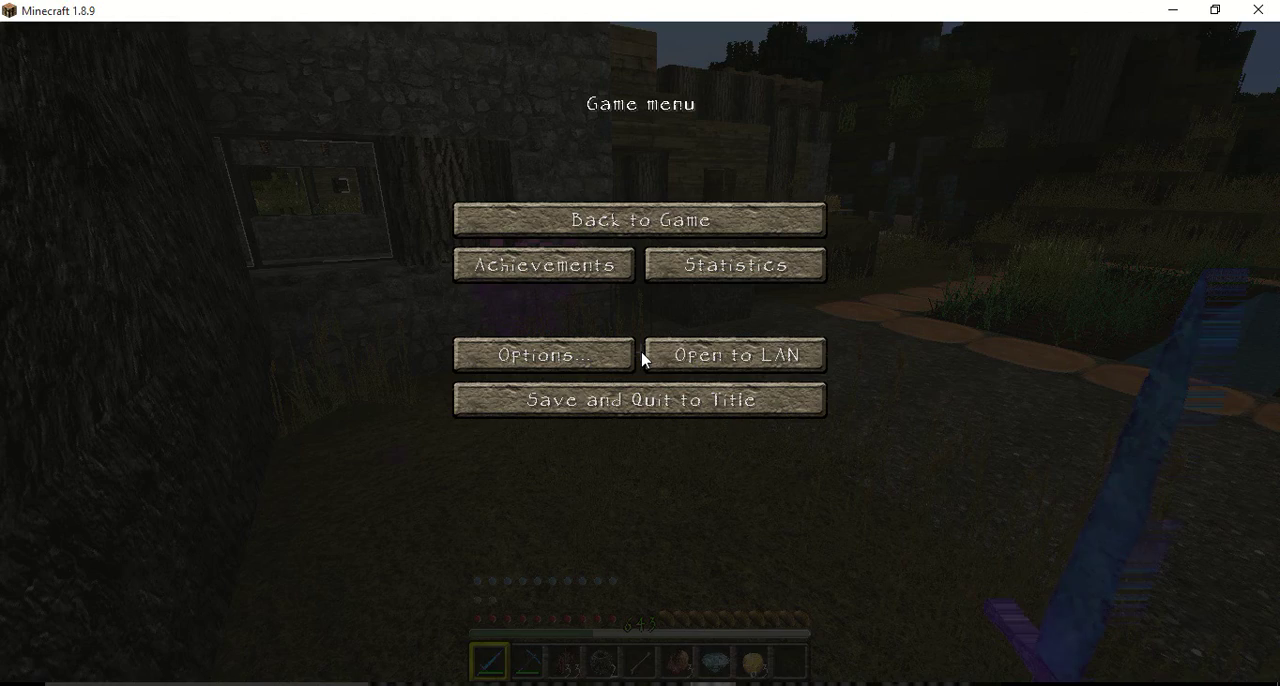
{"action": "mouse_move", "coordinate": [750, 344]}
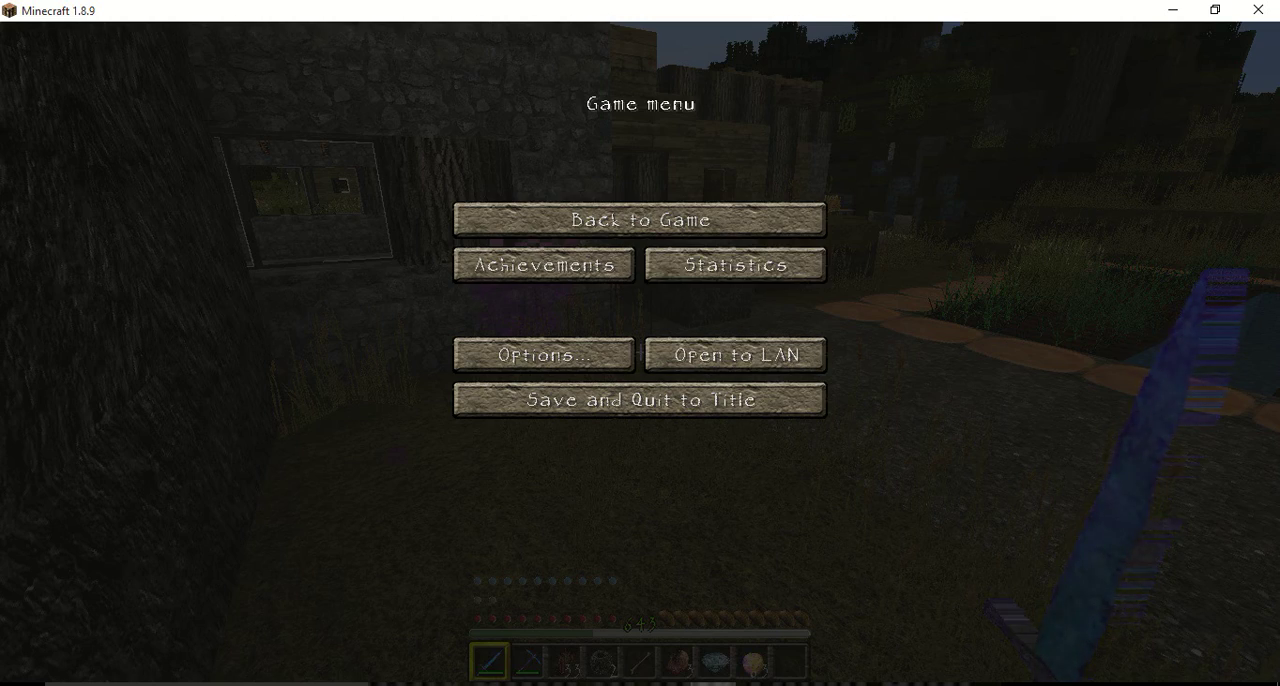
{"action": "left_click", "coordinate": [640, 220]}
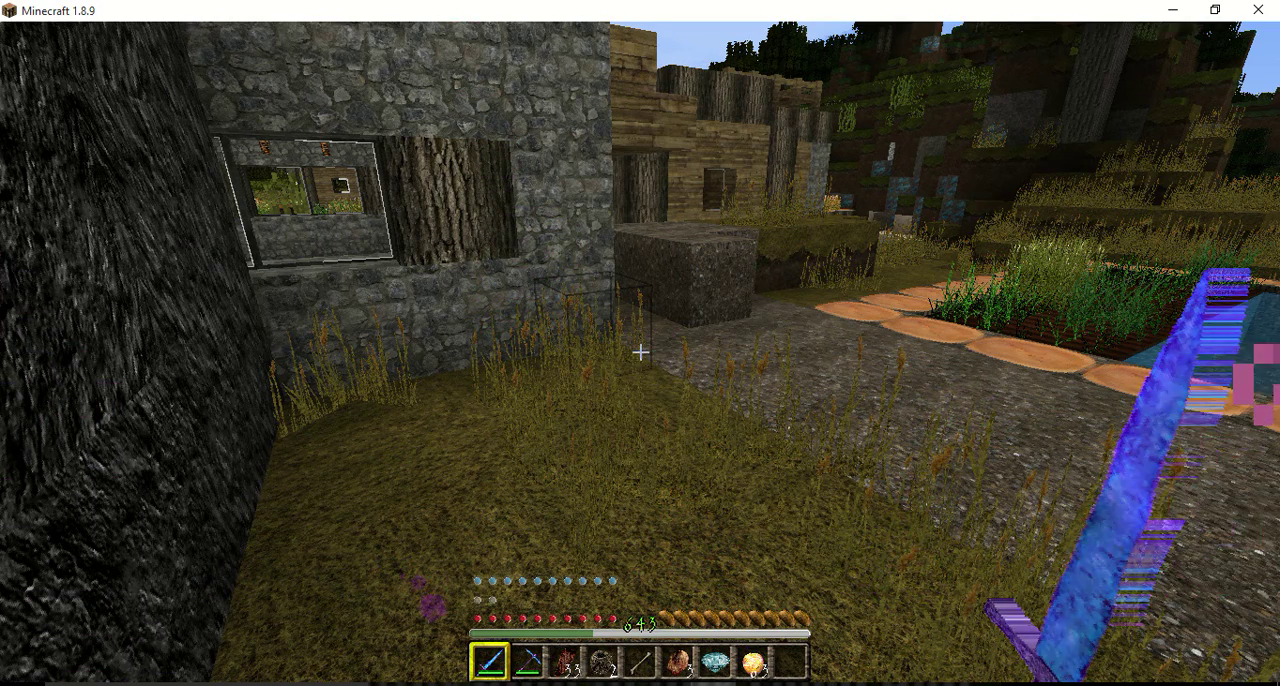